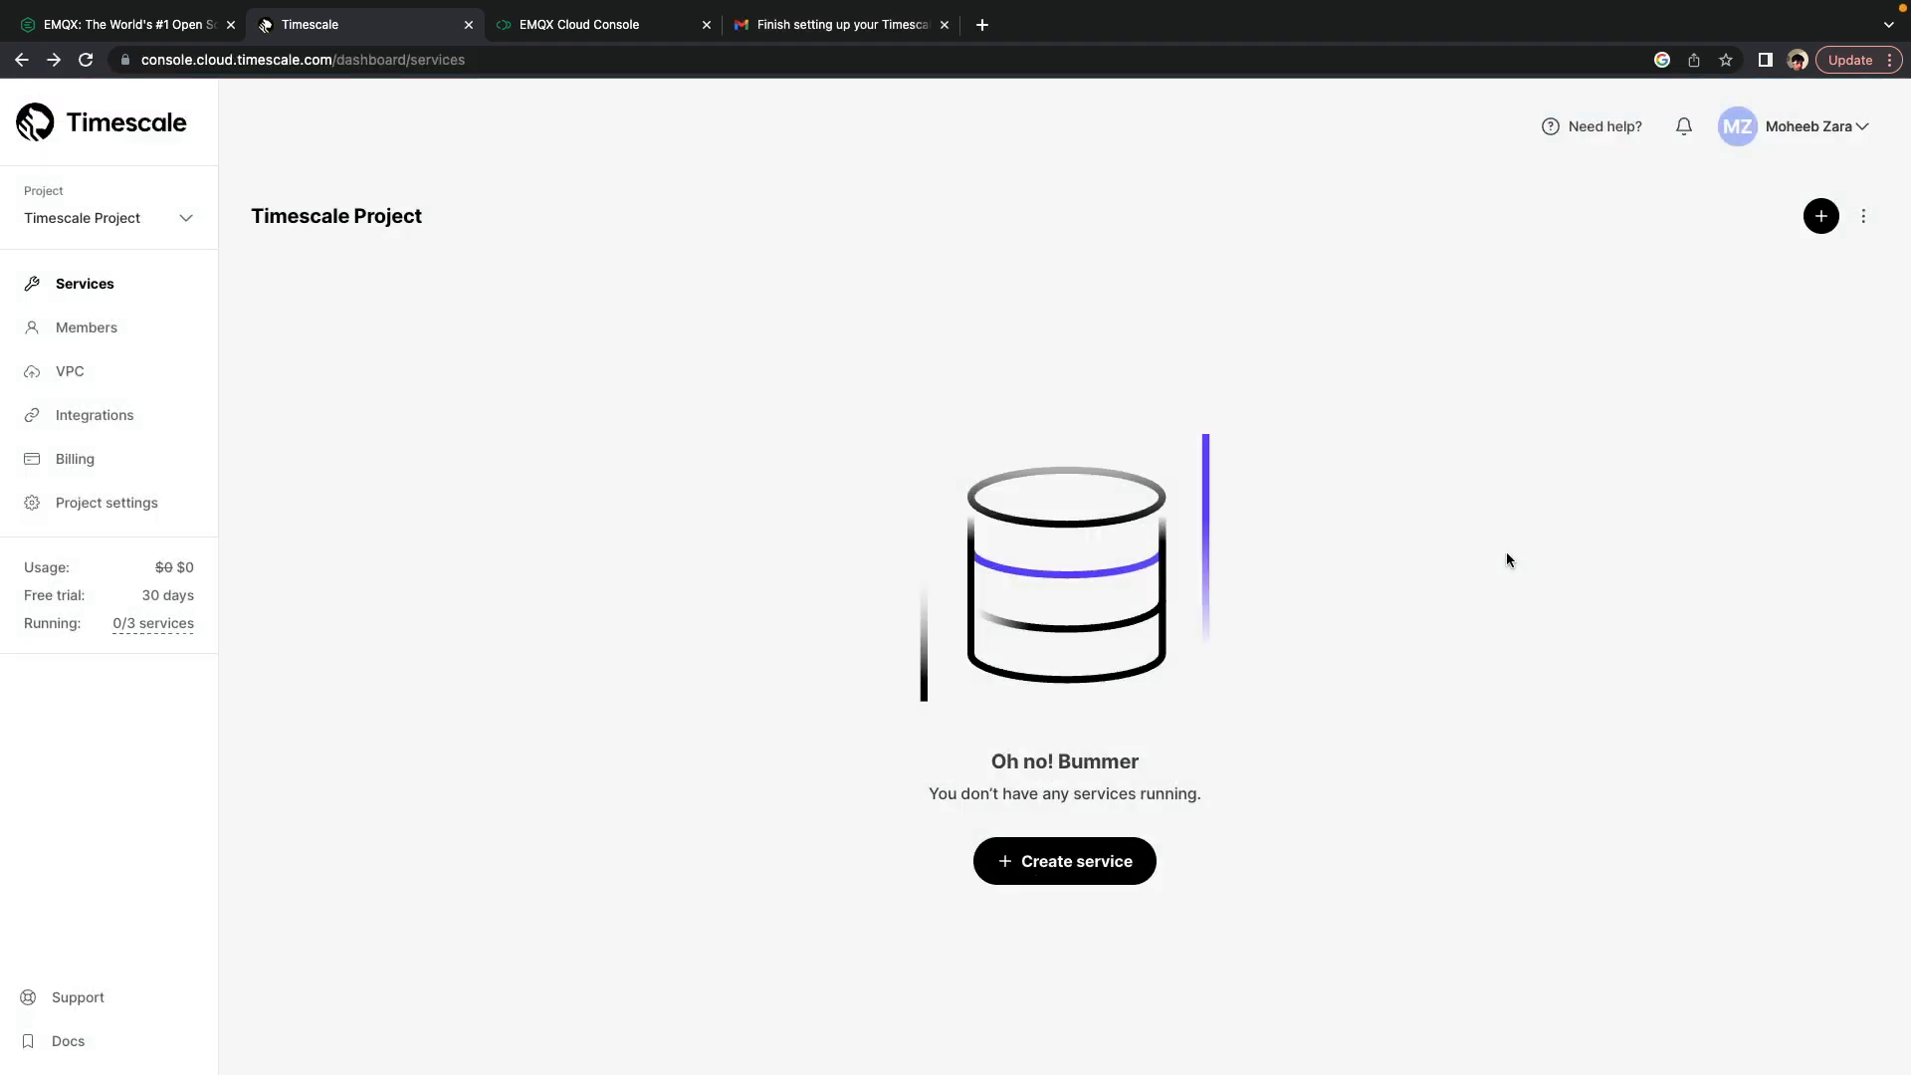
Create a new Timescale database service in US East (N. Virginia) and continue to its overview
{"action": "left_click", "coordinate": [1064, 860]}
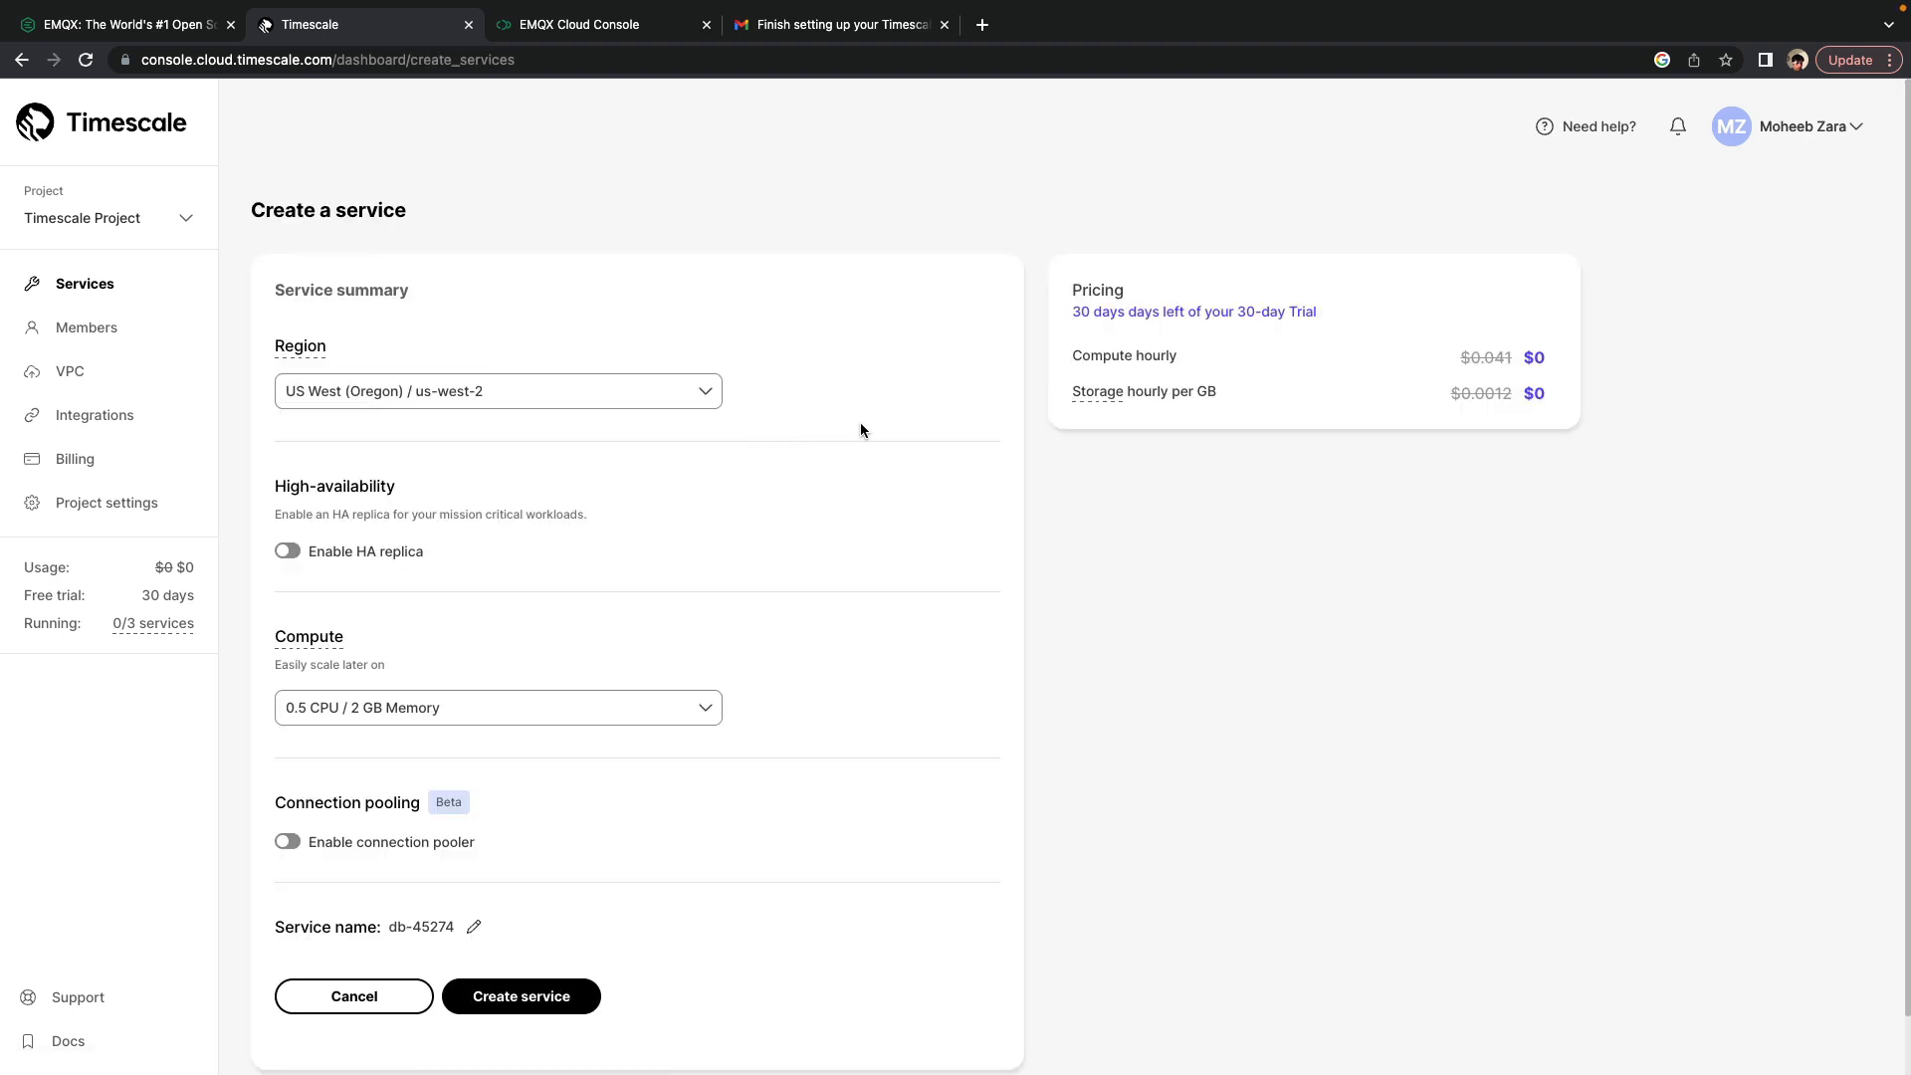
{"action": "left_click", "coordinate": [496, 390]}
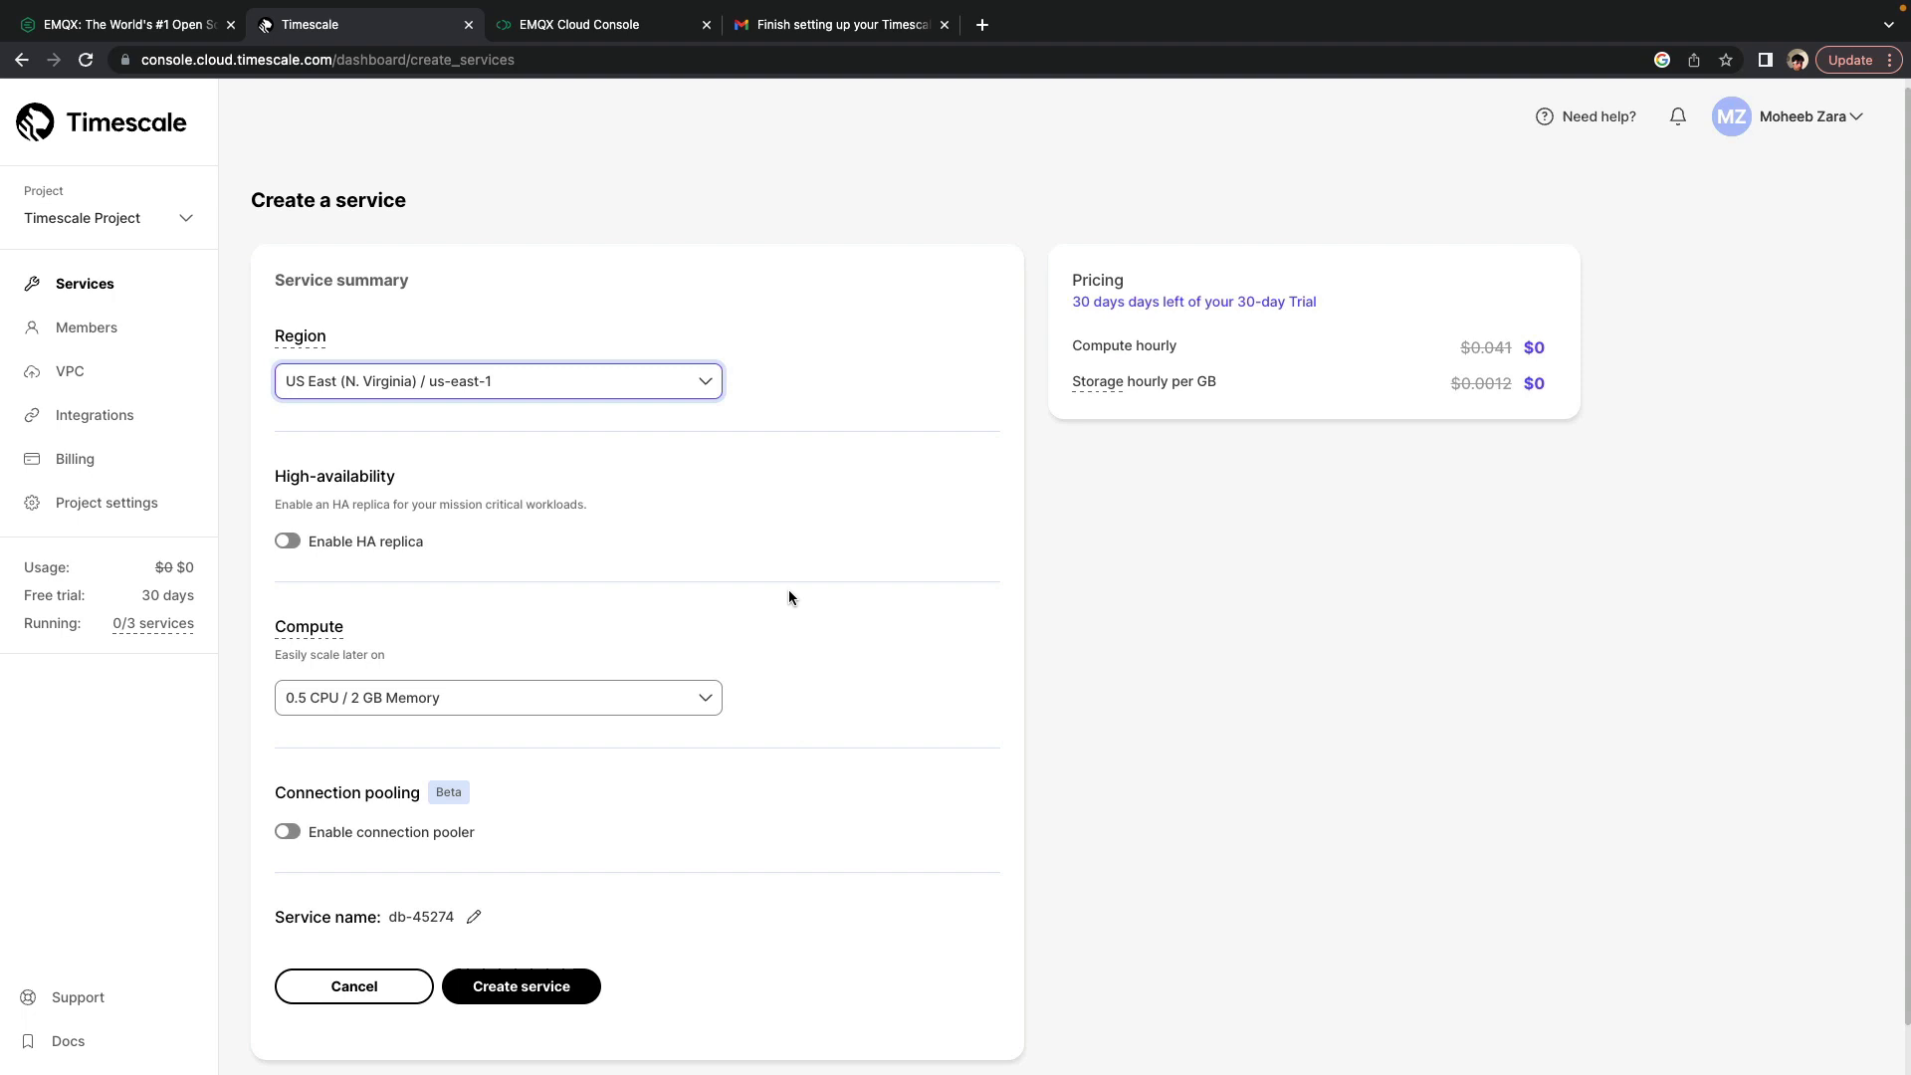
{"action": "scroll", "scroll_direction": "up", "scroll_amount": 3}
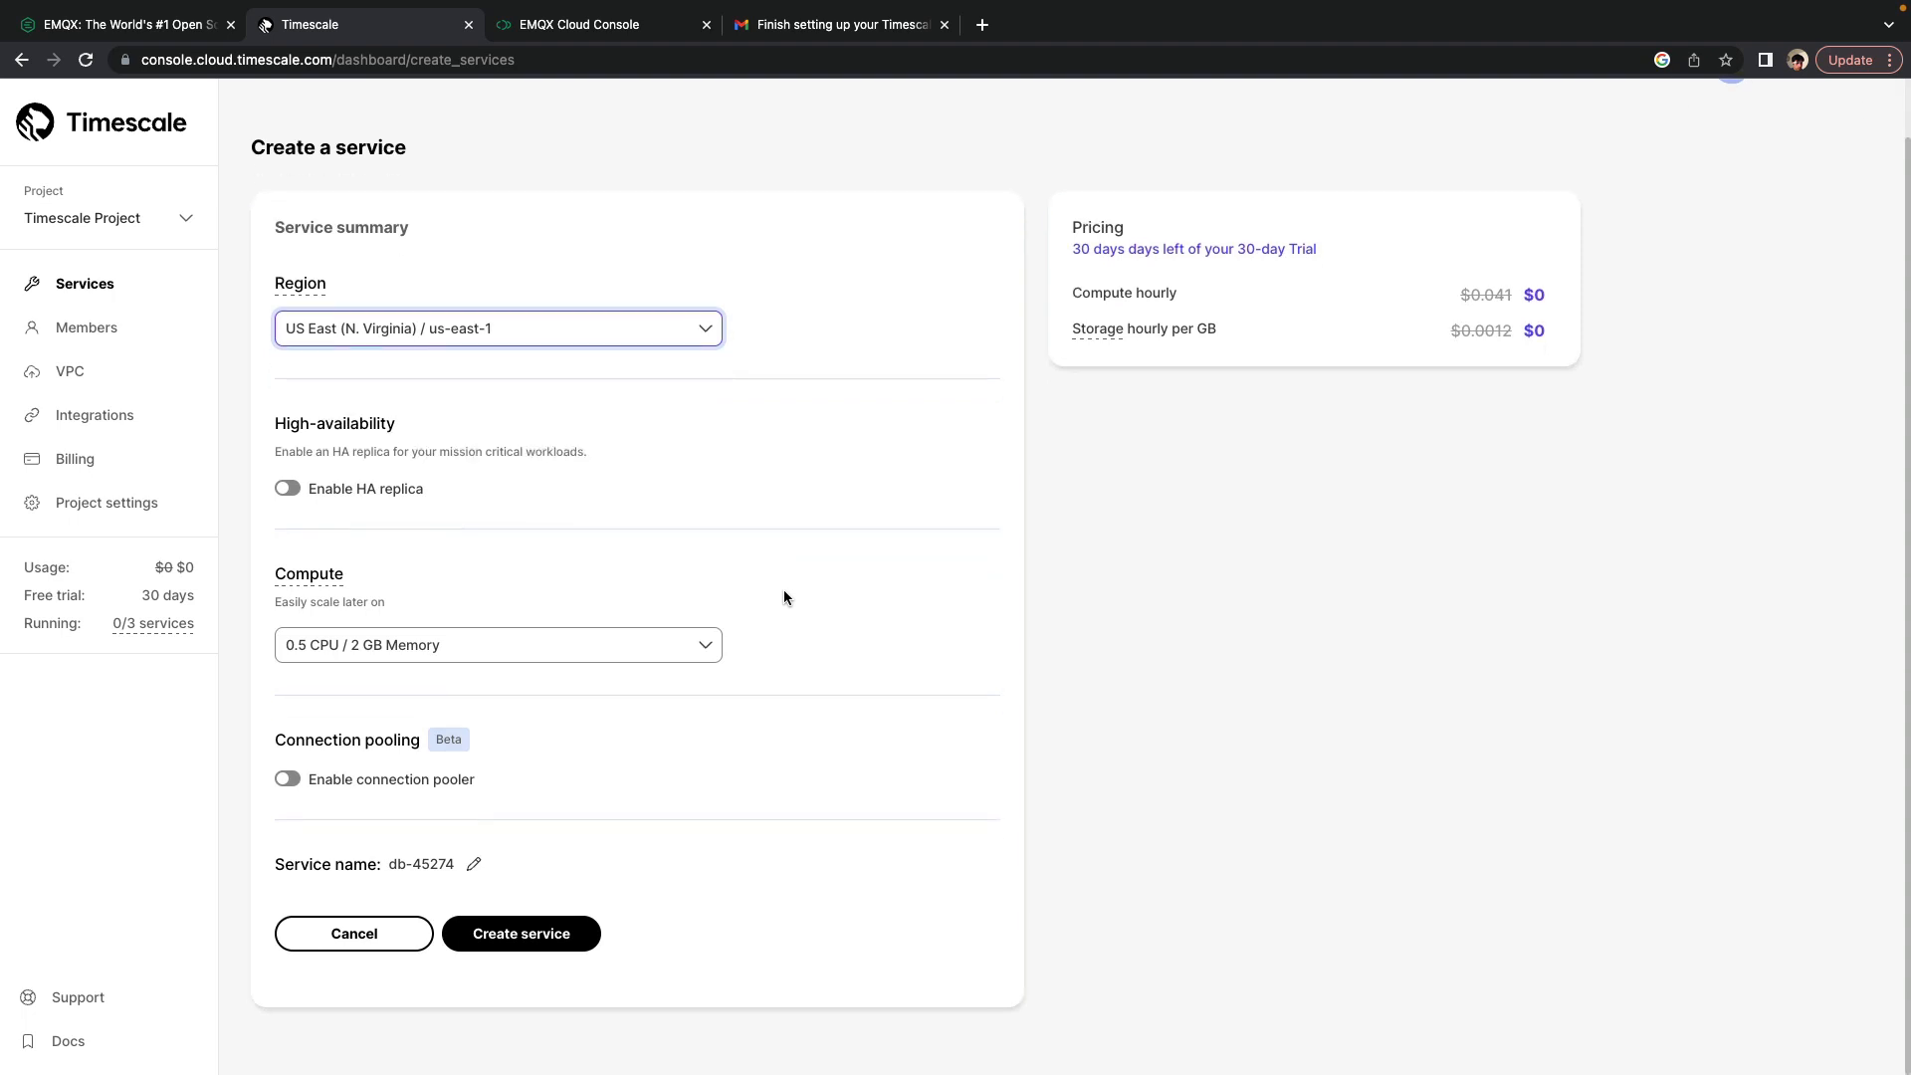
{"action": "mouse_move", "coordinate": [354, 933]}
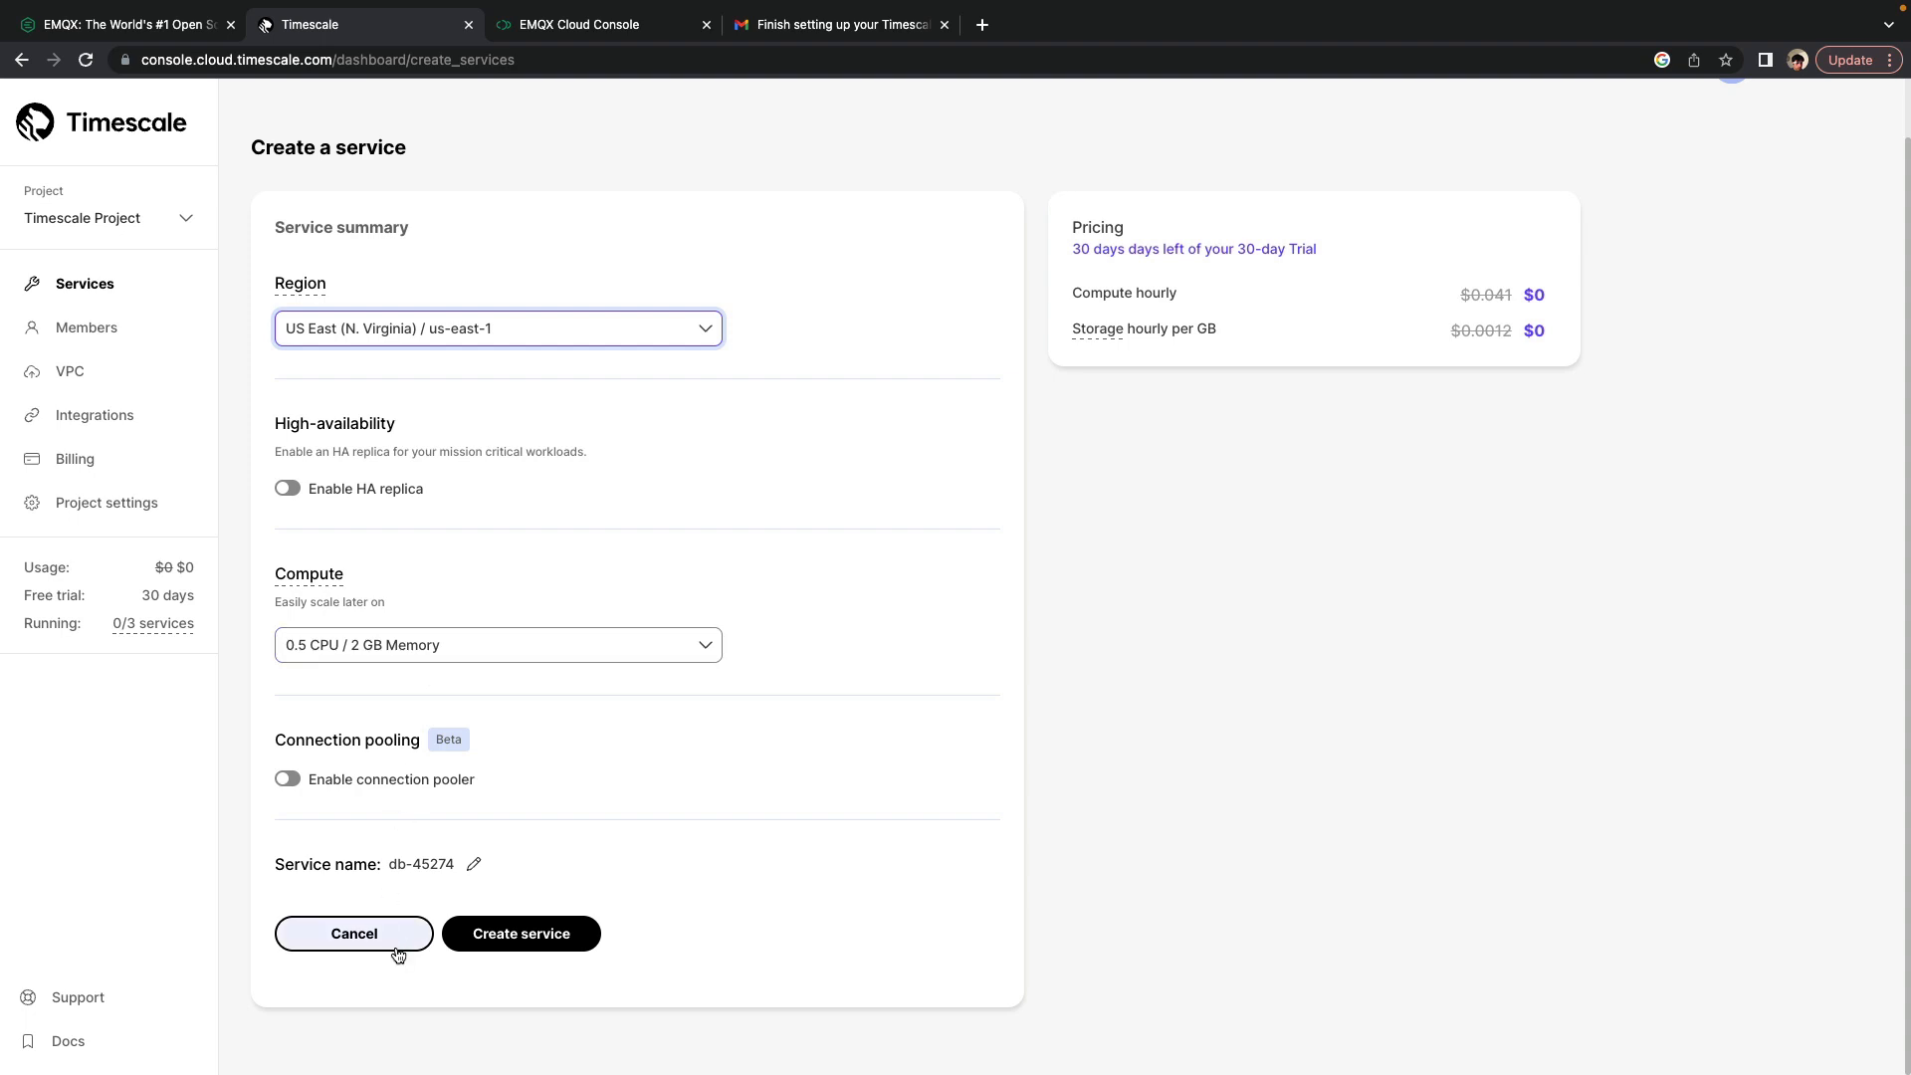
{"action": "left_click", "coordinate": [520, 934]}
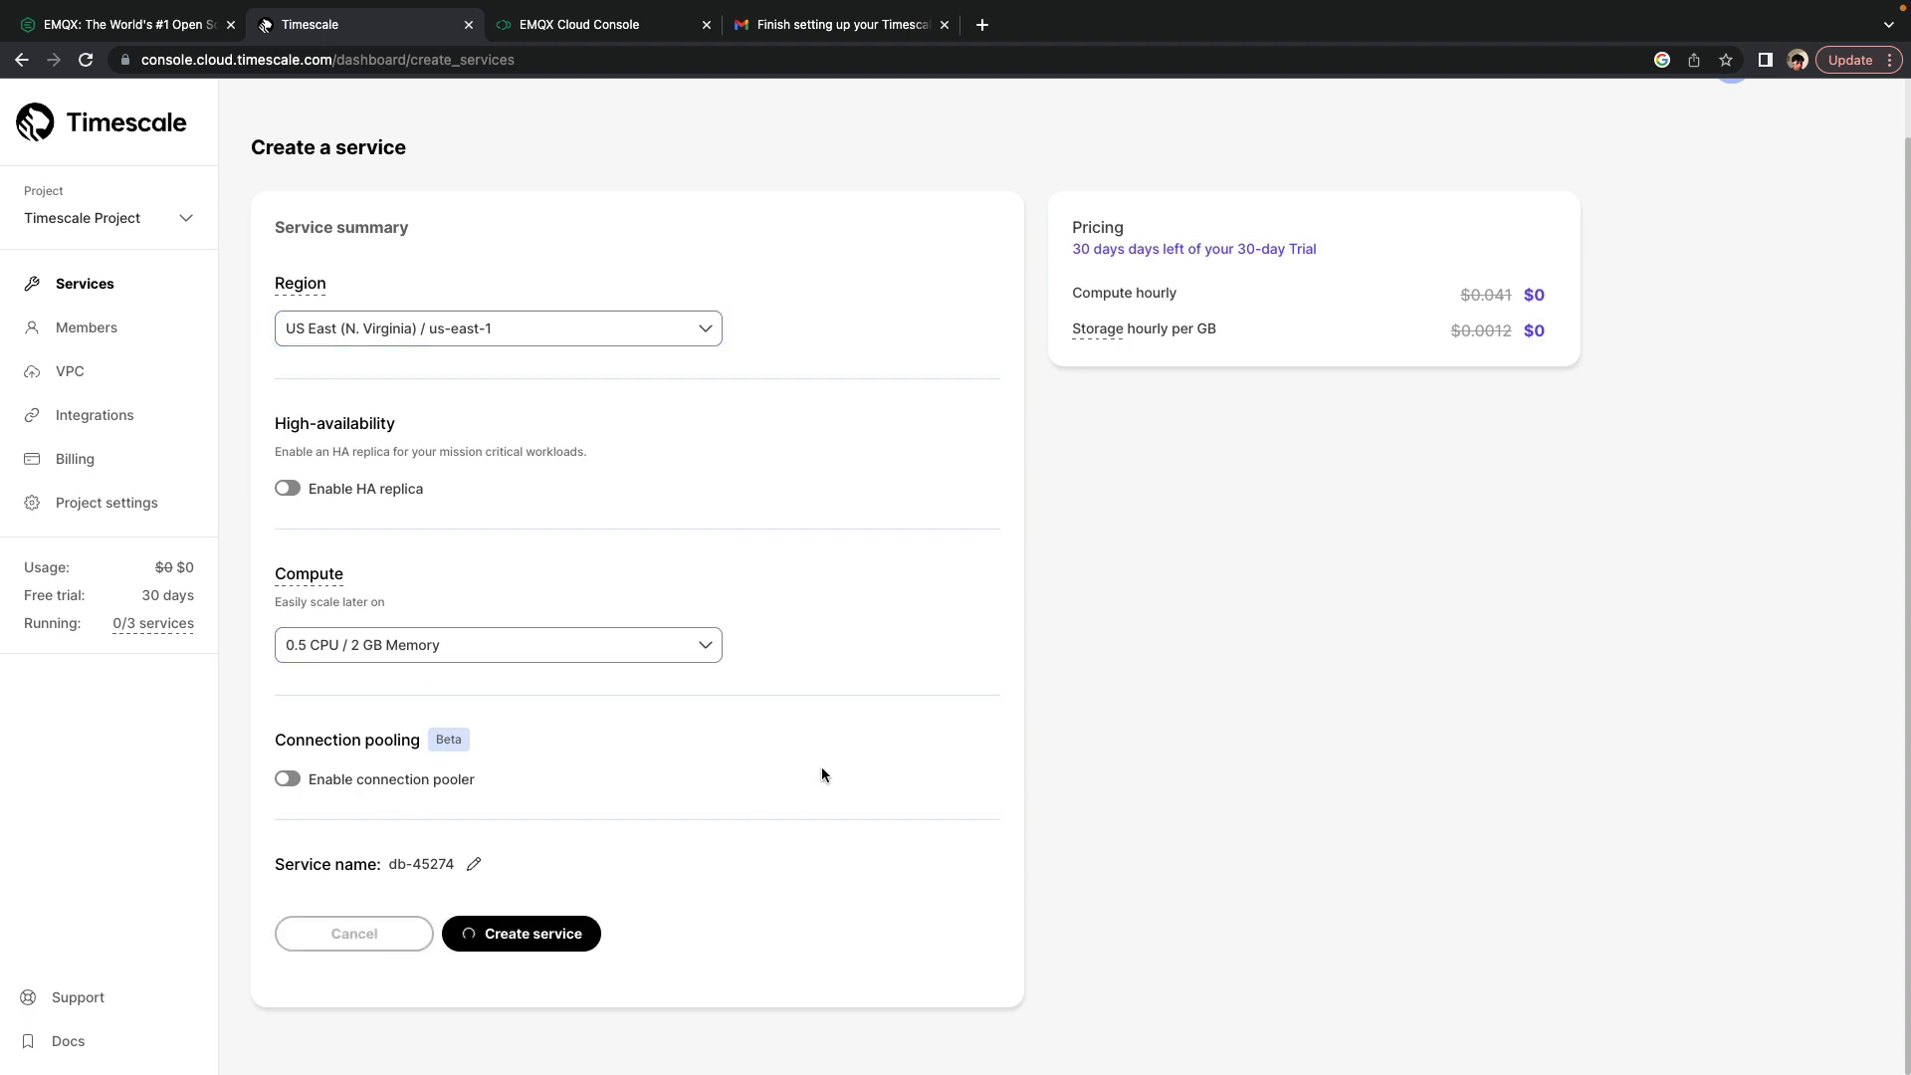
{"action": "left_click", "coordinate": [520, 931]}
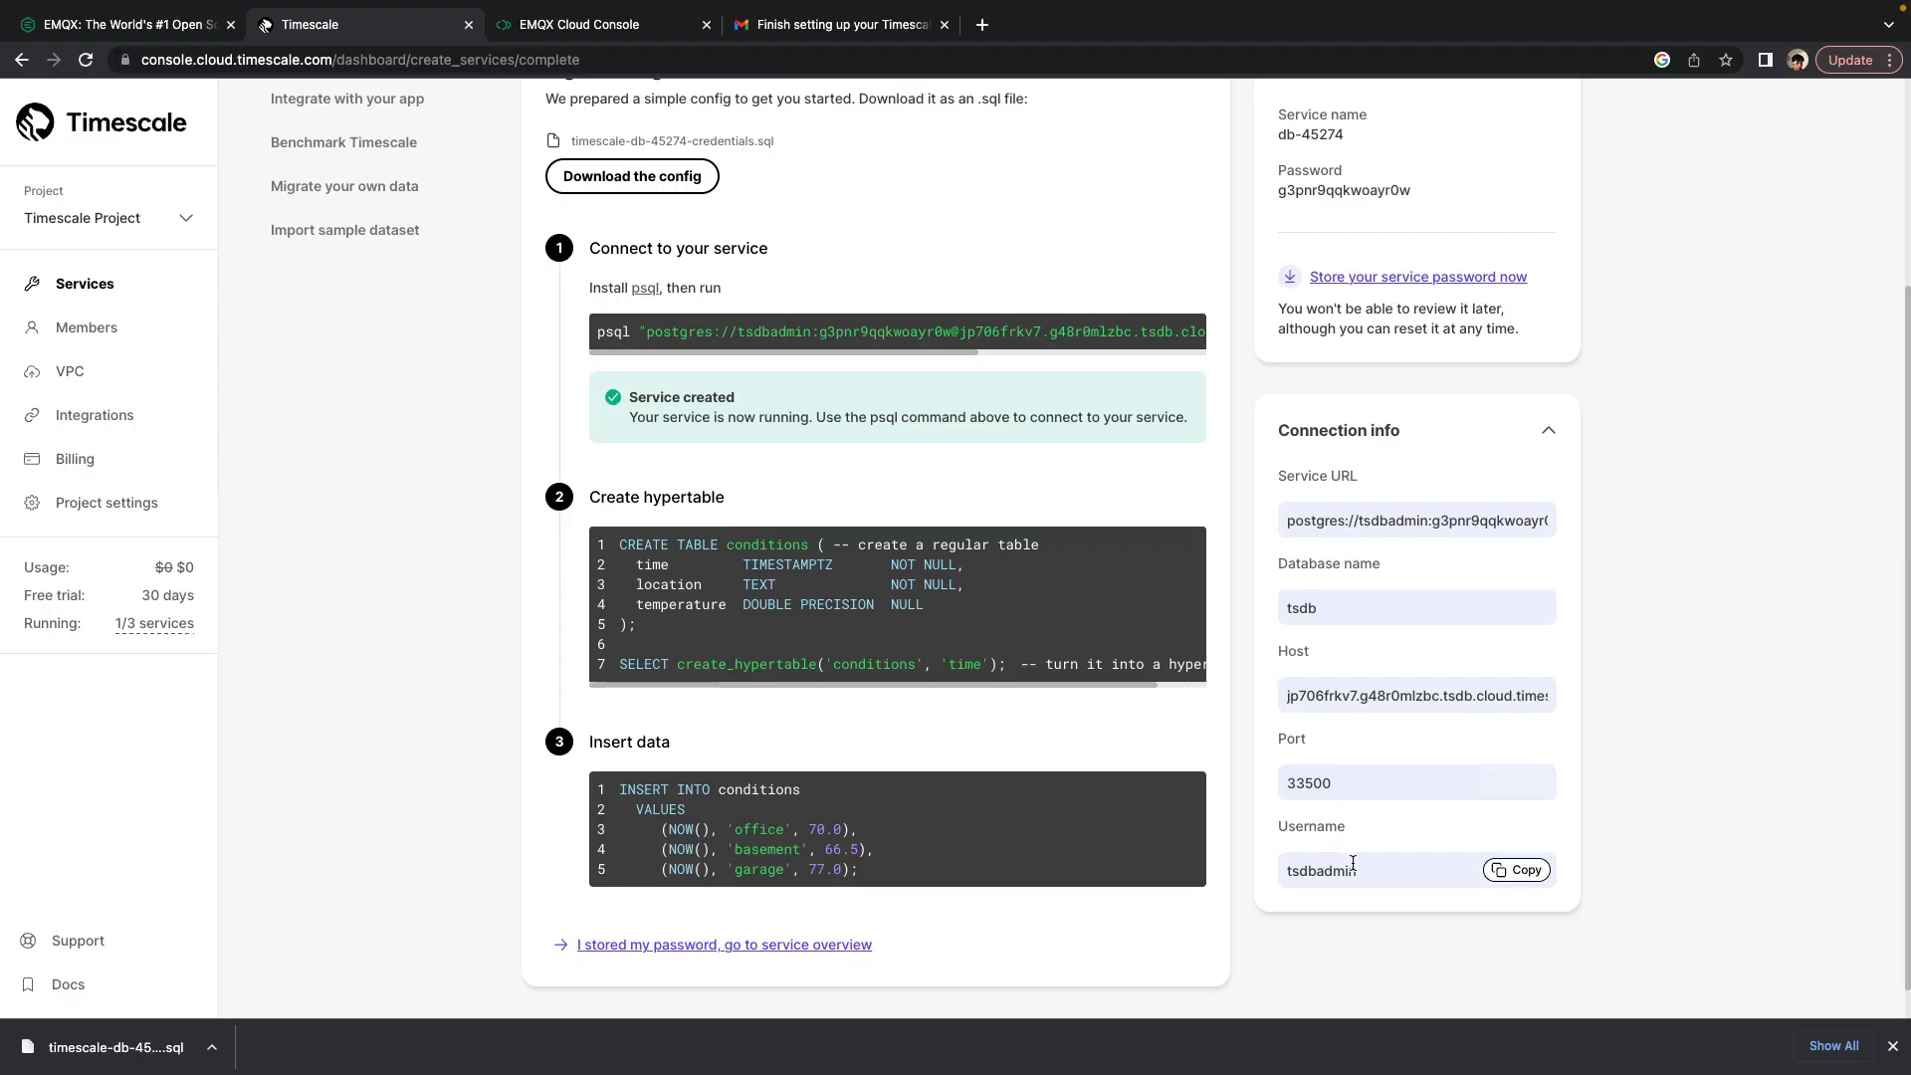
{"action": "left_click", "coordinate": [724, 943]}
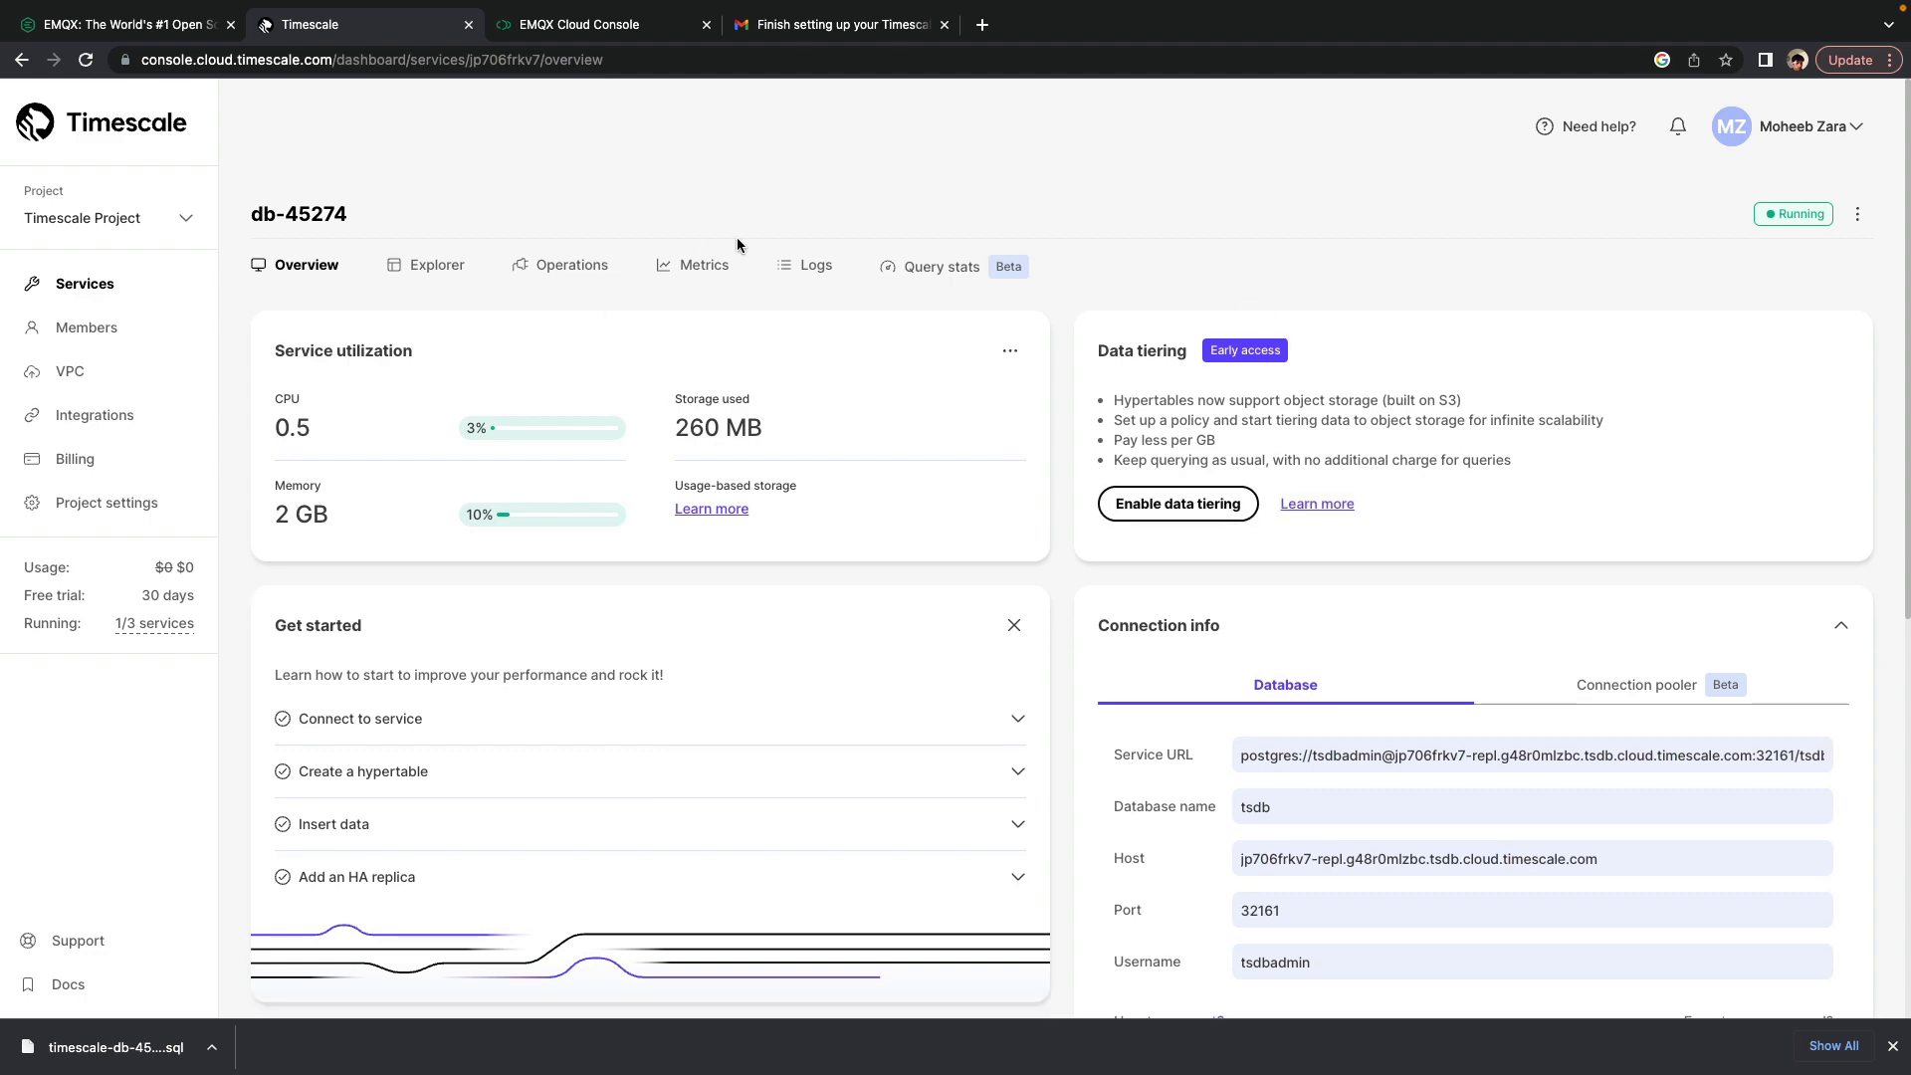
Deploy an EMQX Cloud Dedicated 14-day trial, Professional on AWS US East, then switch to pgAdmin 4
{"action": "left_click", "coordinate": [599, 24]}
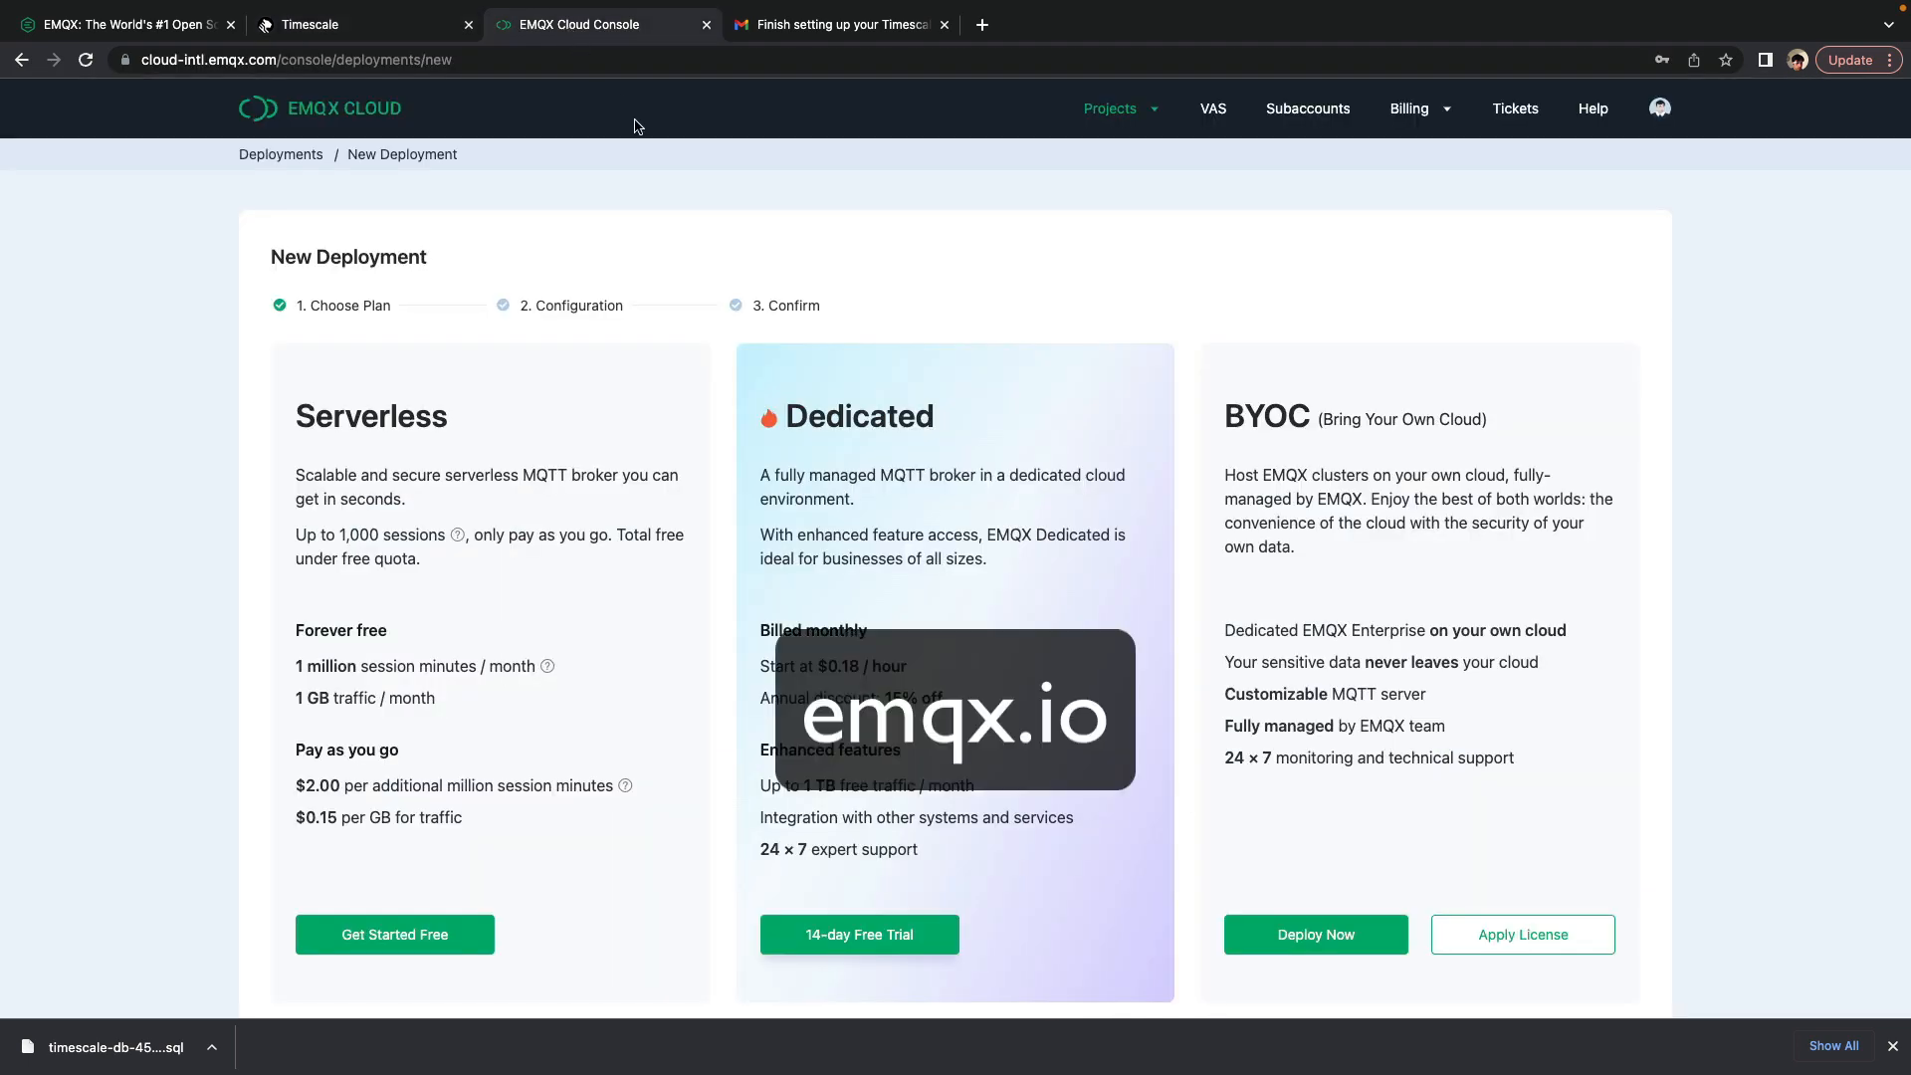
{"action": "mouse_move", "coordinate": [863, 388]}
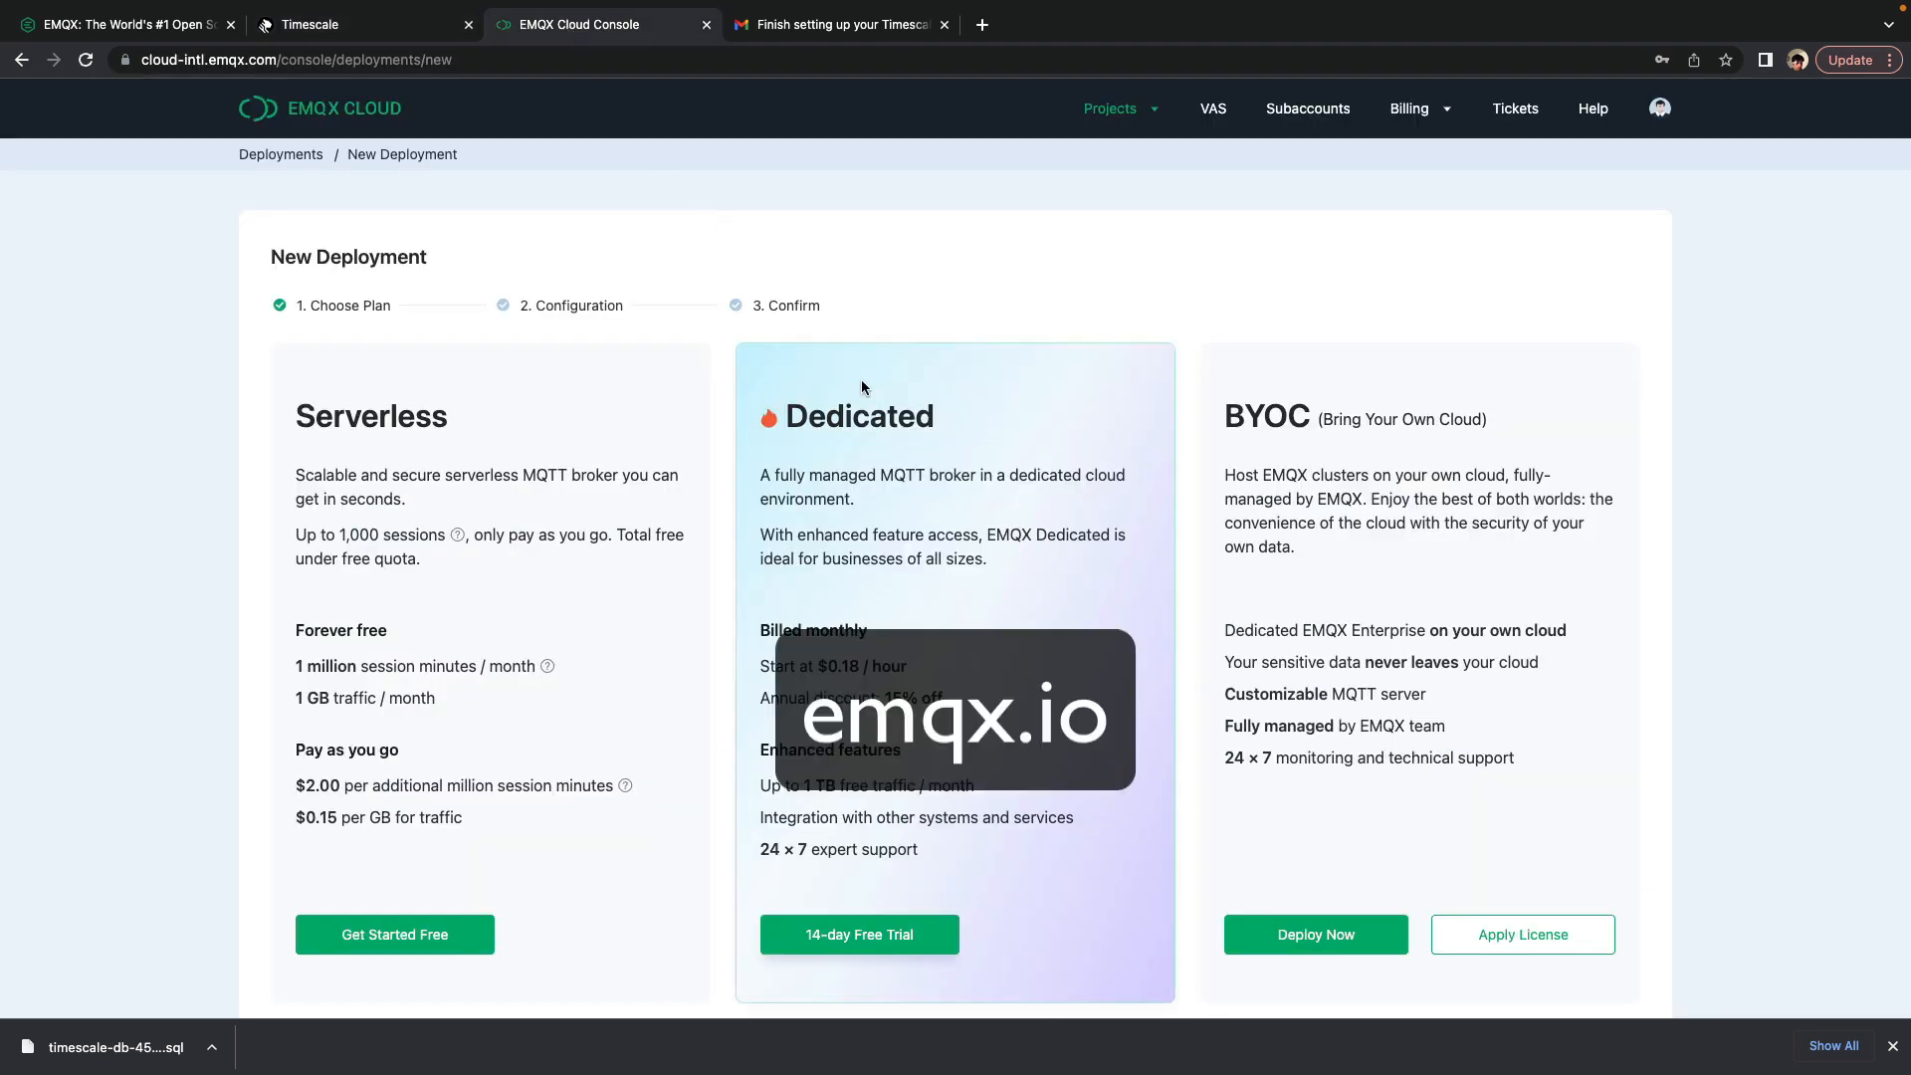
{"action": "left_click", "coordinate": [858, 936]}
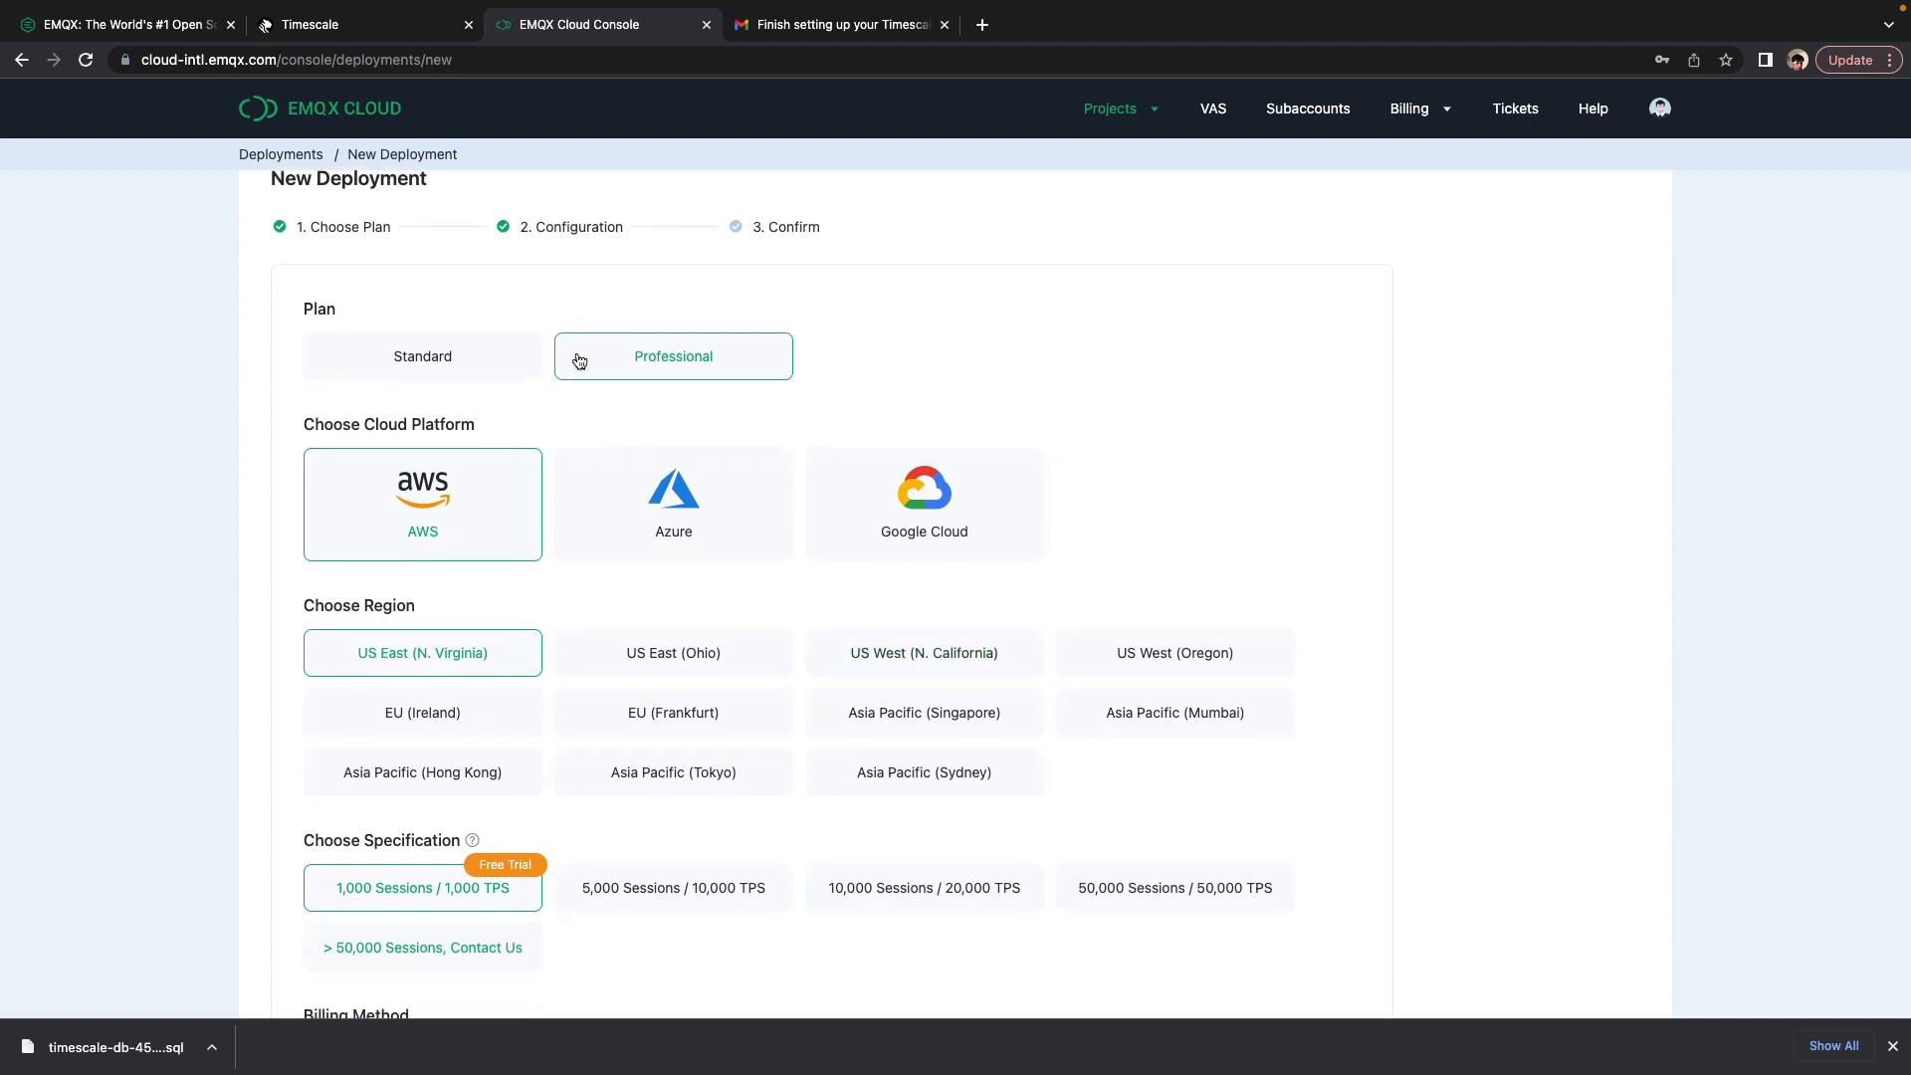
{"action": "scroll", "scroll_direction": "down", "scroll_amount": 3}
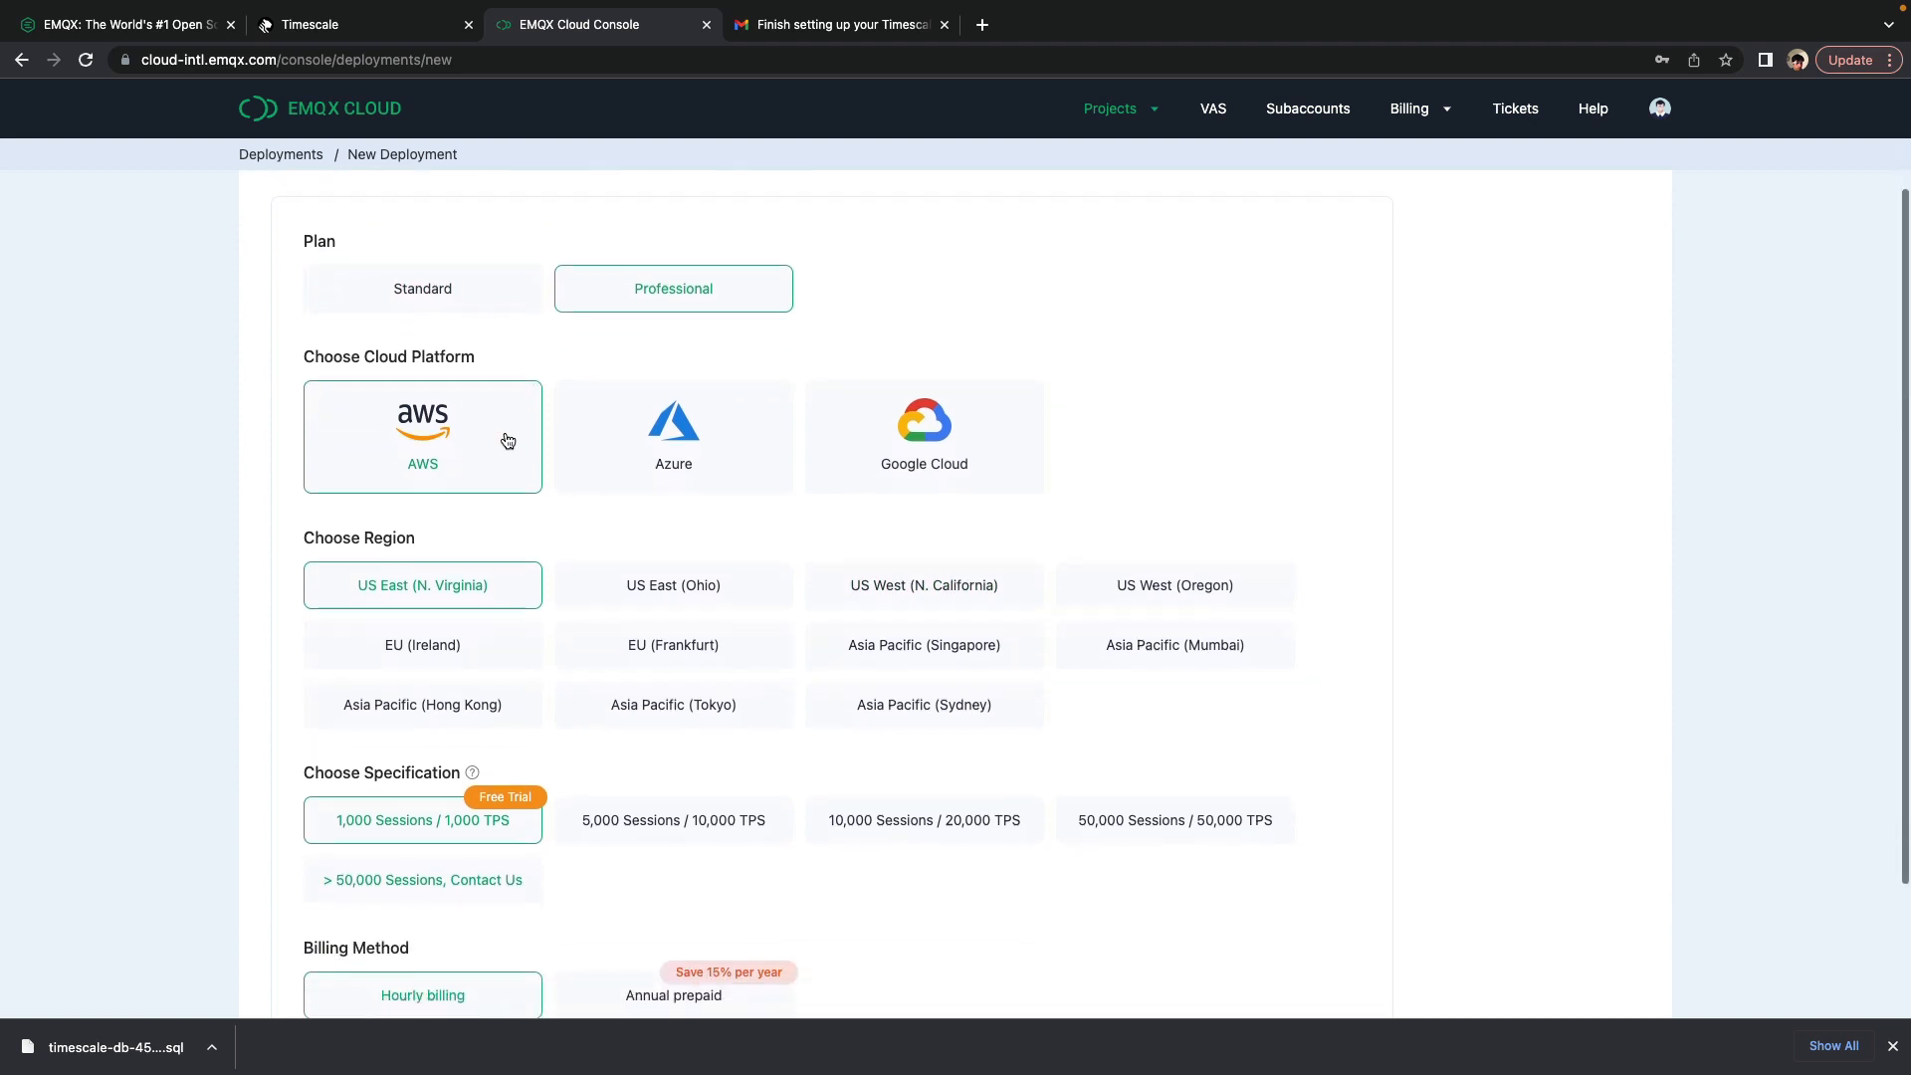
{"action": "mouse_move", "coordinate": [530, 611]}
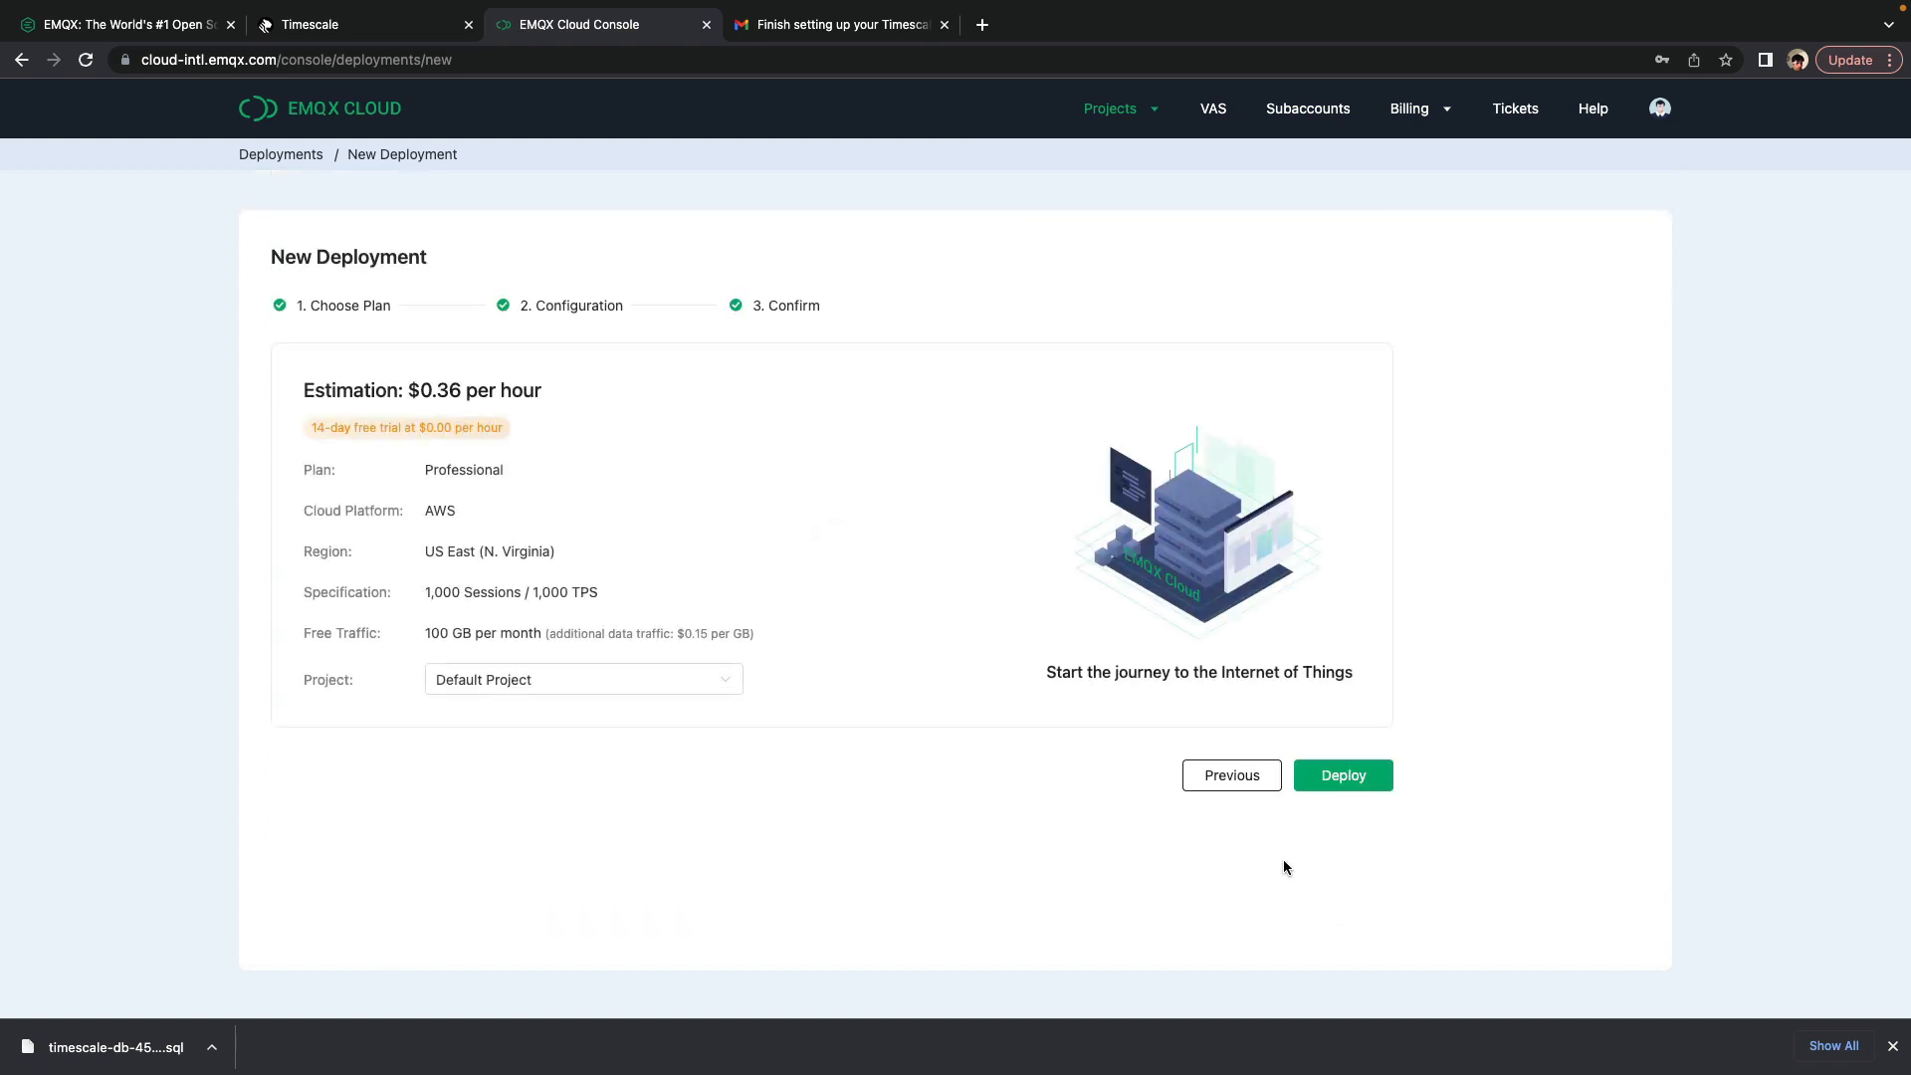
{"action": "left_click", "coordinate": [583, 679]}
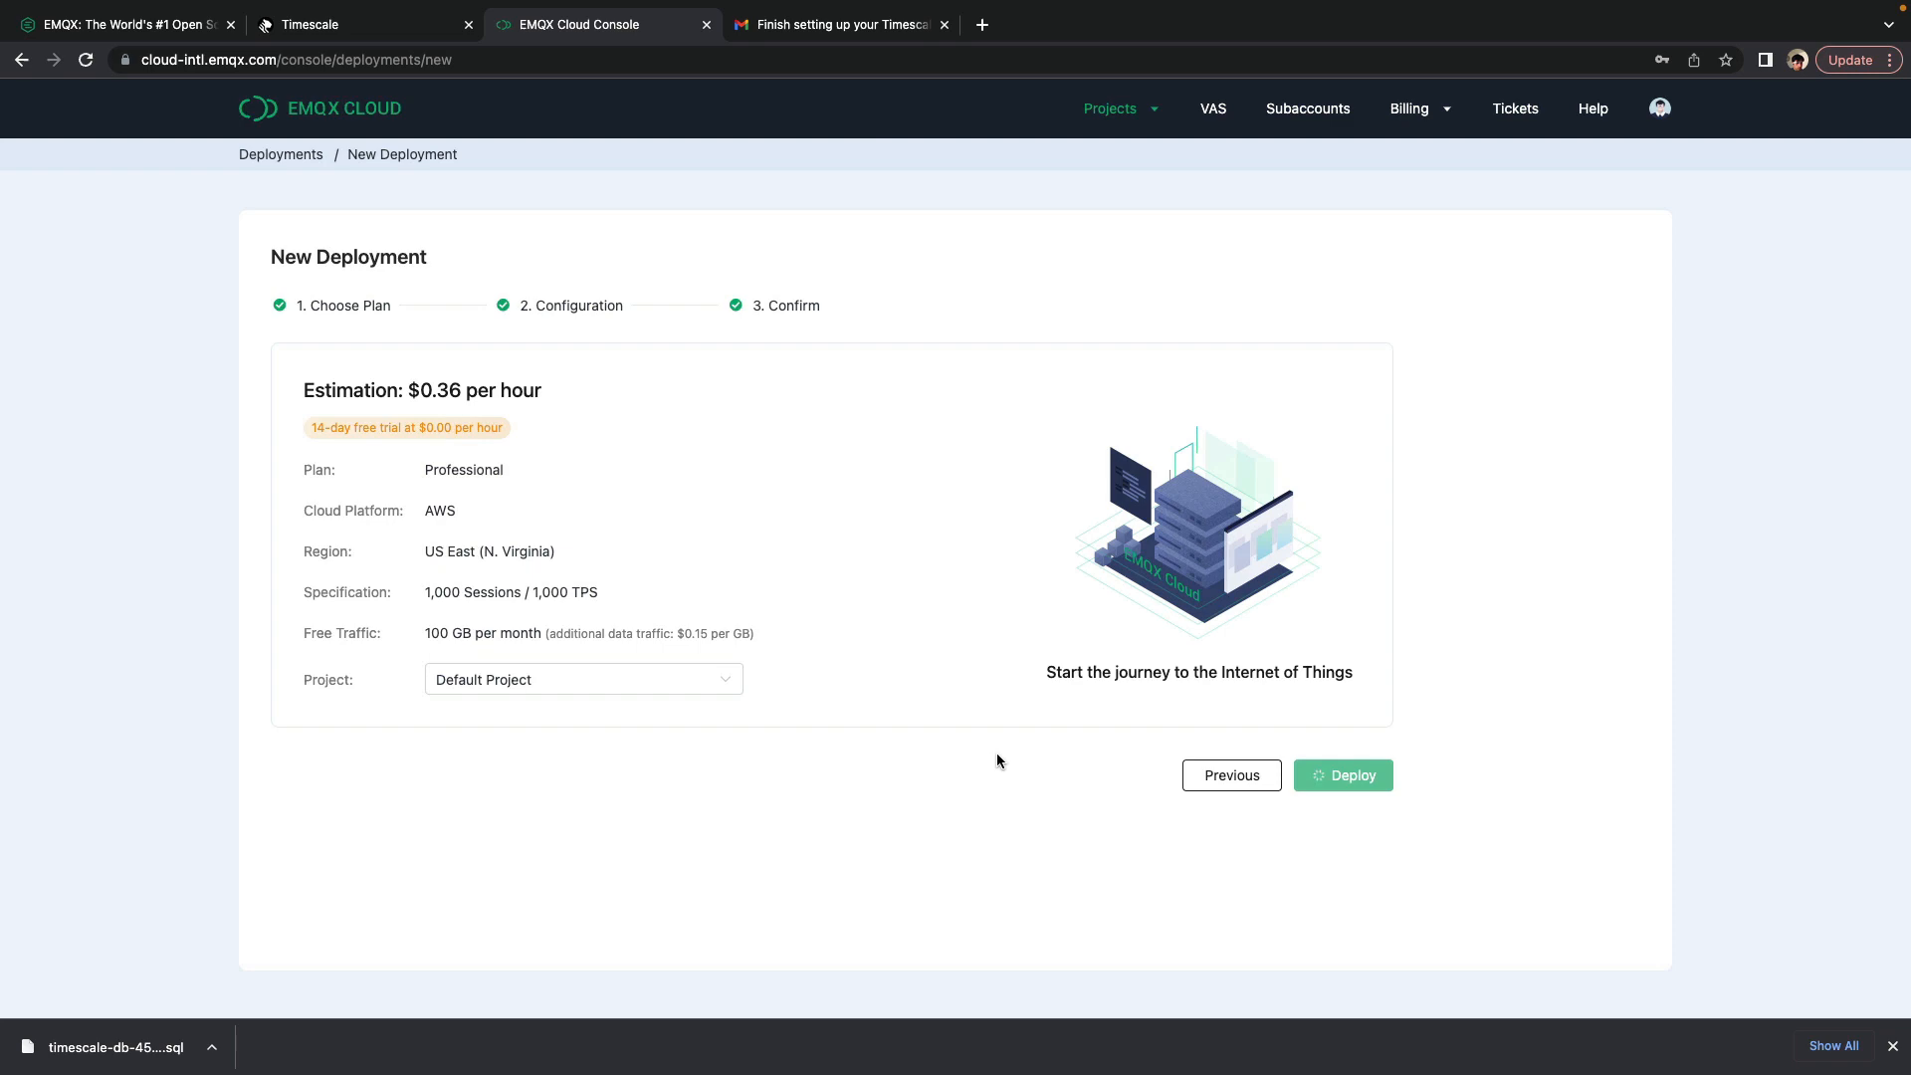
{"action": "left_click", "coordinate": [1342, 774]}
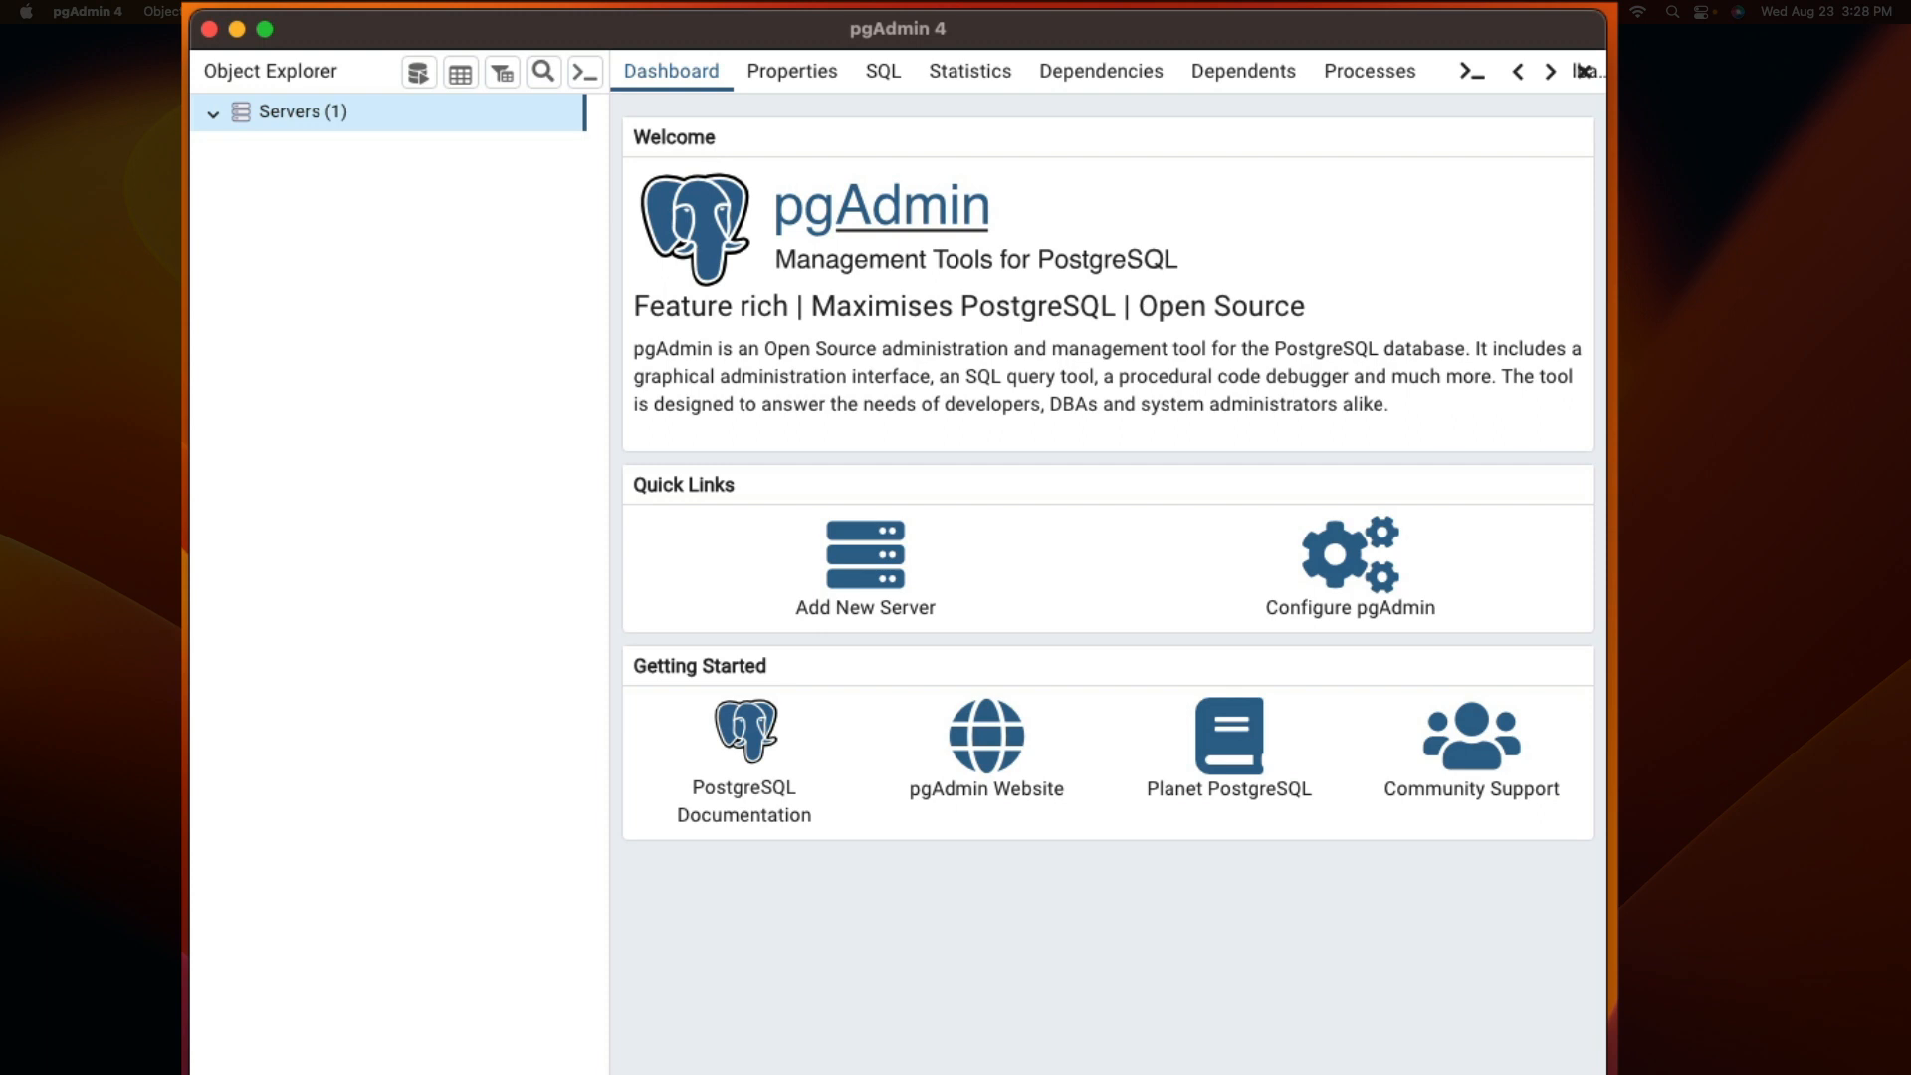
{"action": "mouse_move", "coordinate": [953, 669]}
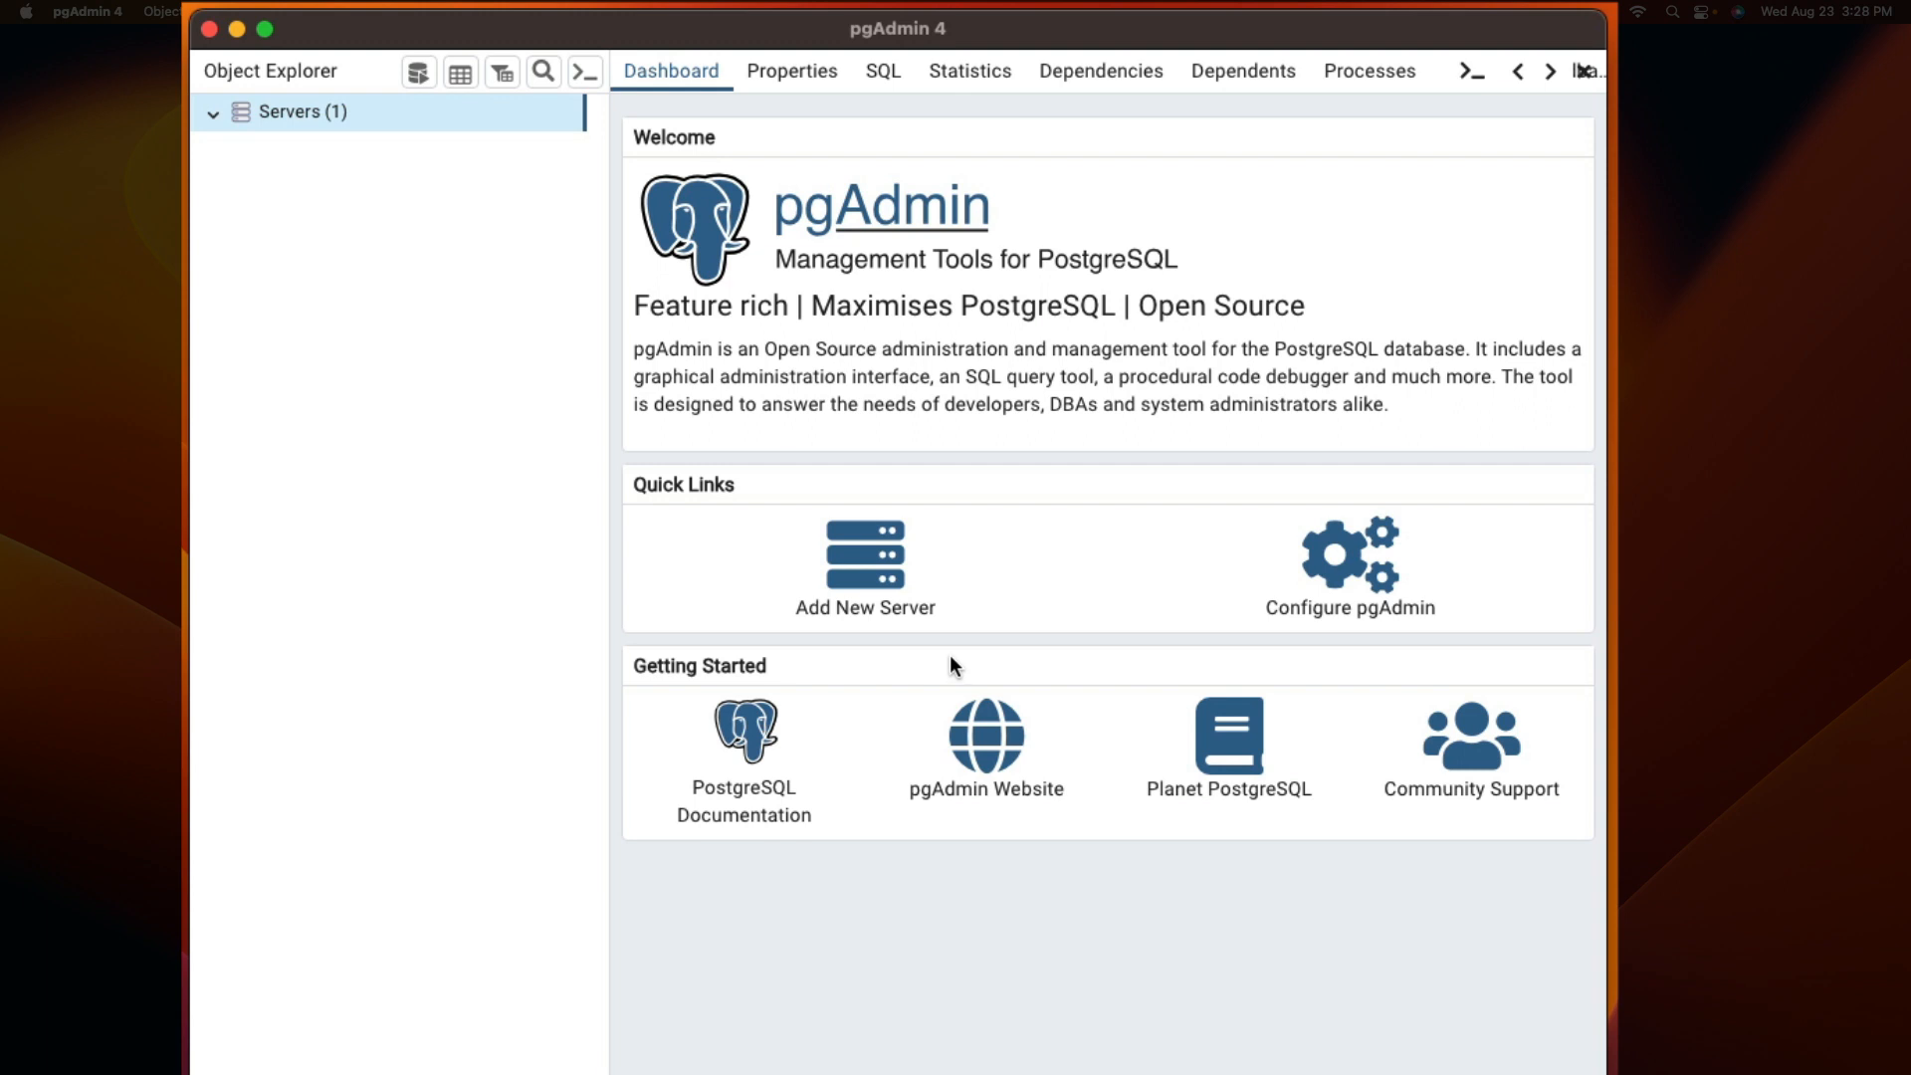
Register a new pgAdmin server named Timescale2 and move to its connection settings
{"action": "left_click", "coordinate": [864, 552]}
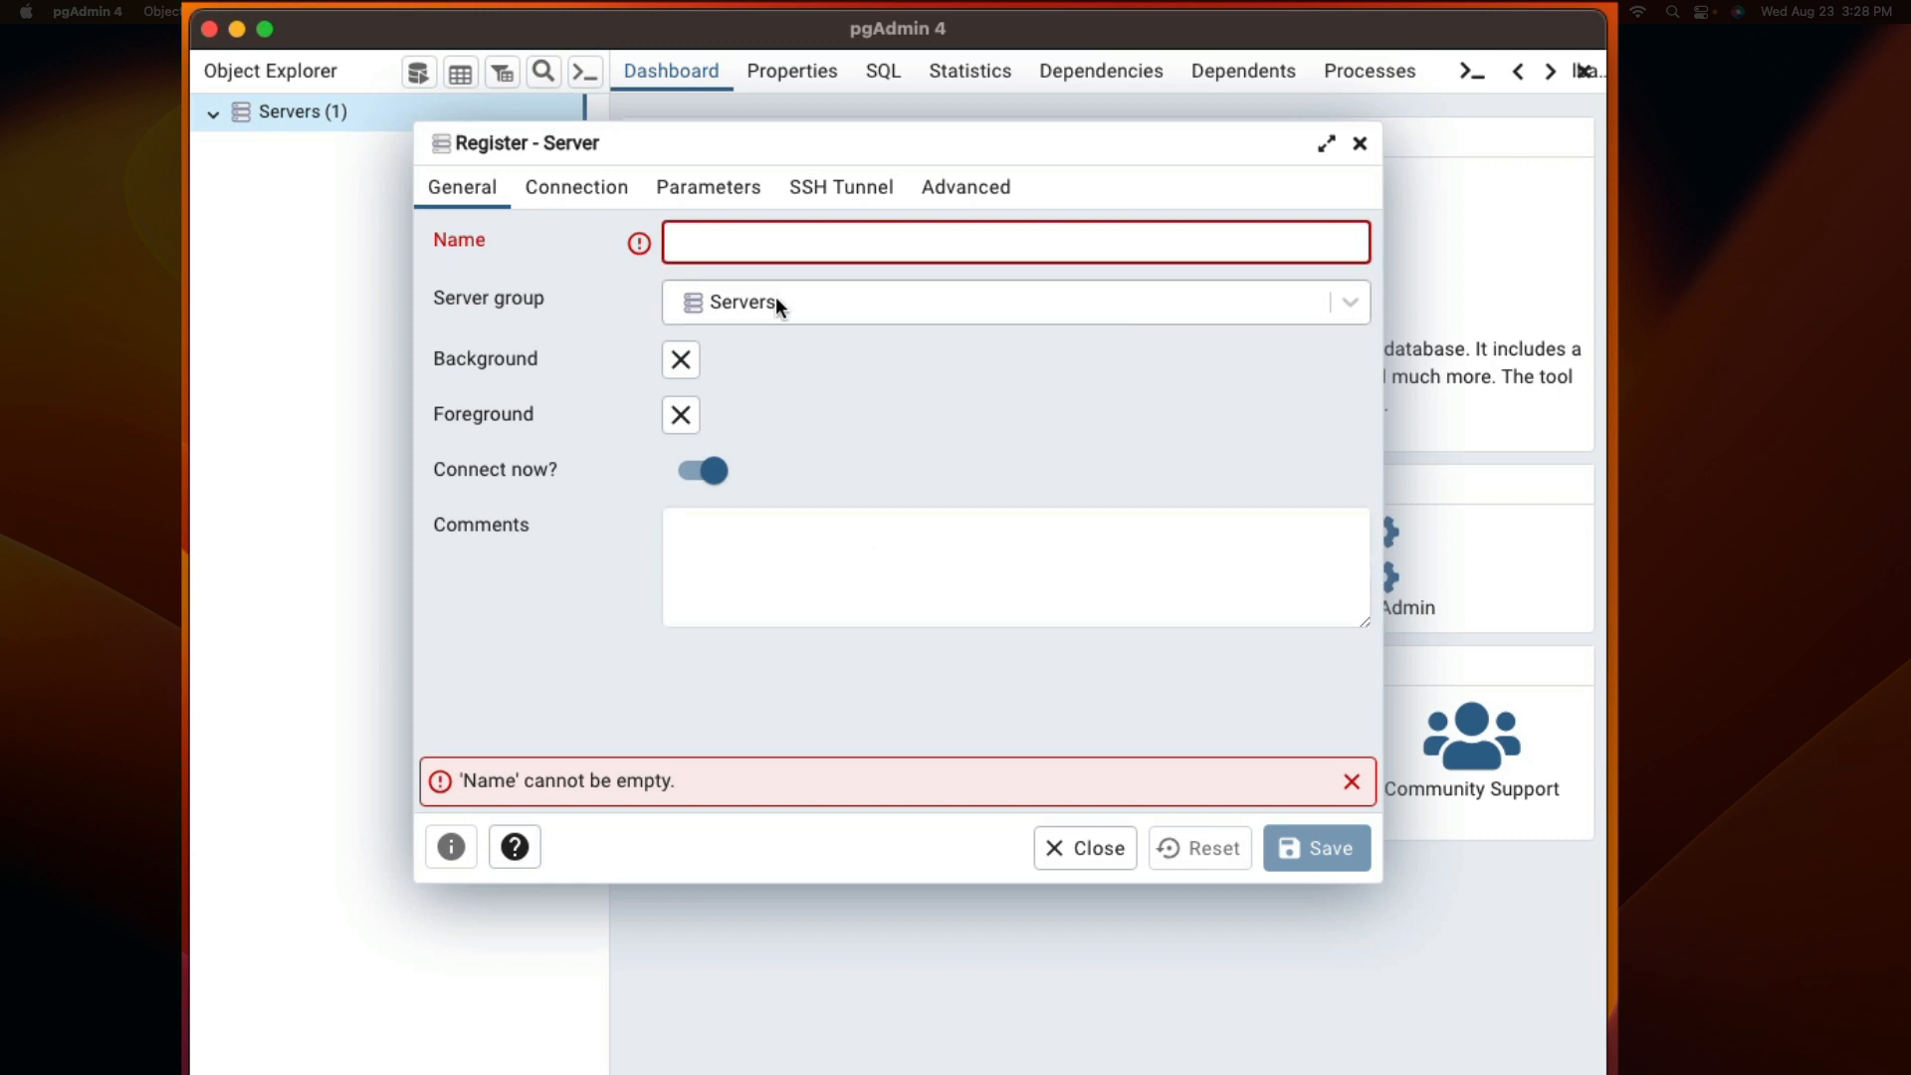
{"action": "type", "text": "Time"}
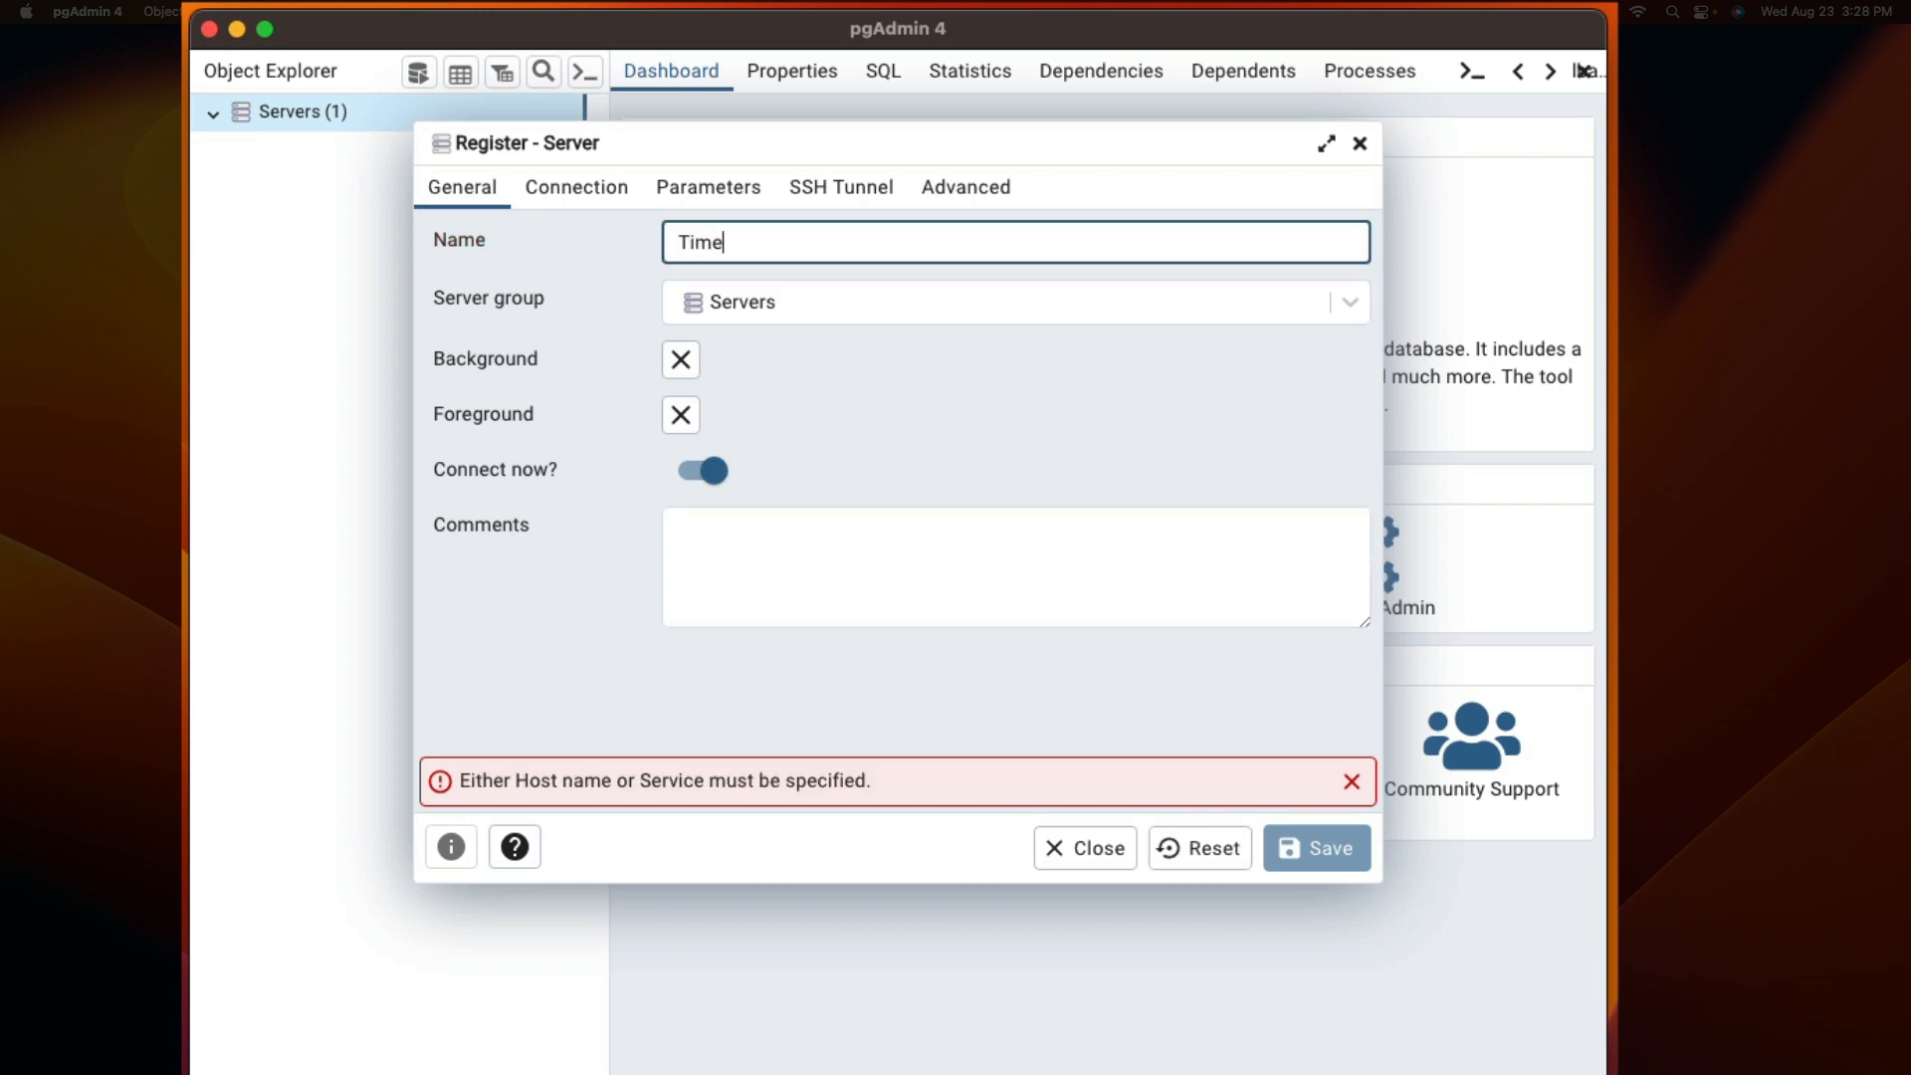
{"action": "type", "text": "scale2"}
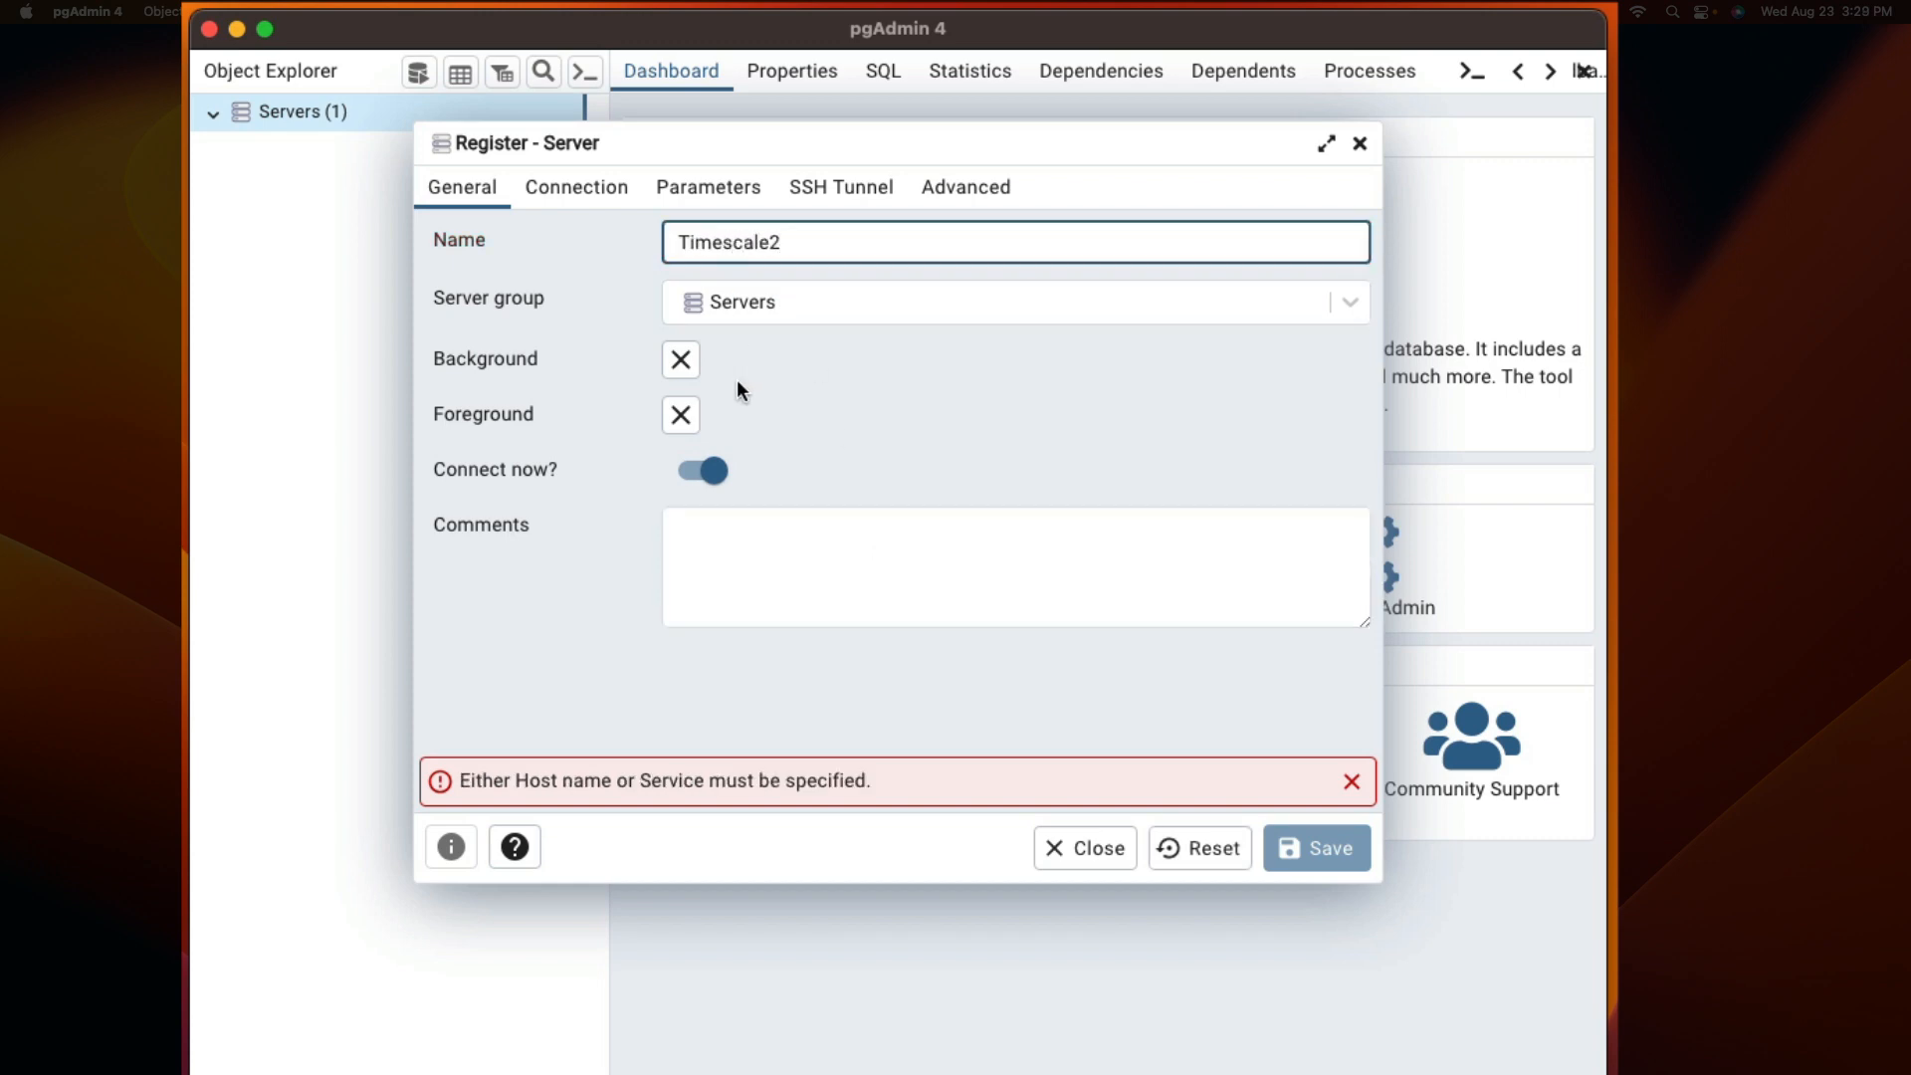
{"action": "left_click", "coordinate": [575, 187]}
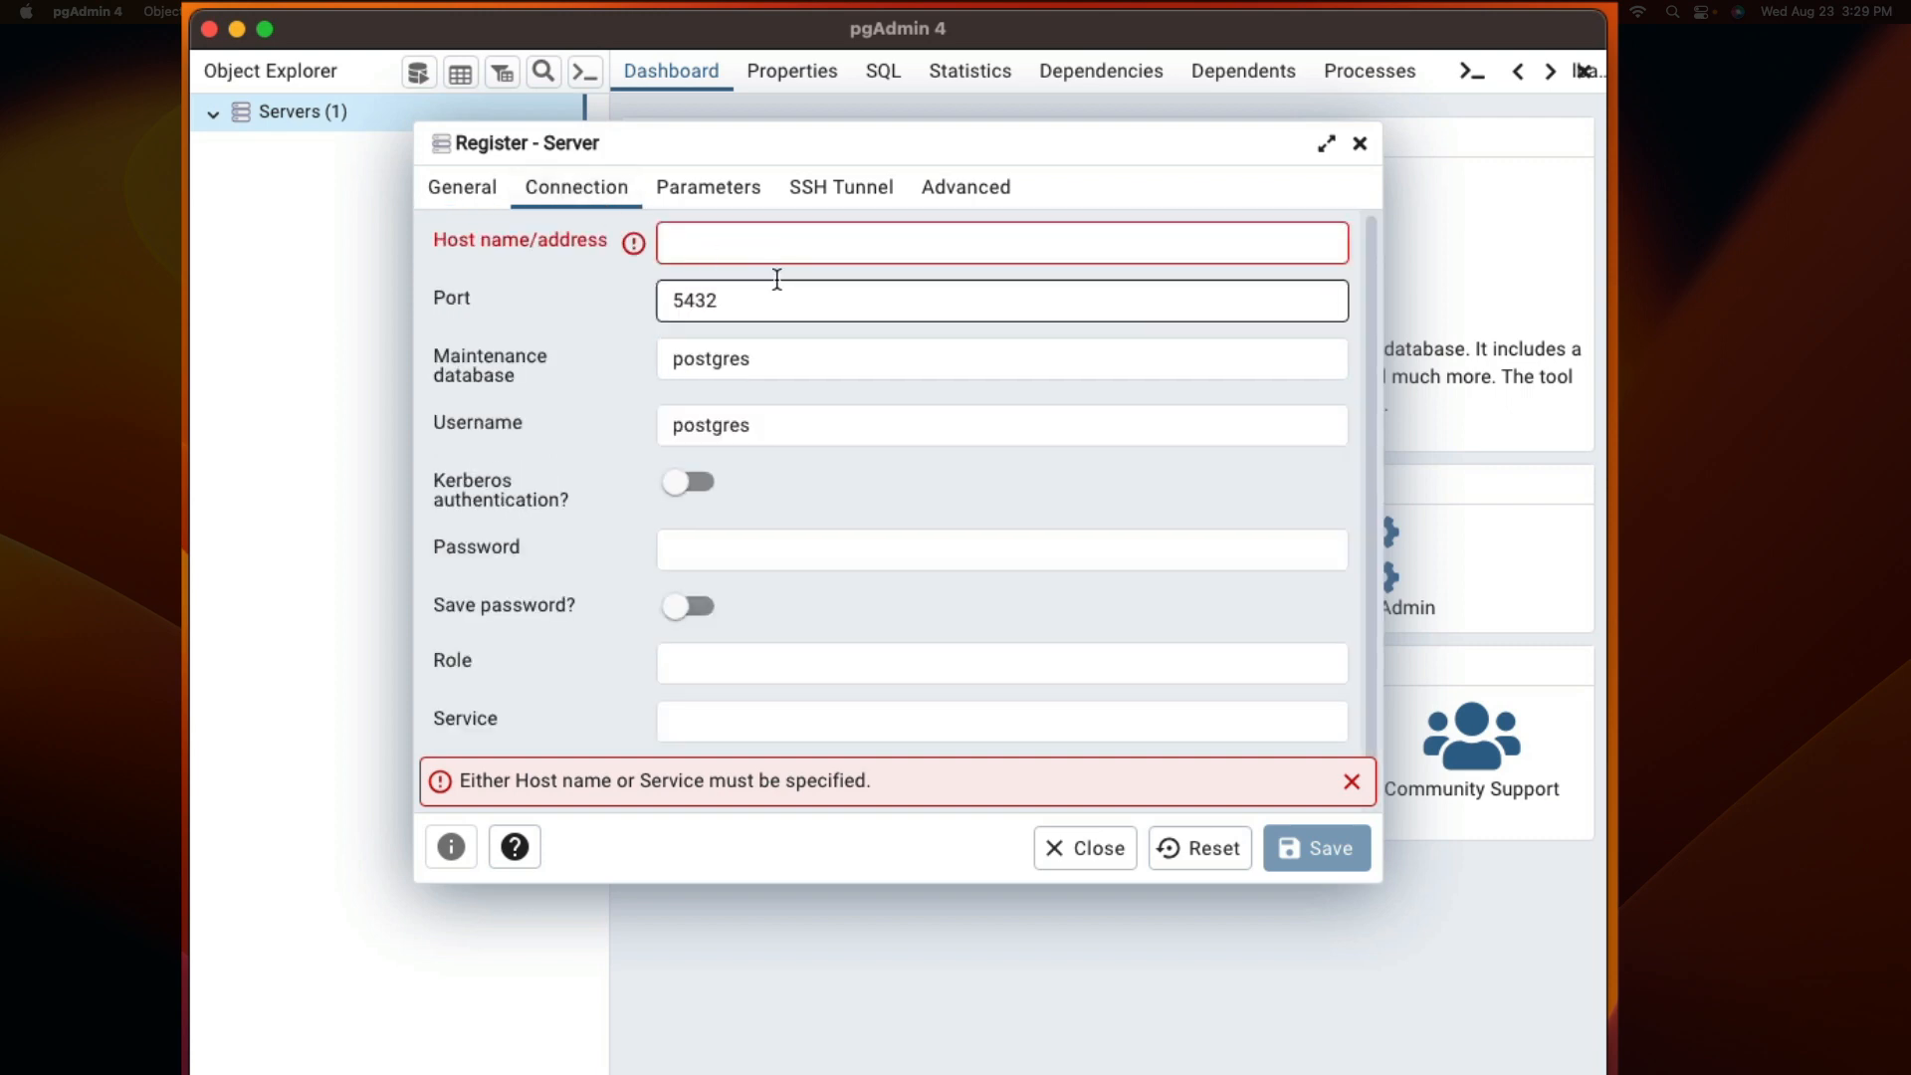
Enter host jp706frkv7.g48r0mlzbc.tsdb.cloud.timescale.com, port 33500, user tsdbadmin, password, save password, and save
{"action": "left_click", "coordinate": [1002, 241]}
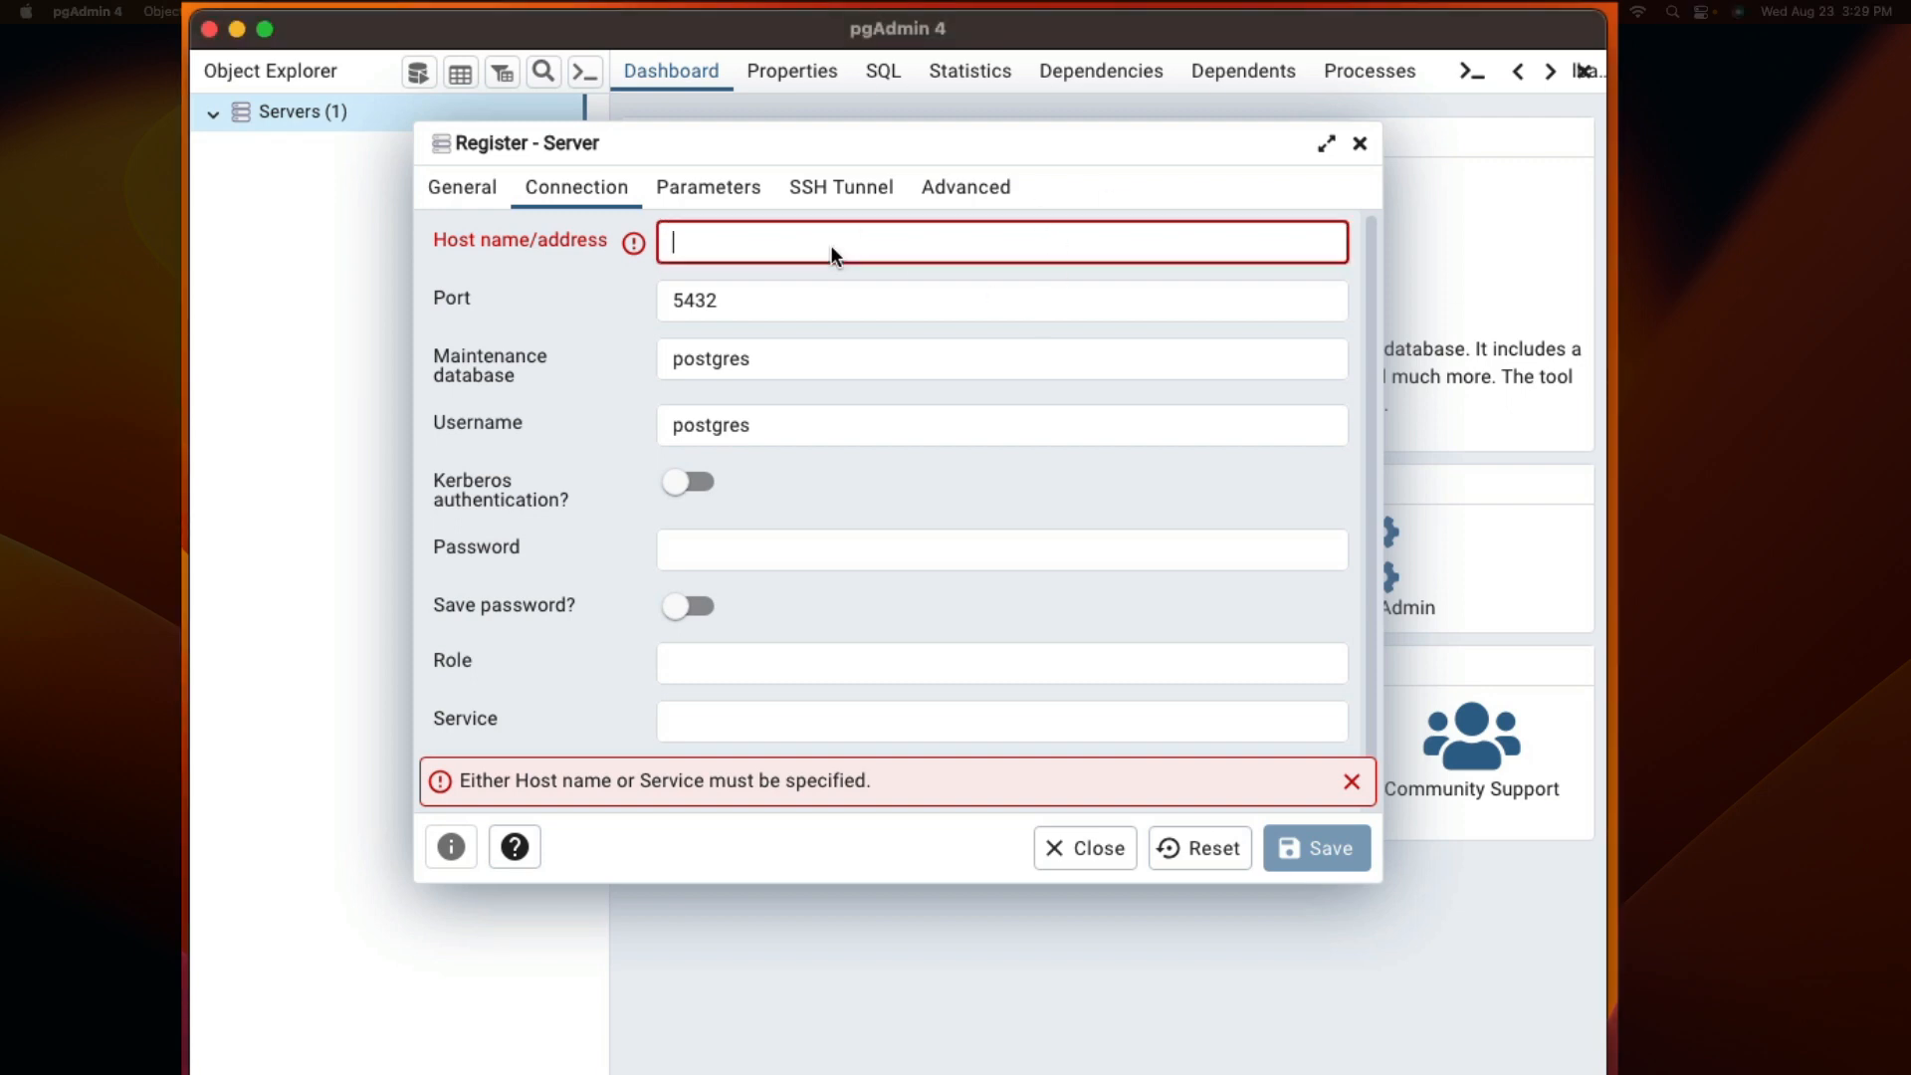
{"action": "type", "text": "jp706frkv7.g48r0mlzbc.tsdb.cloud.timescale.com"}
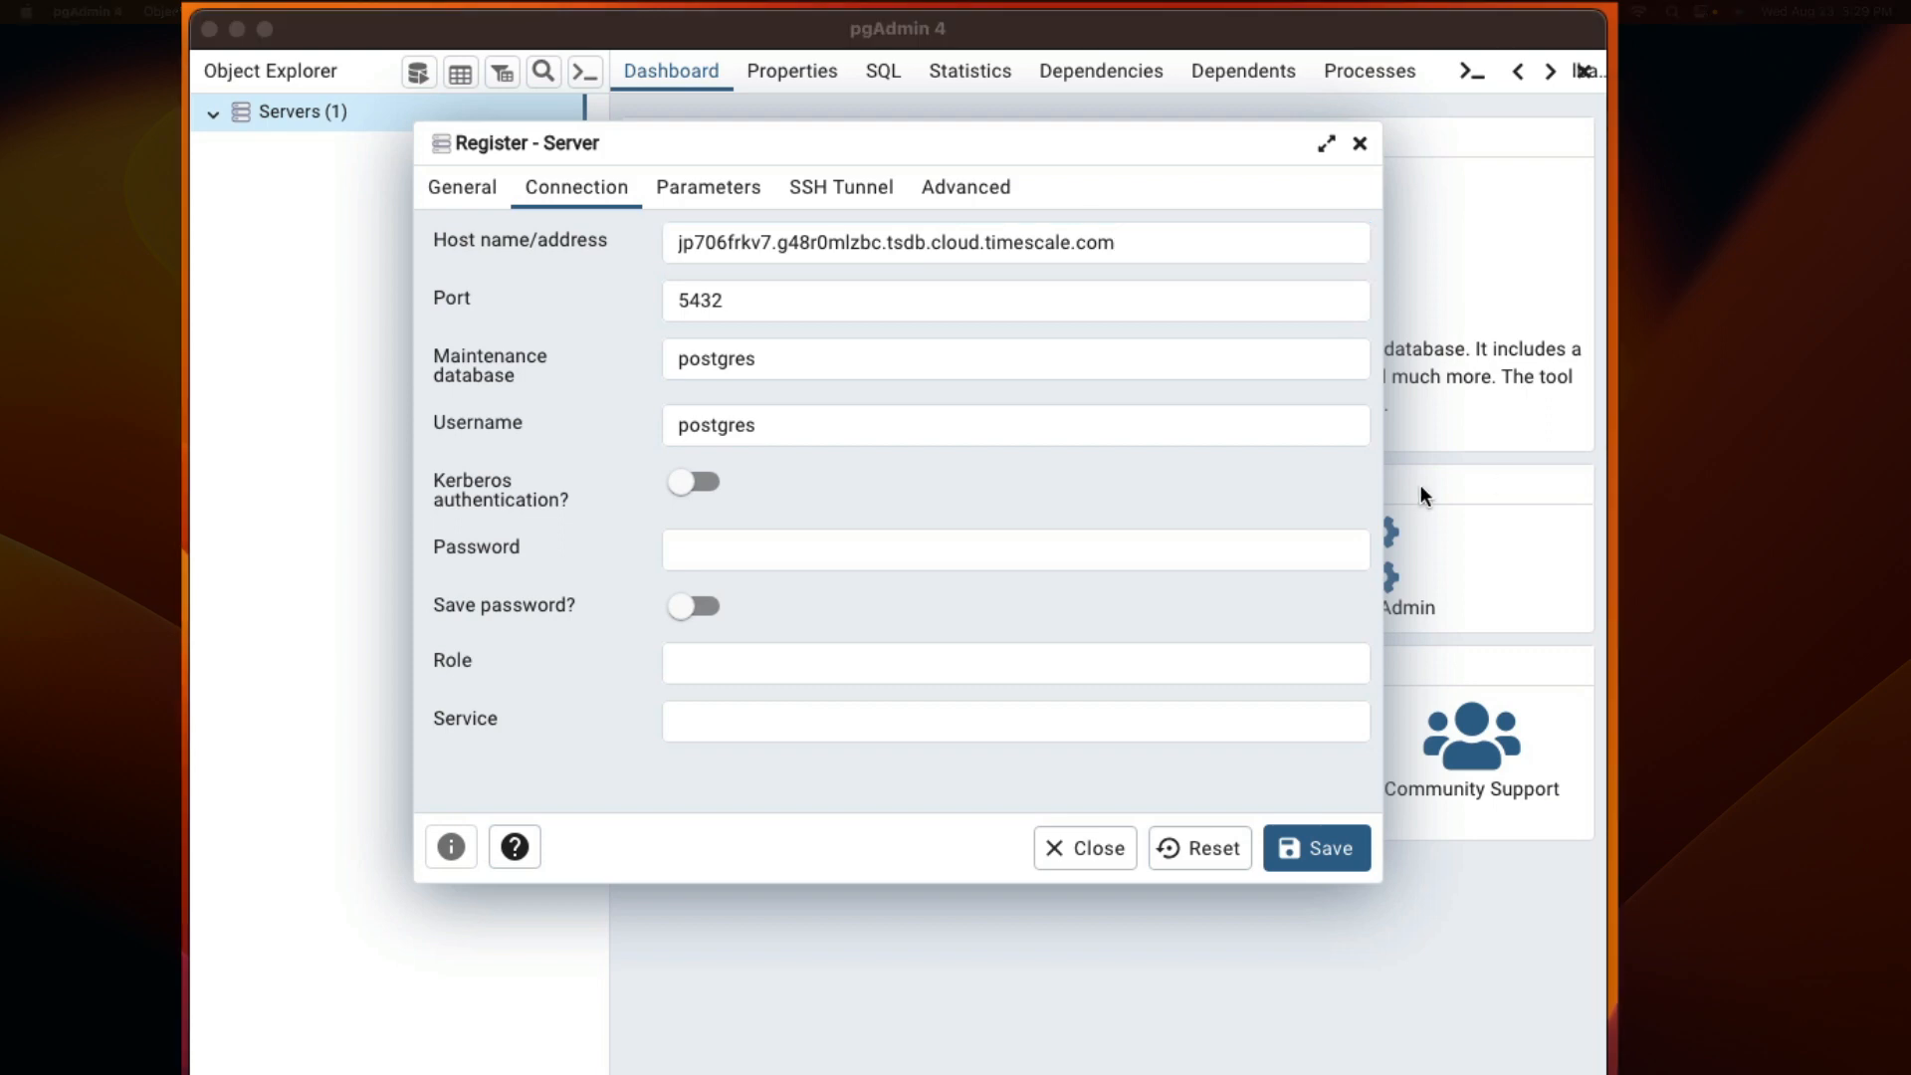
{"action": "type", "text": "33500"}
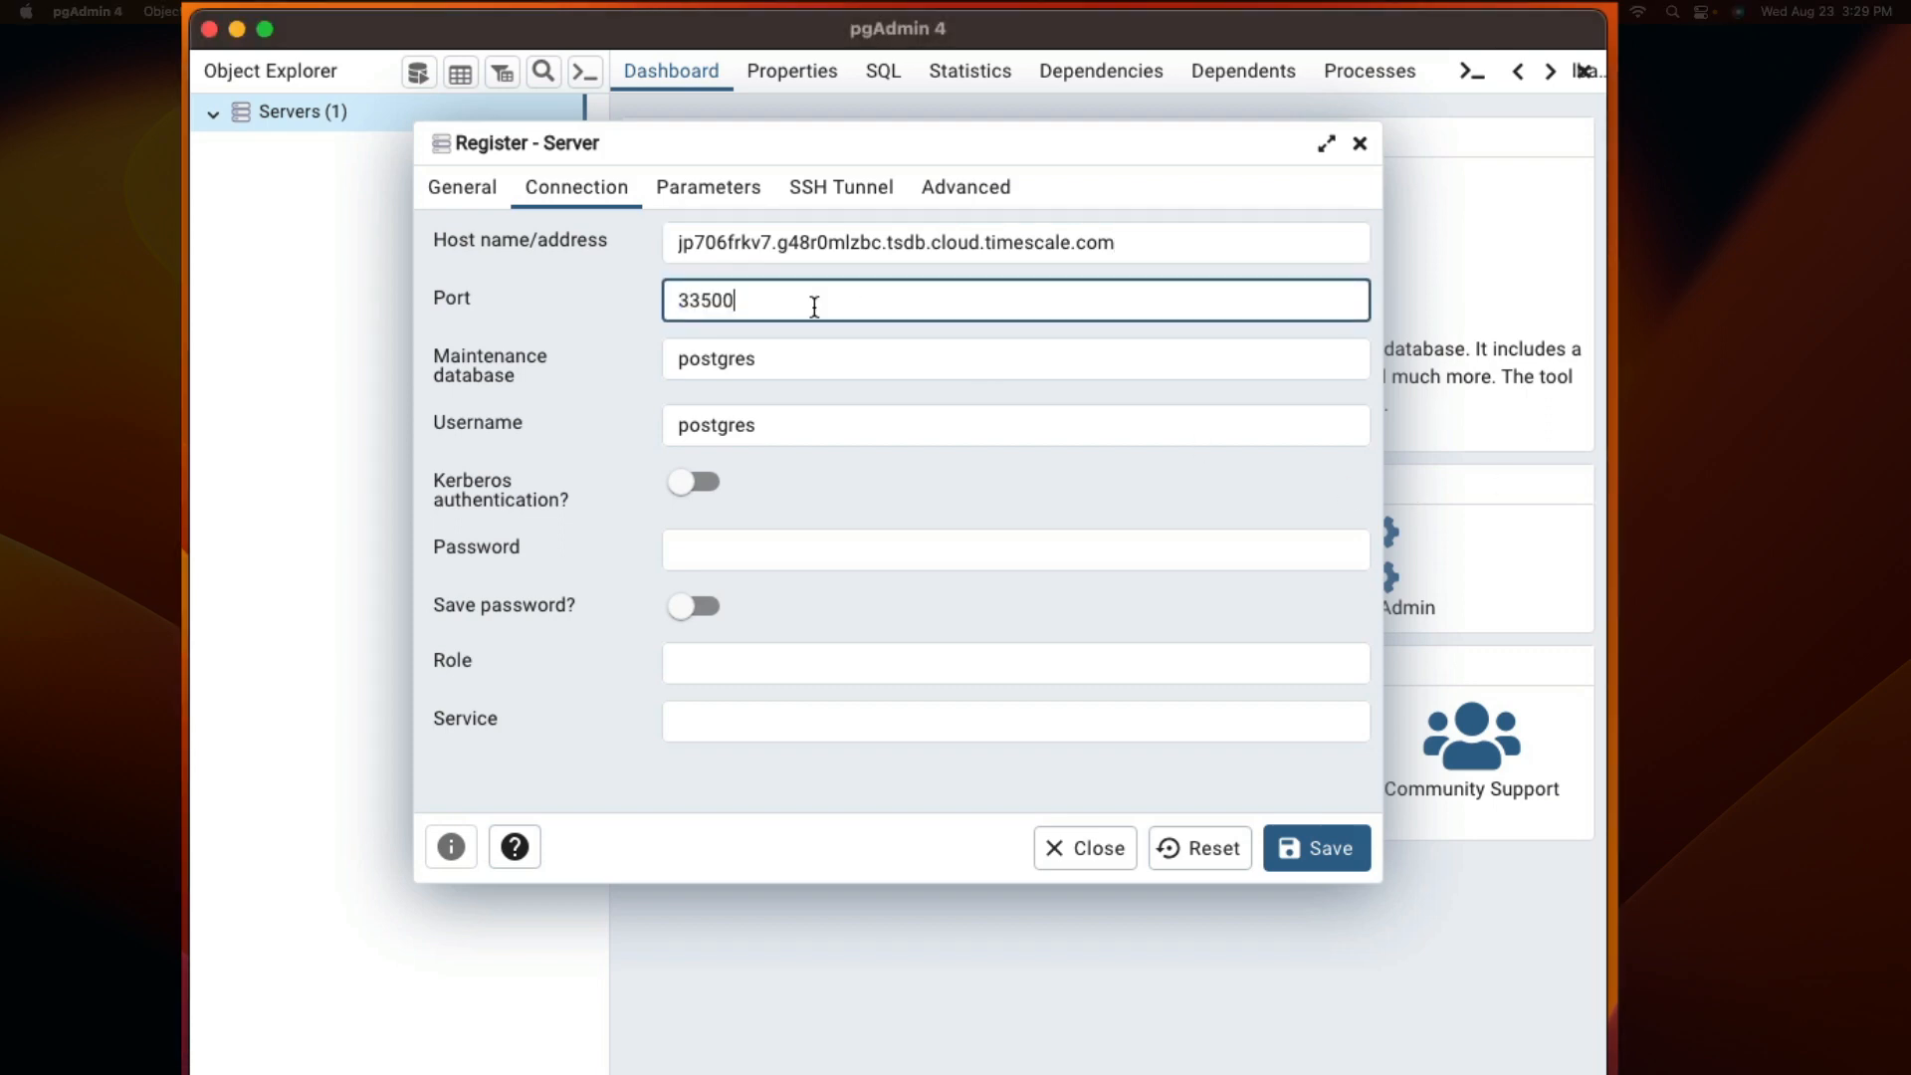
{"action": "mouse_move", "coordinate": [894, 458]}
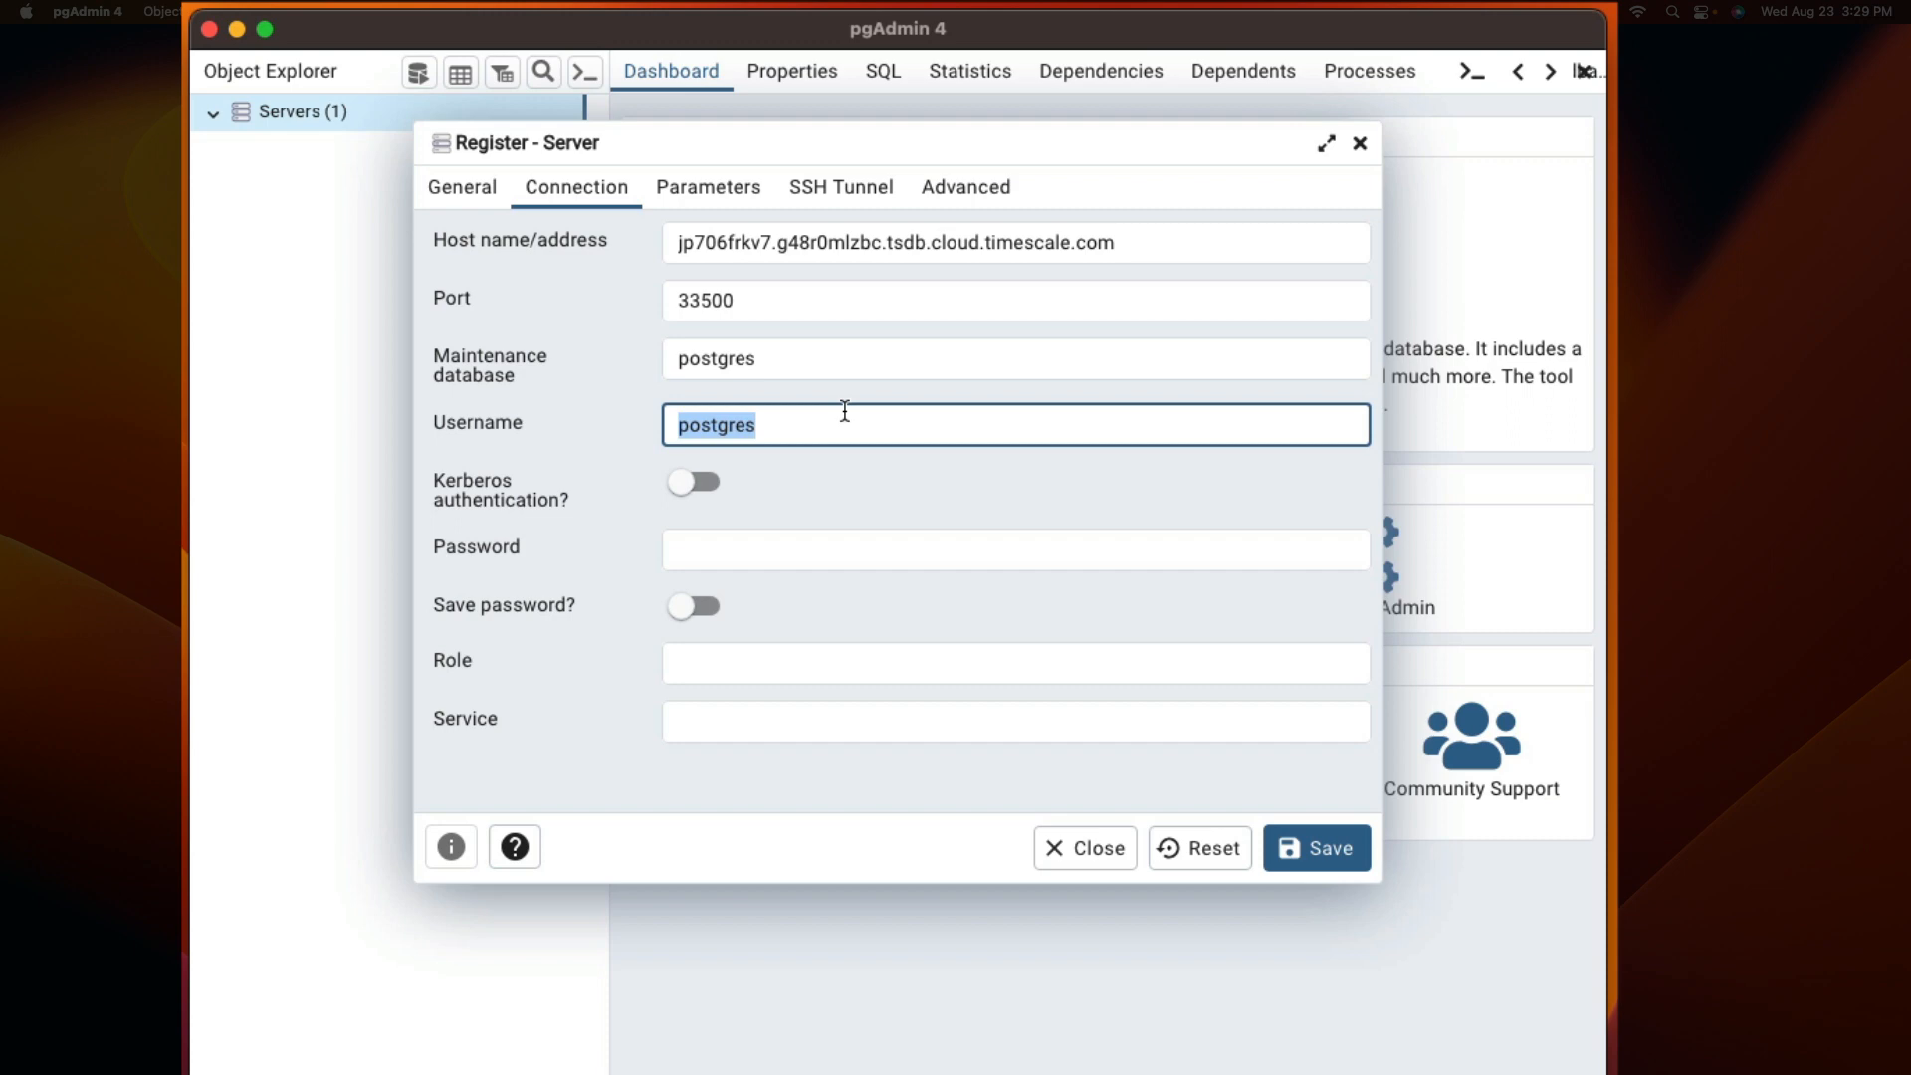
{"action": "type", "text": "tsdbadmin"}
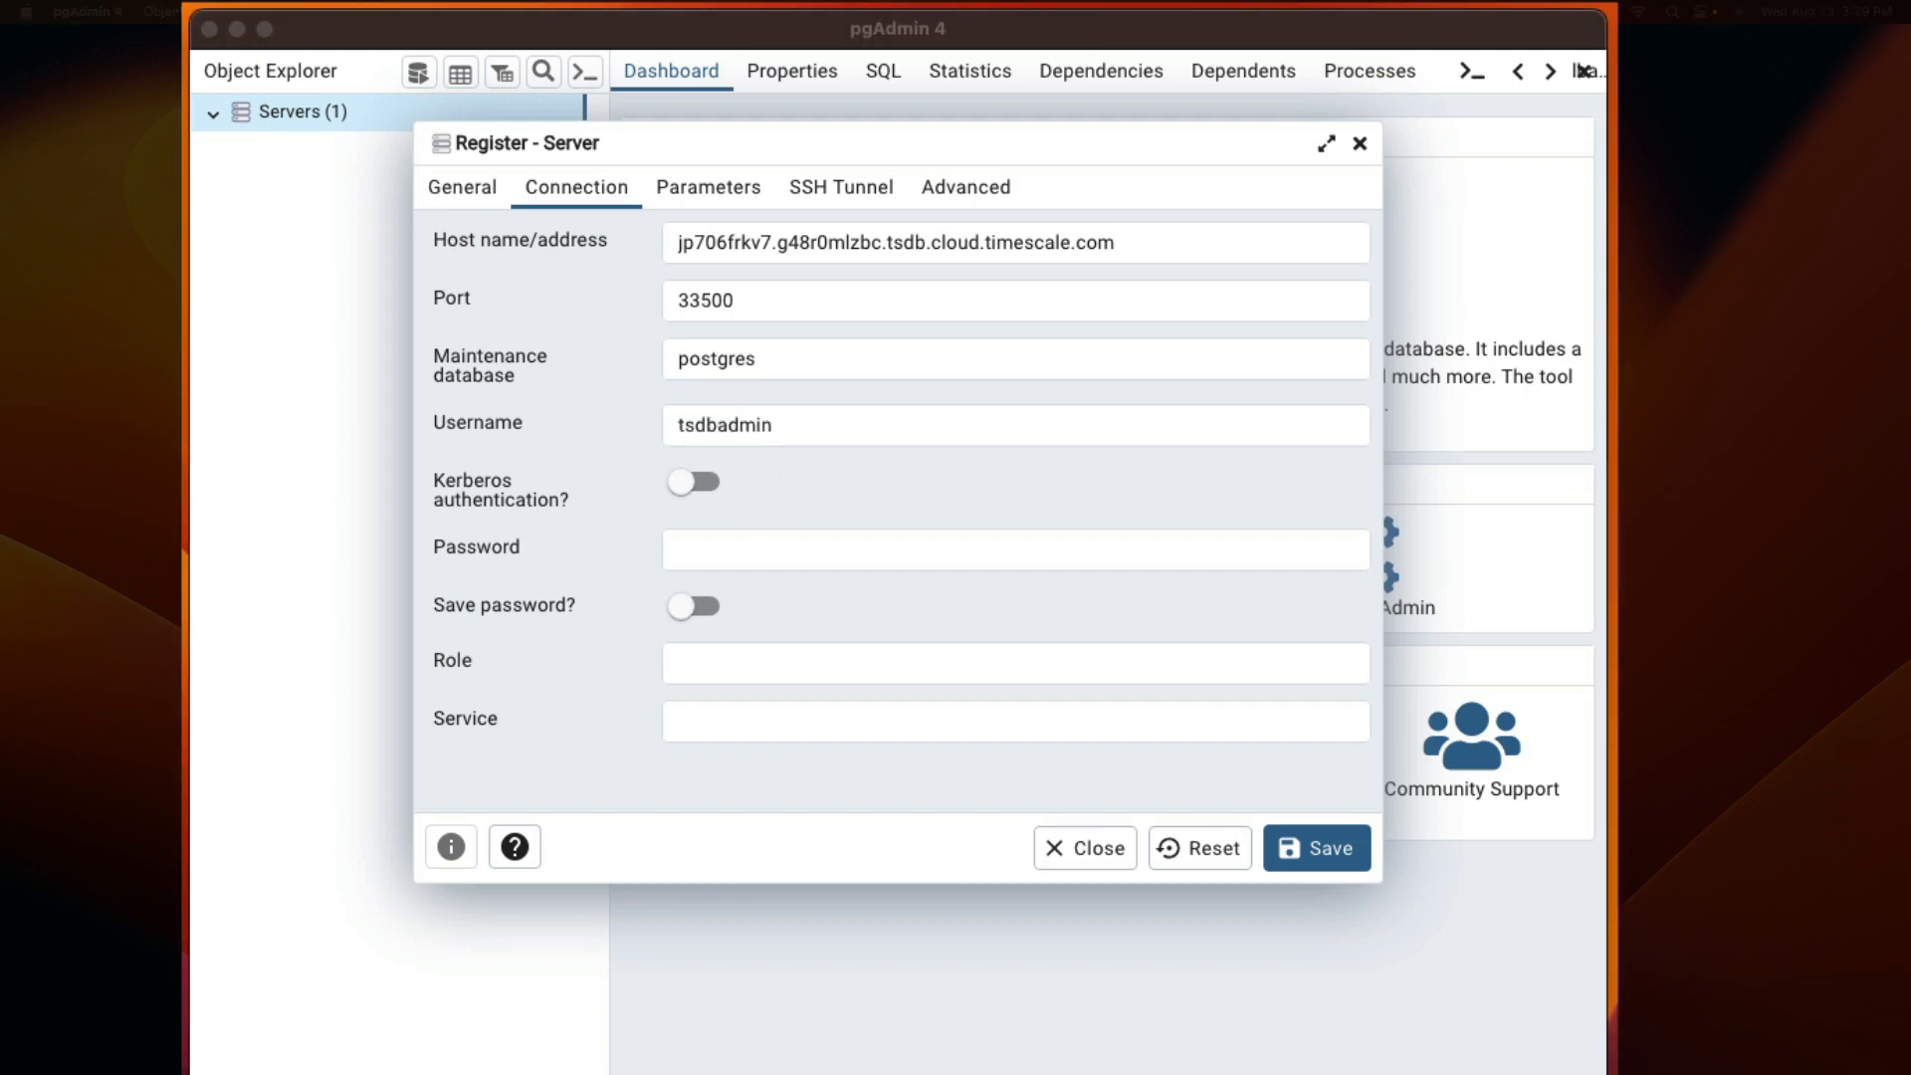
{"action": "mouse_move", "coordinate": [768, 607]}
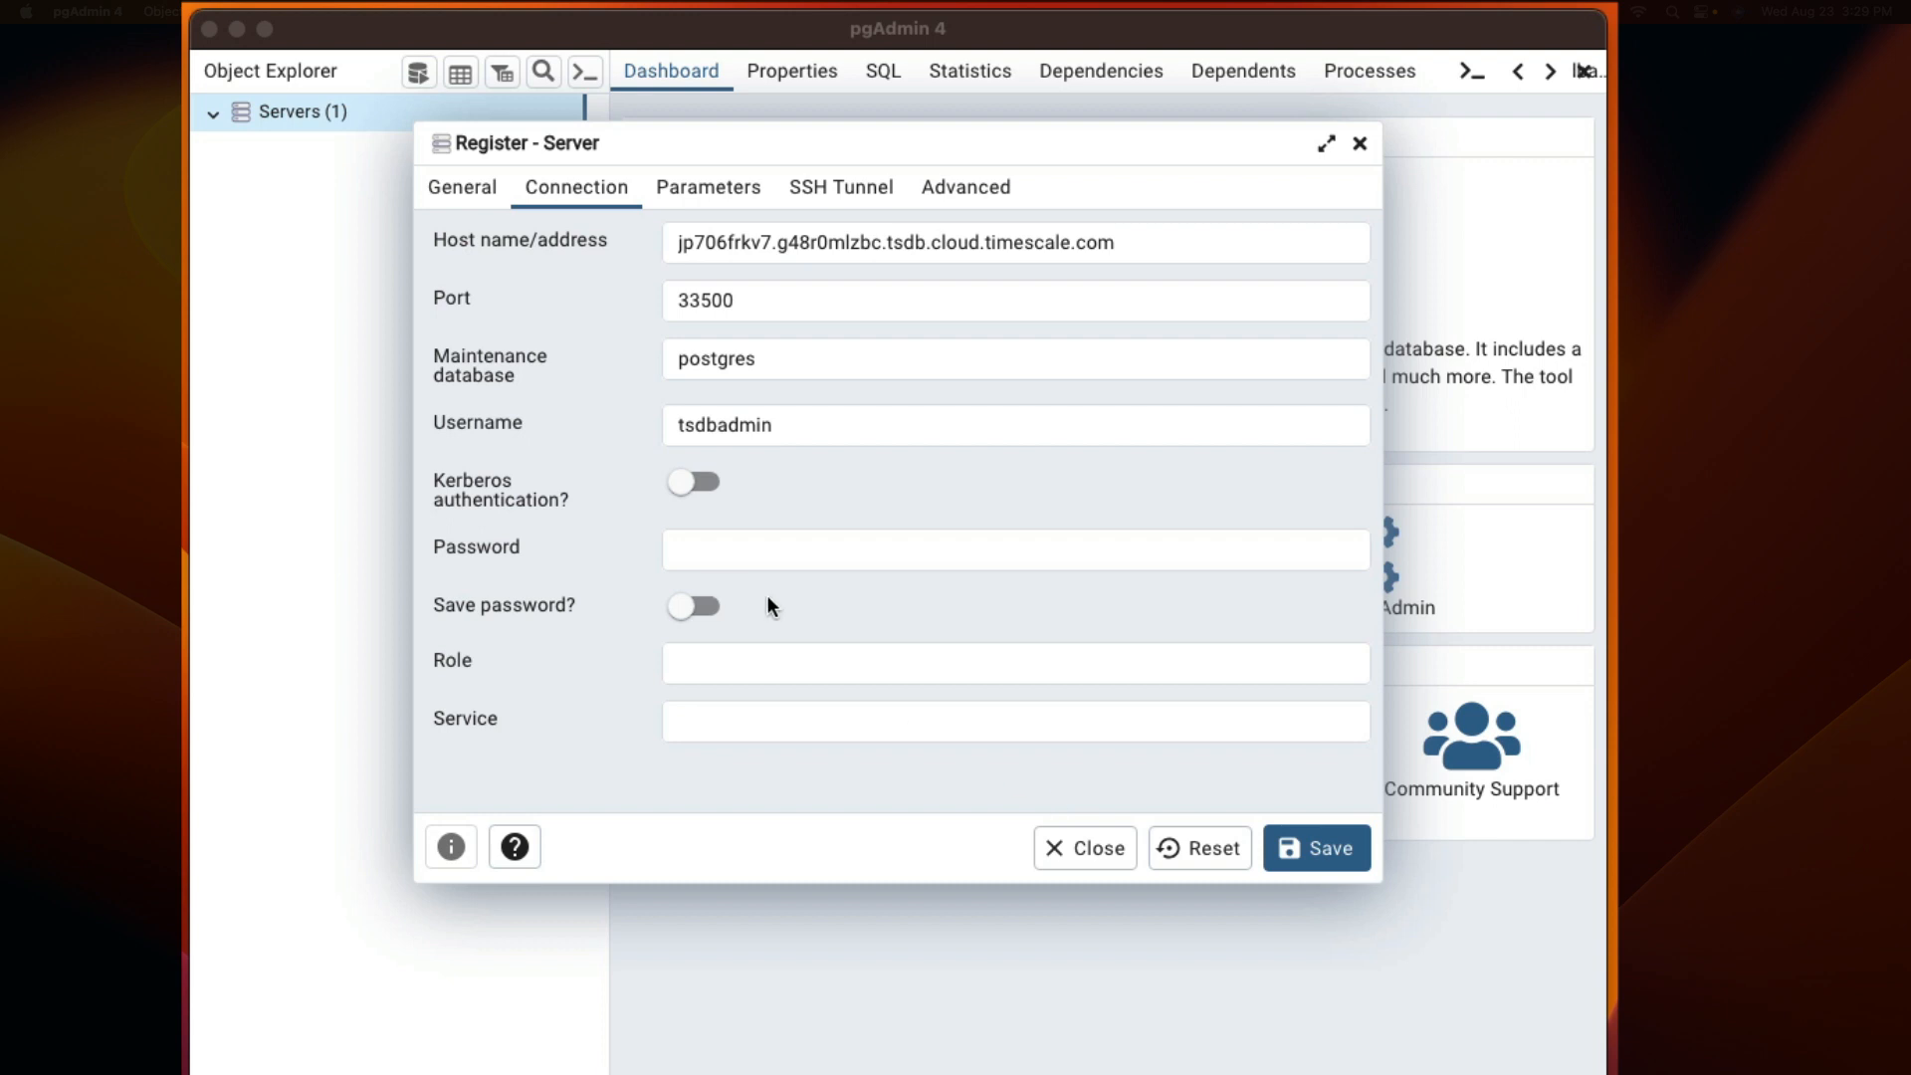
{"action": "type", "text": "password"}
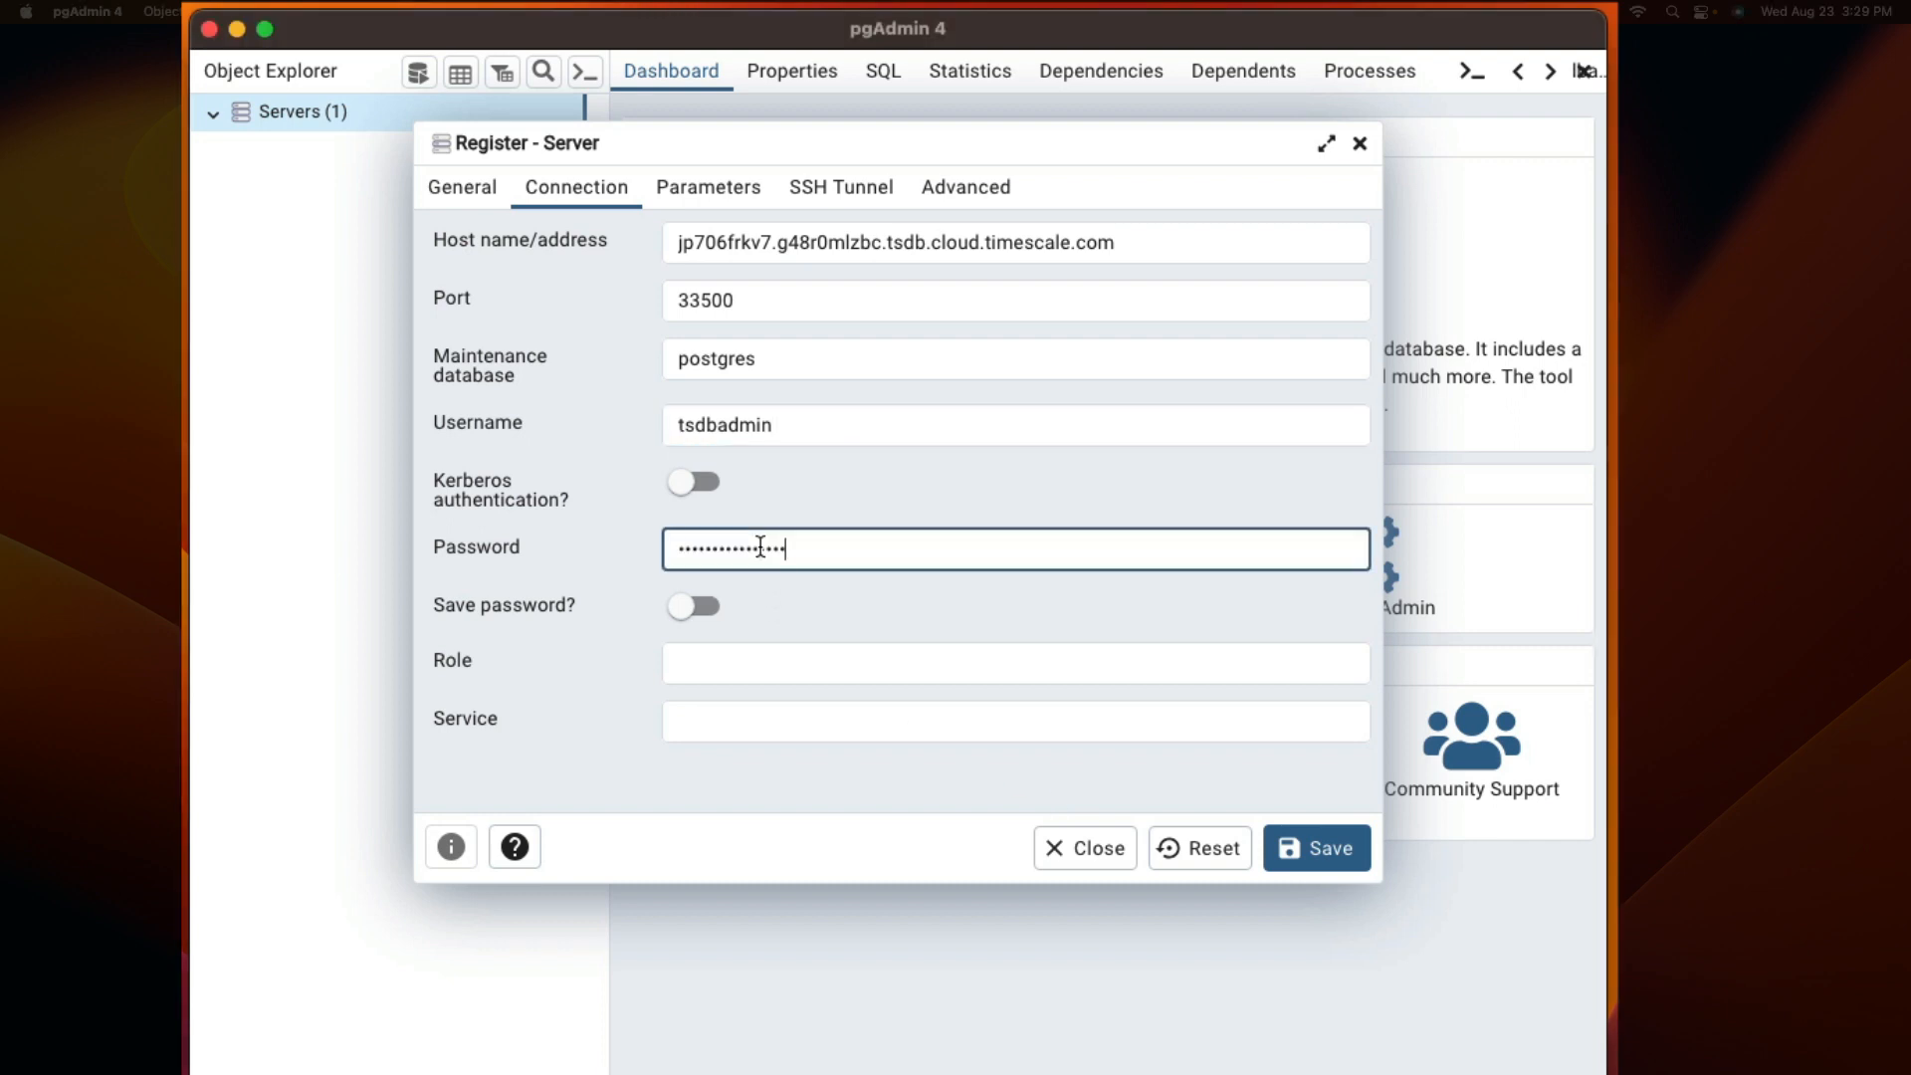
{"action": "left_click", "coordinate": [693, 605]}
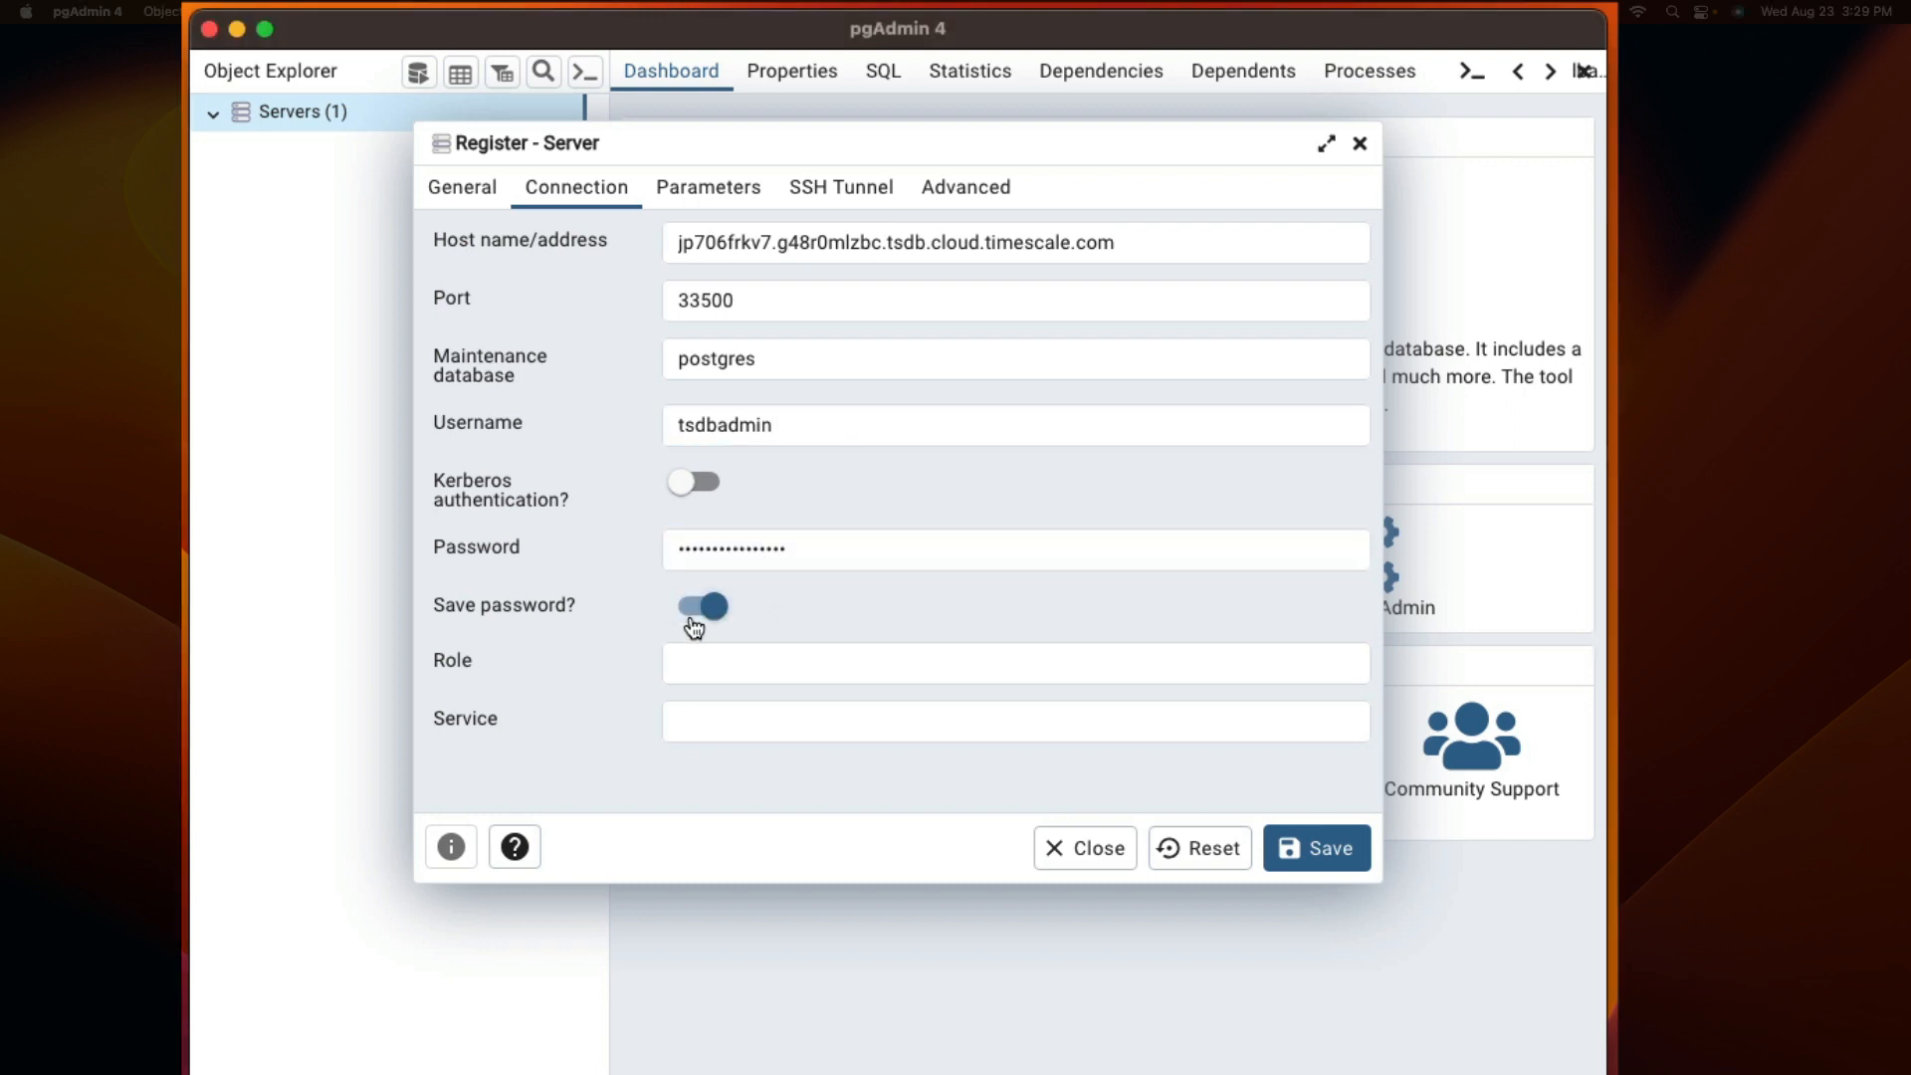
{"action": "left_click", "coordinate": [1316, 848]}
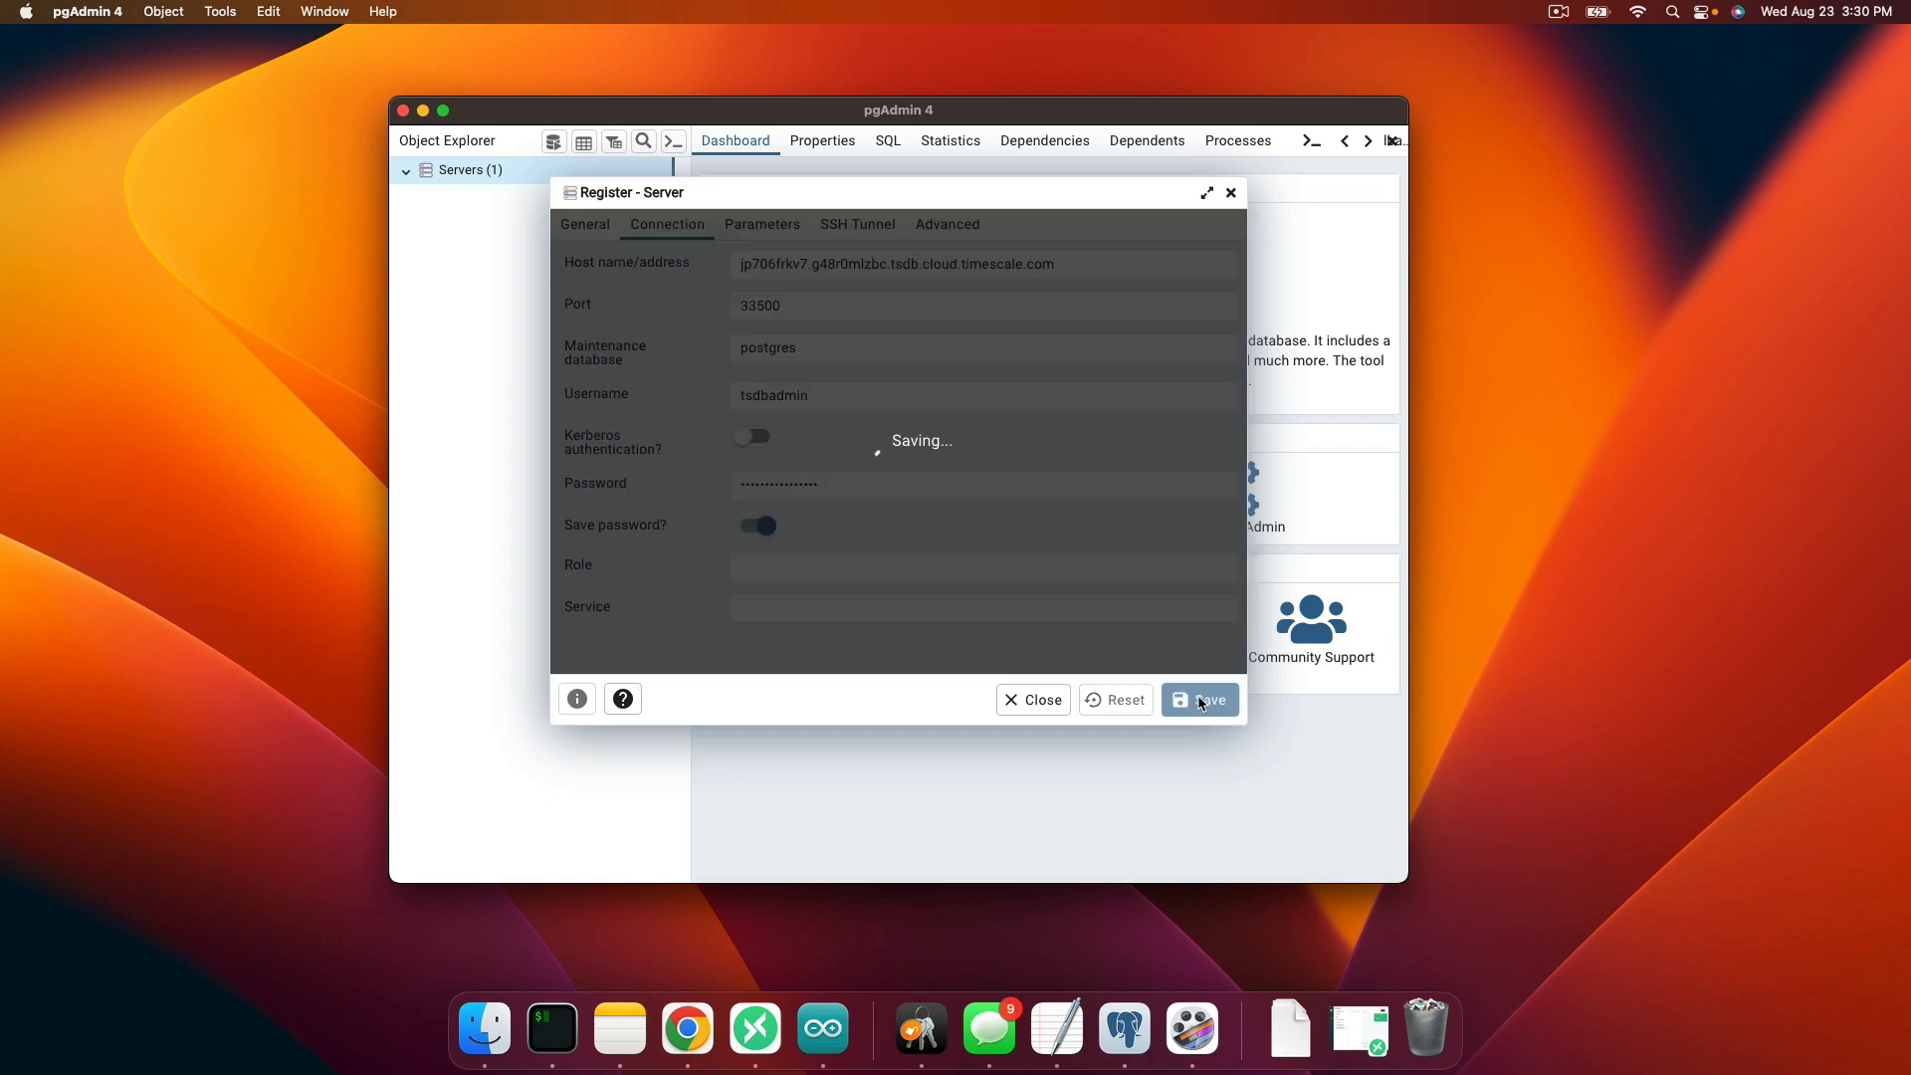
In the tsdb database's Query Tool, run the CREATE TABLE temp_hum statement
{"action": "left_click", "coordinate": [1198, 699]}
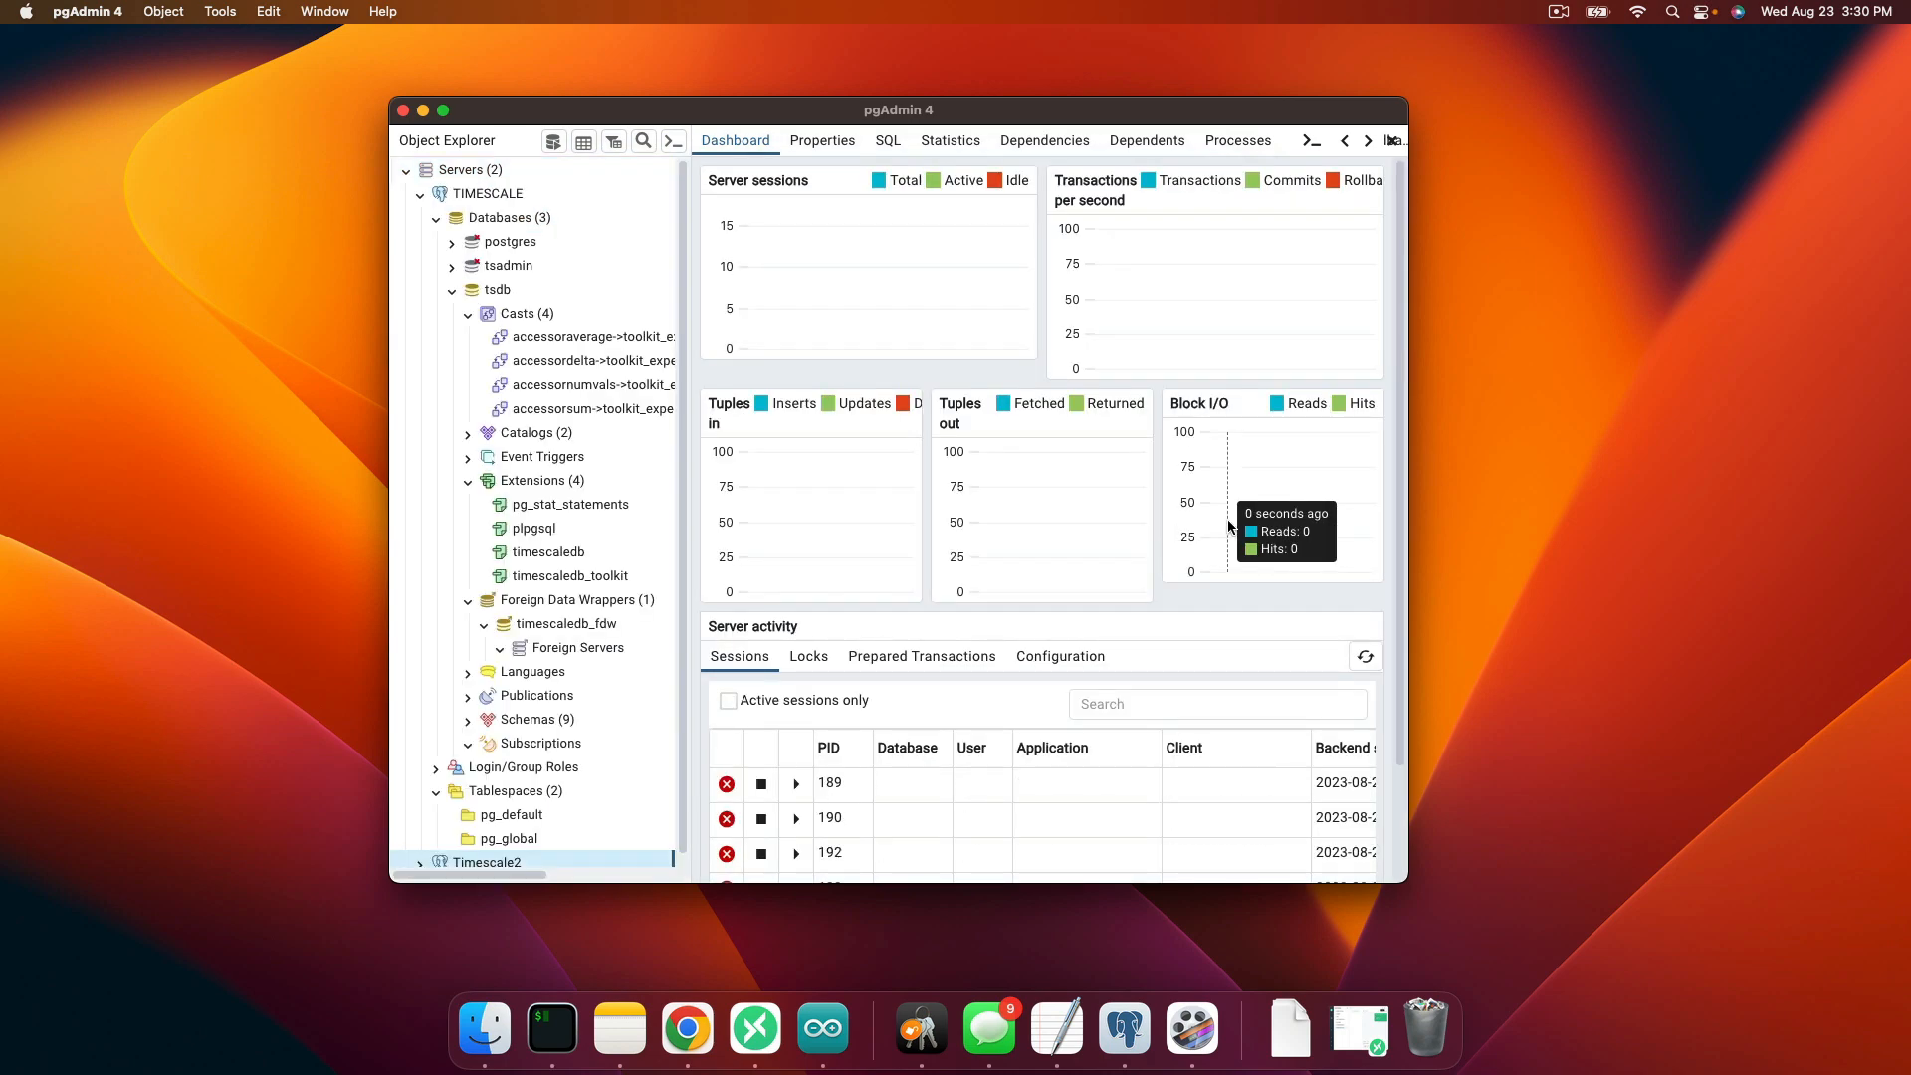
{"action": "mouse_move", "coordinate": [954, 524]}
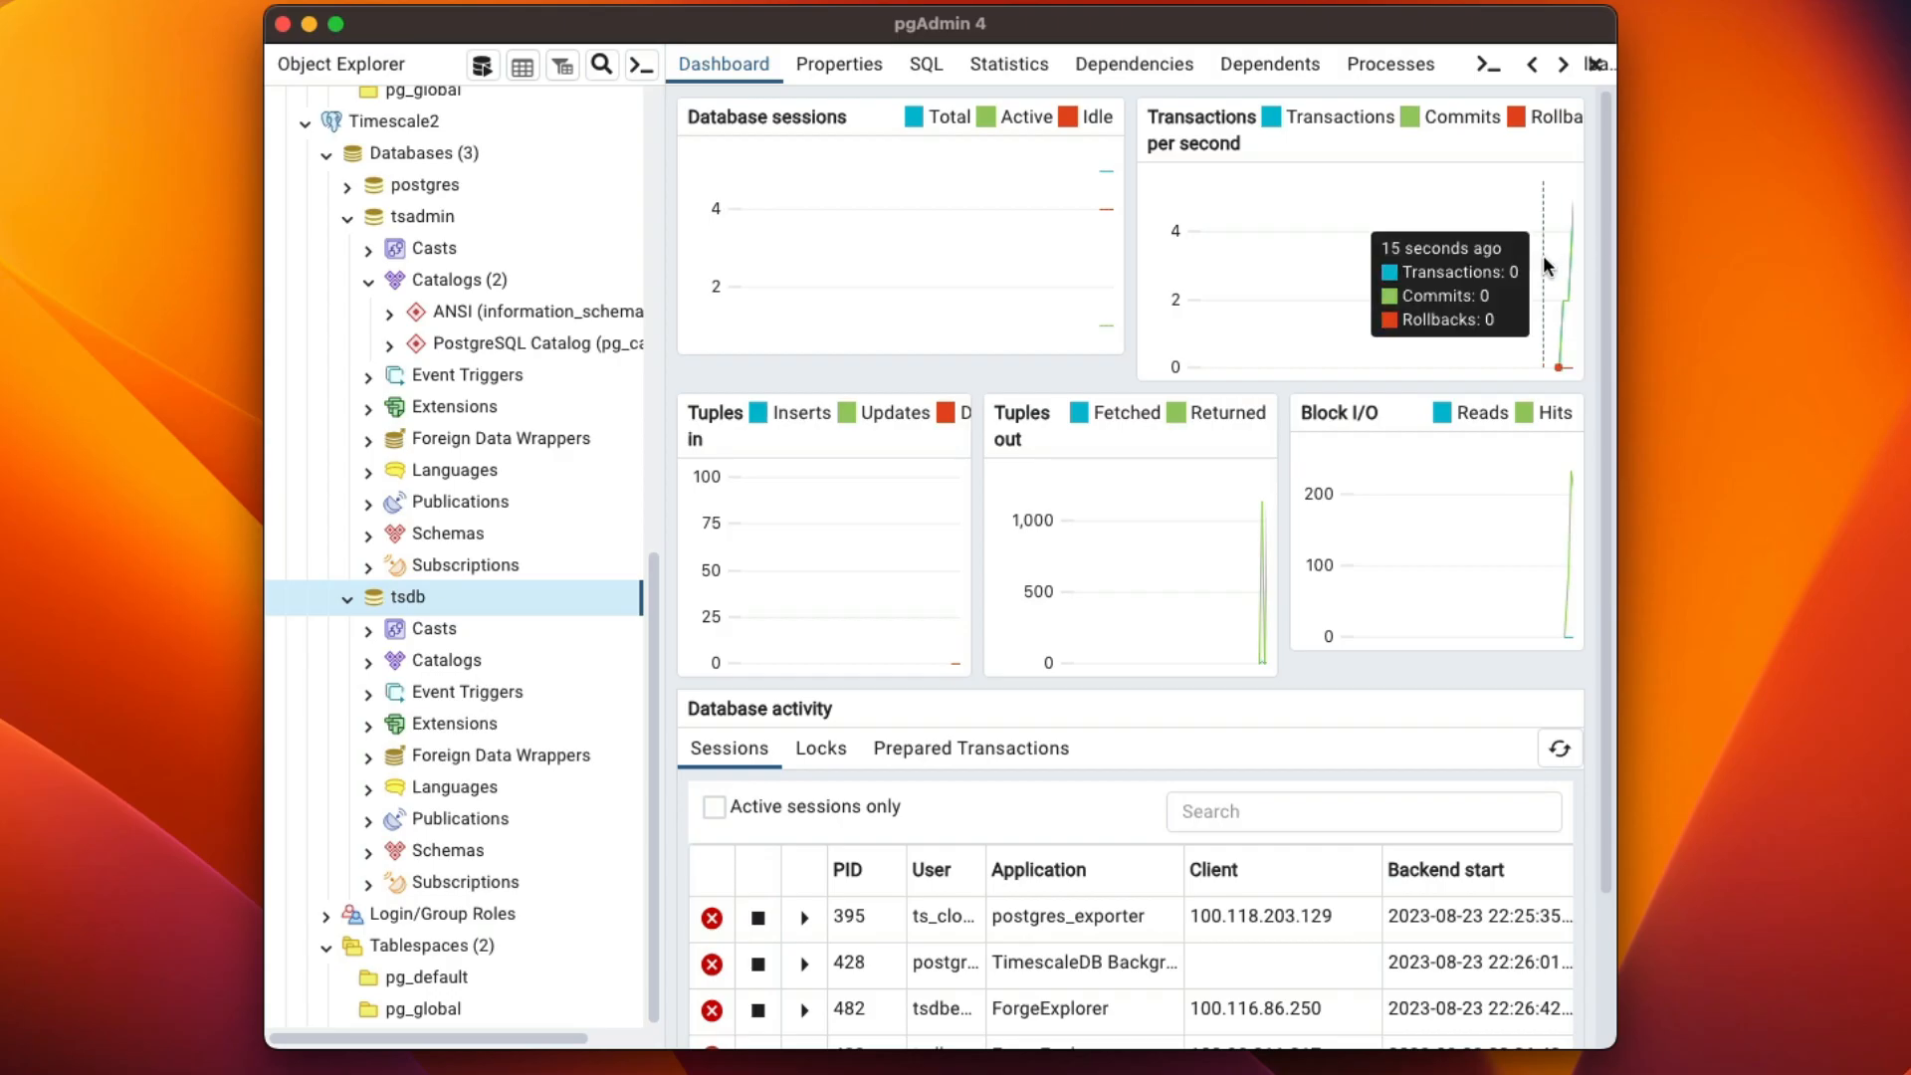
{"action": "mouse_move", "coordinate": [697, 580]}
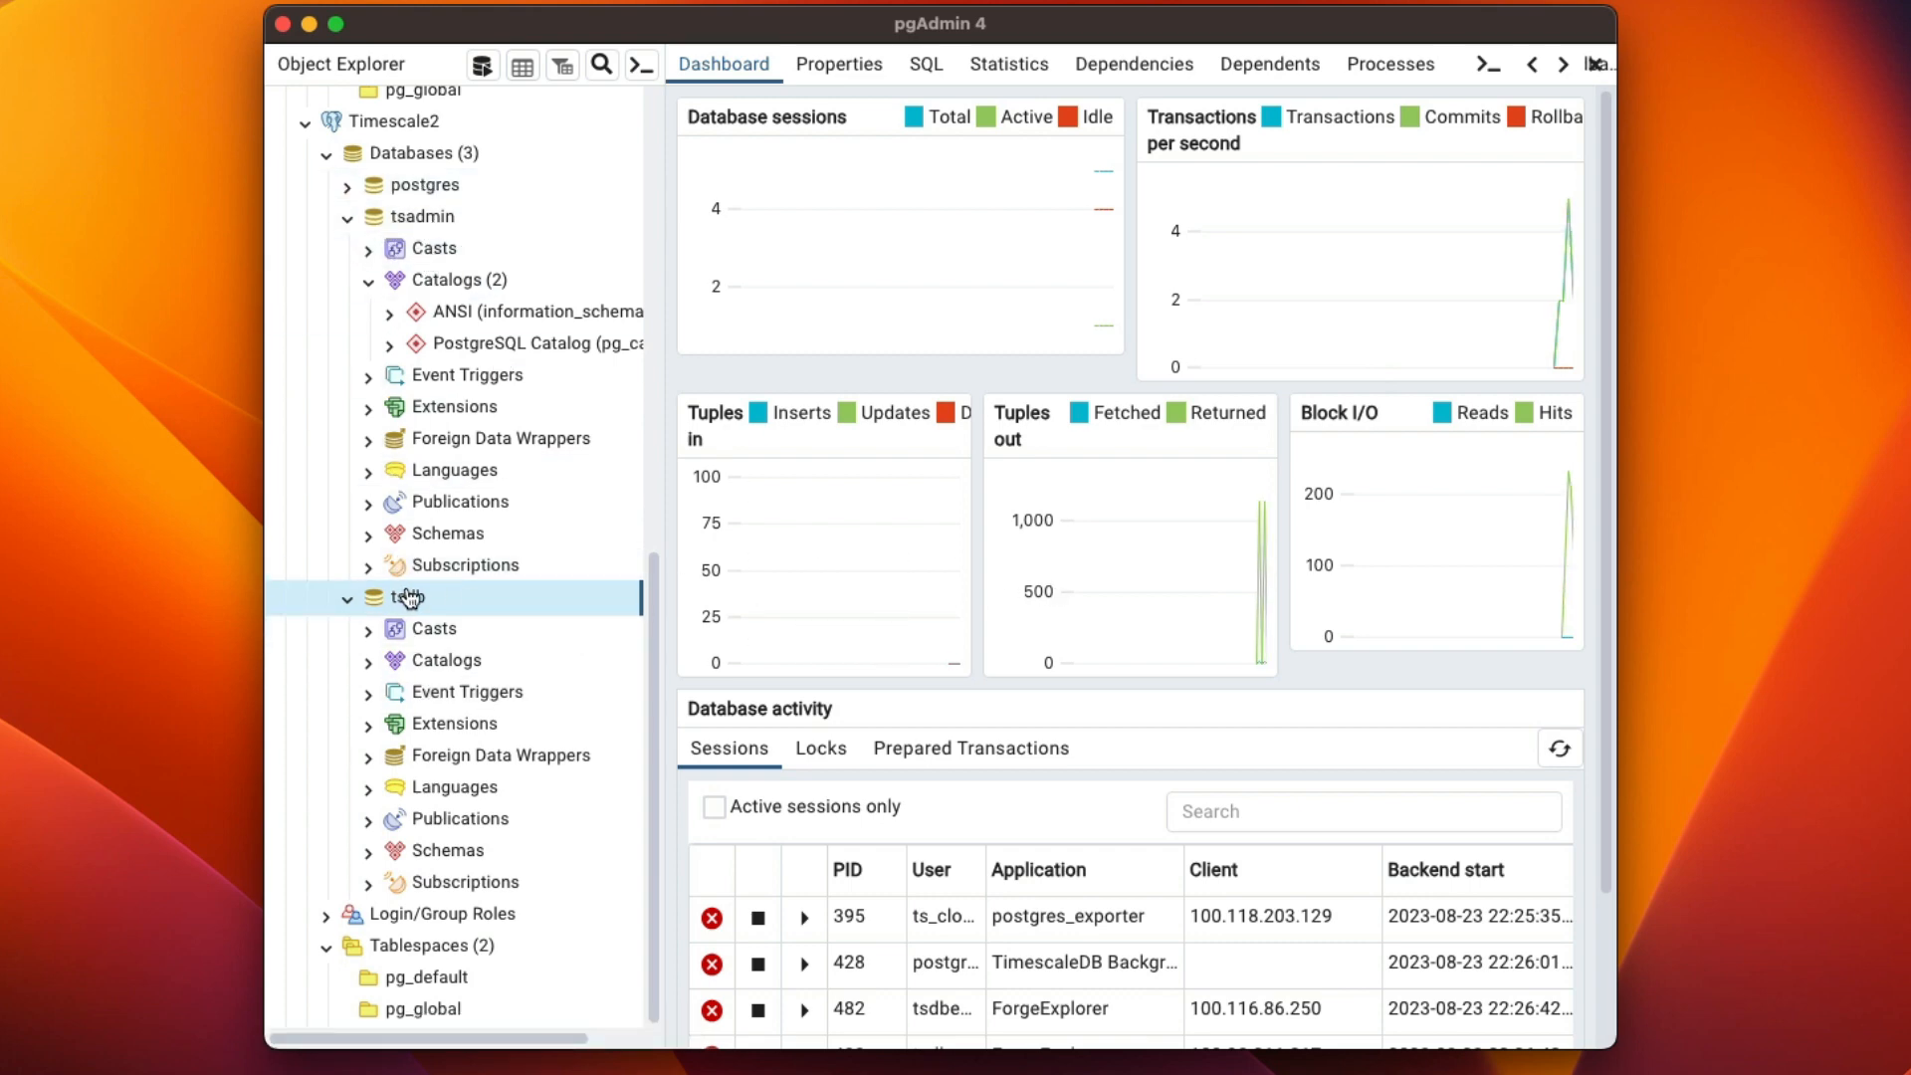
{"action": "left_click", "coordinate": [406, 597]}
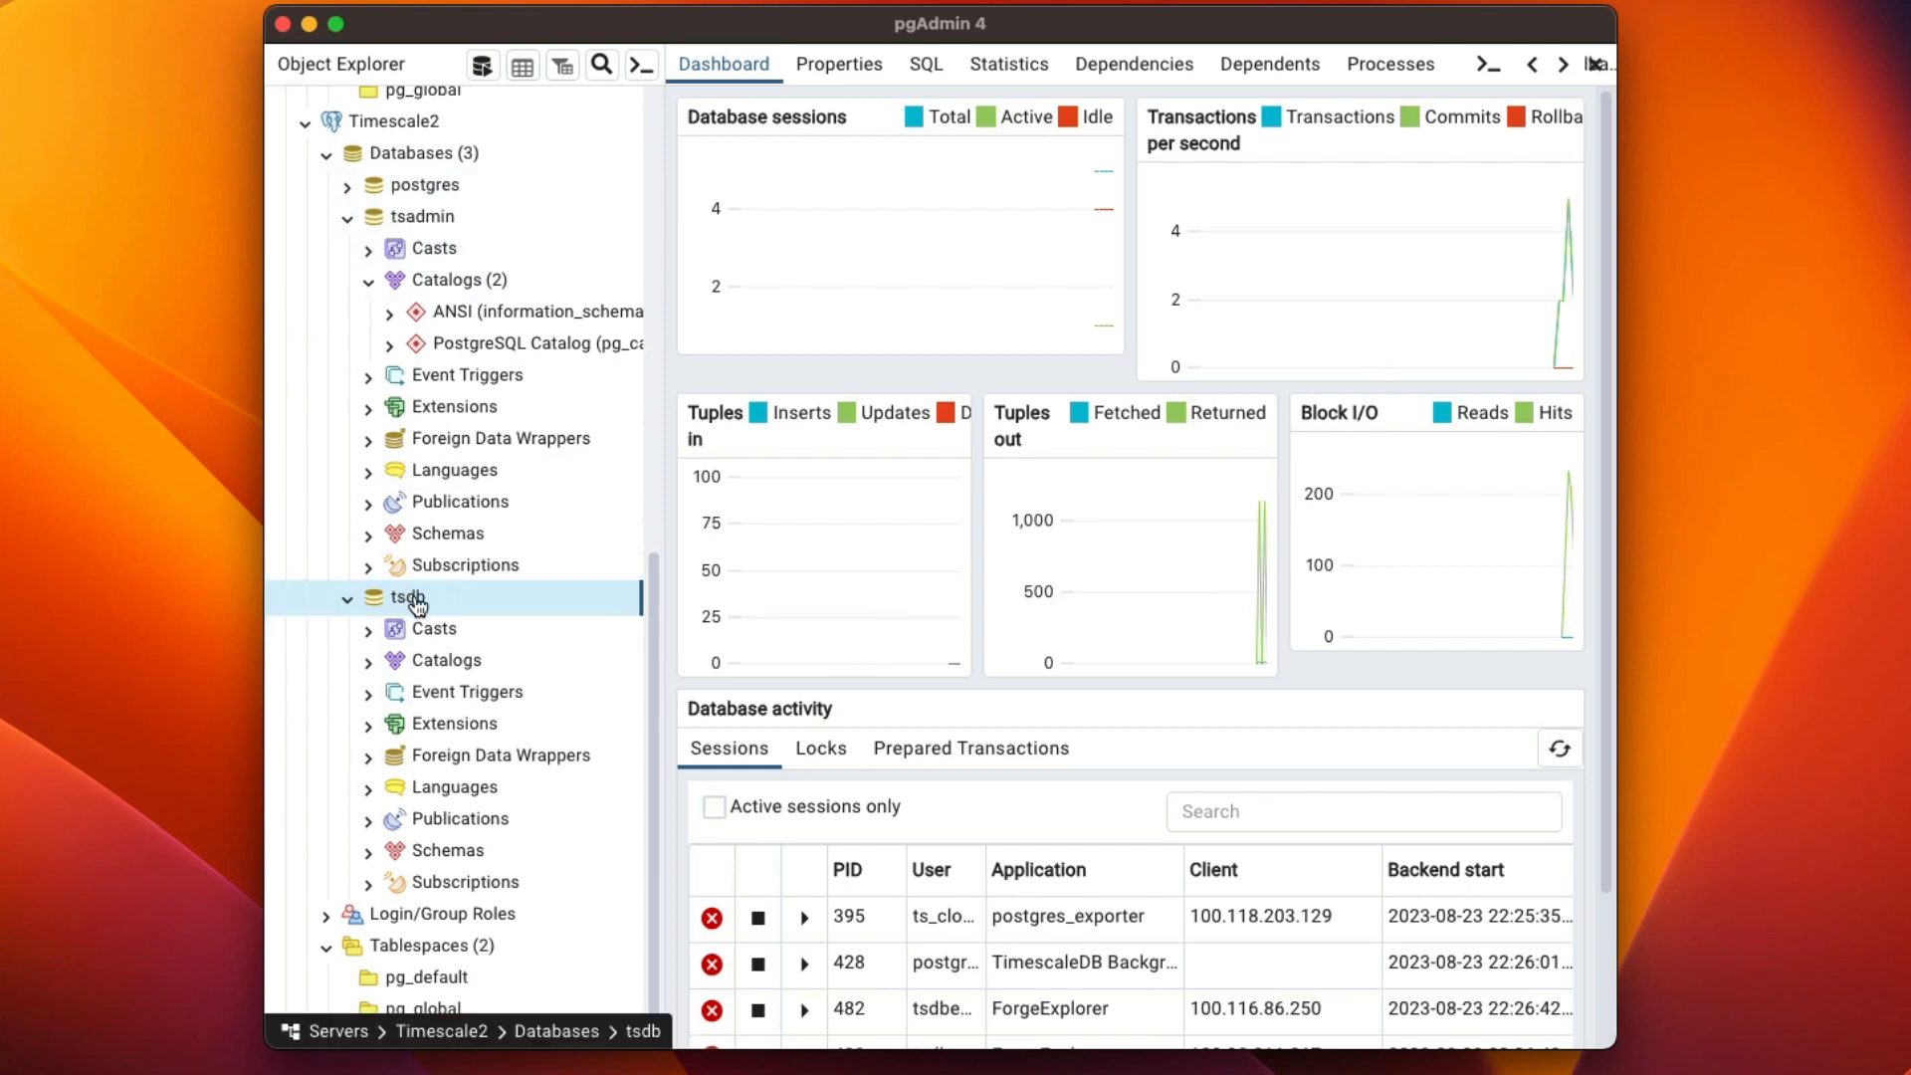
{"action": "left_click", "coordinate": [639, 64]}
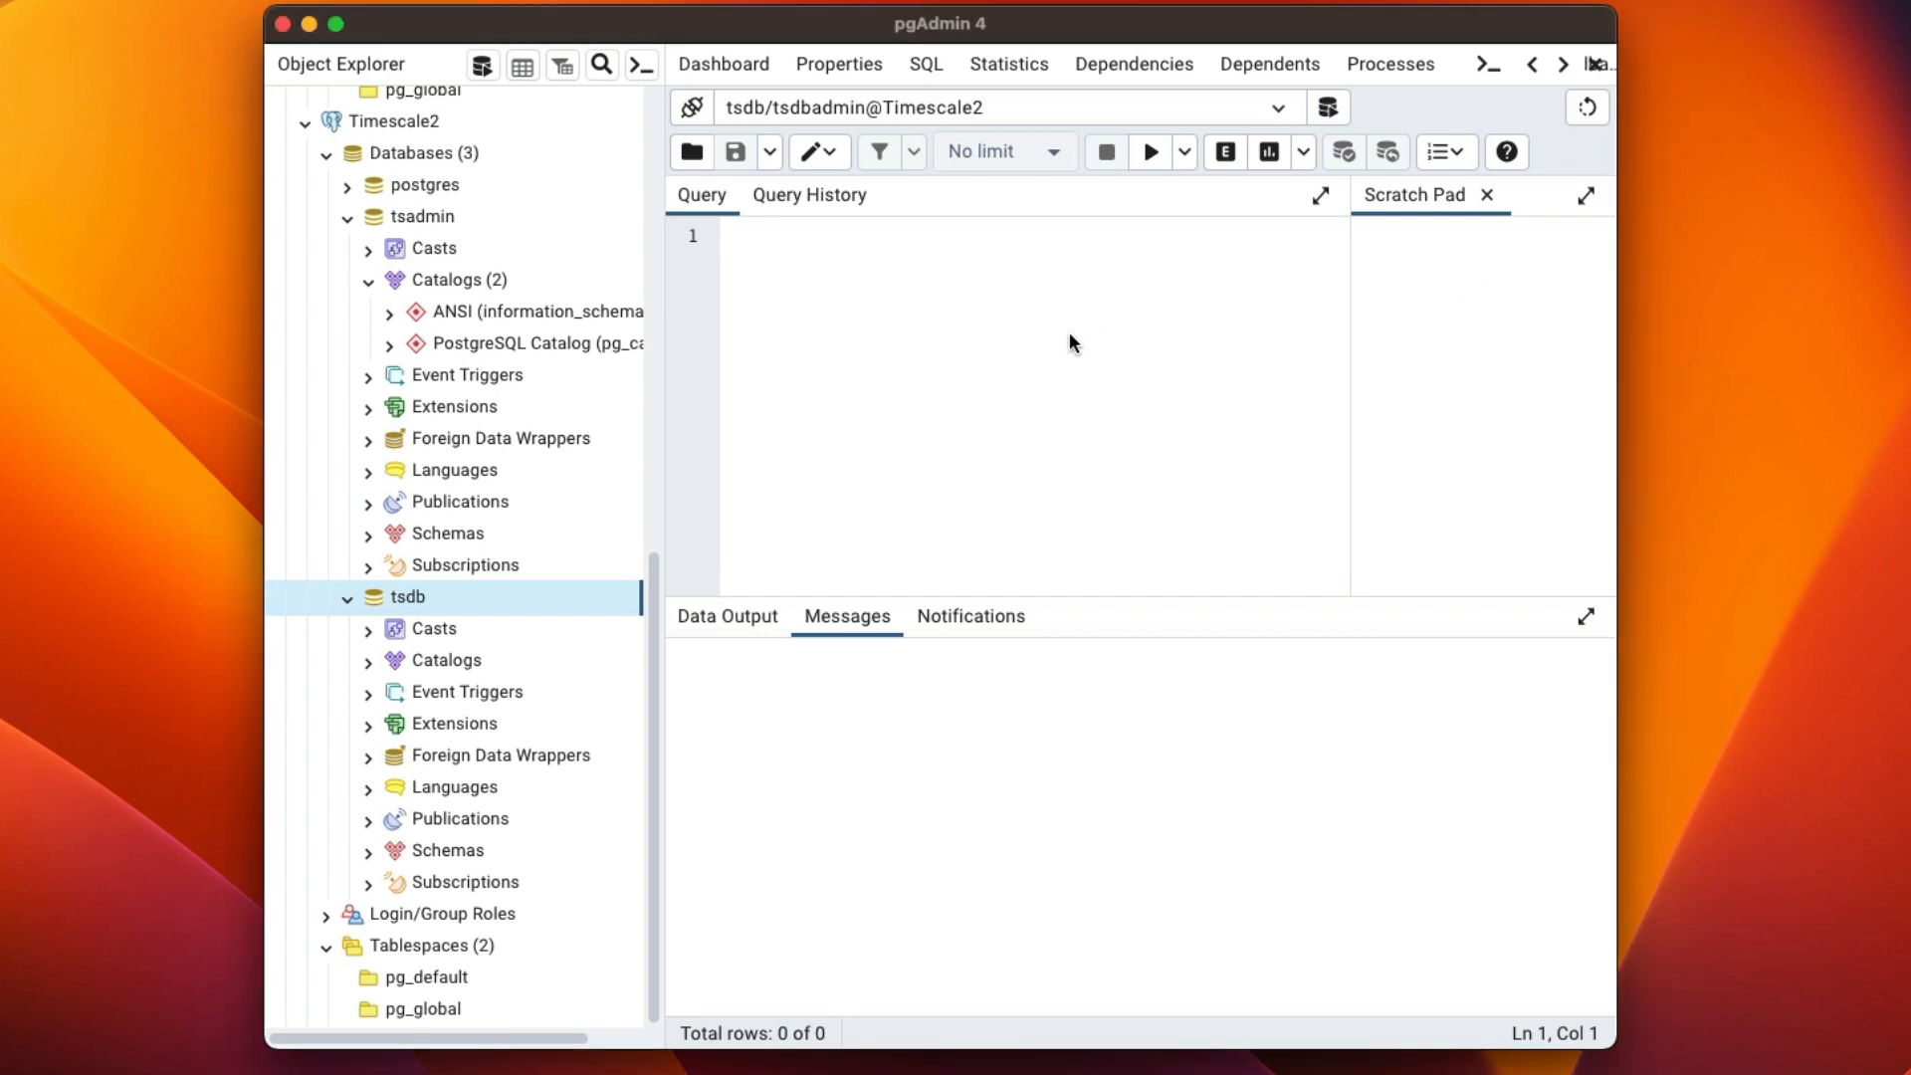
{"action": "type", "text": "CREATE TABLE temp_hum ("}
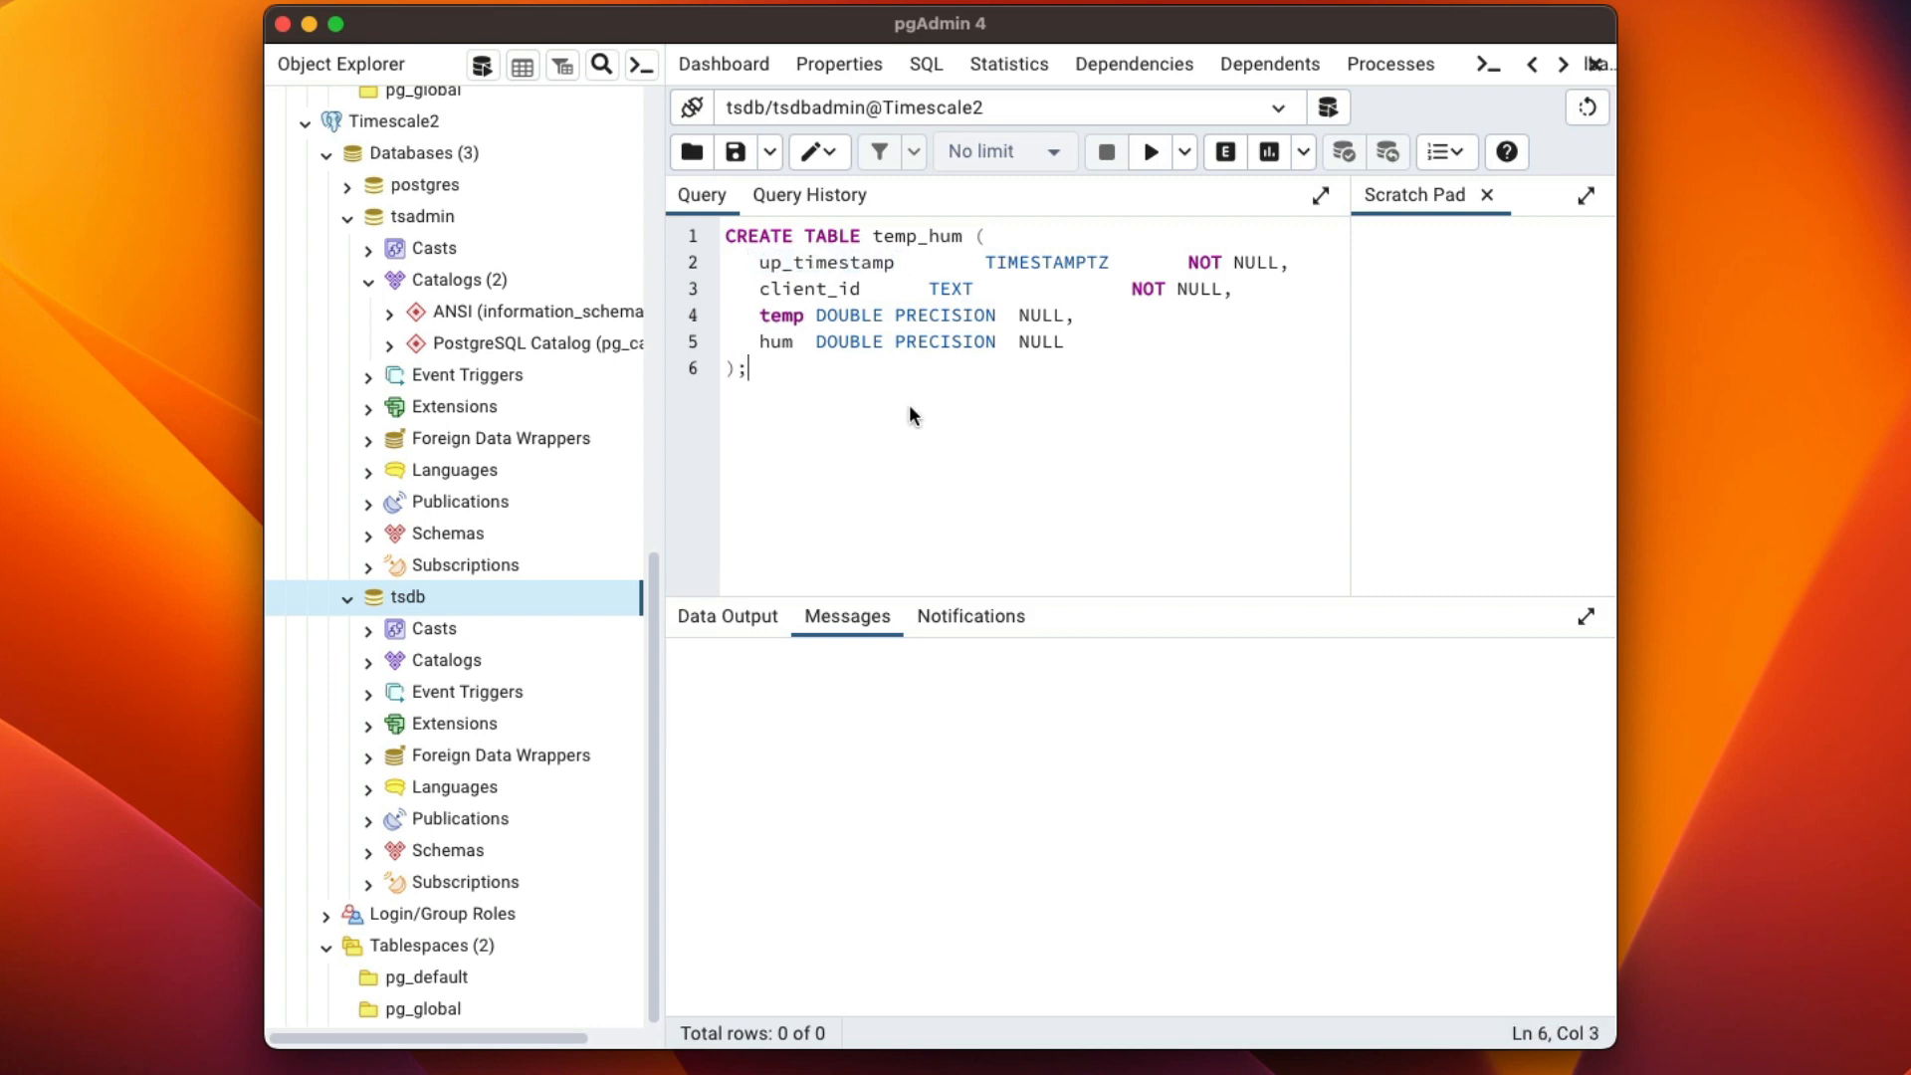
{"action": "left_click", "coordinate": [1147, 154]}
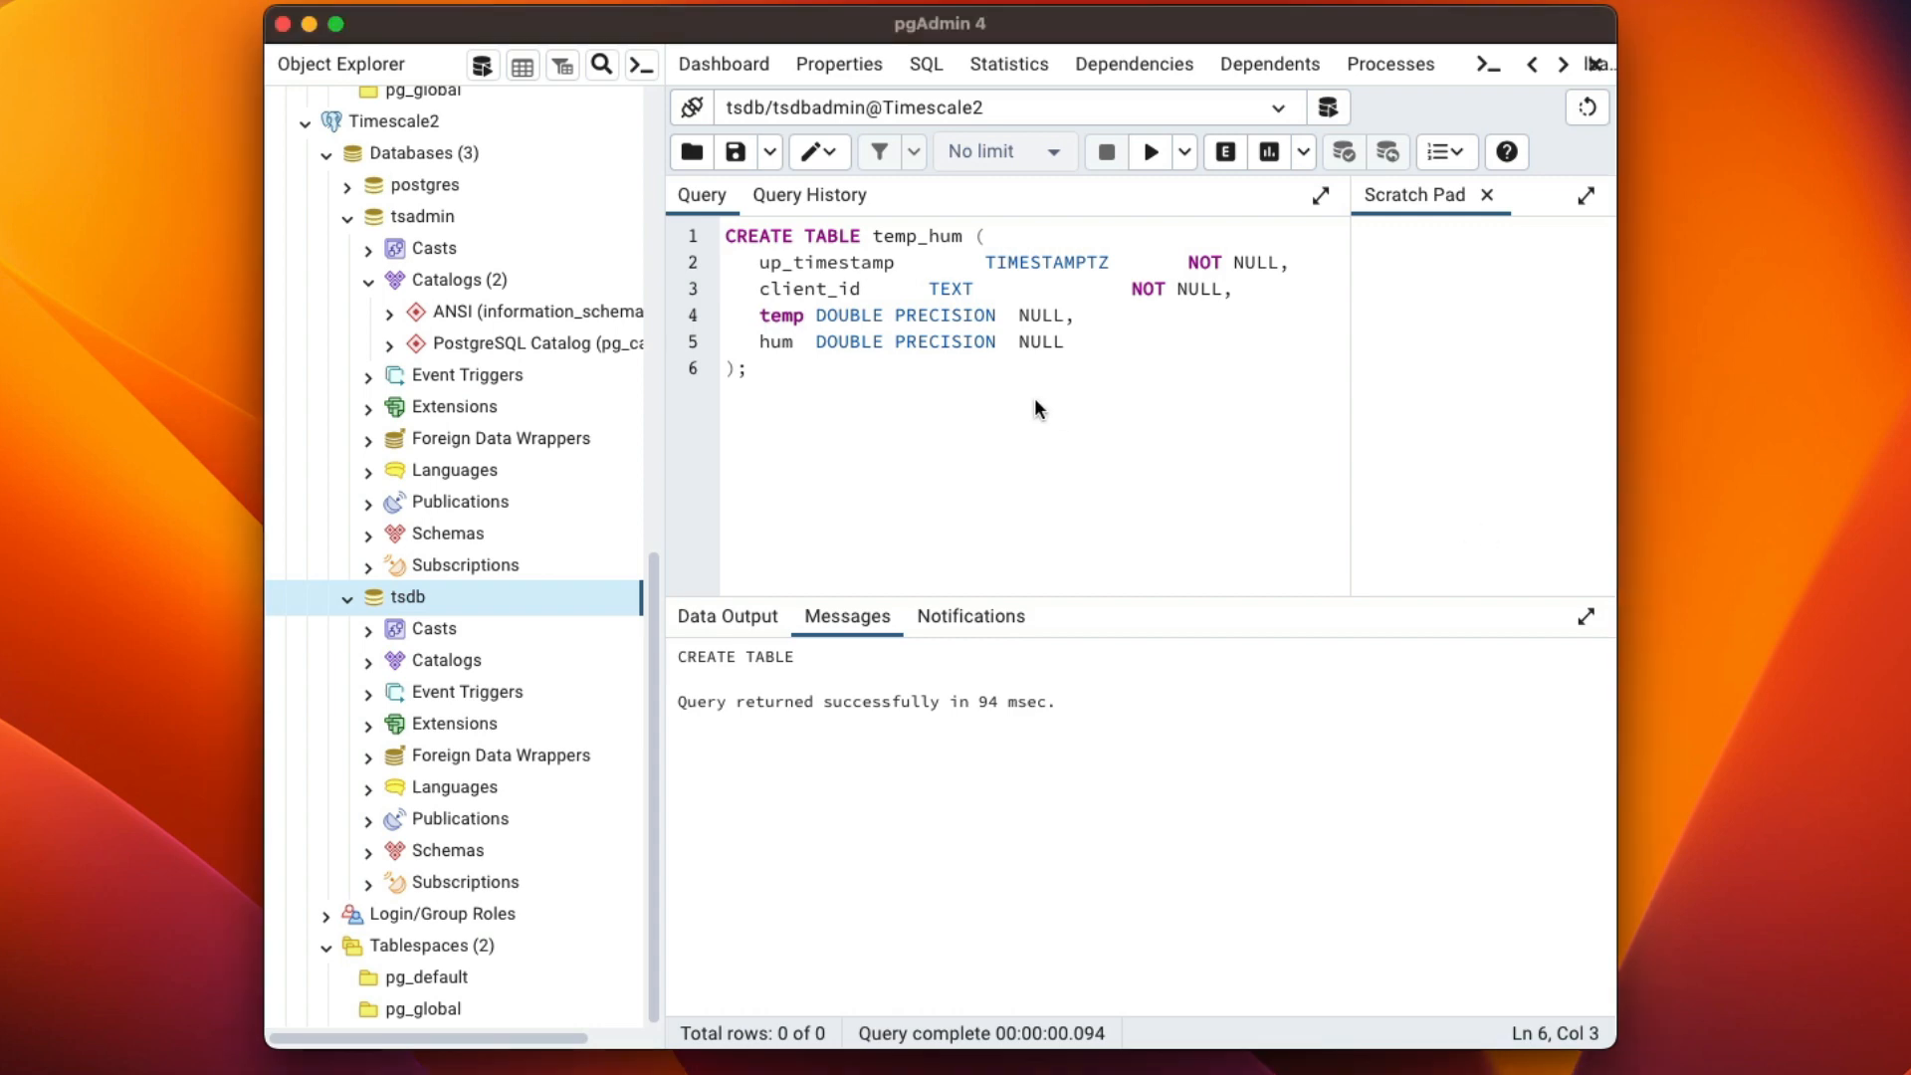
Run create_hypertable('temp_hum','up_timestamp') and return to the EMQX Cloud console
{"action": "left_click", "coordinate": [747, 368]}
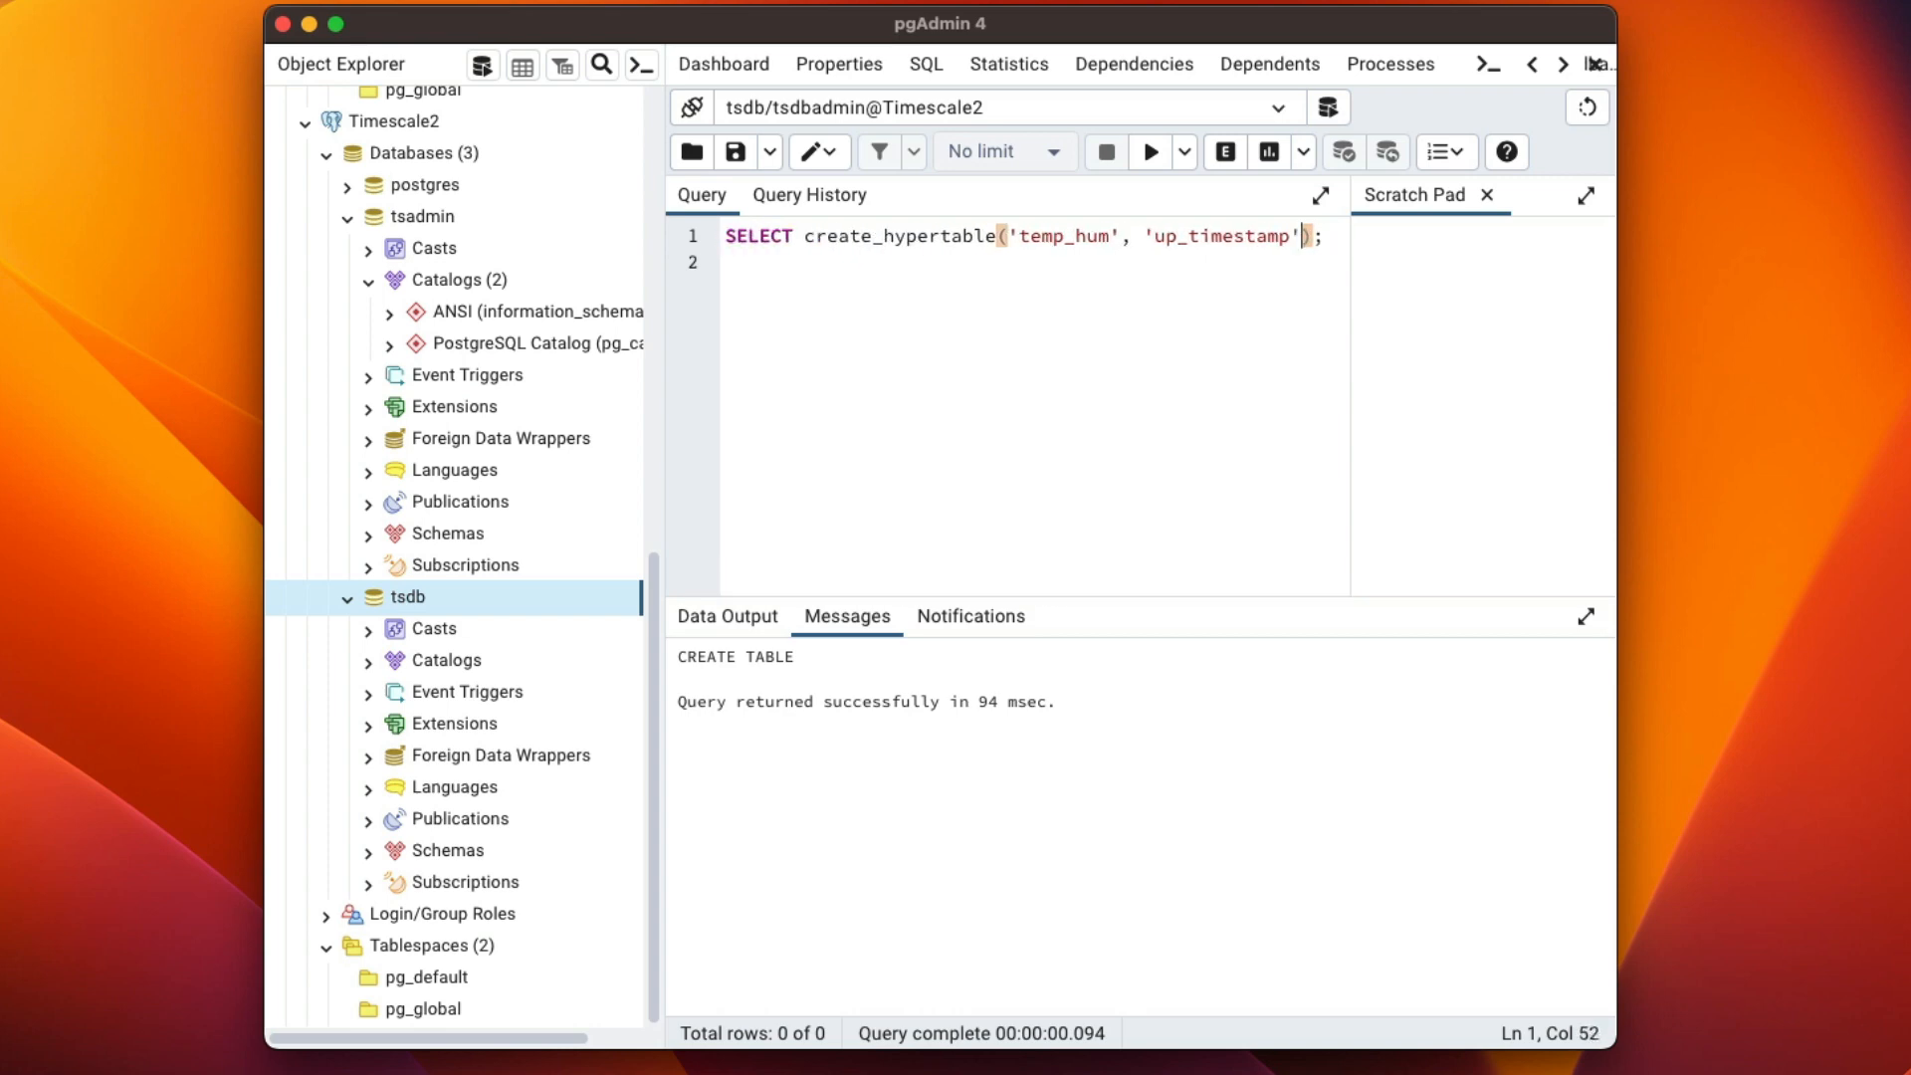
{"action": "left_click", "coordinate": [1149, 151]}
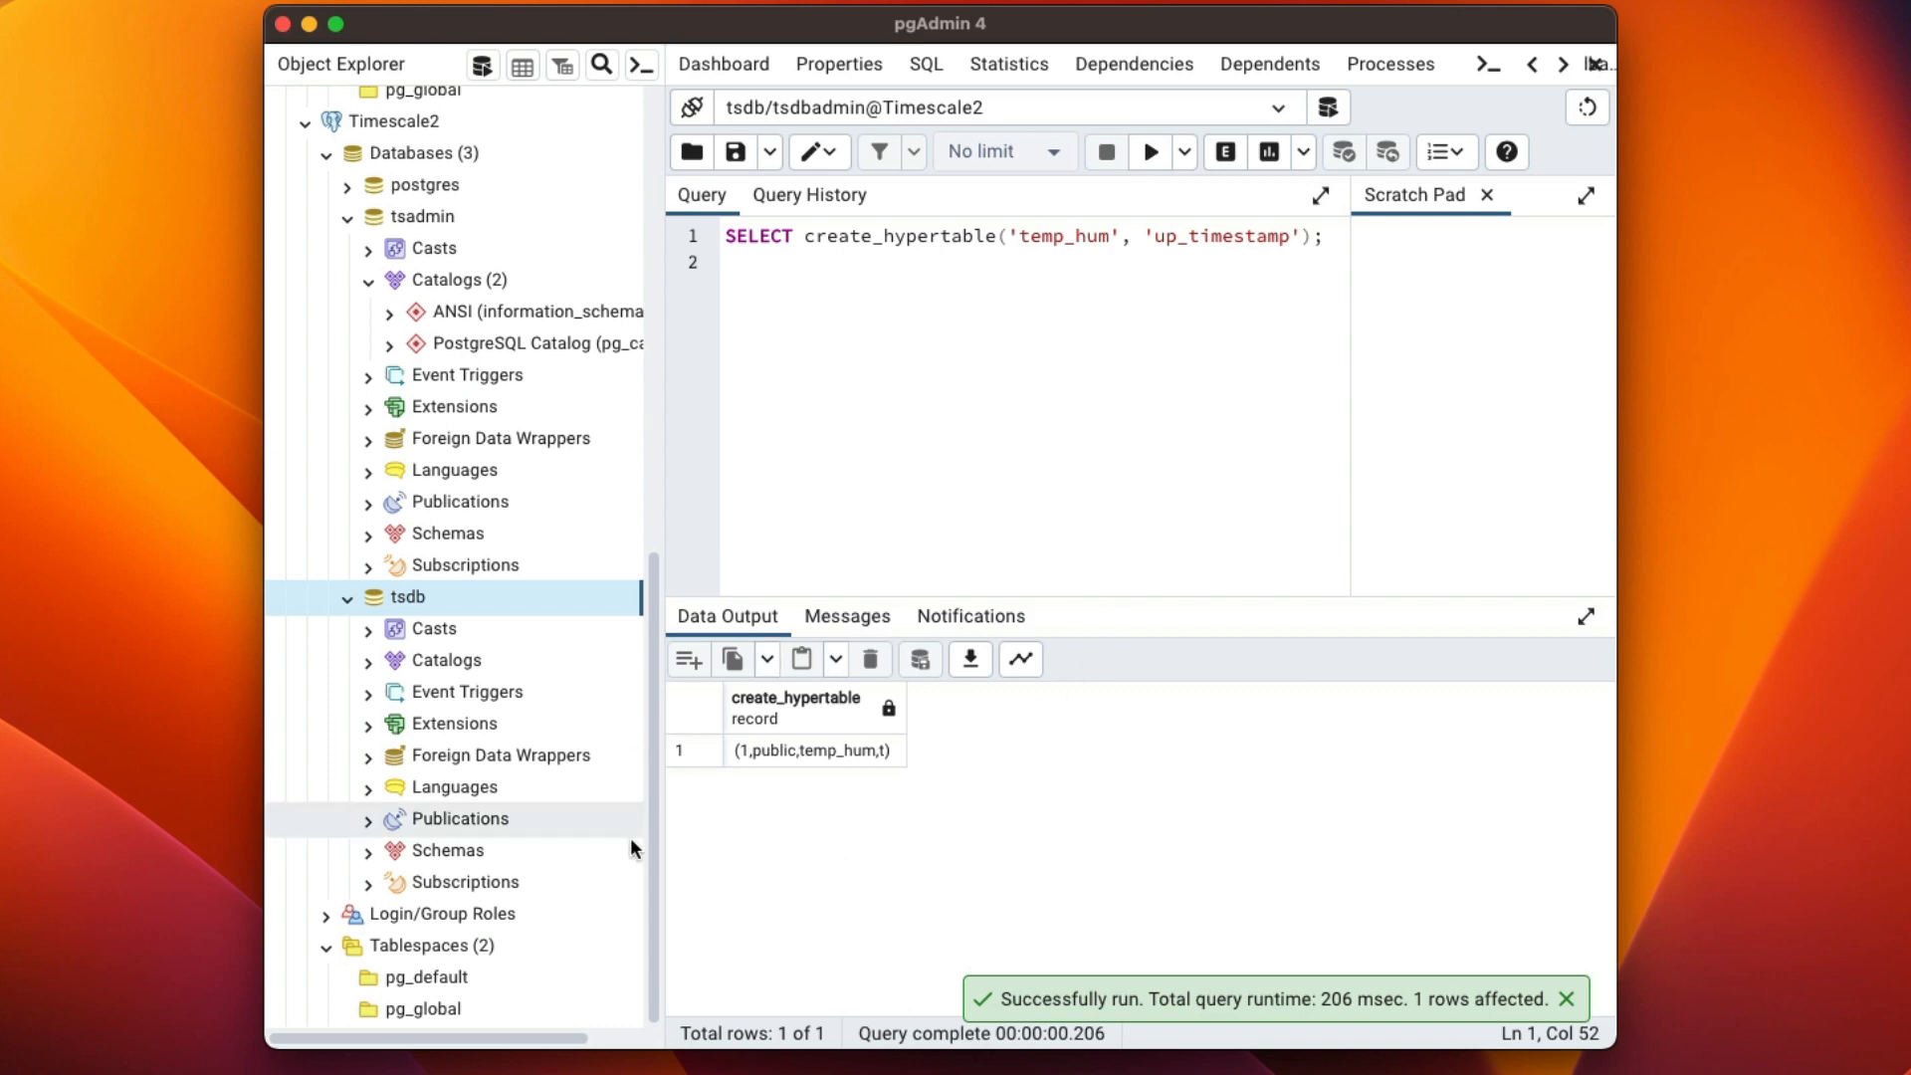
{"action": "left_click", "coordinate": [601, 24]}
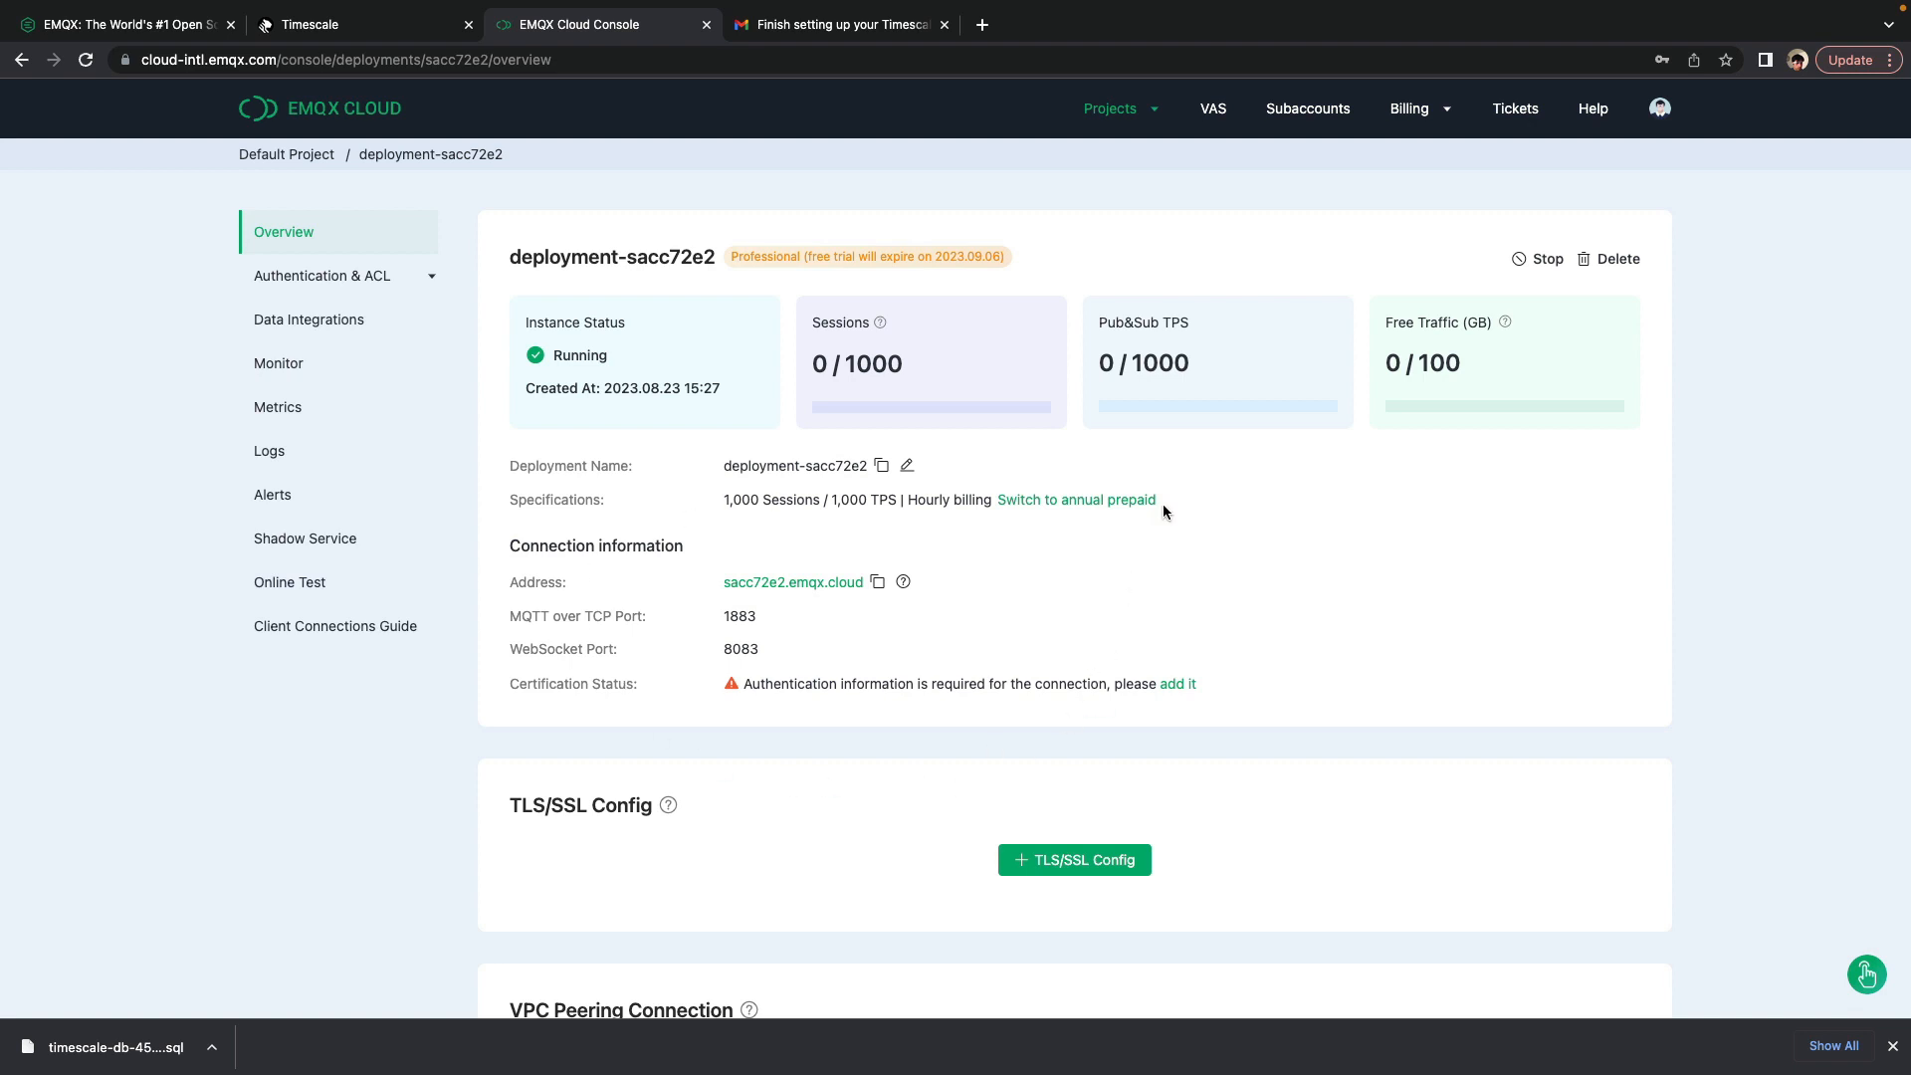
{"action": "mouse_move", "coordinate": [1278, 328]}
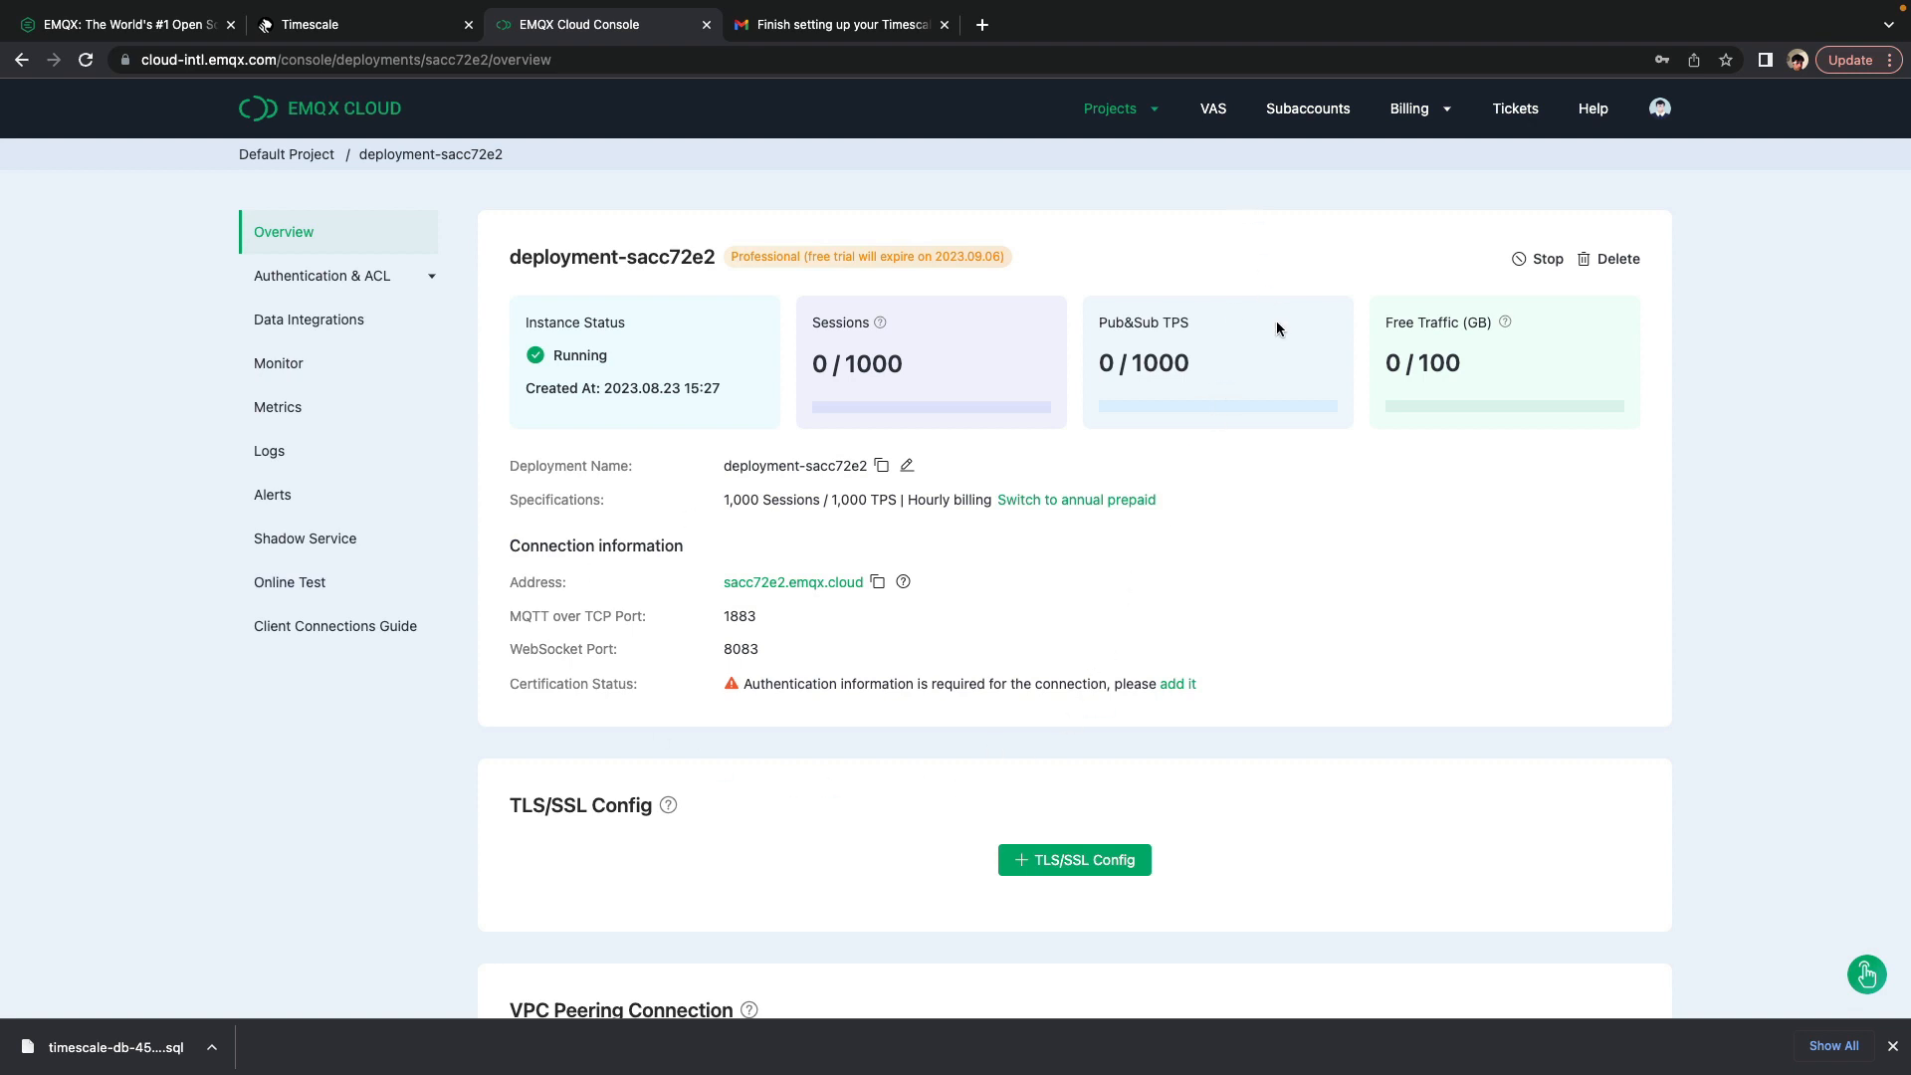
Start a NAT Gateway value-added service subscription for the existing deployment
{"action": "left_click", "coordinate": [1212, 108]}
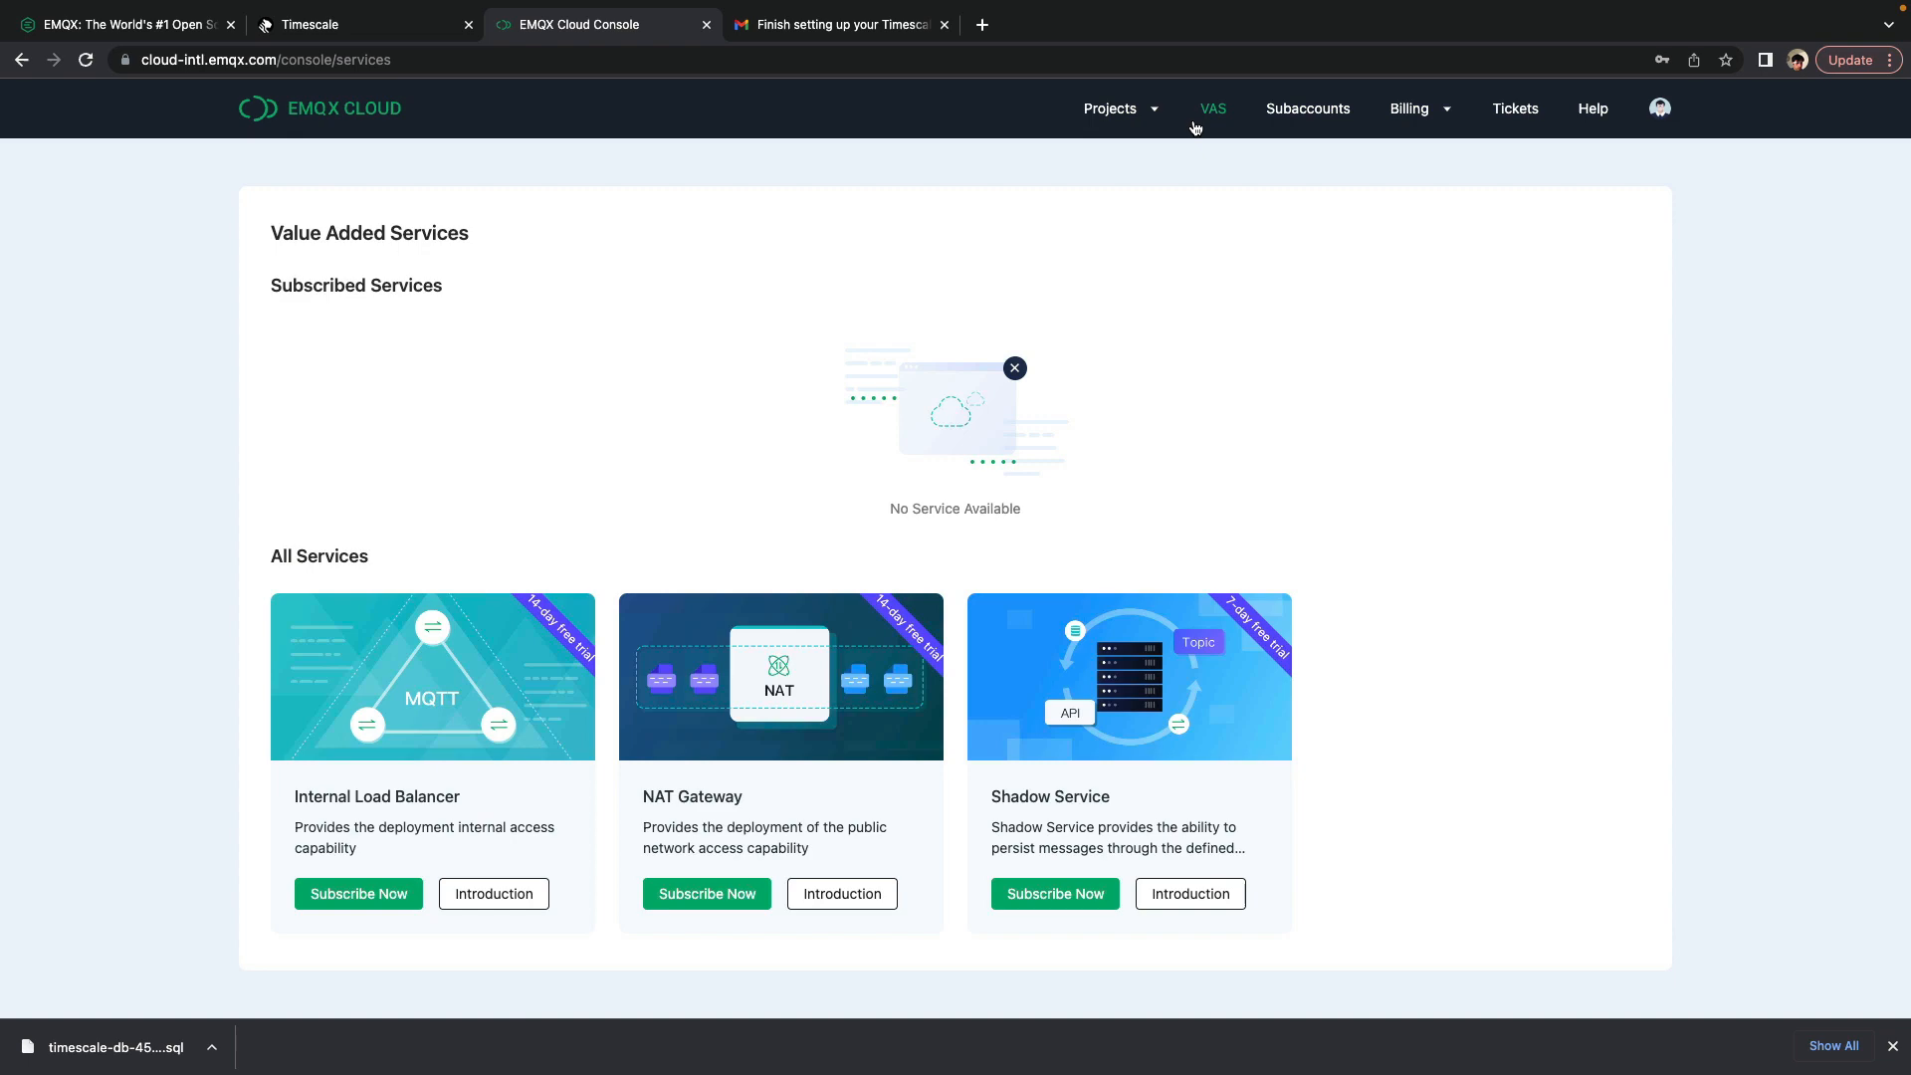
{"action": "mouse_move", "coordinate": [639, 806]}
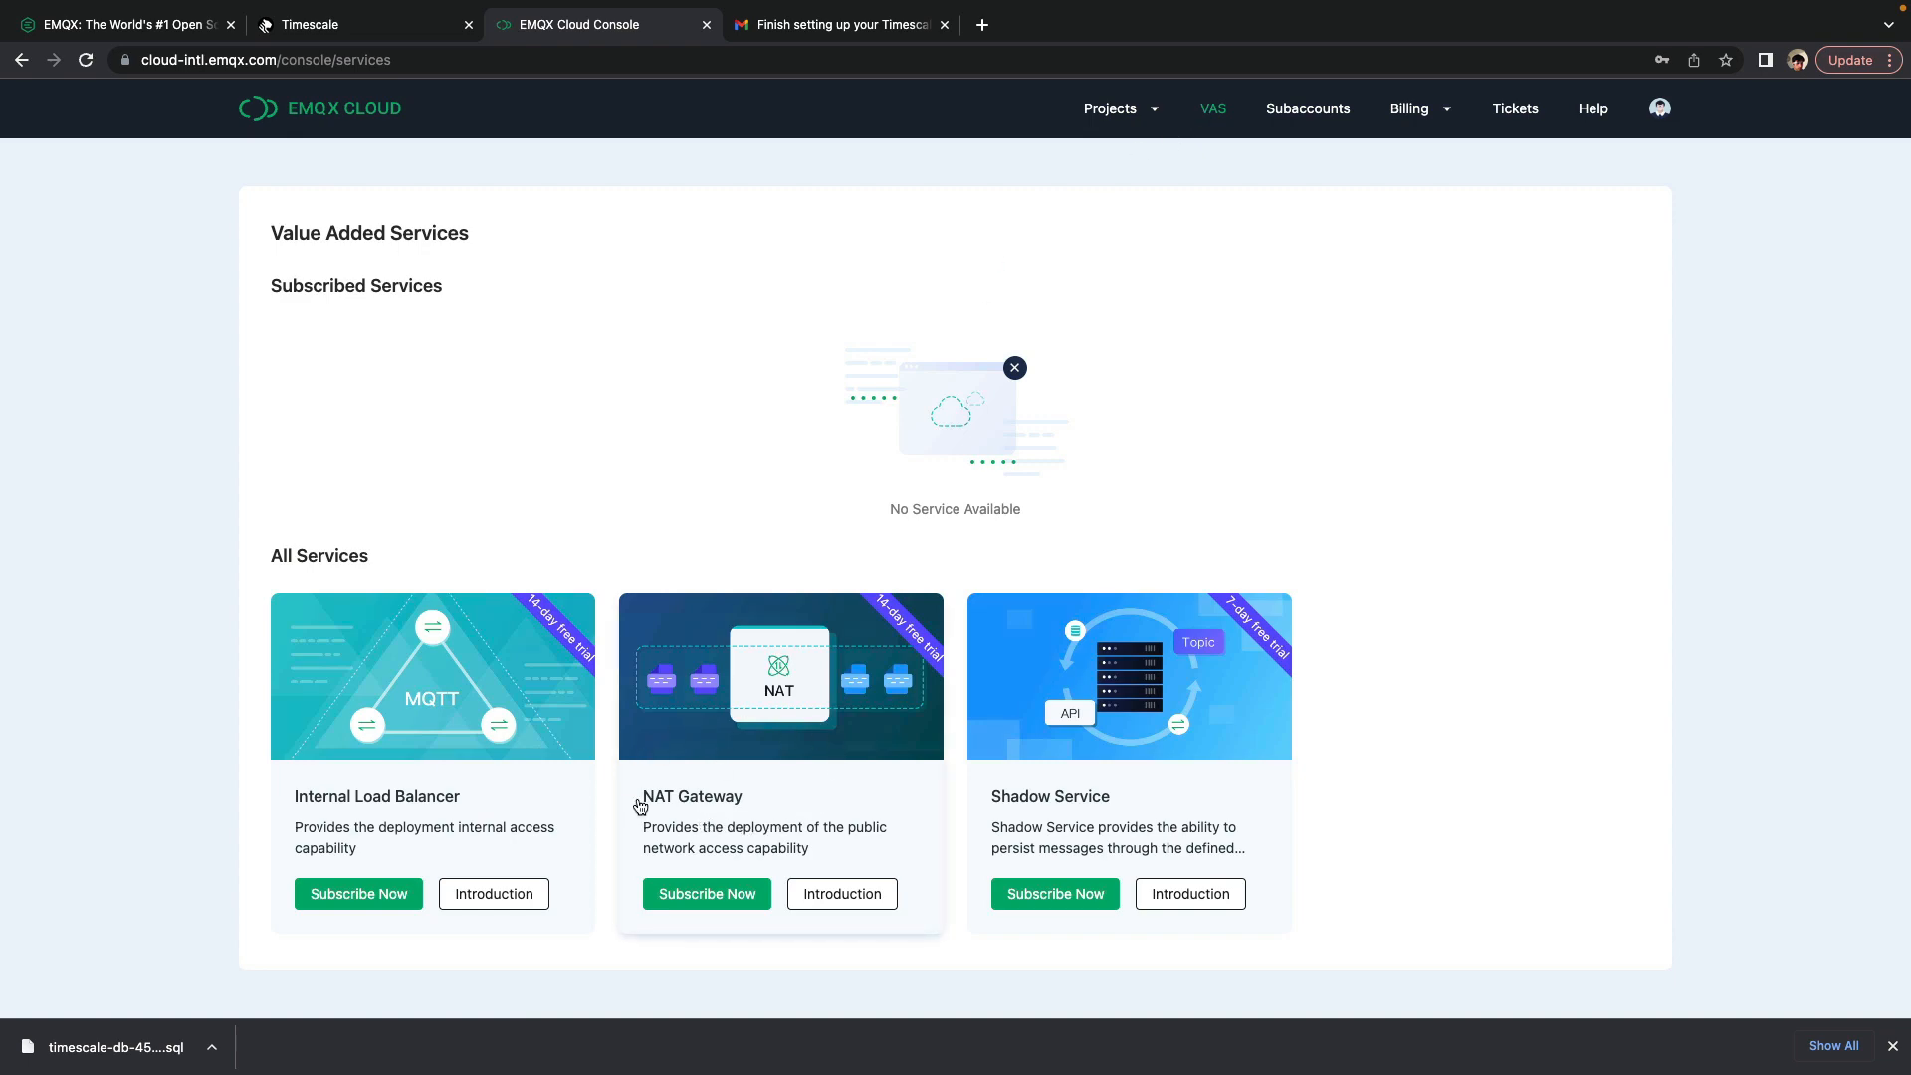
{"action": "left_click", "coordinate": [780, 677]}
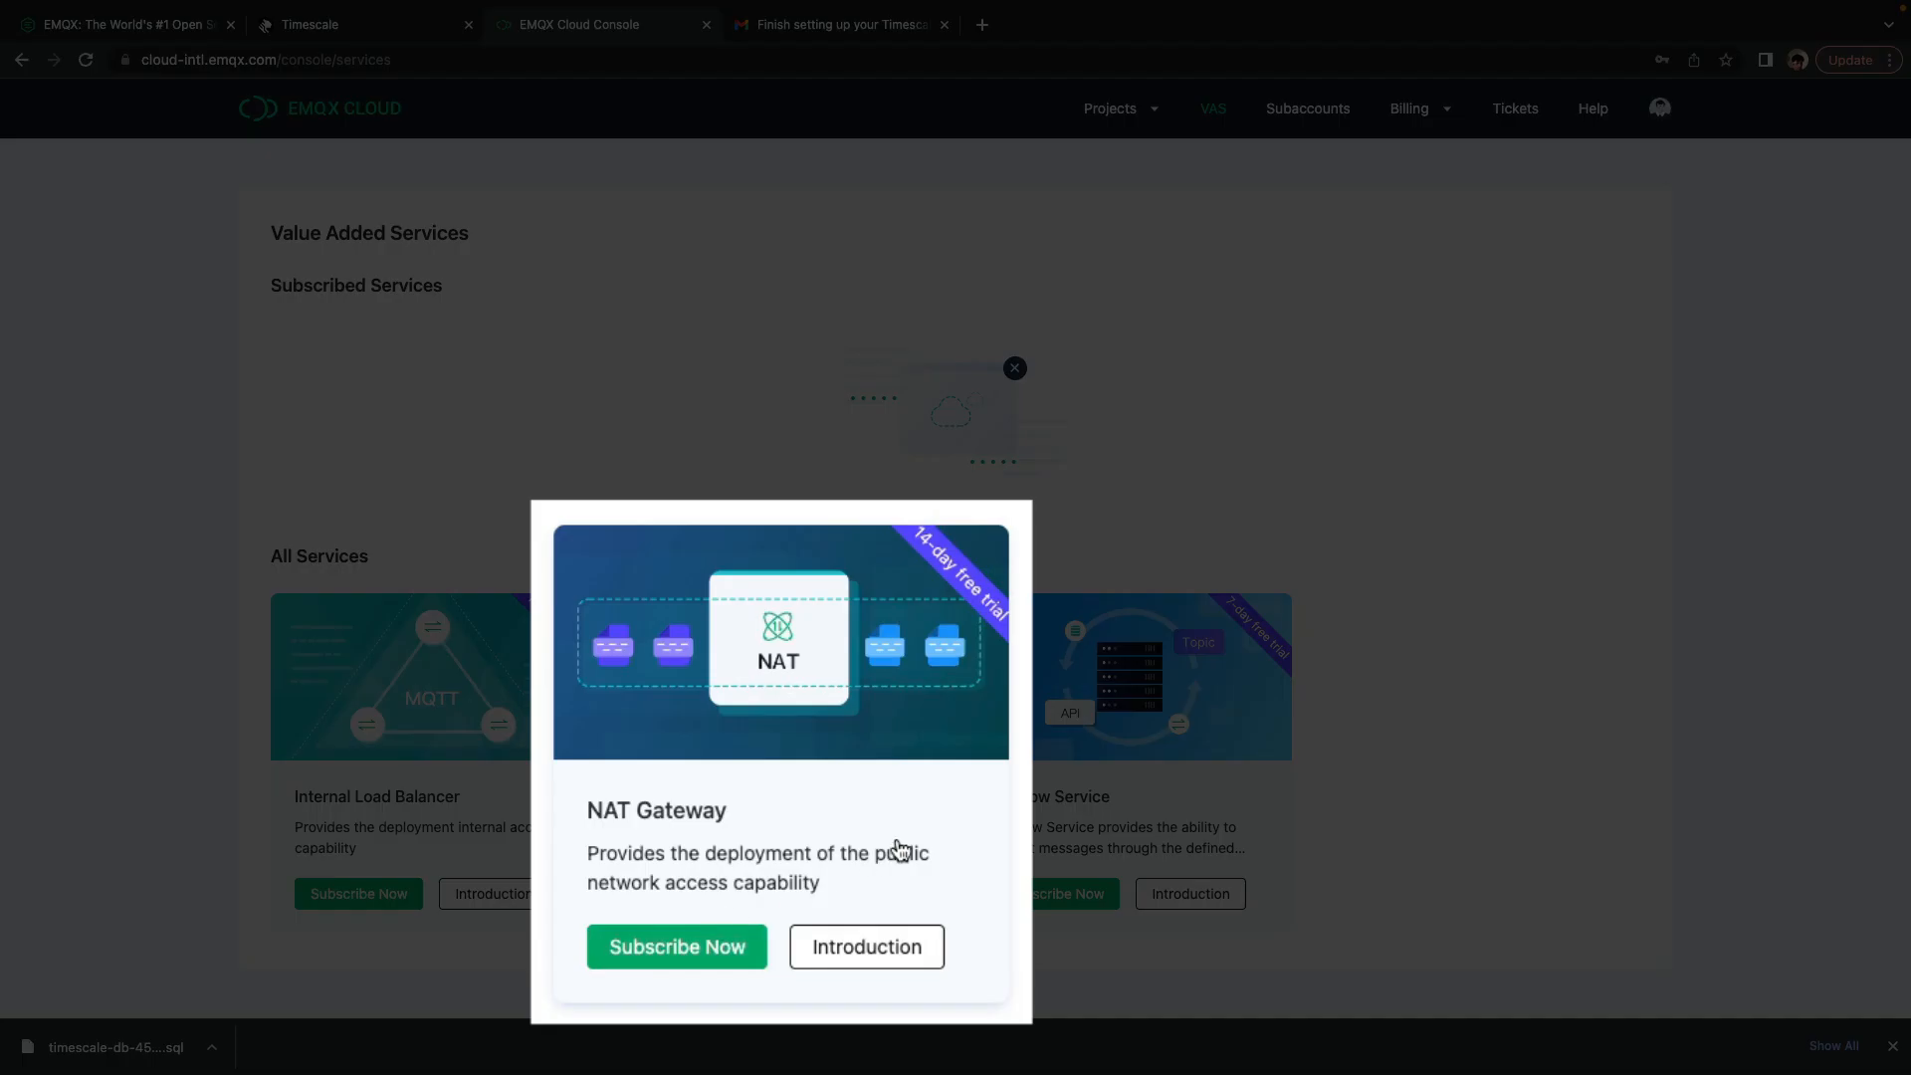
{"action": "mouse_move", "coordinate": [896, 852]}
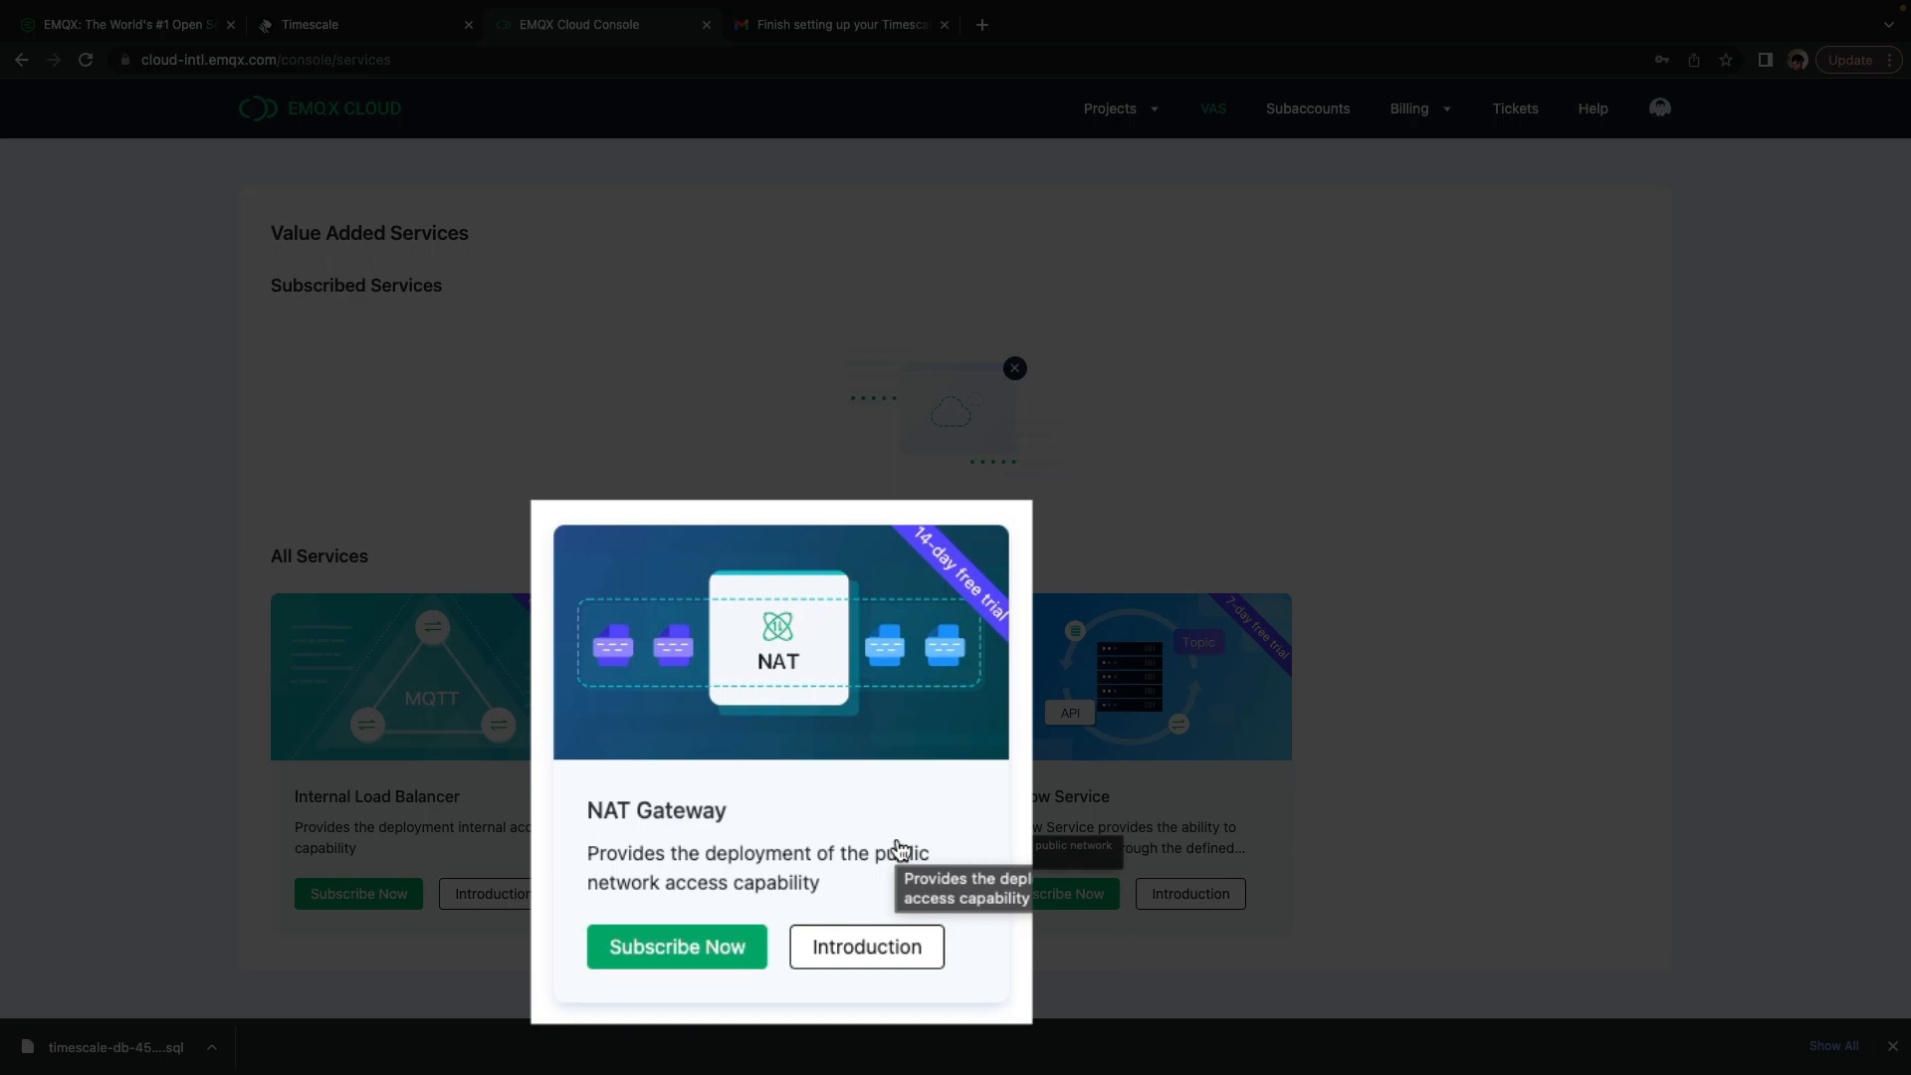
{"action": "left_click", "coordinate": [1013, 368]}
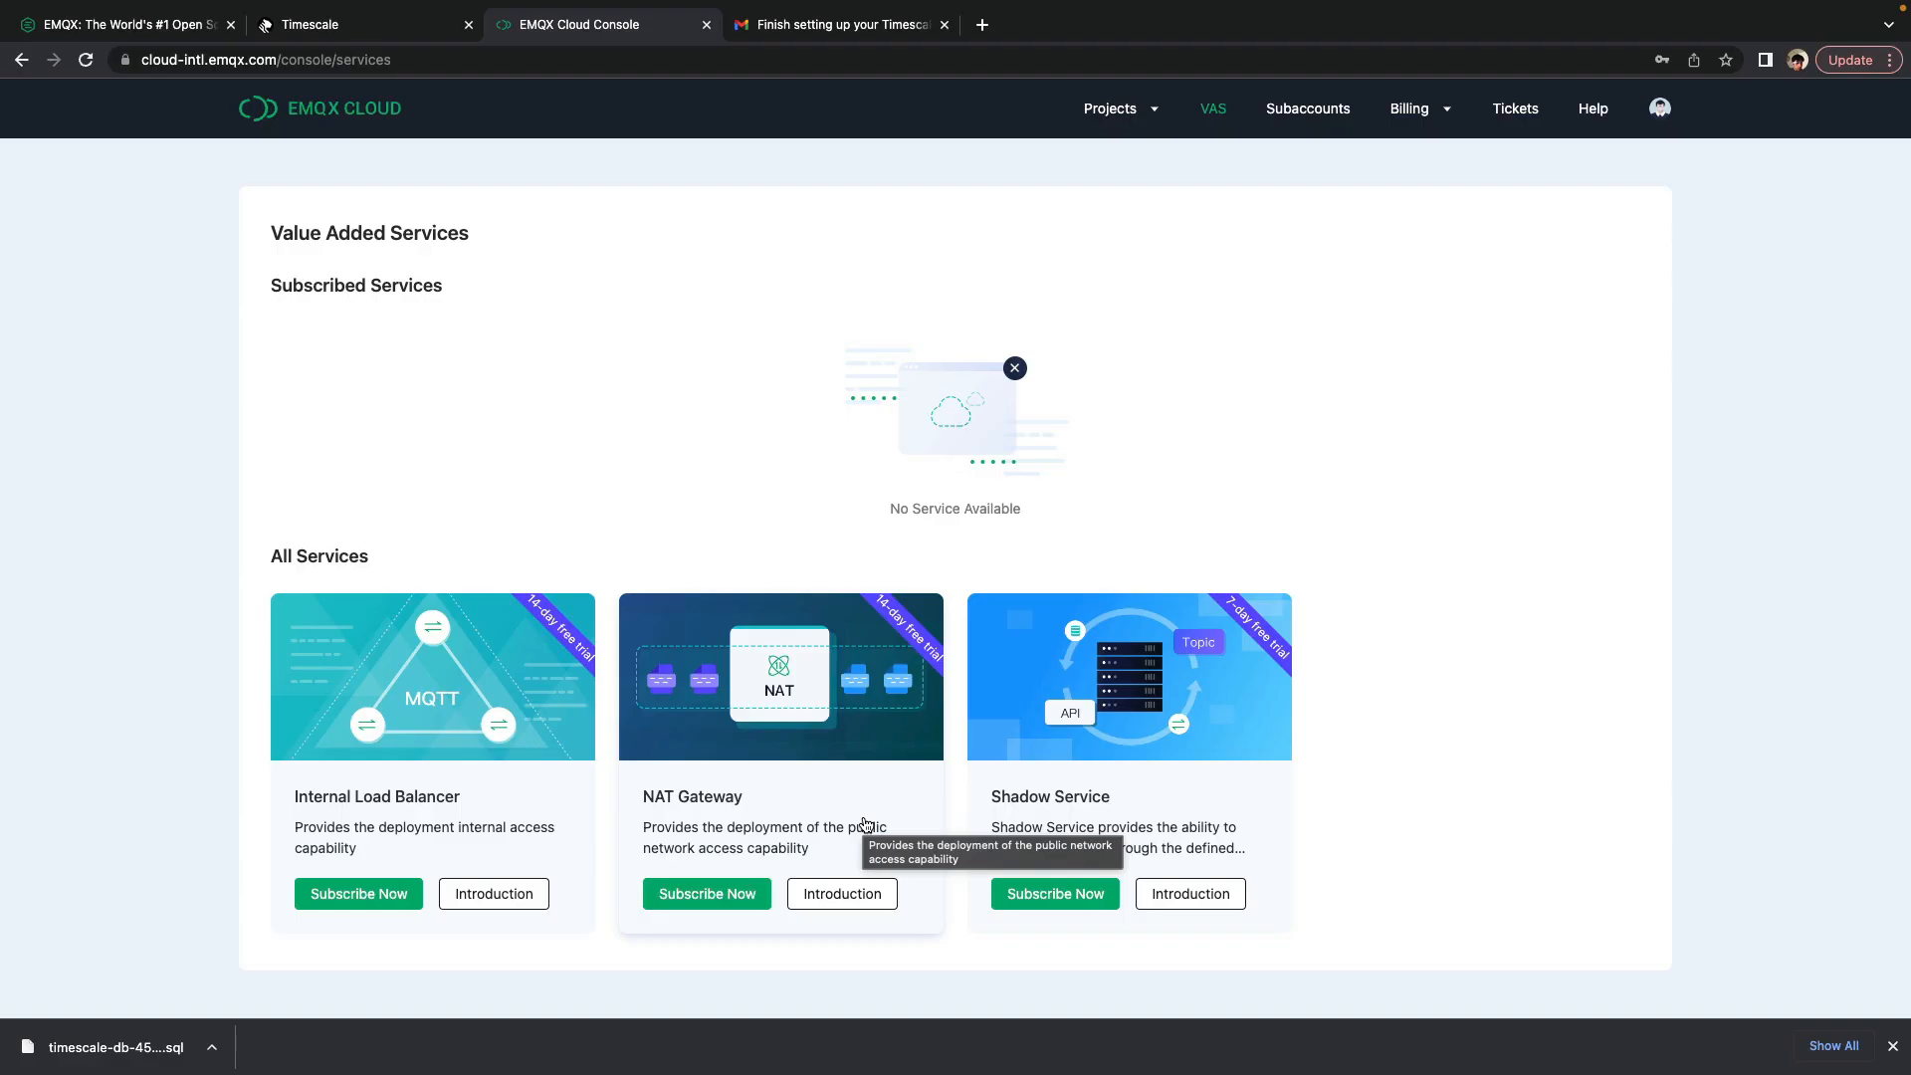
{"action": "mouse_move", "coordinate": [736, 873]}
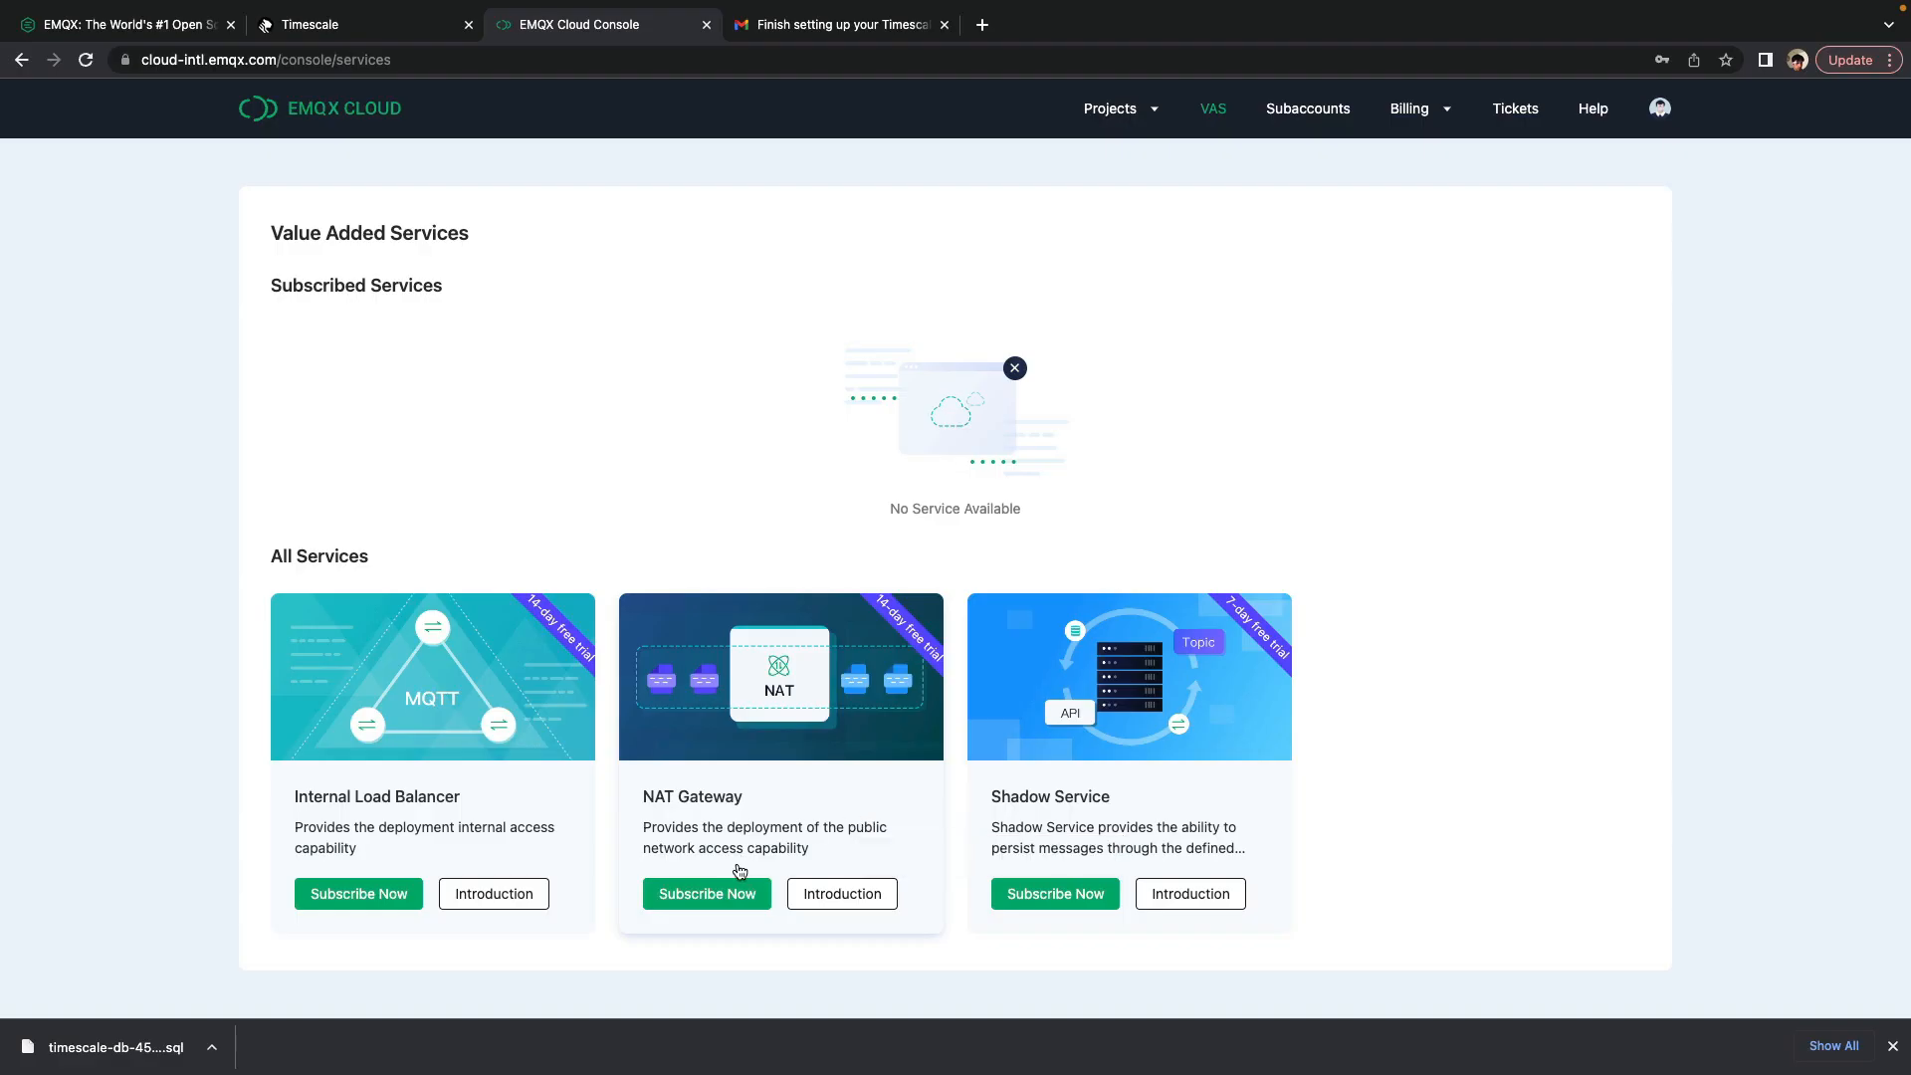
{"action": "left_click", "coordinate": [705, 894]}
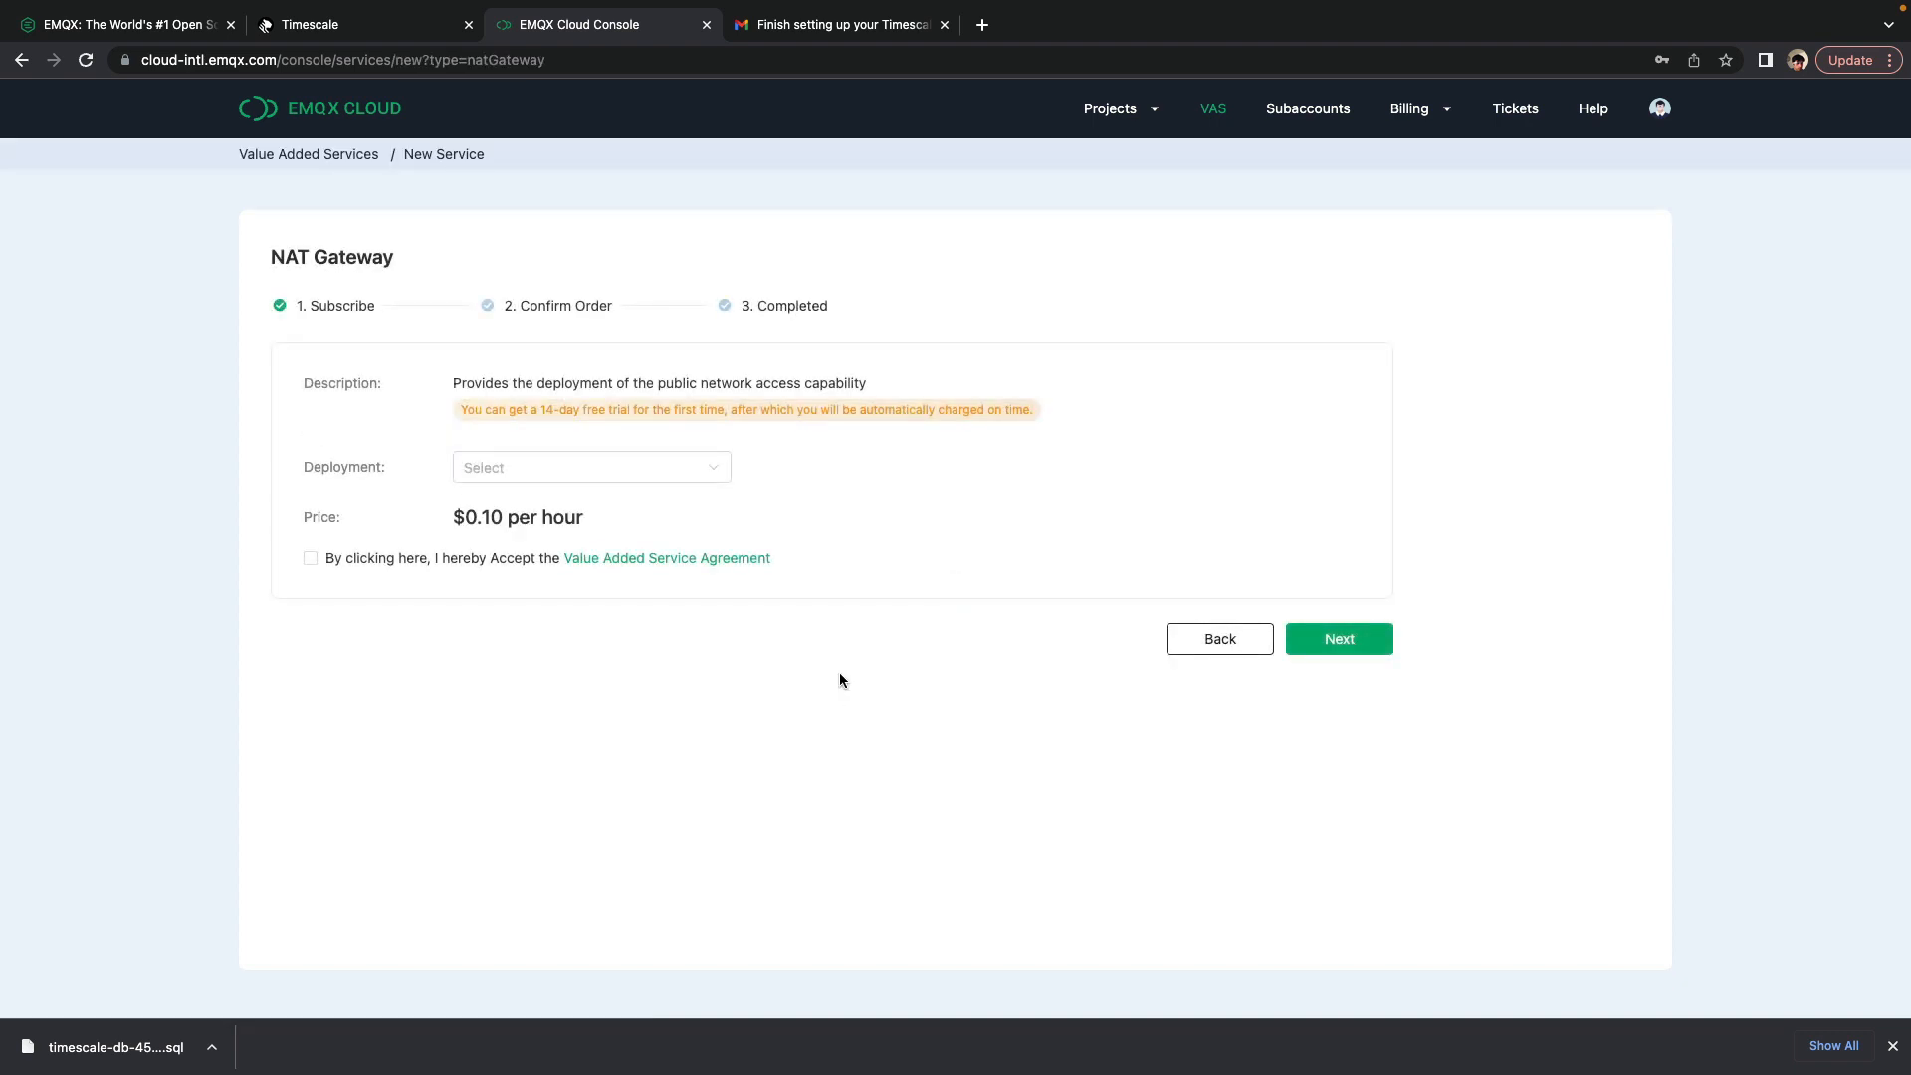
{"action": "left_click", "coordinate": [590, 466]}
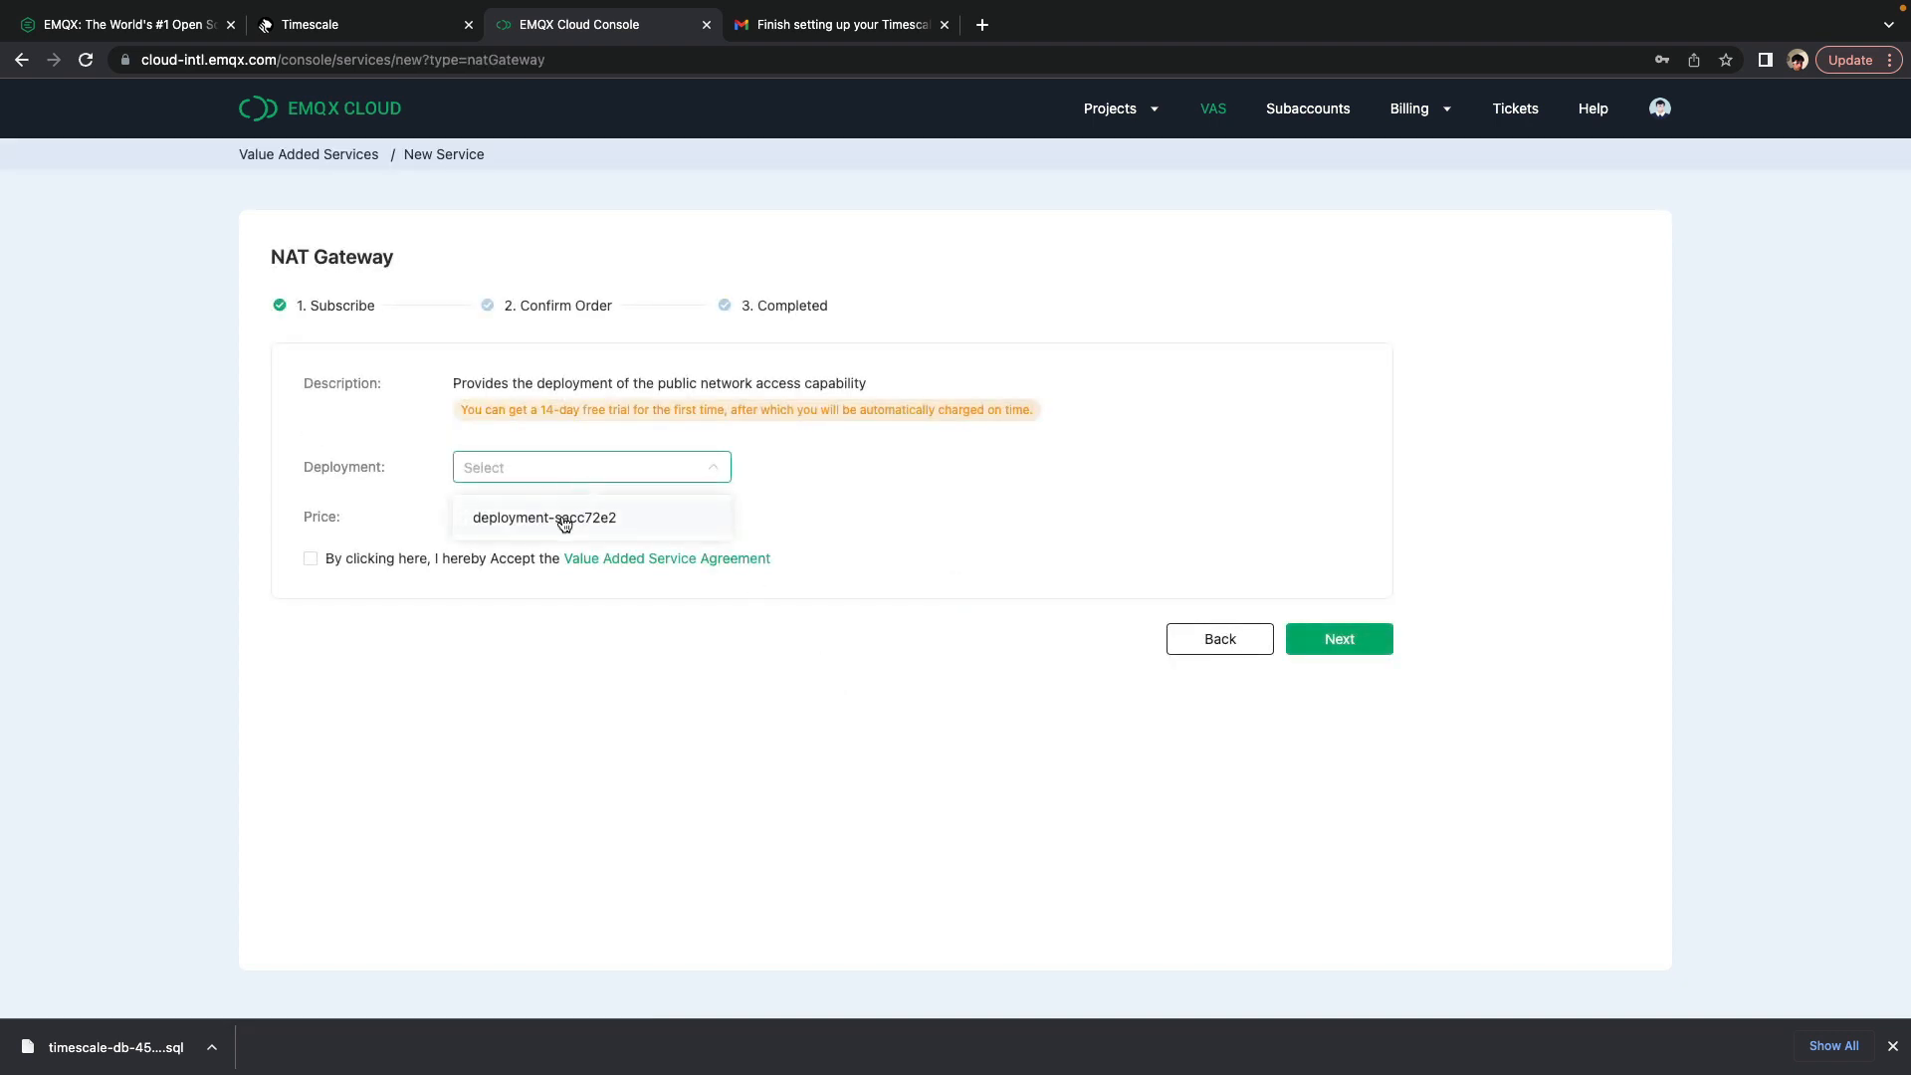
{"action": "left_click", "coordinate": [544, 518]}
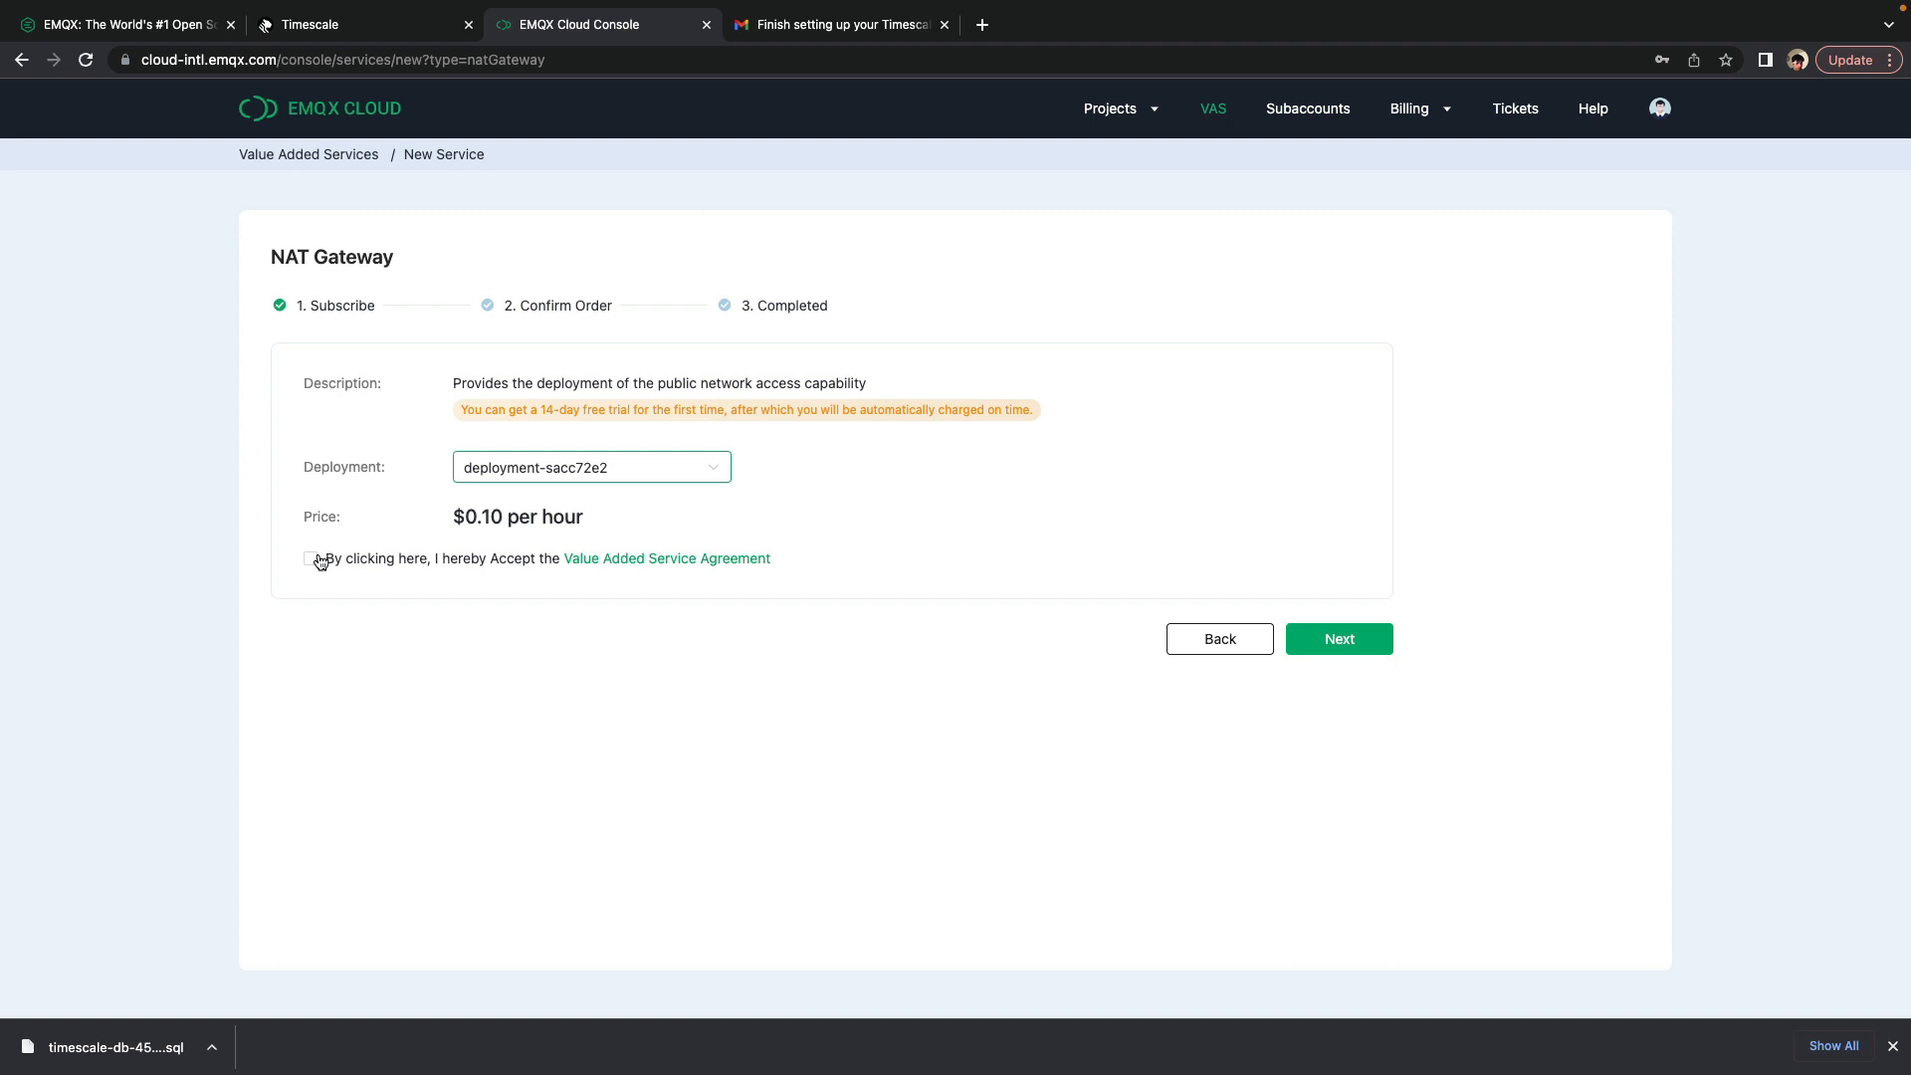
Accept the agreement, confirm the NAT Gateway order and return to the deployment overview
{"action": "left_click", "coordinate": [311, 558]}
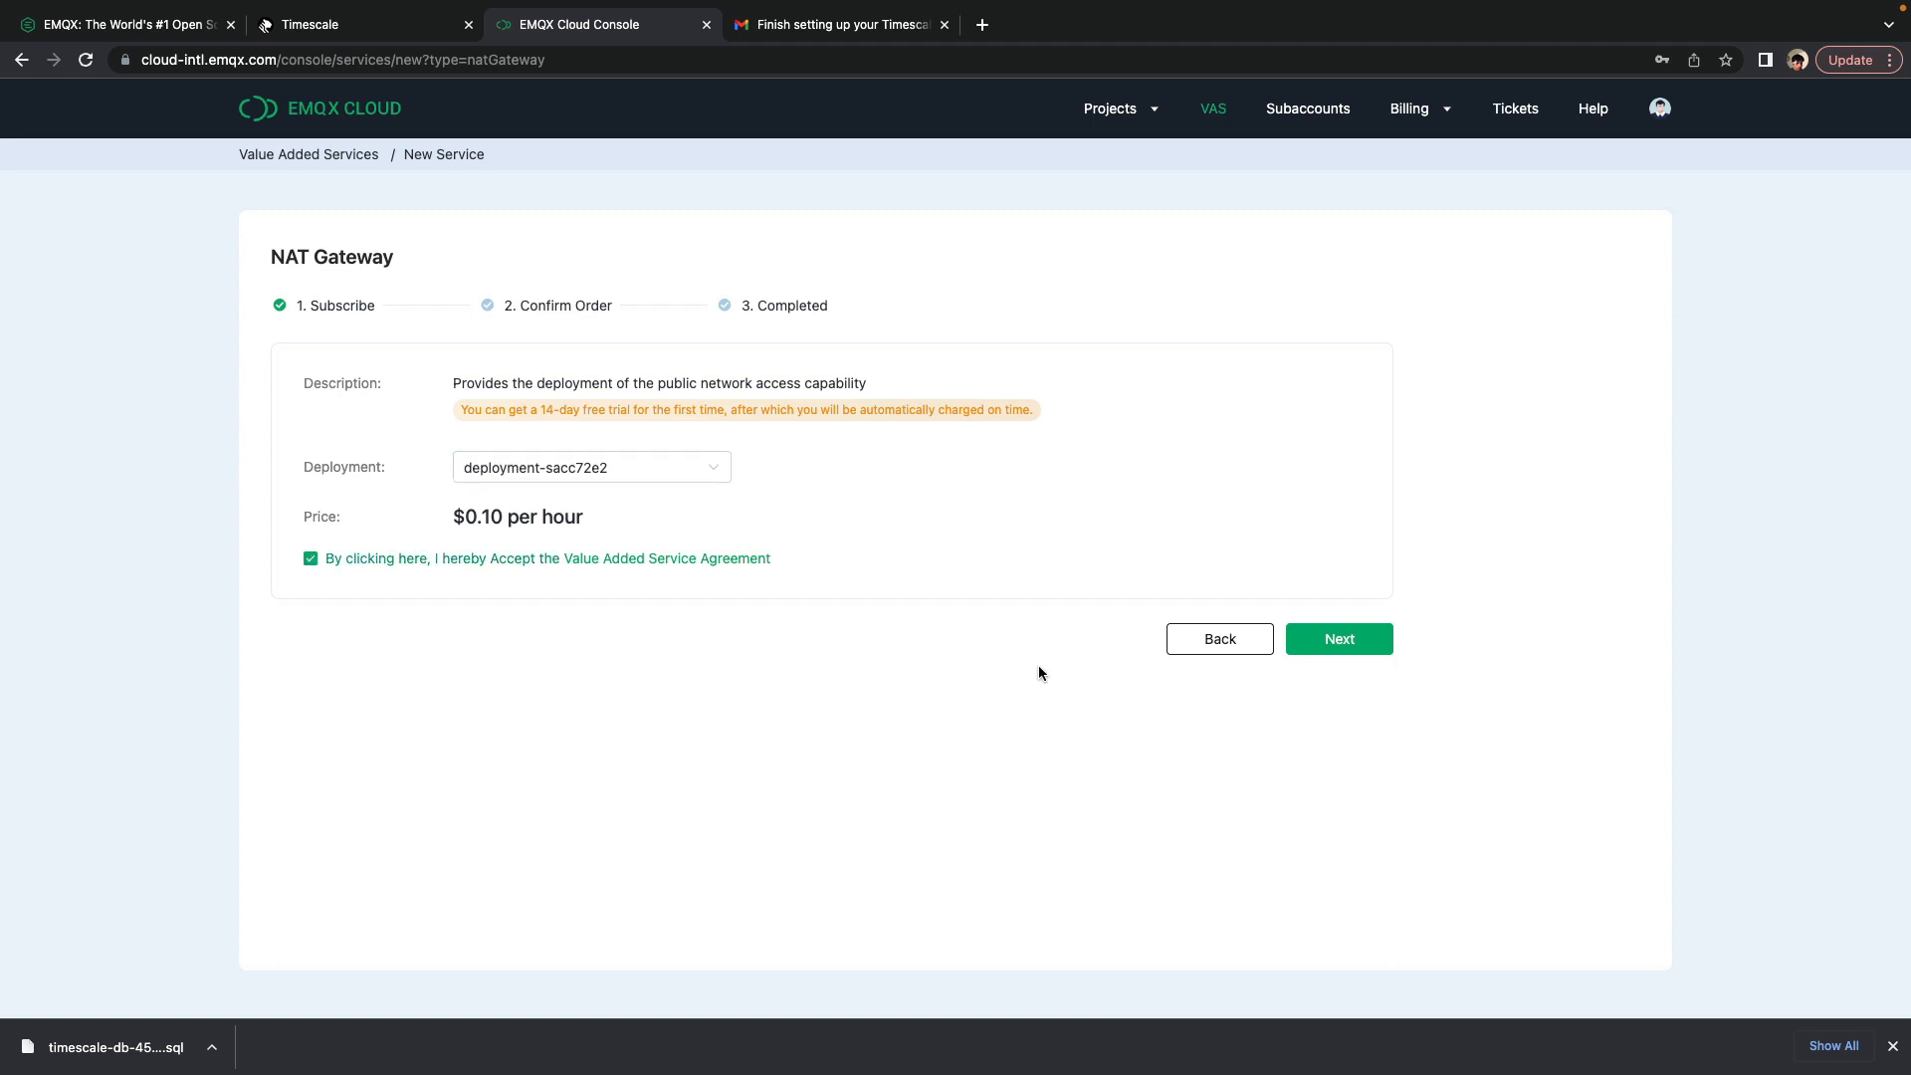
{"action": "left_click", "coordinate": [1338, 639]}
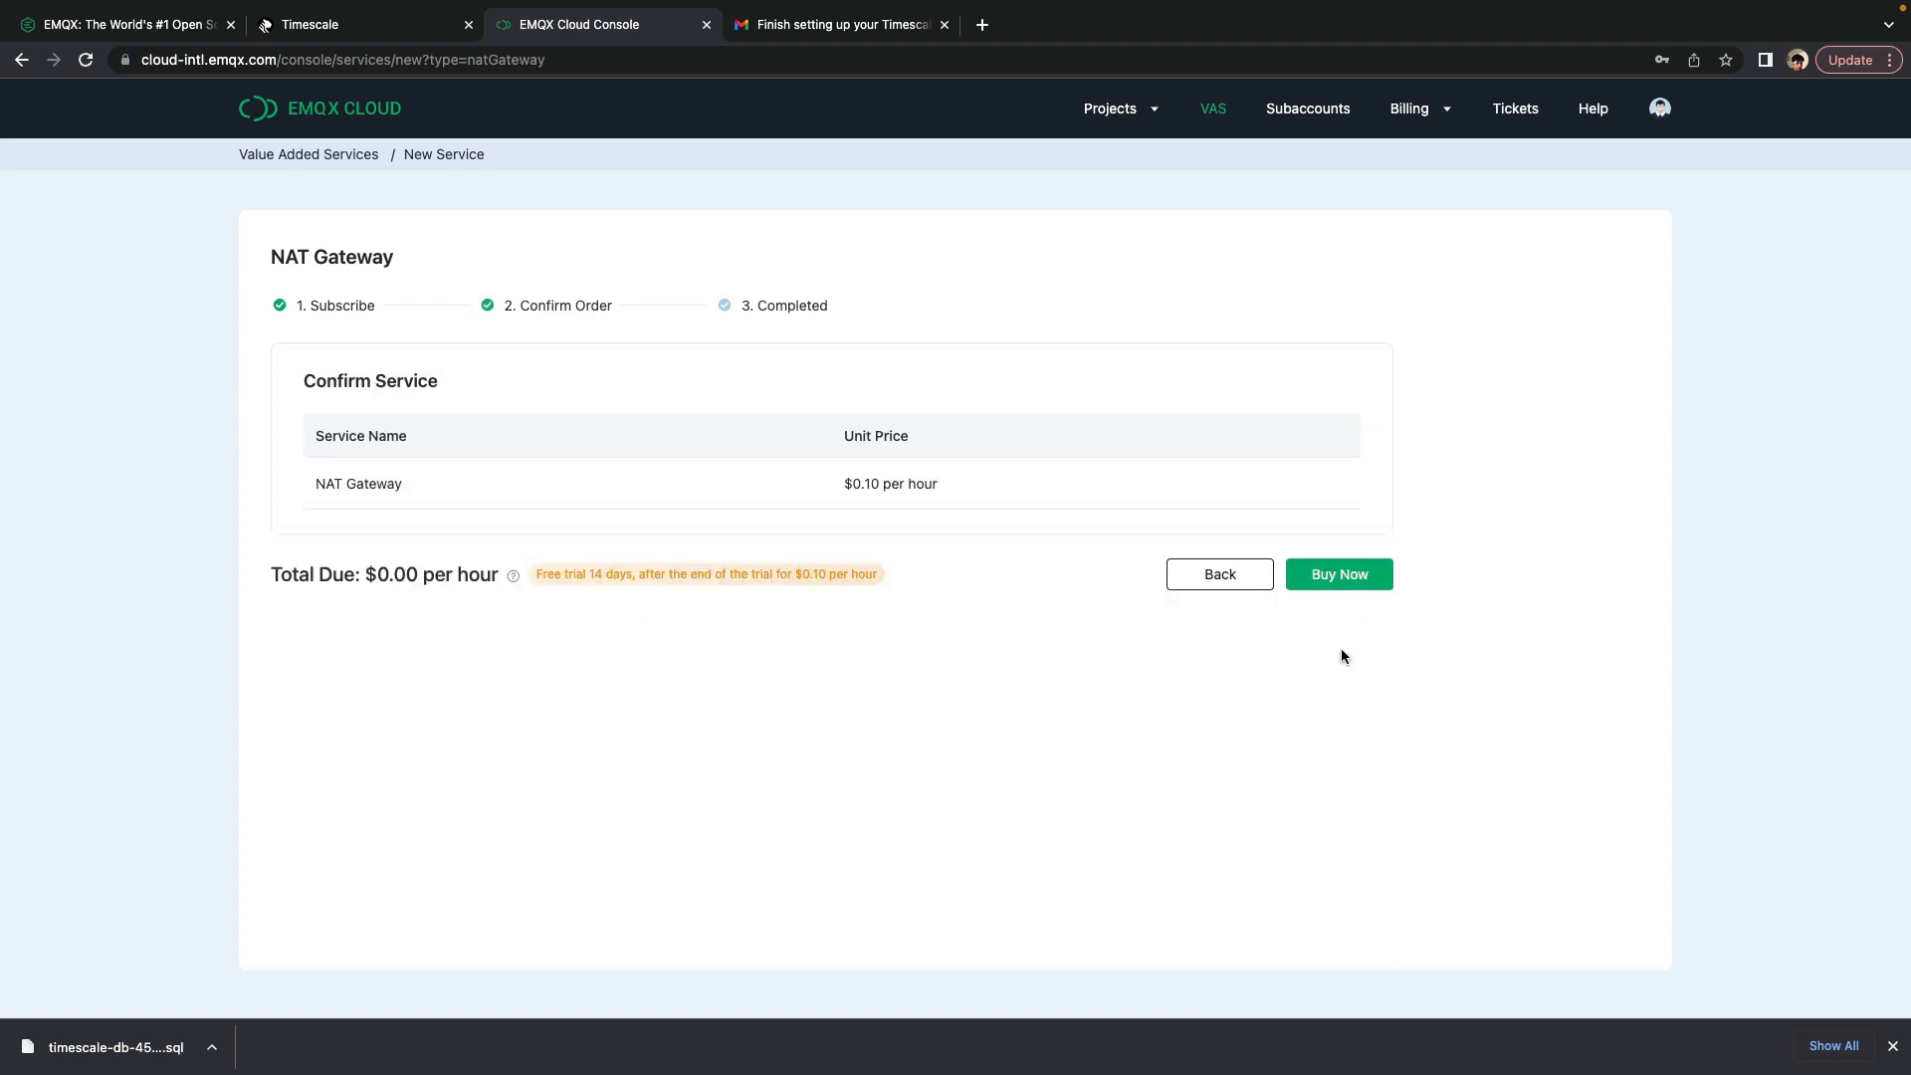
{"action": "left_click", "coordinate": [1338, 574]}
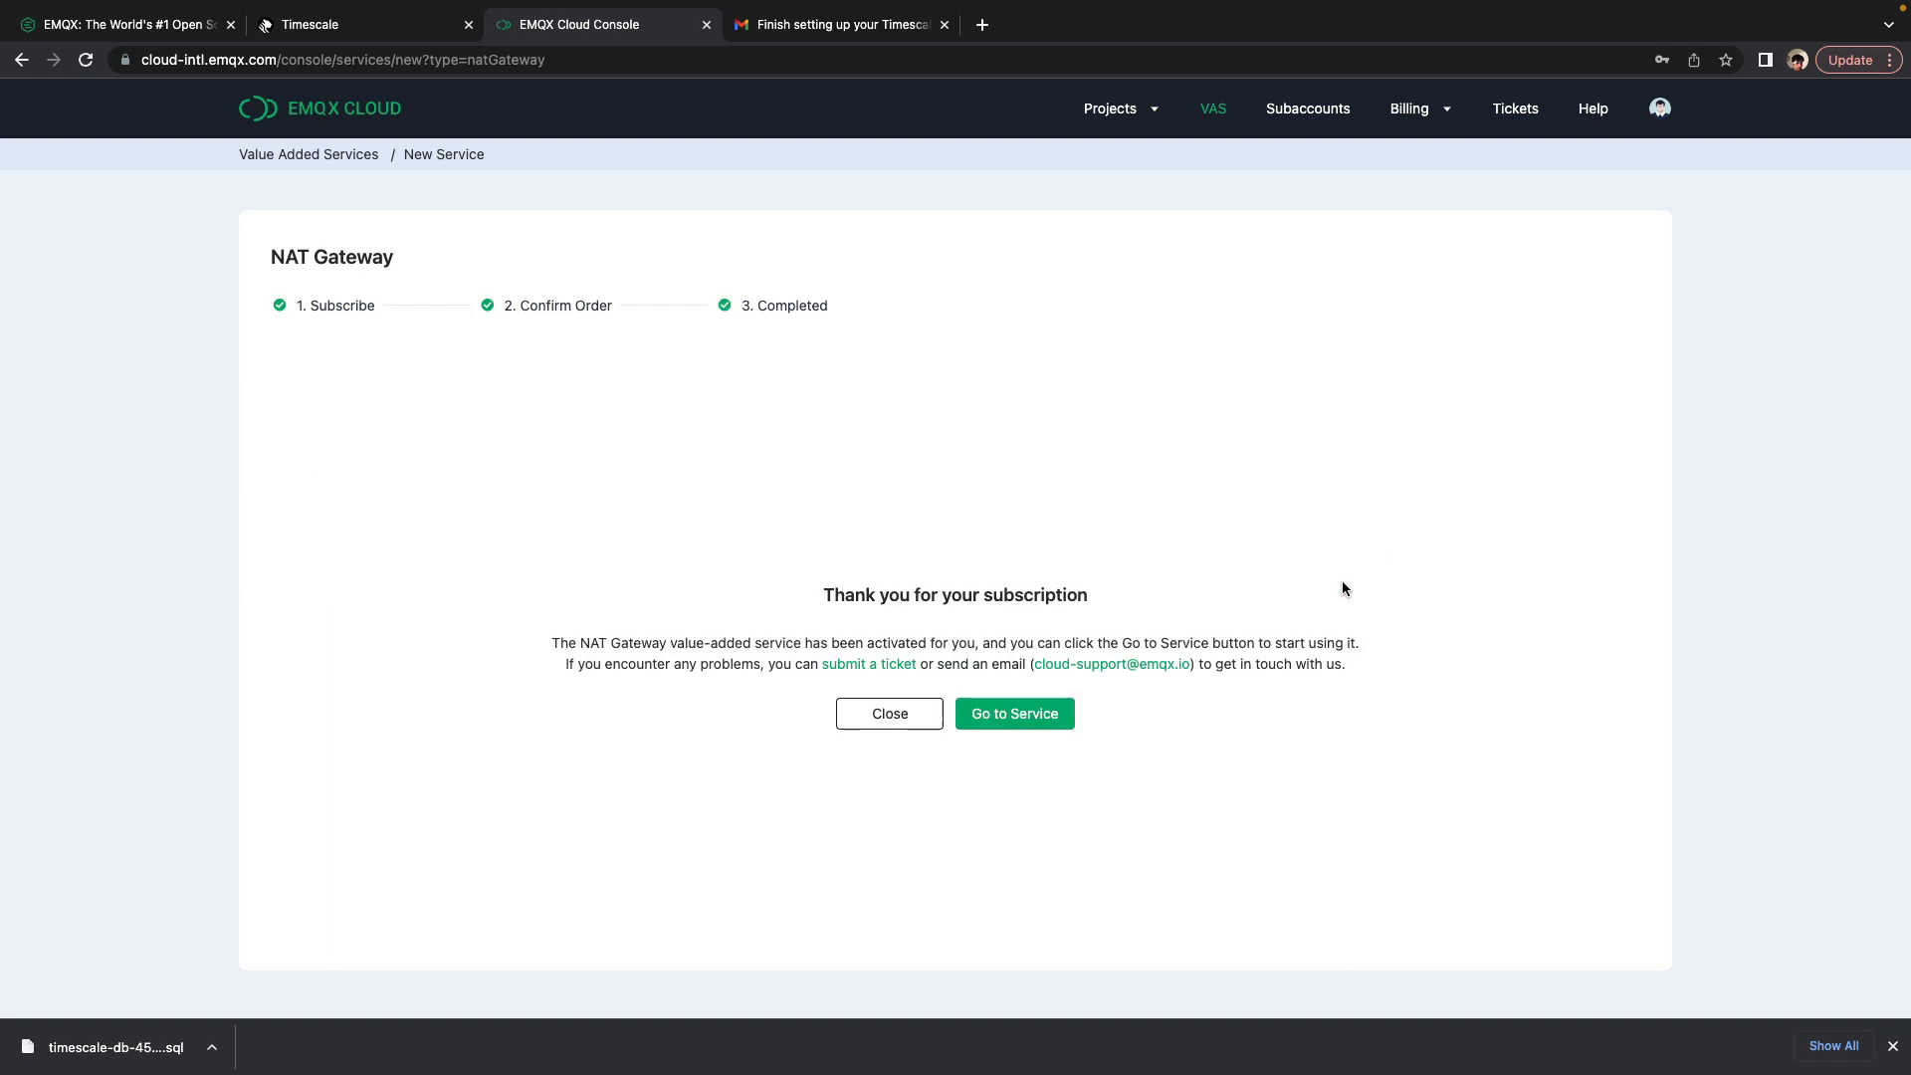
{"action": "left_click", "coordinate": [1013, 713]}
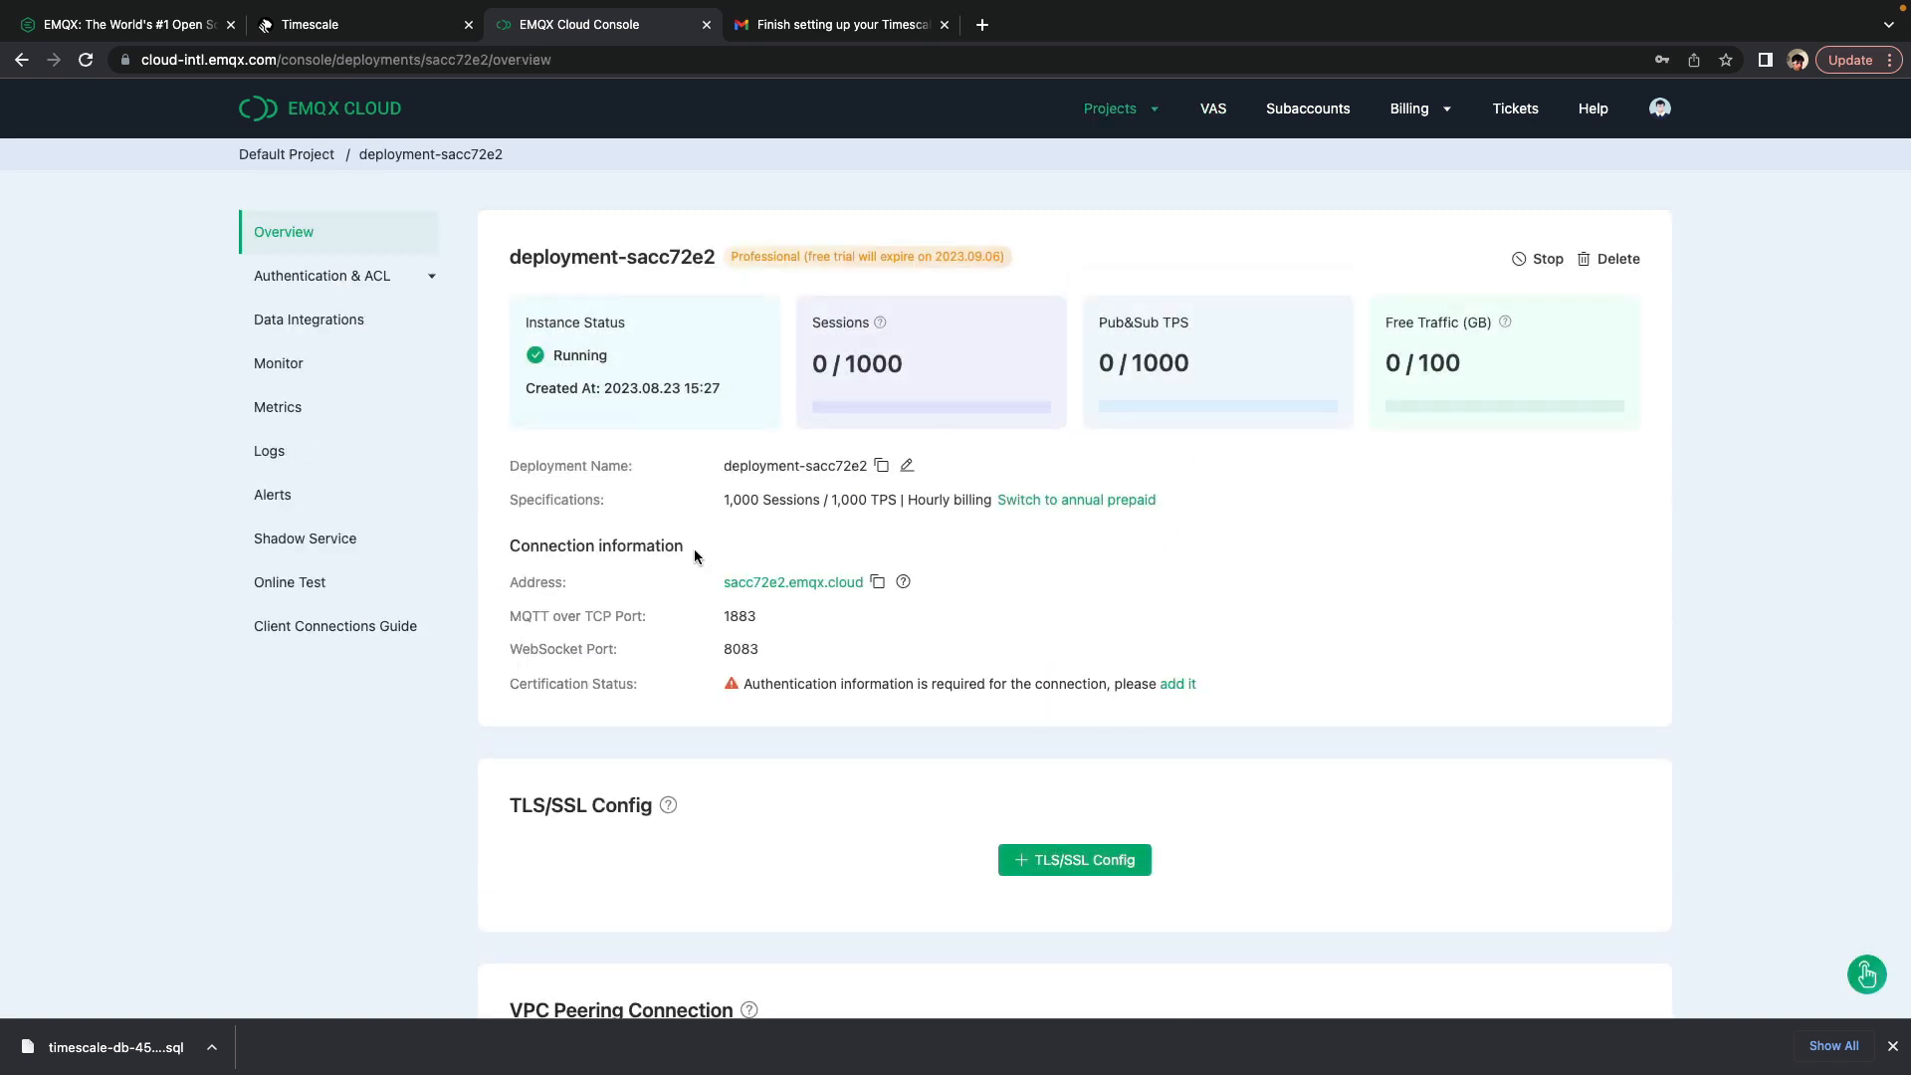
{"action": "mouse_move", "coordinate": [802, 338]}
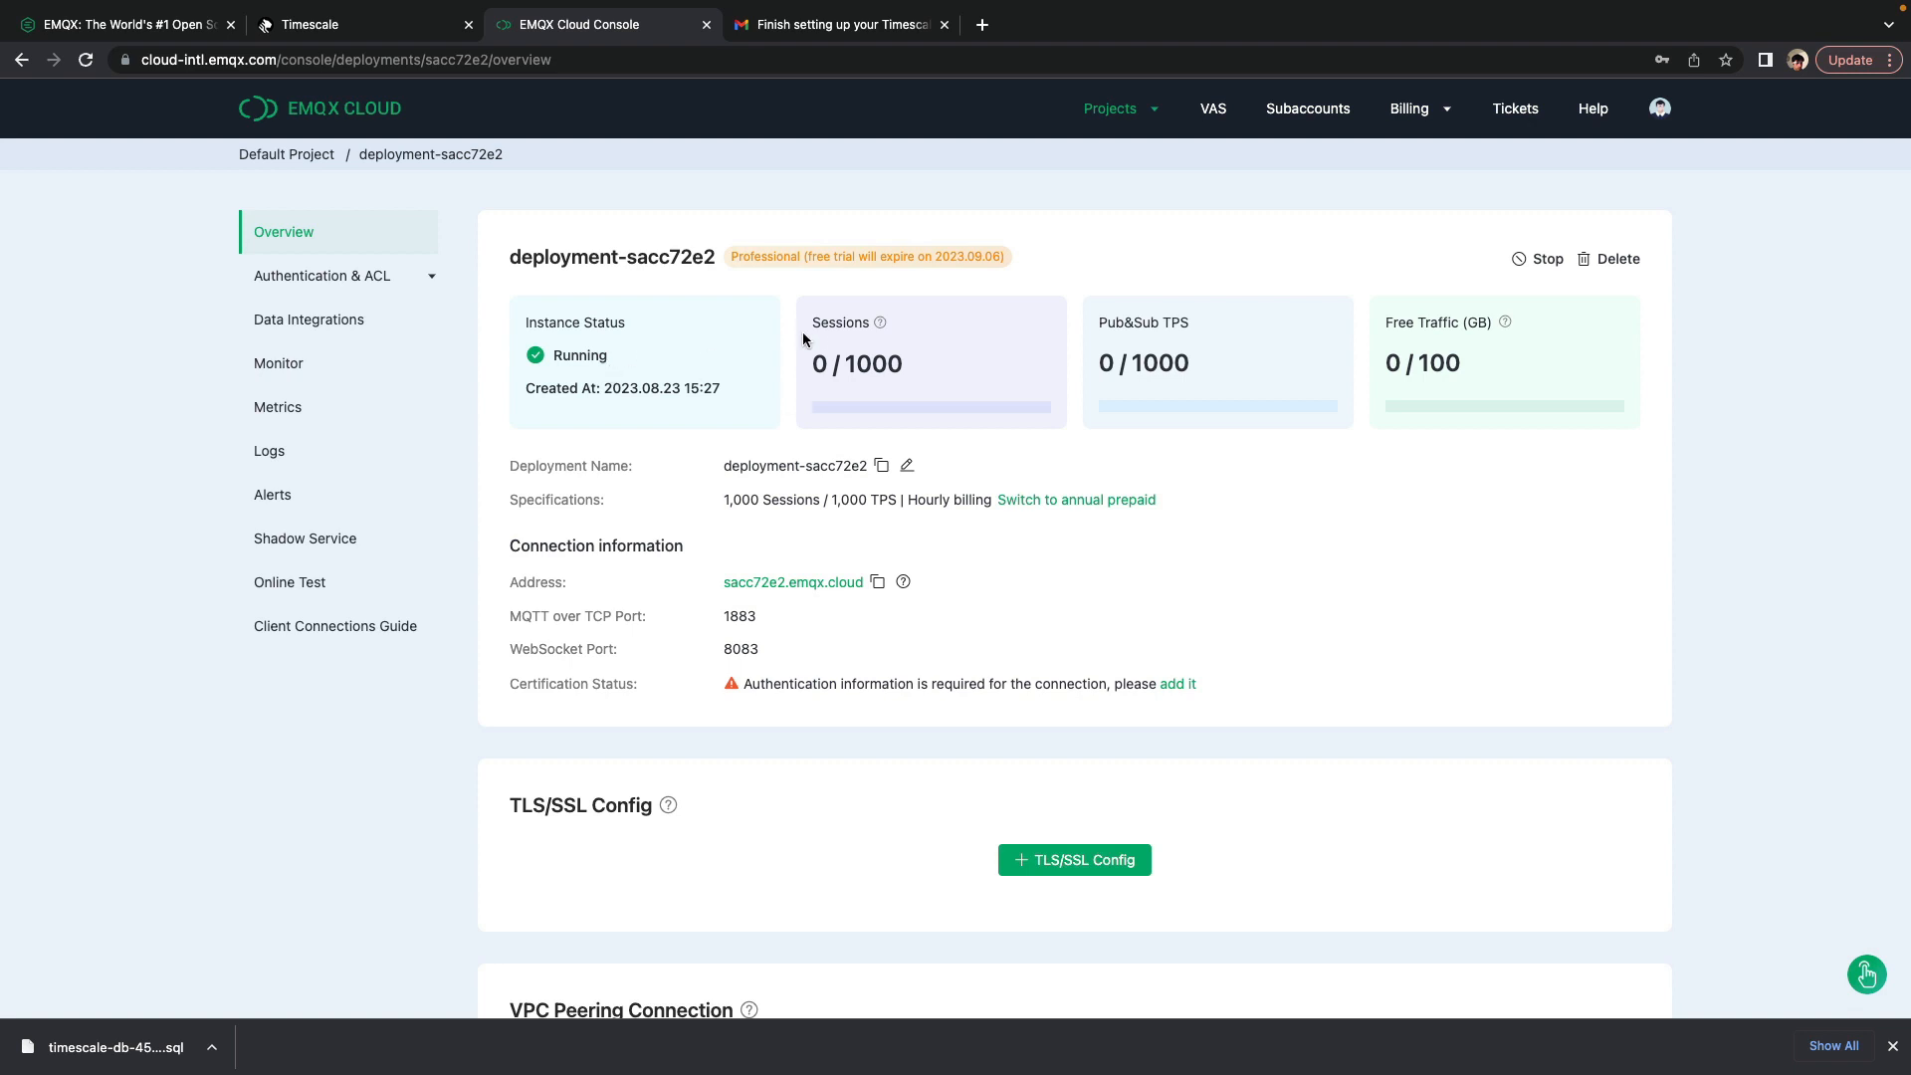
{"action": "mouse_move", "coordinate": [513, 357]}
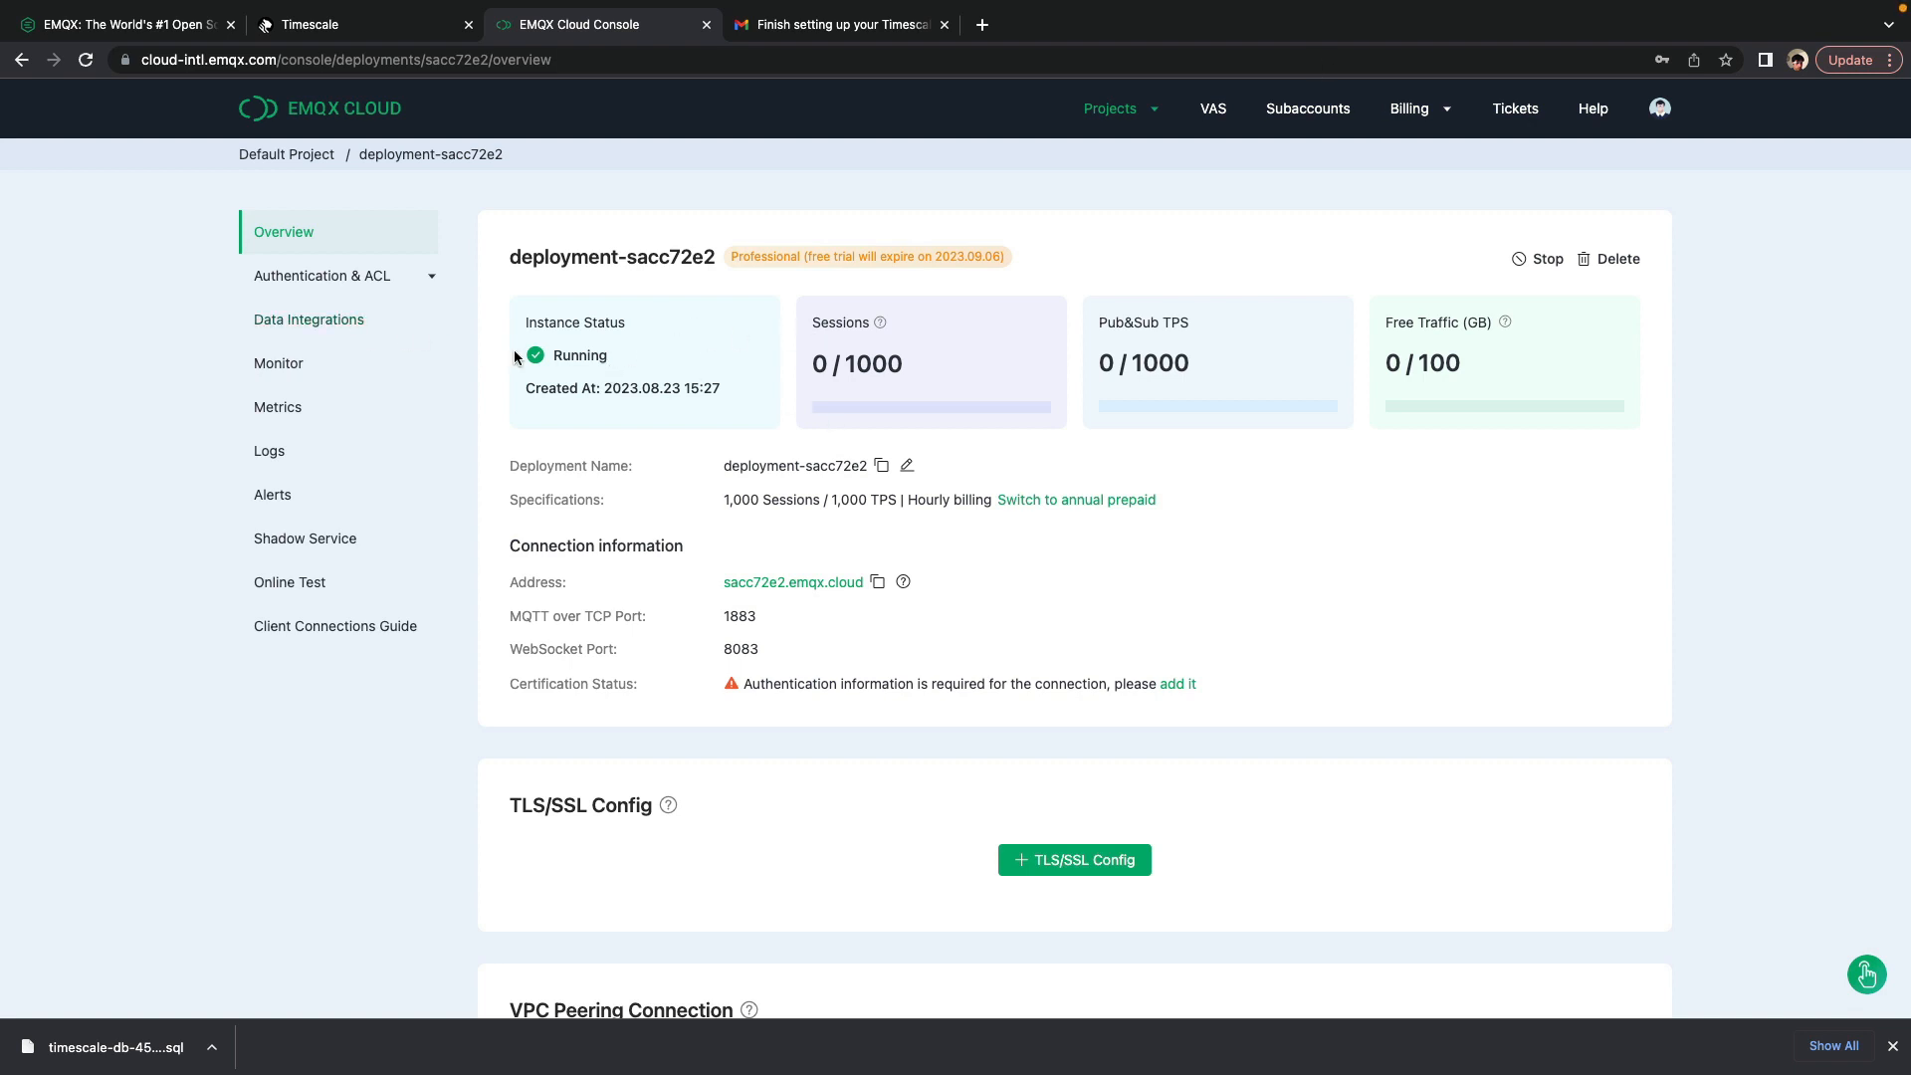
{"action": "mouse_move", "coordinate": [309, 318]}
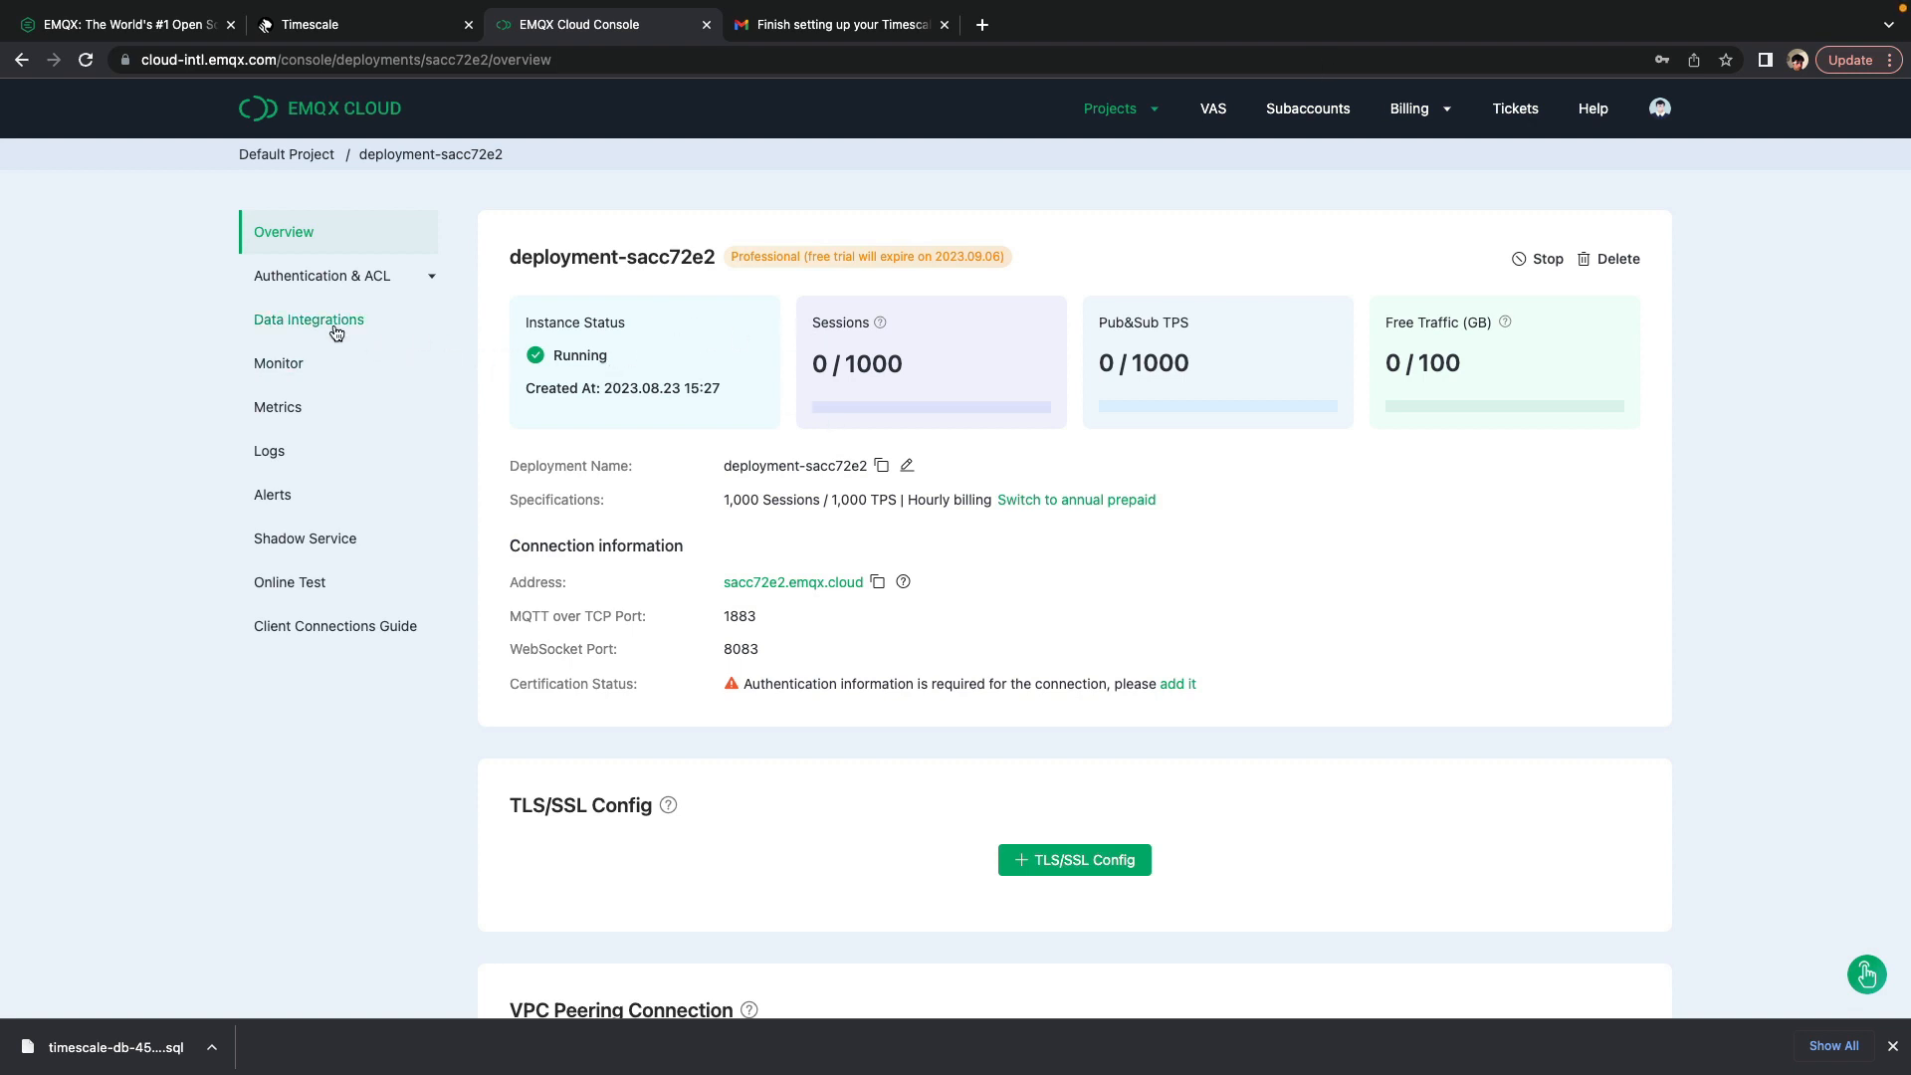
Create a TimescaleDB data-integration resource for tsdb with pool size 1, tested available, and continue to a rule
{"action": "left_click", "coordinate": [308, 318]}
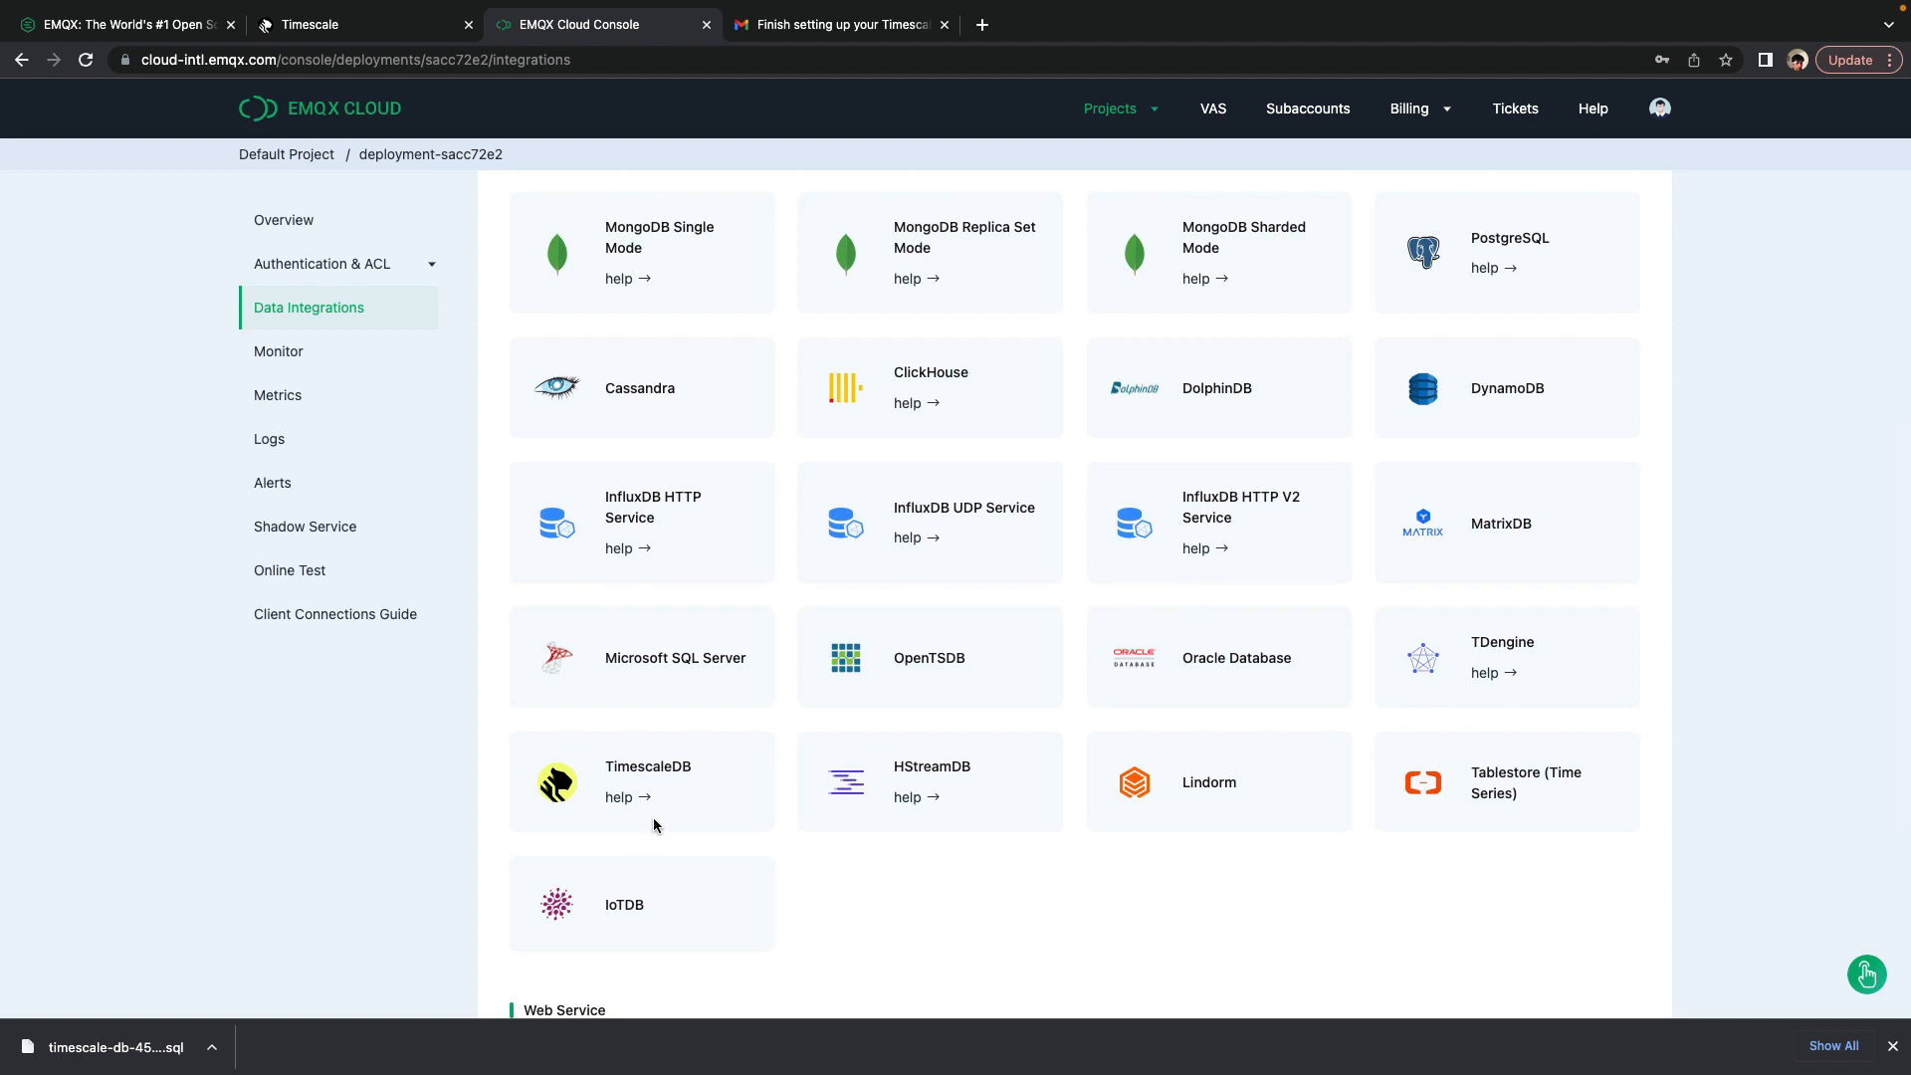
{"action": "left_click", "coordinate": [647, 781]}
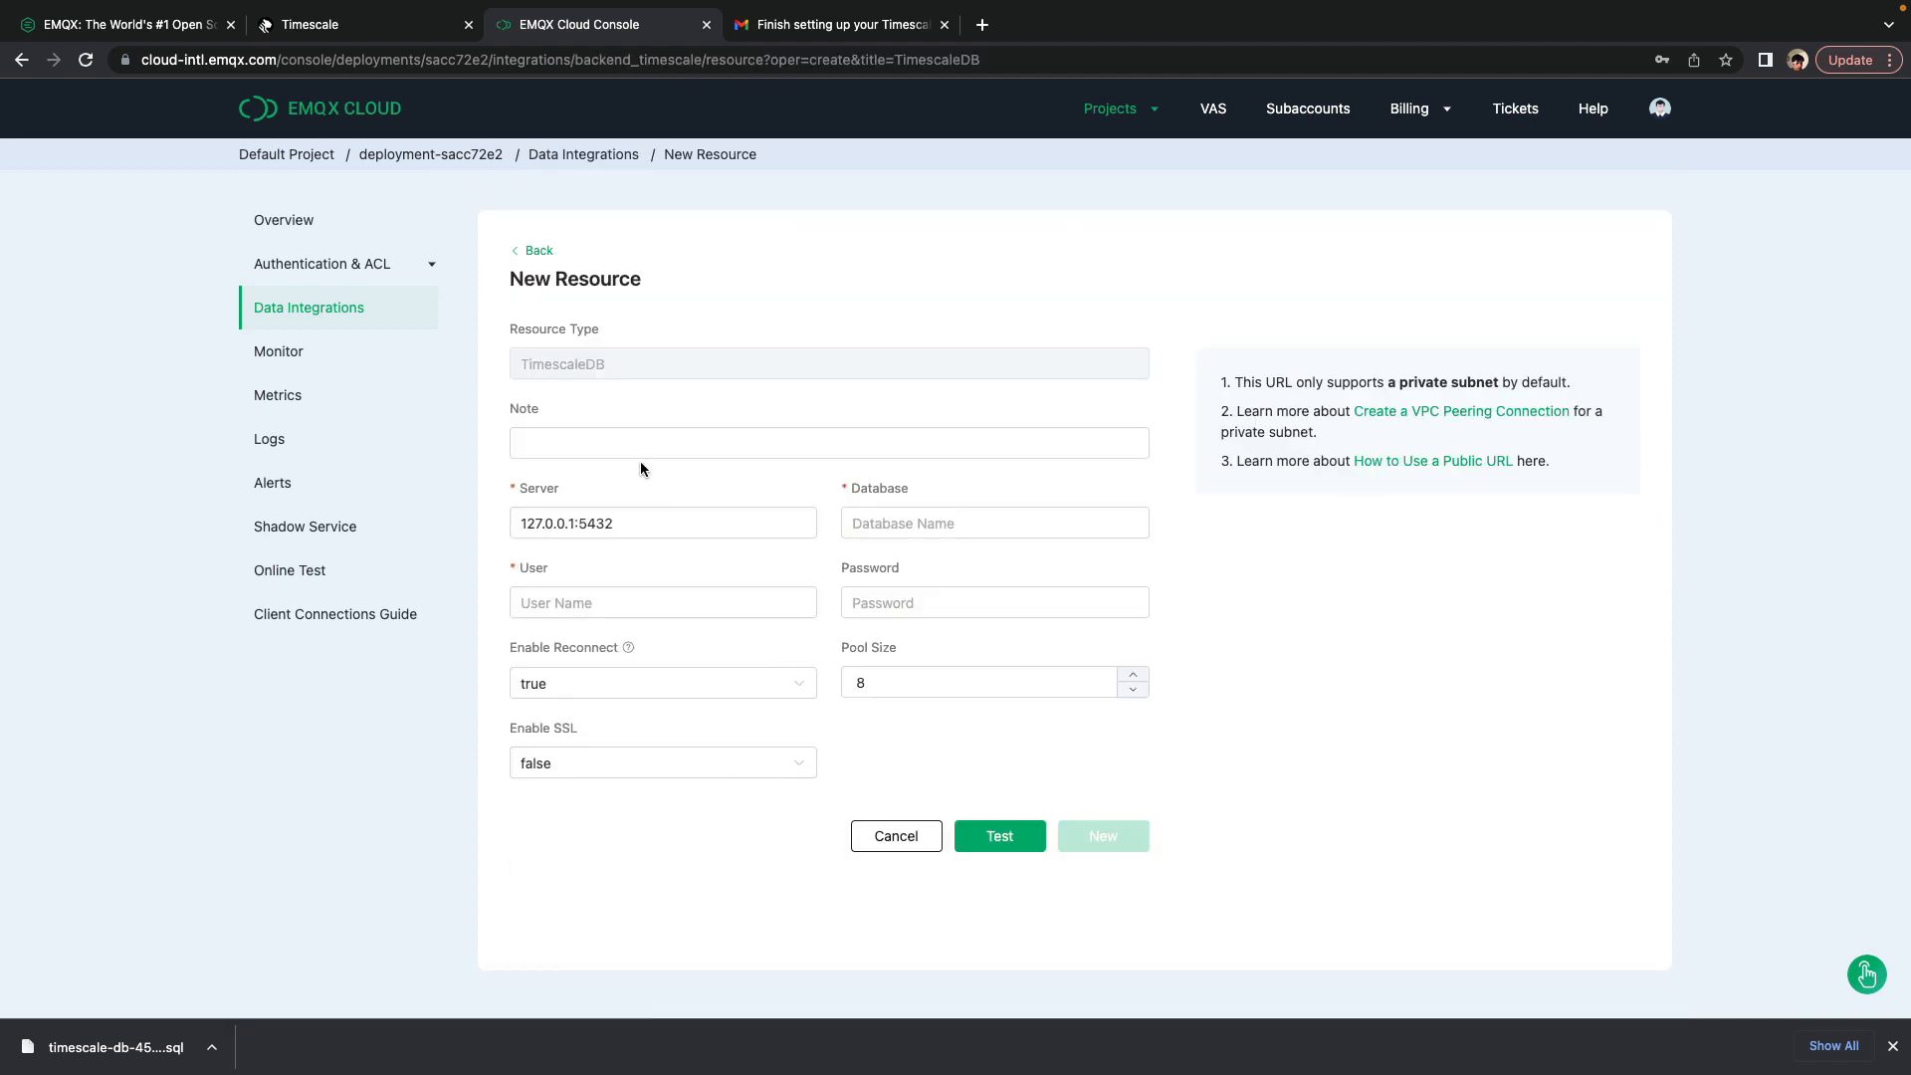
{"action": "left_click", "coordinate": [994, 523]}
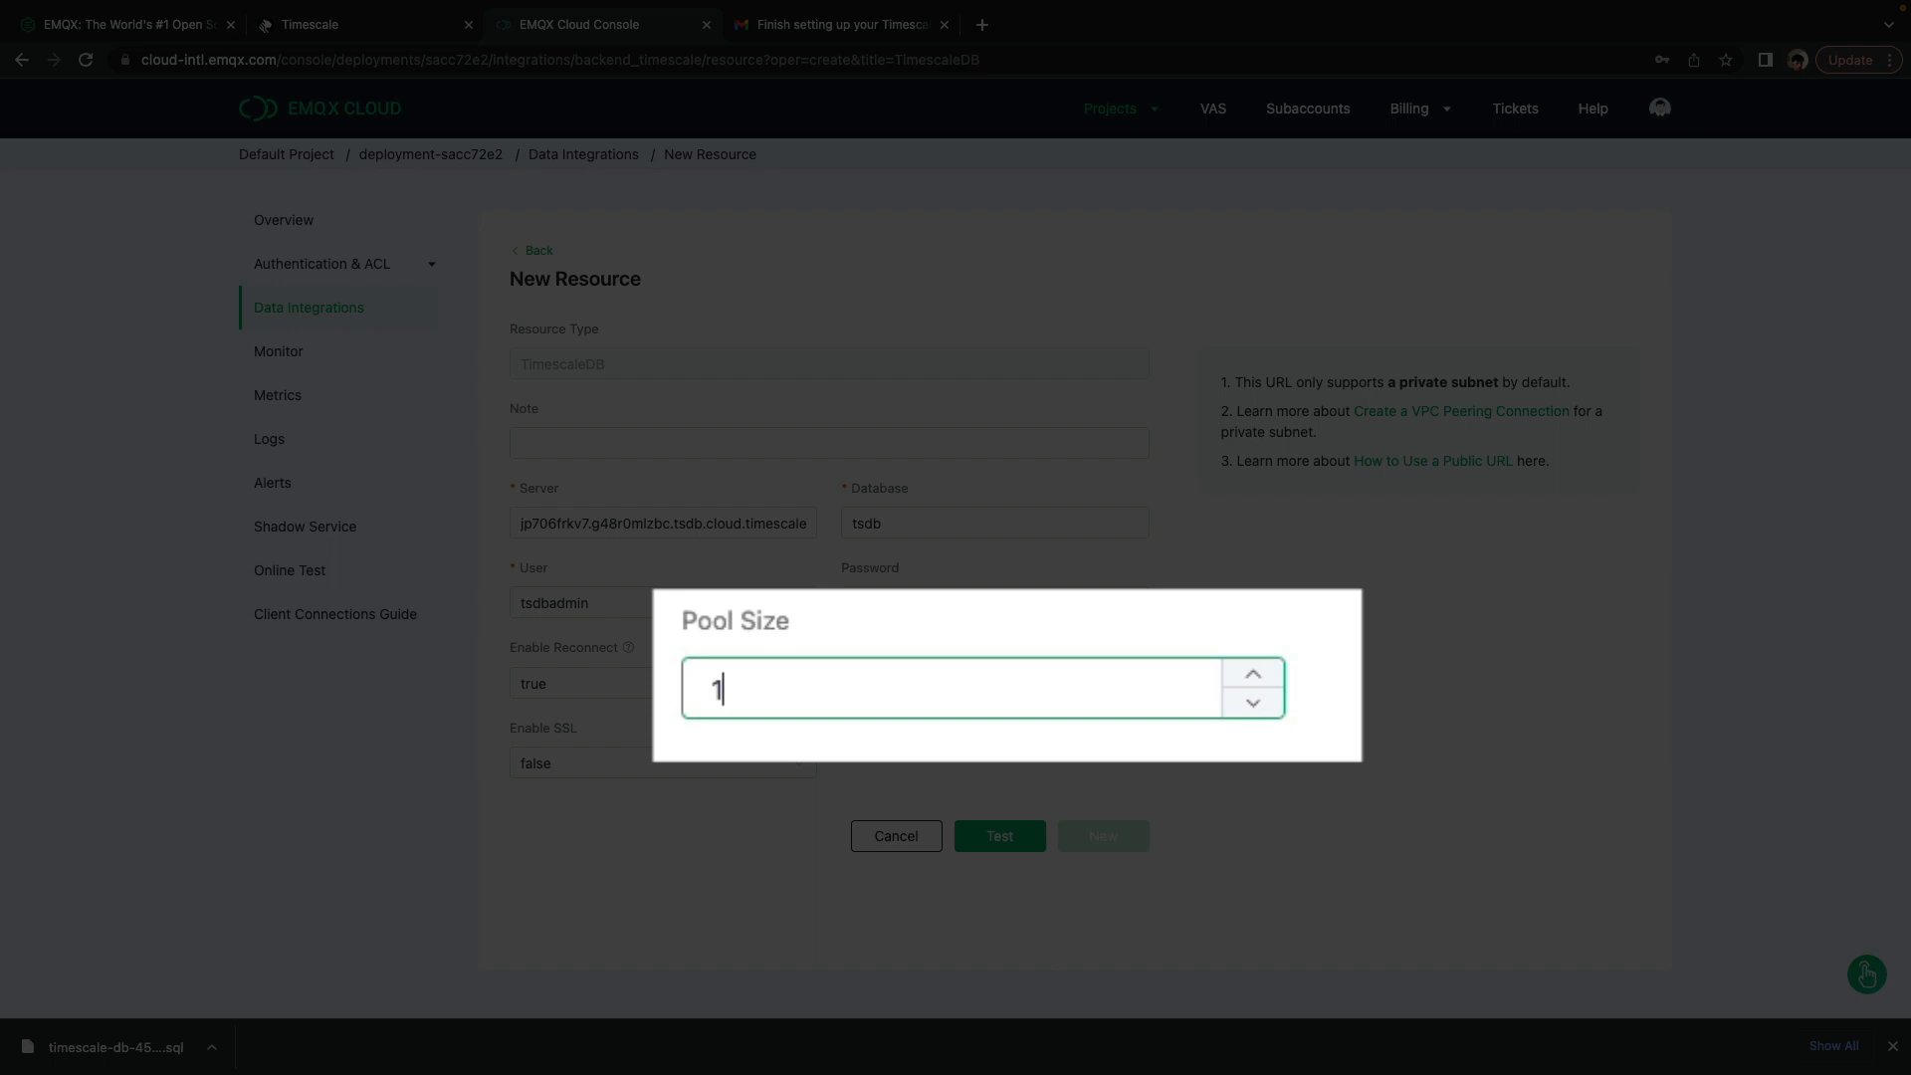
{"action": "mouse_move", "coordinate": [999, 837]}
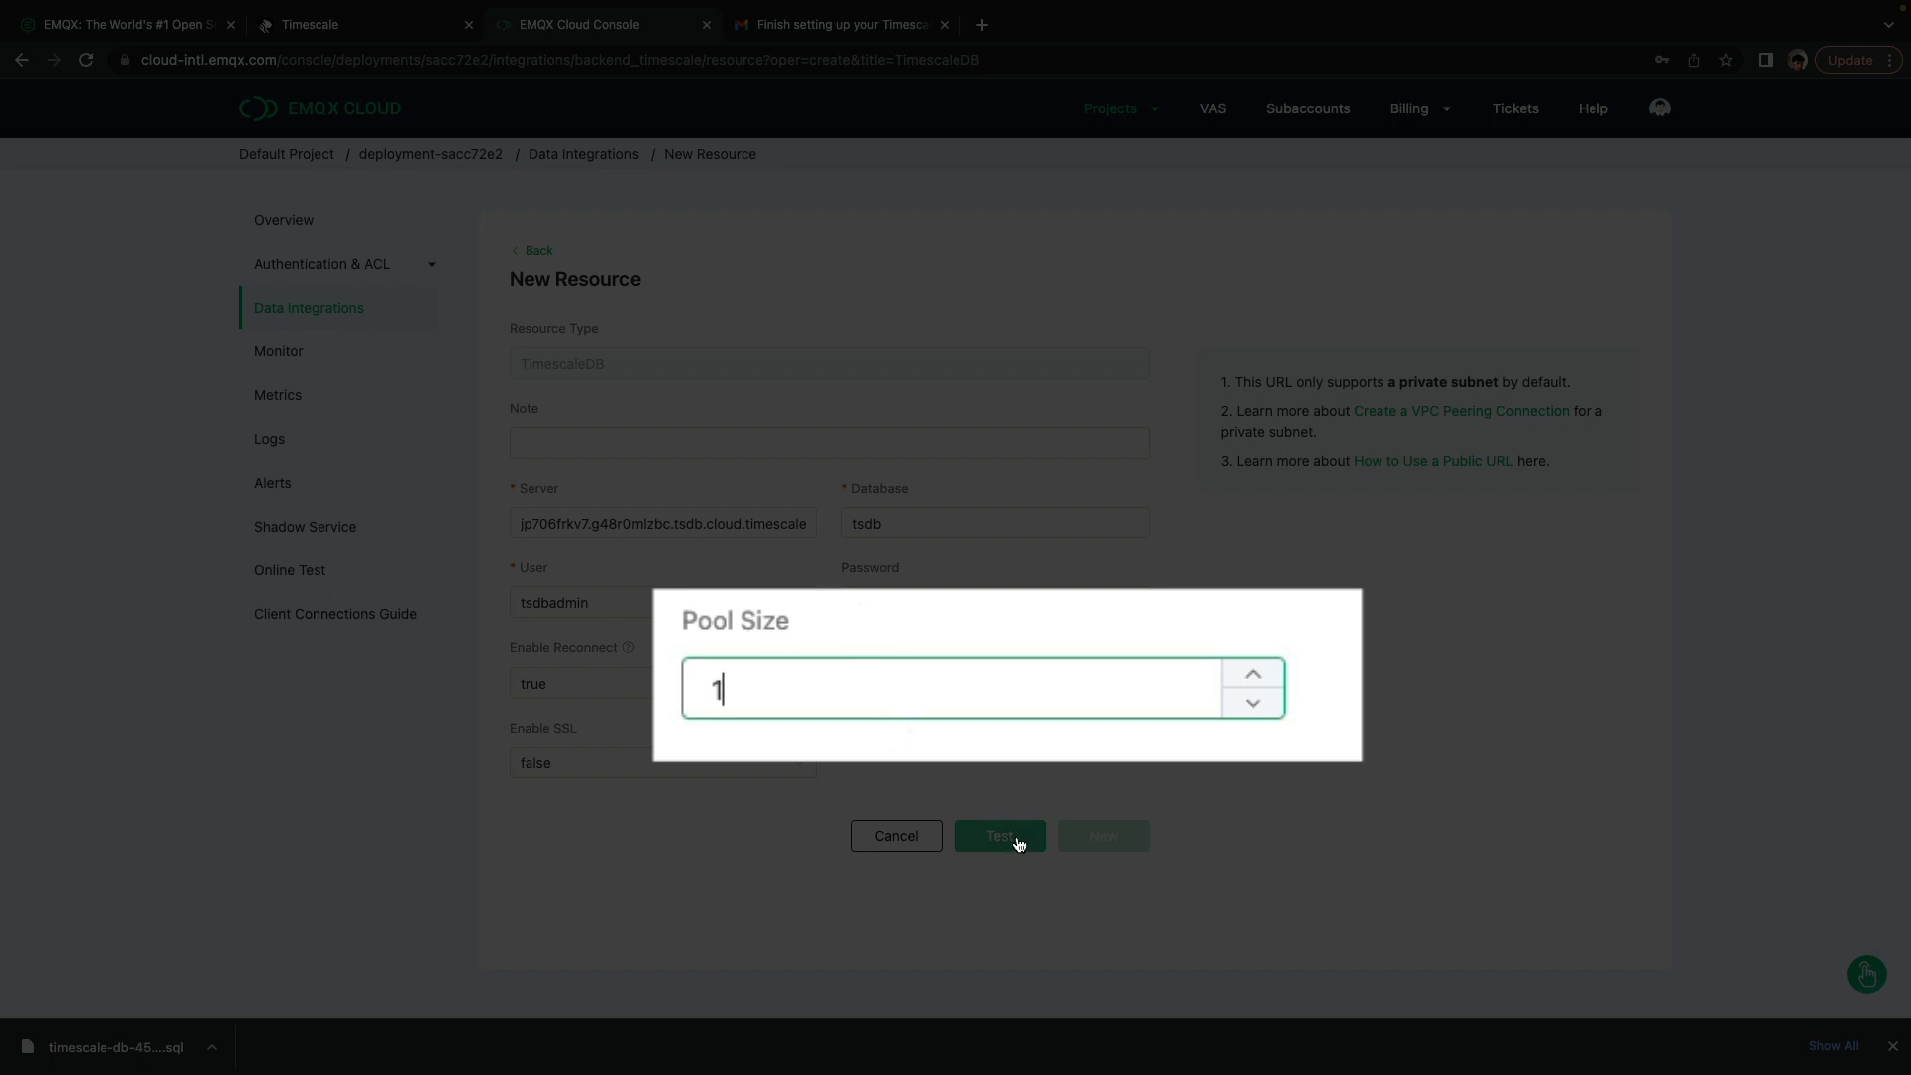
{"action": "left_click", "coordinate": [998, 836]}
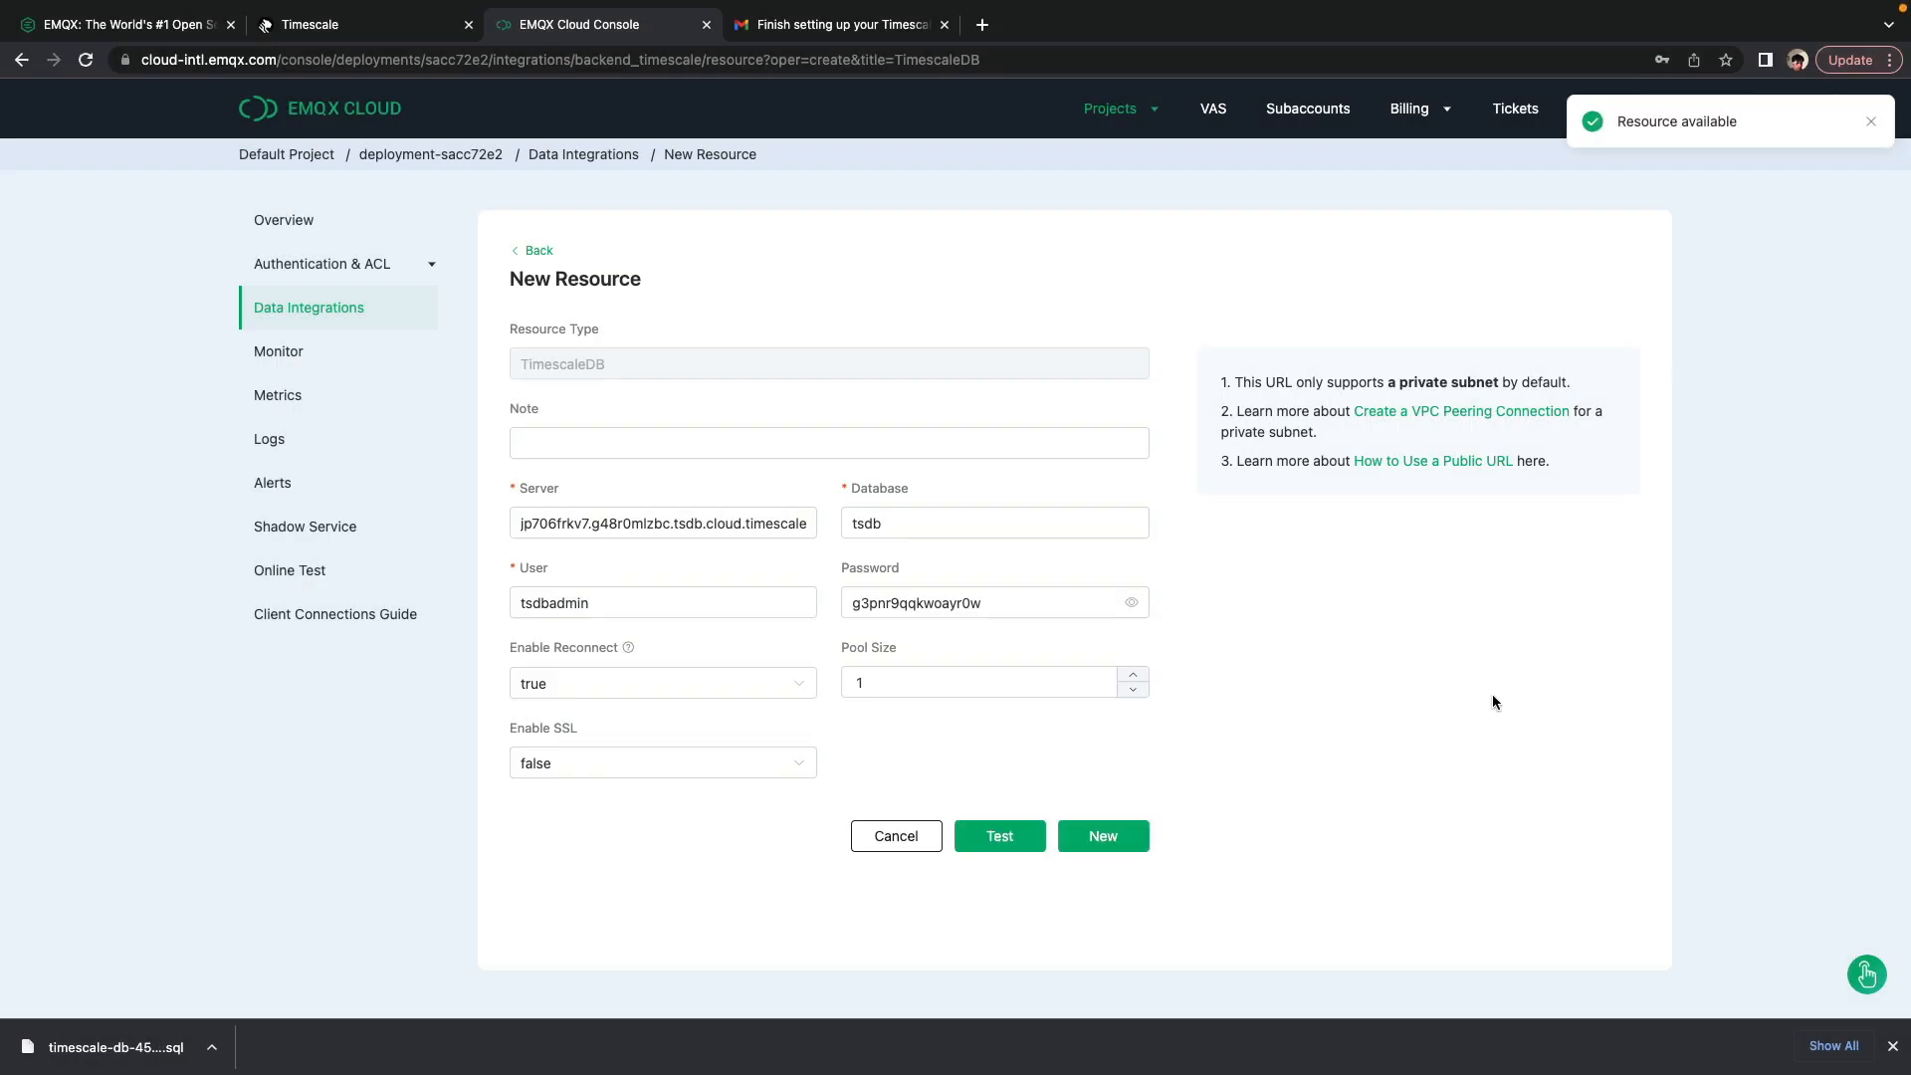
{"action": "mouse_move", "coordinate": [1101, 836]}
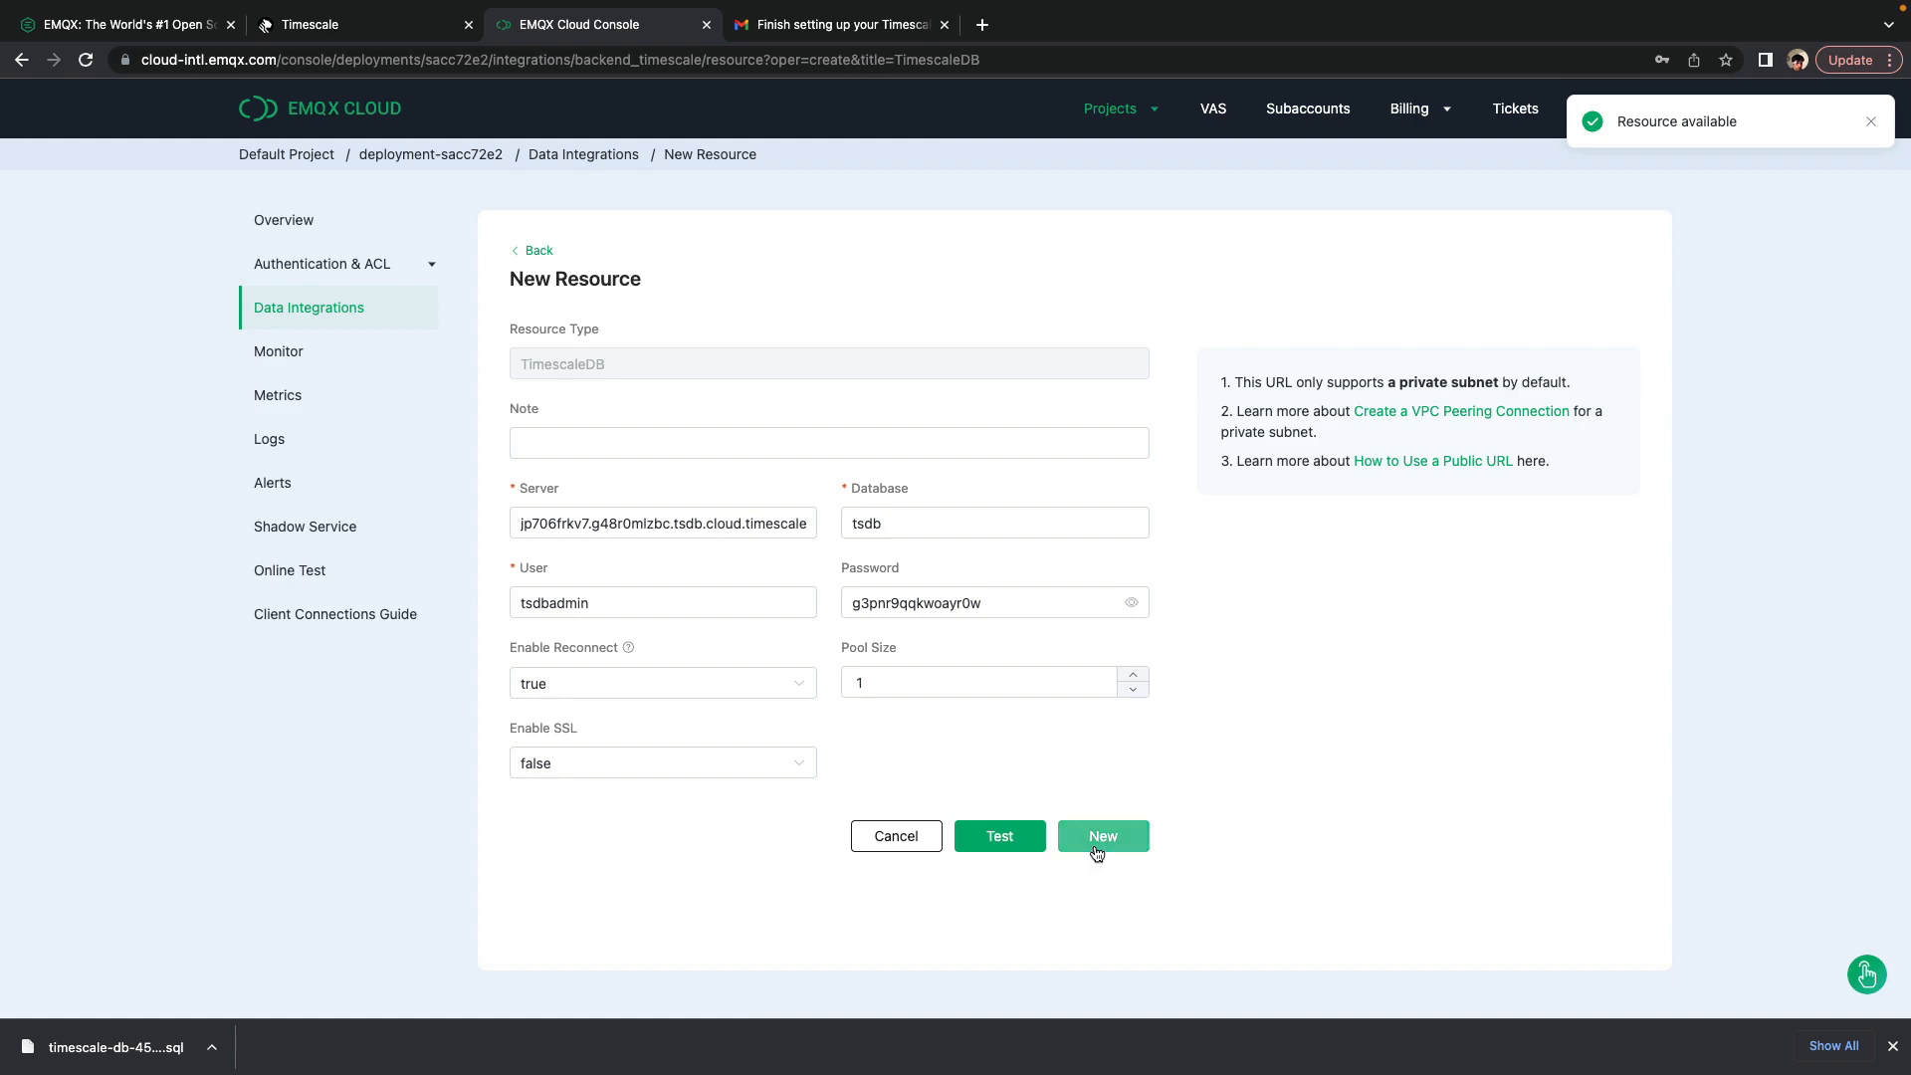
{"action": "left_click", "coordinate": [1101, 836]}
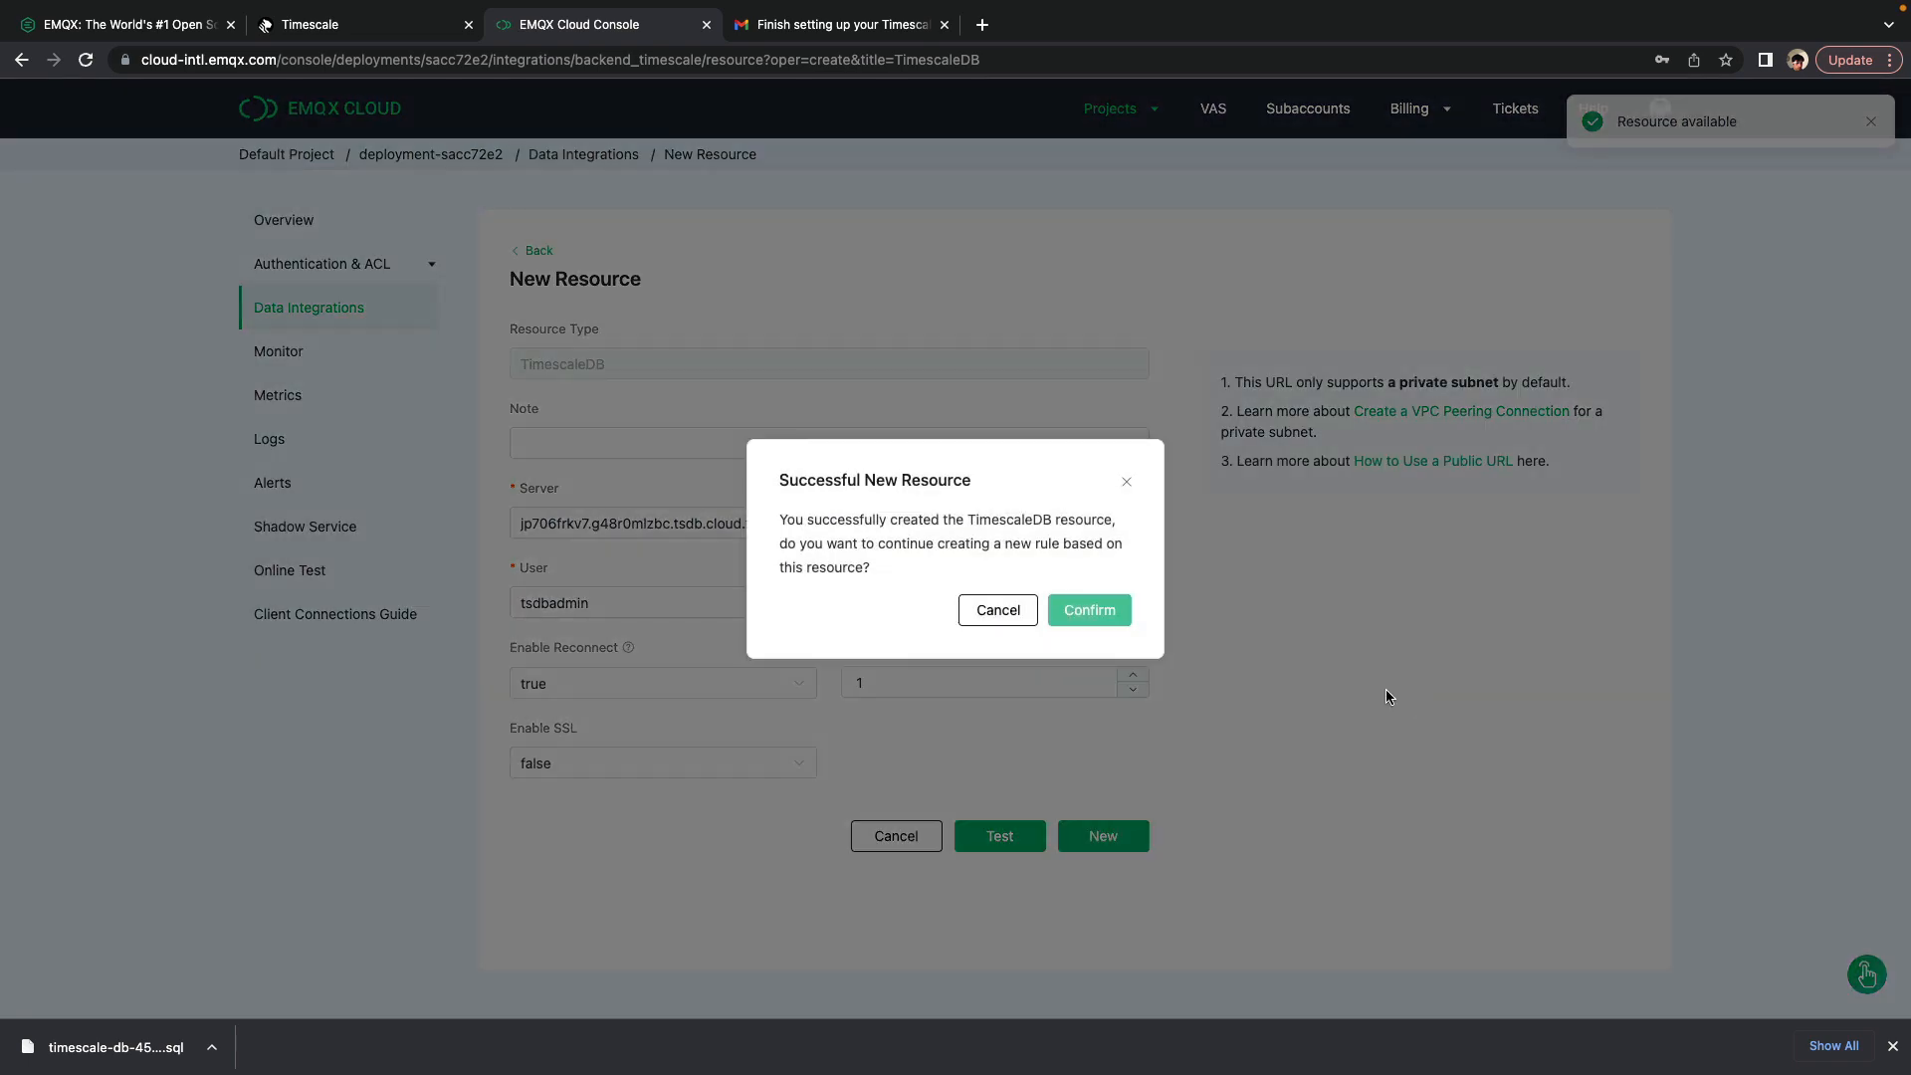
{"action": "left_click", "coordinate": [1087, 609]}
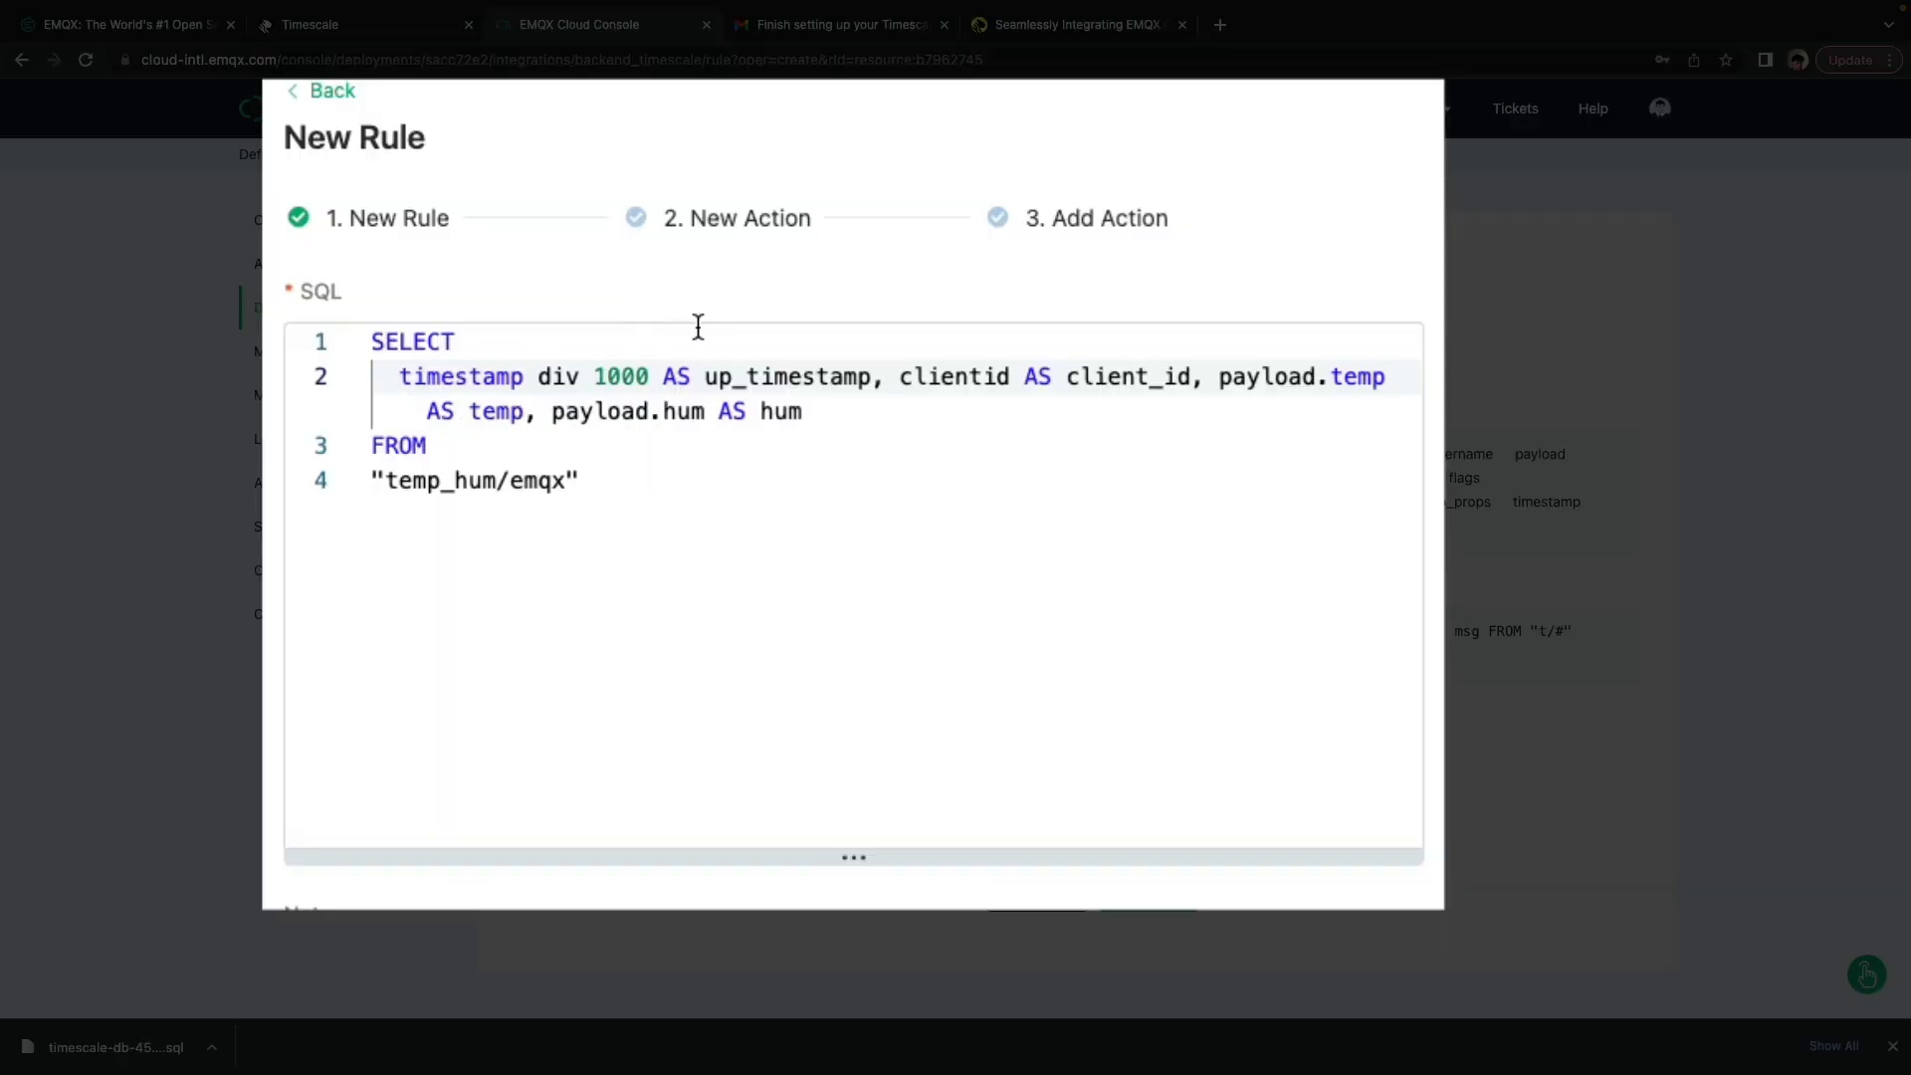
{"action": "mouse_move", "coordinate": [663, 510]}
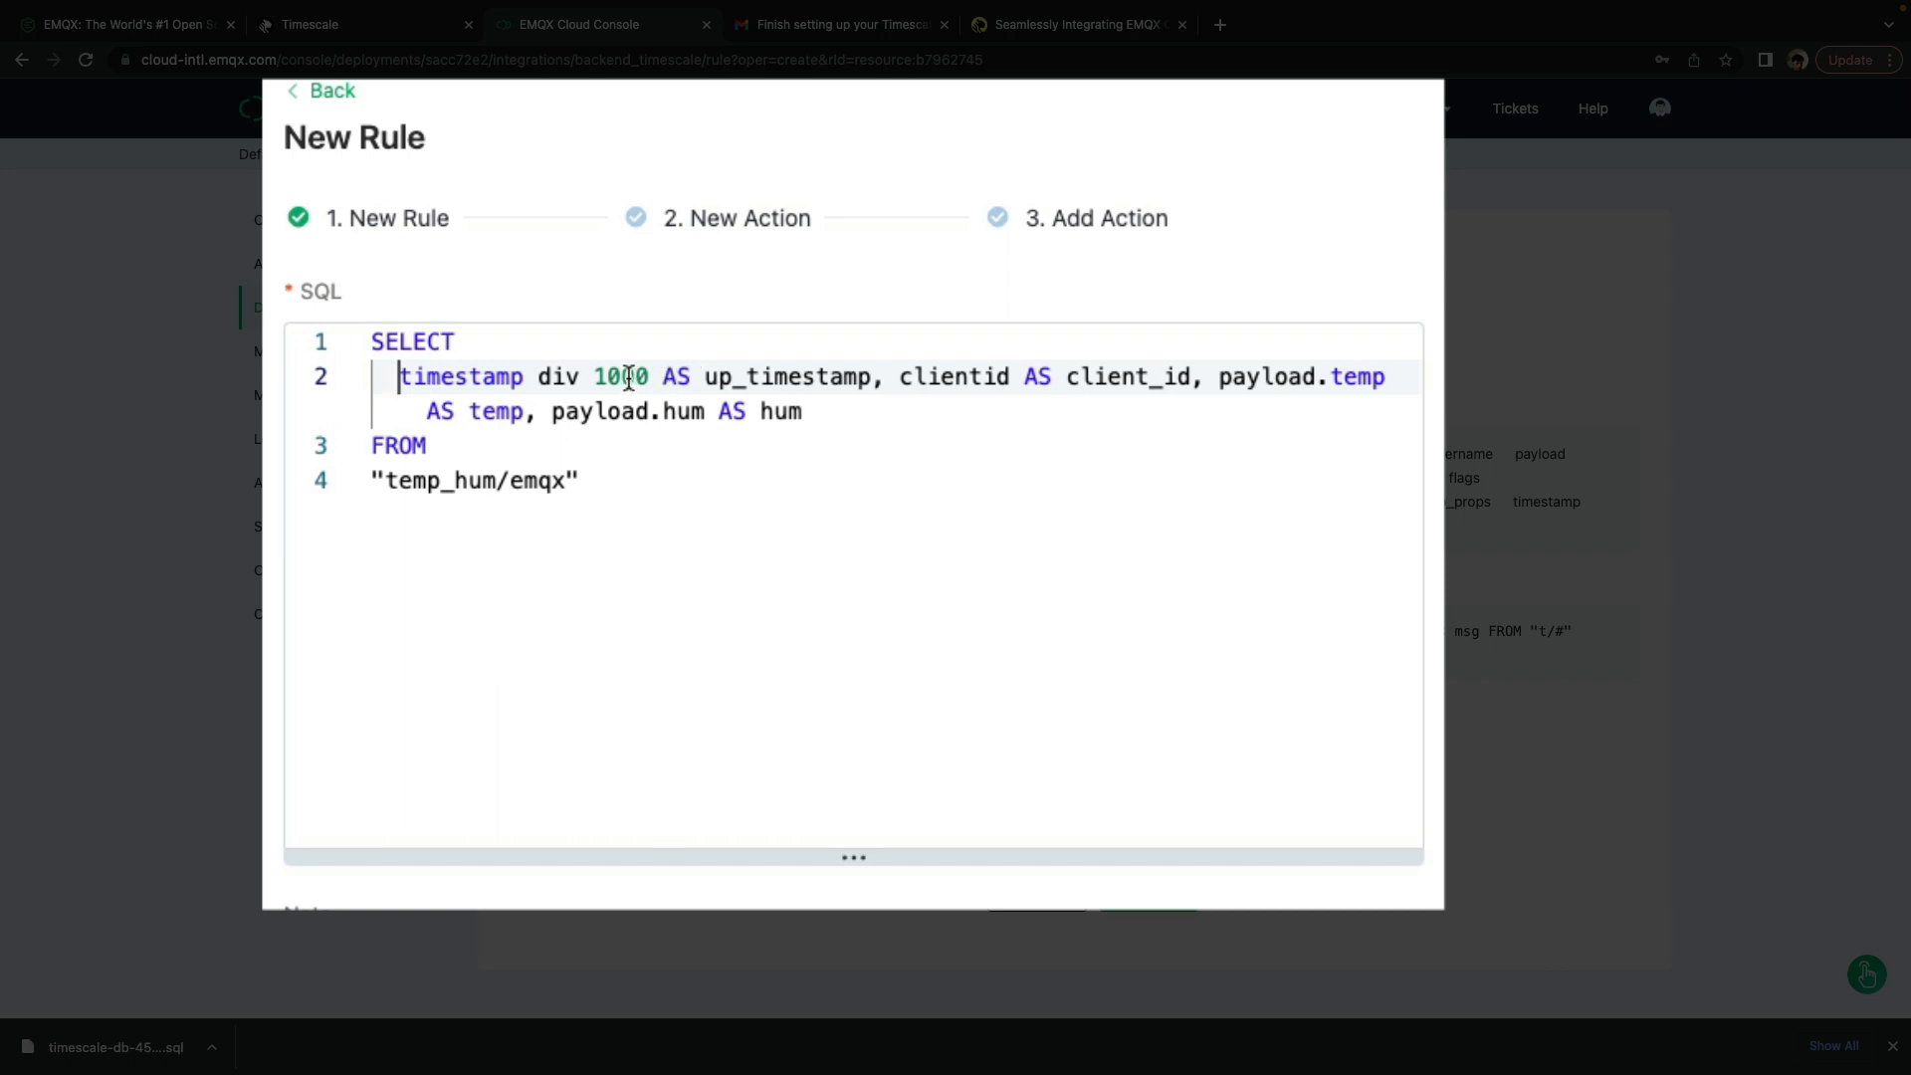
Review the rule SQL selecting up_timestamp, client_id, temp, hum from temp_hum/emqx and proceed to the action
{"action": "double_click", "coordinate": [784, 376]}
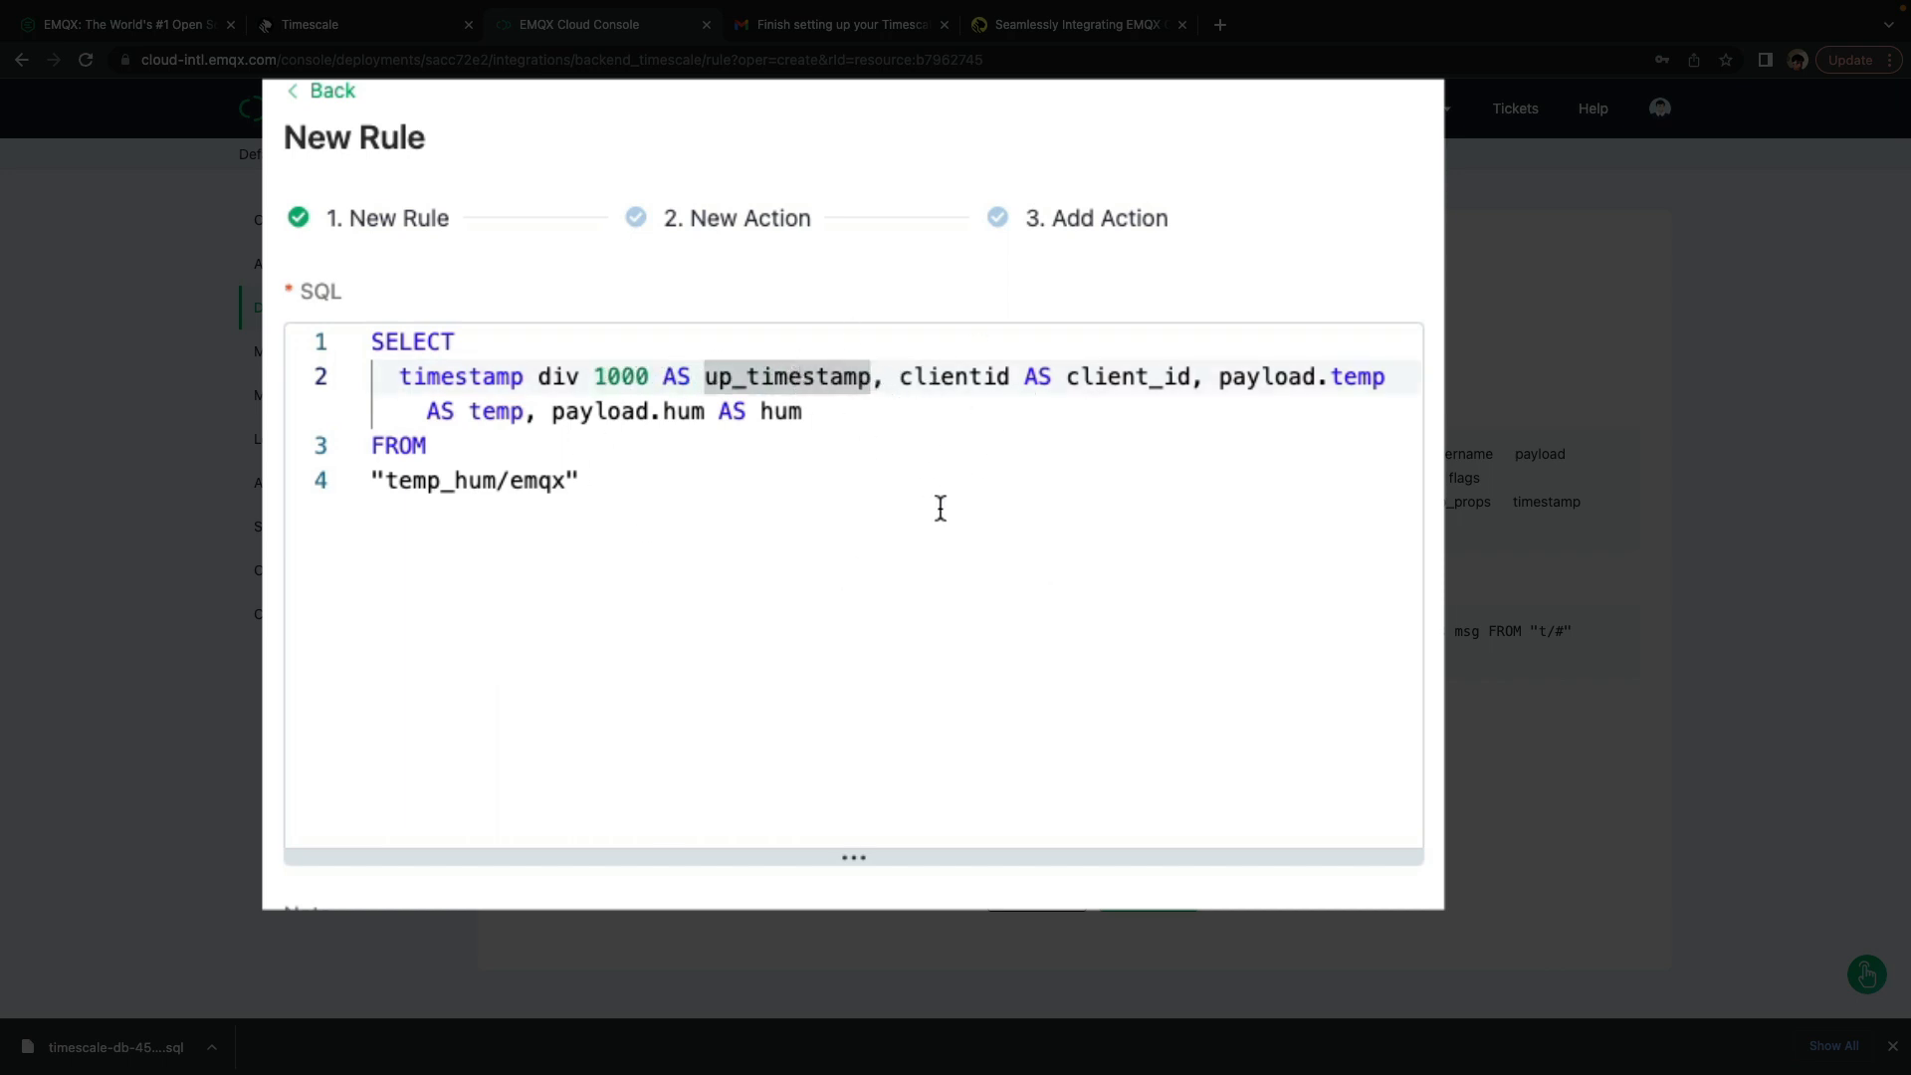
{"action": "mouse_move", "coordinate": [812, 436]}
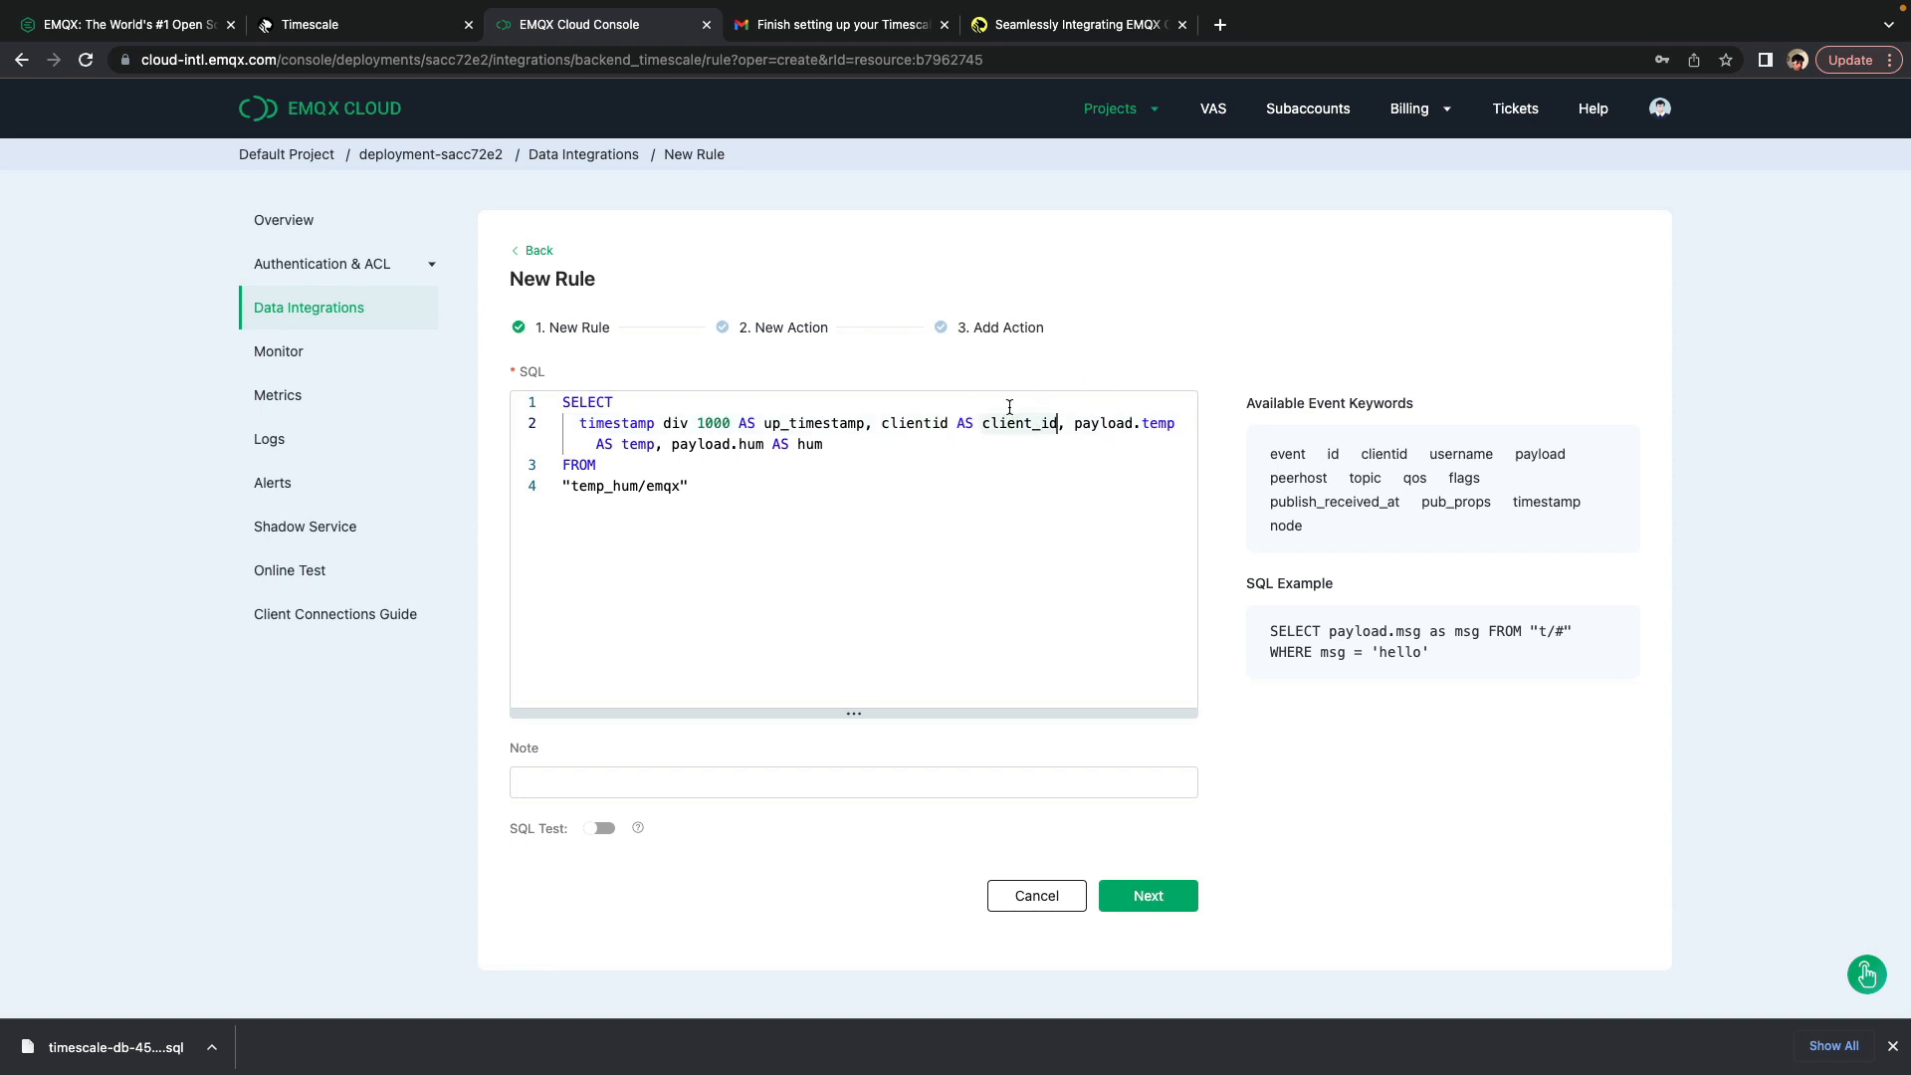
{"action": "mouse_move", "coordinate": [1037, 498]}
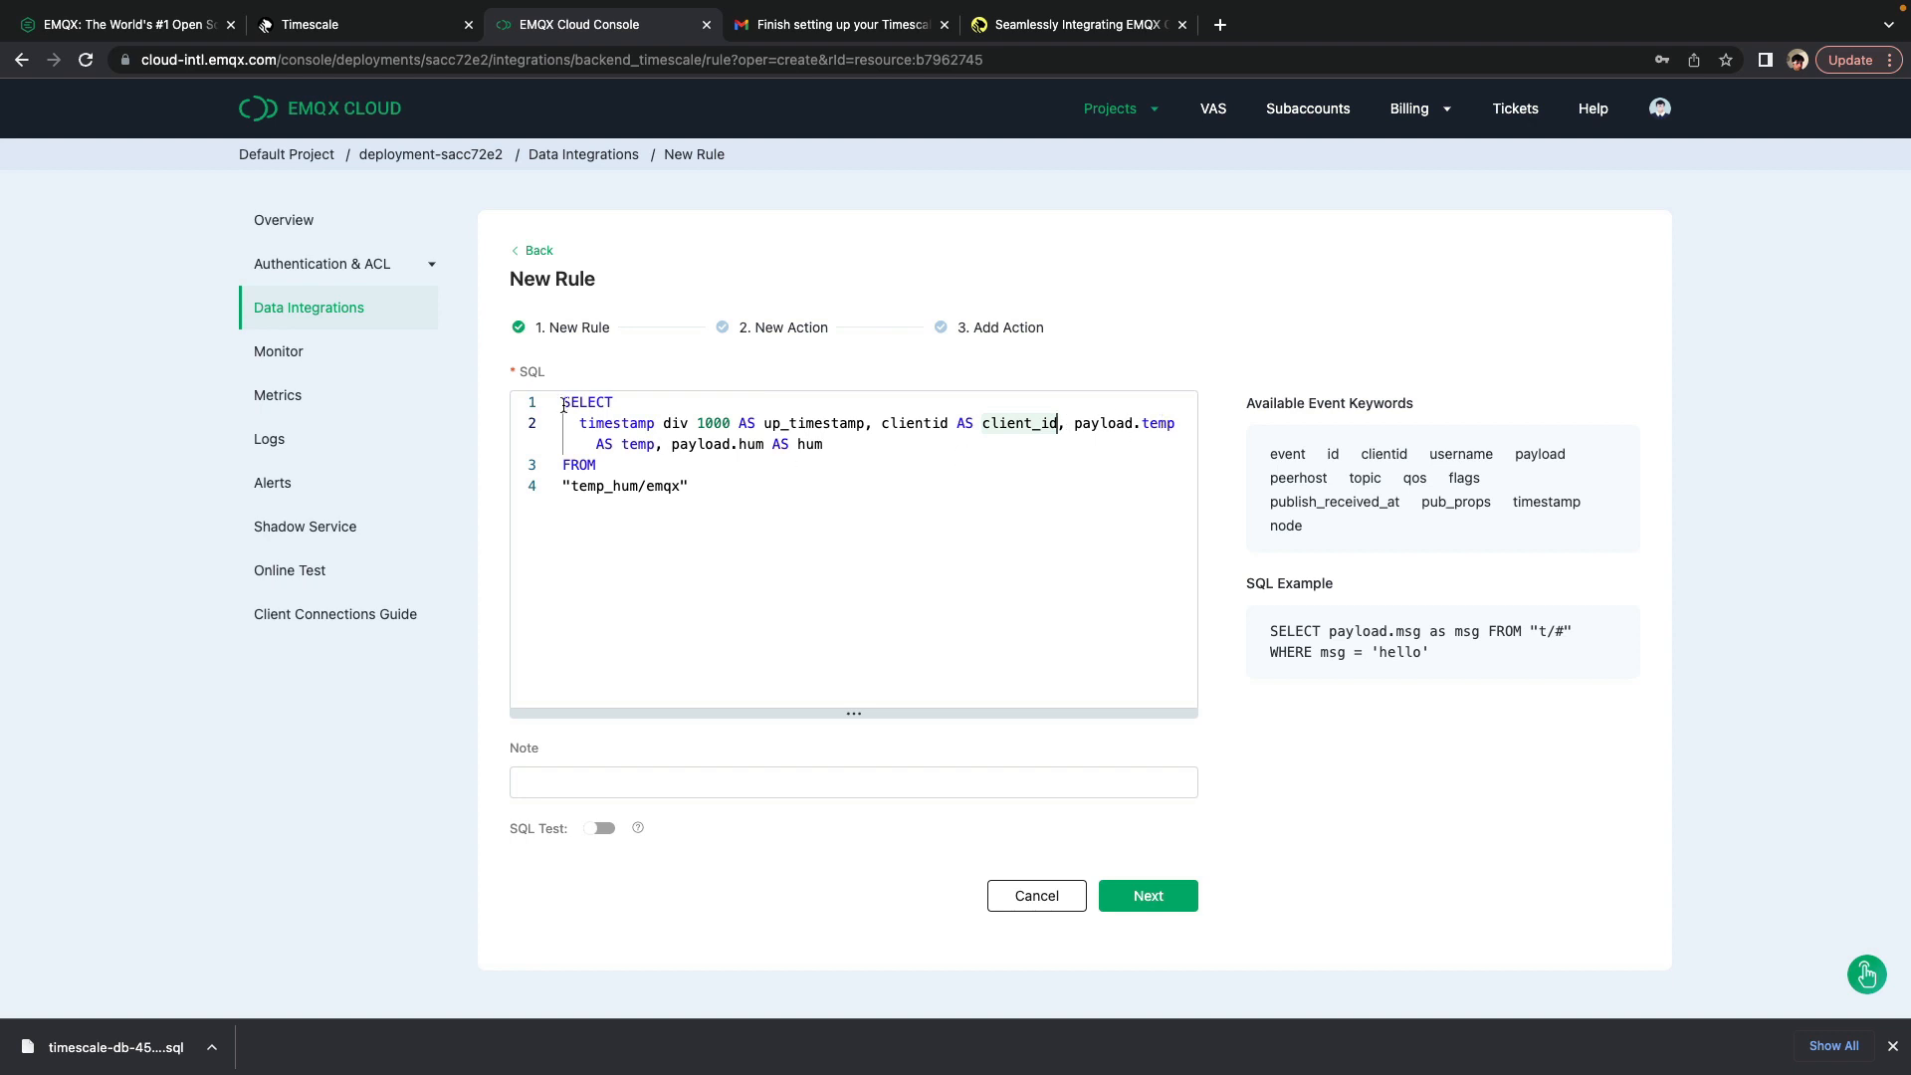
{"action": "double_click", "coordinate": [1107, 423]}
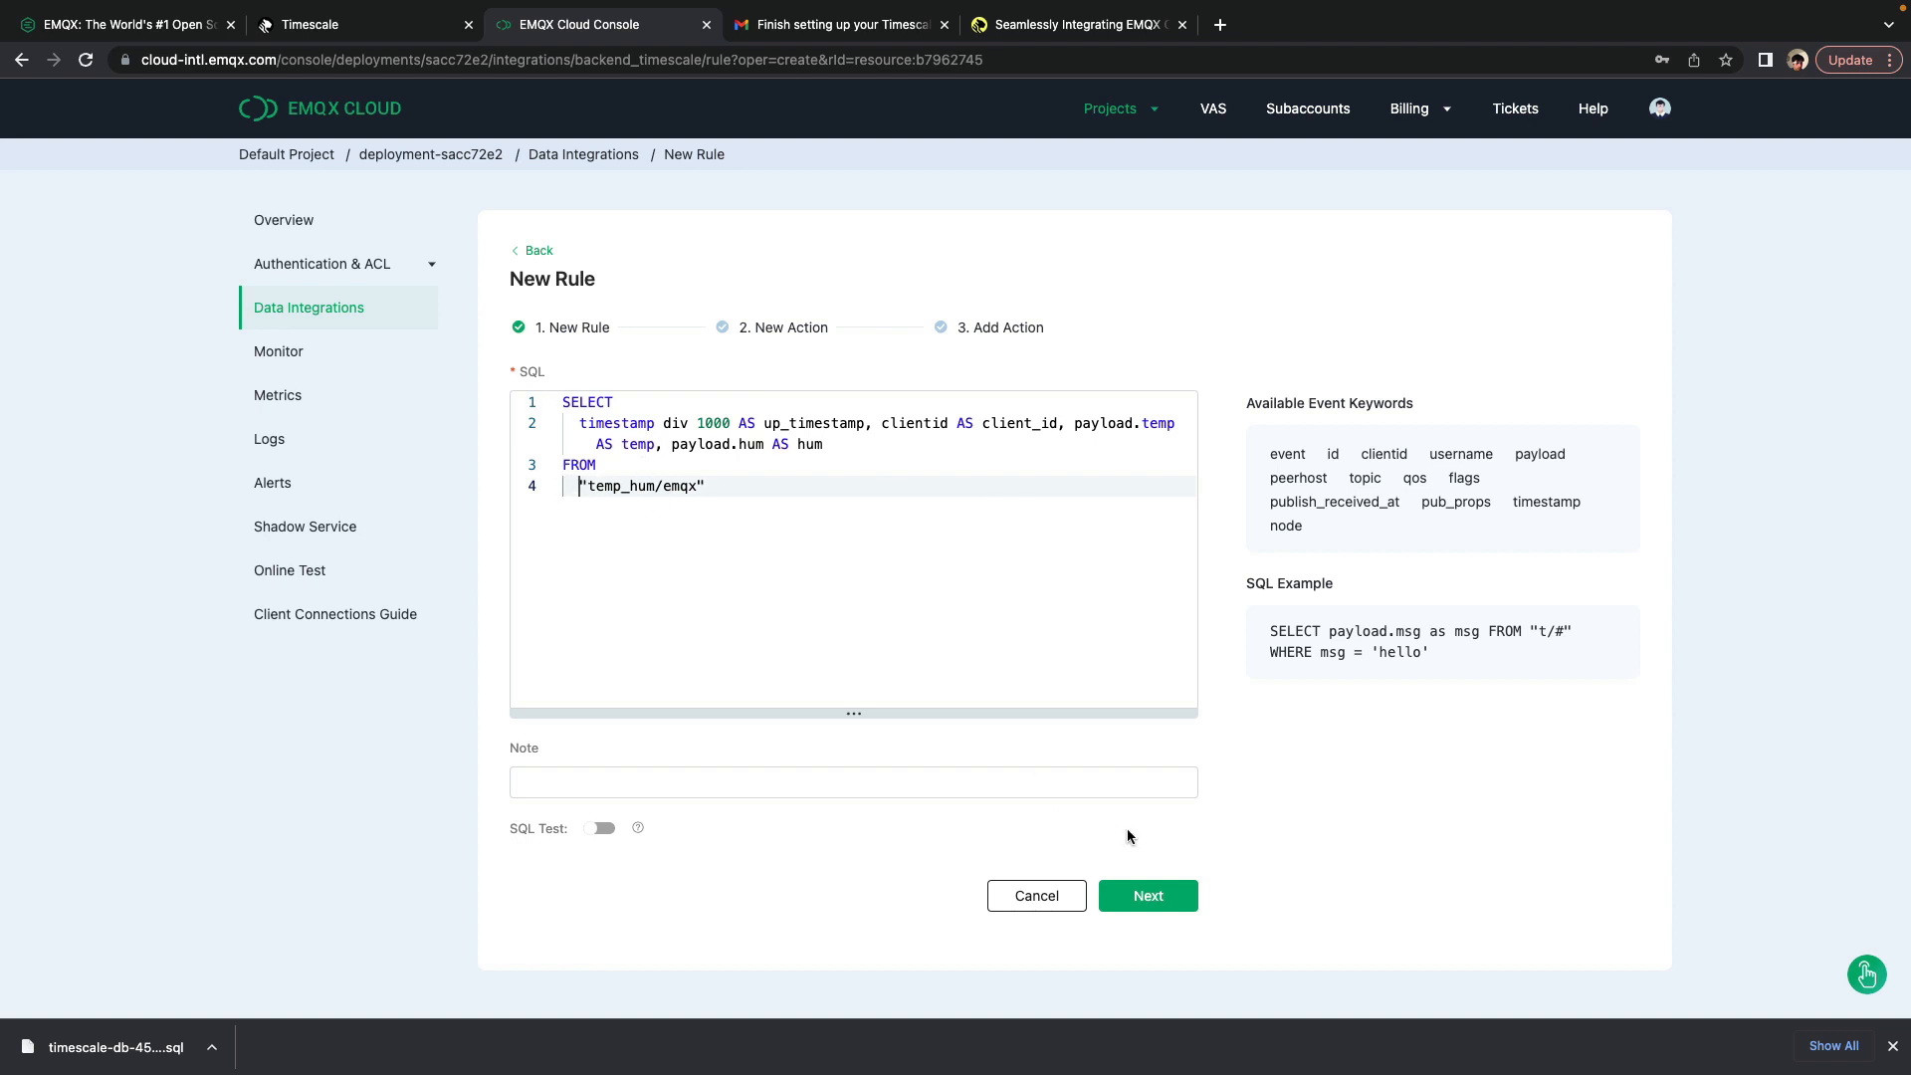
{"action": "left_click", "coordinate": [1147, 896]}
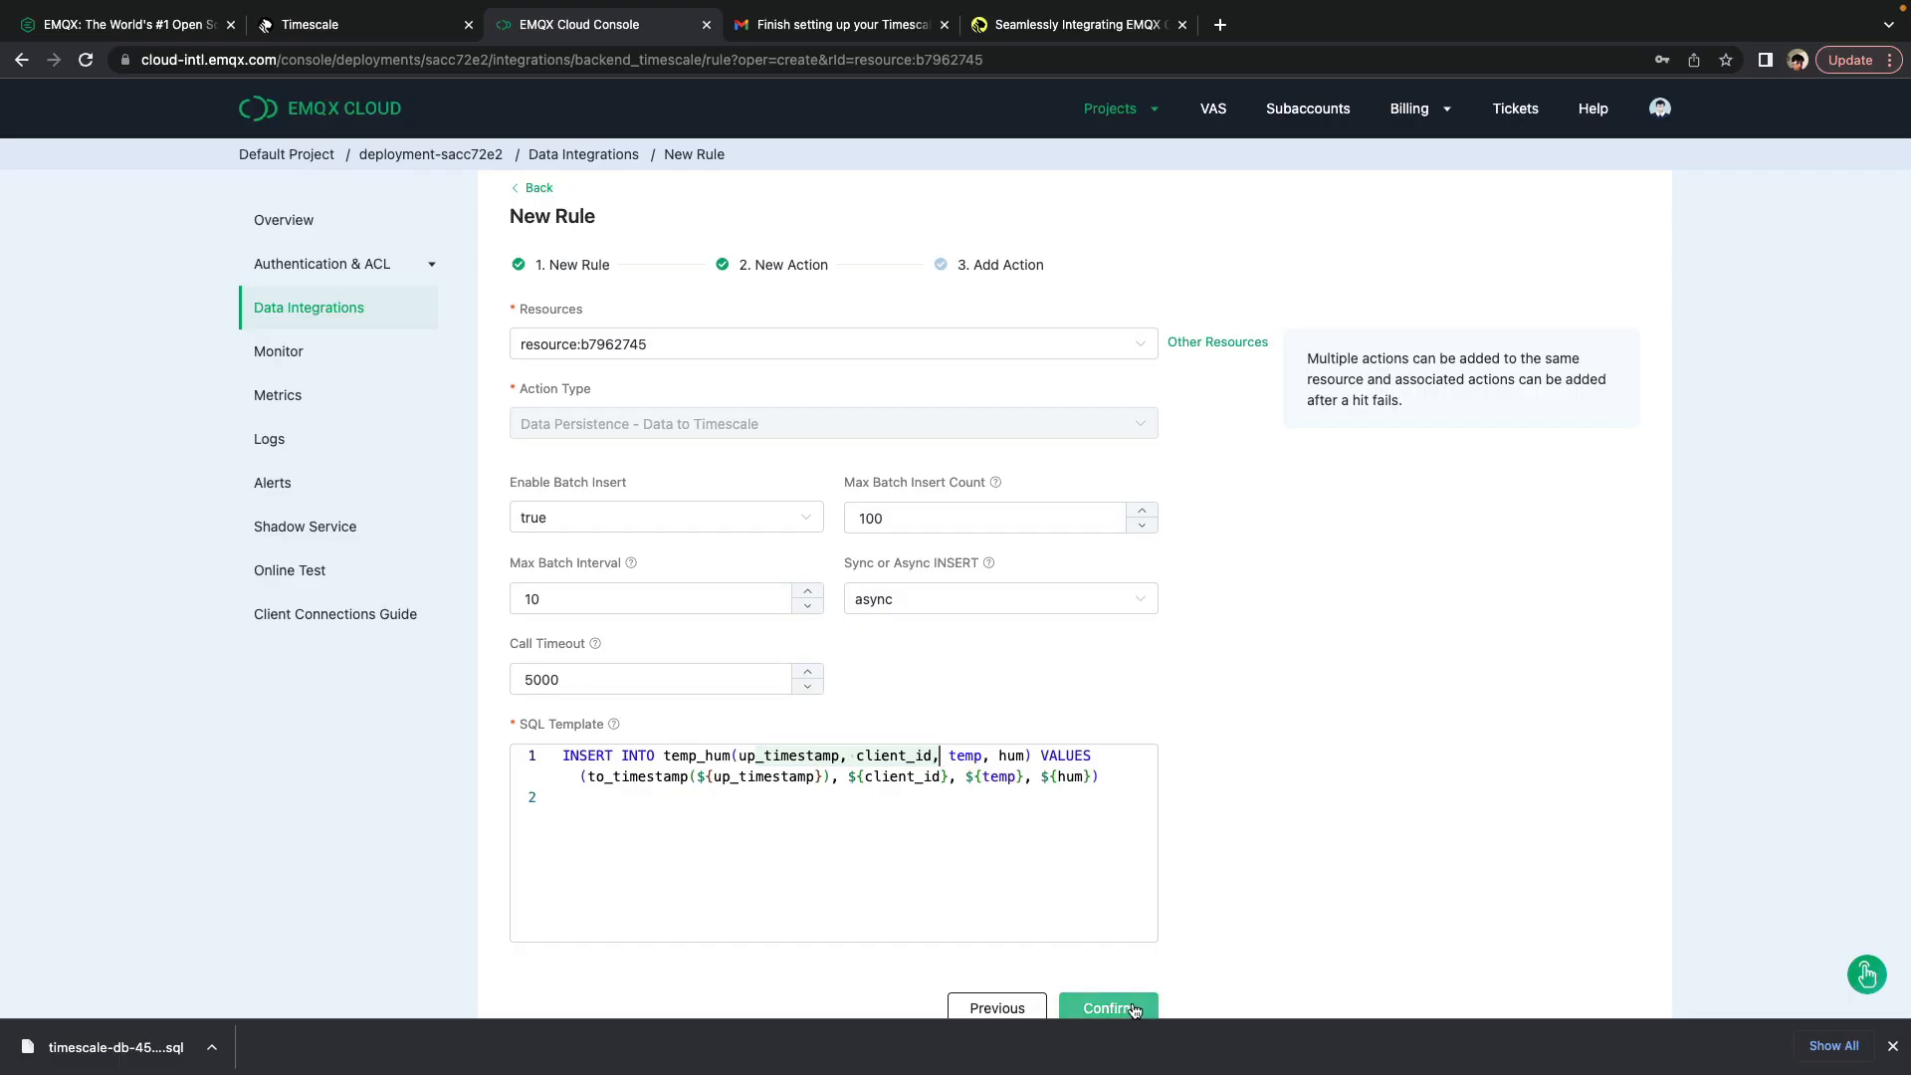
Confirm the INSERT INTO temp_hum action, cancel the extra action and view the created rule
{"action": "left_click", "coordinate": [1107, 1007]}
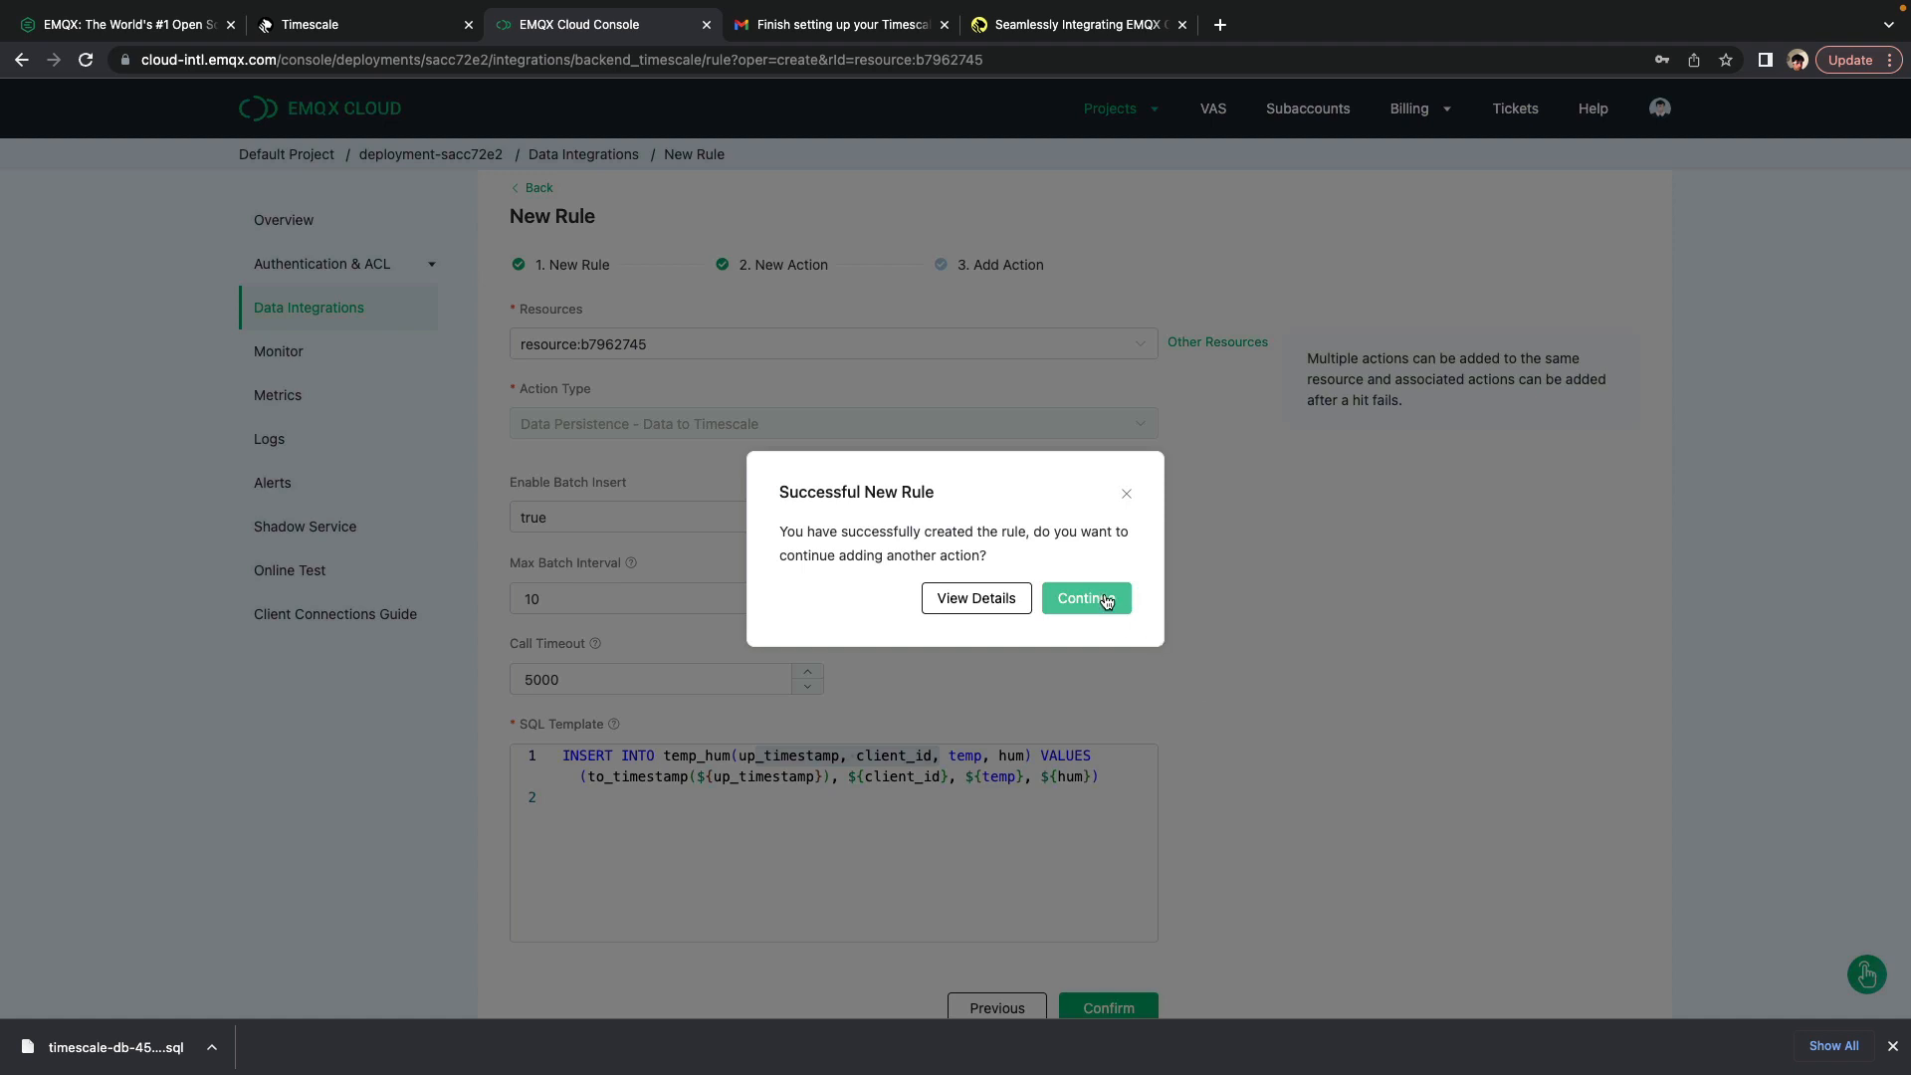
{"action": "left_click", "coordinate": [1083, 597]}
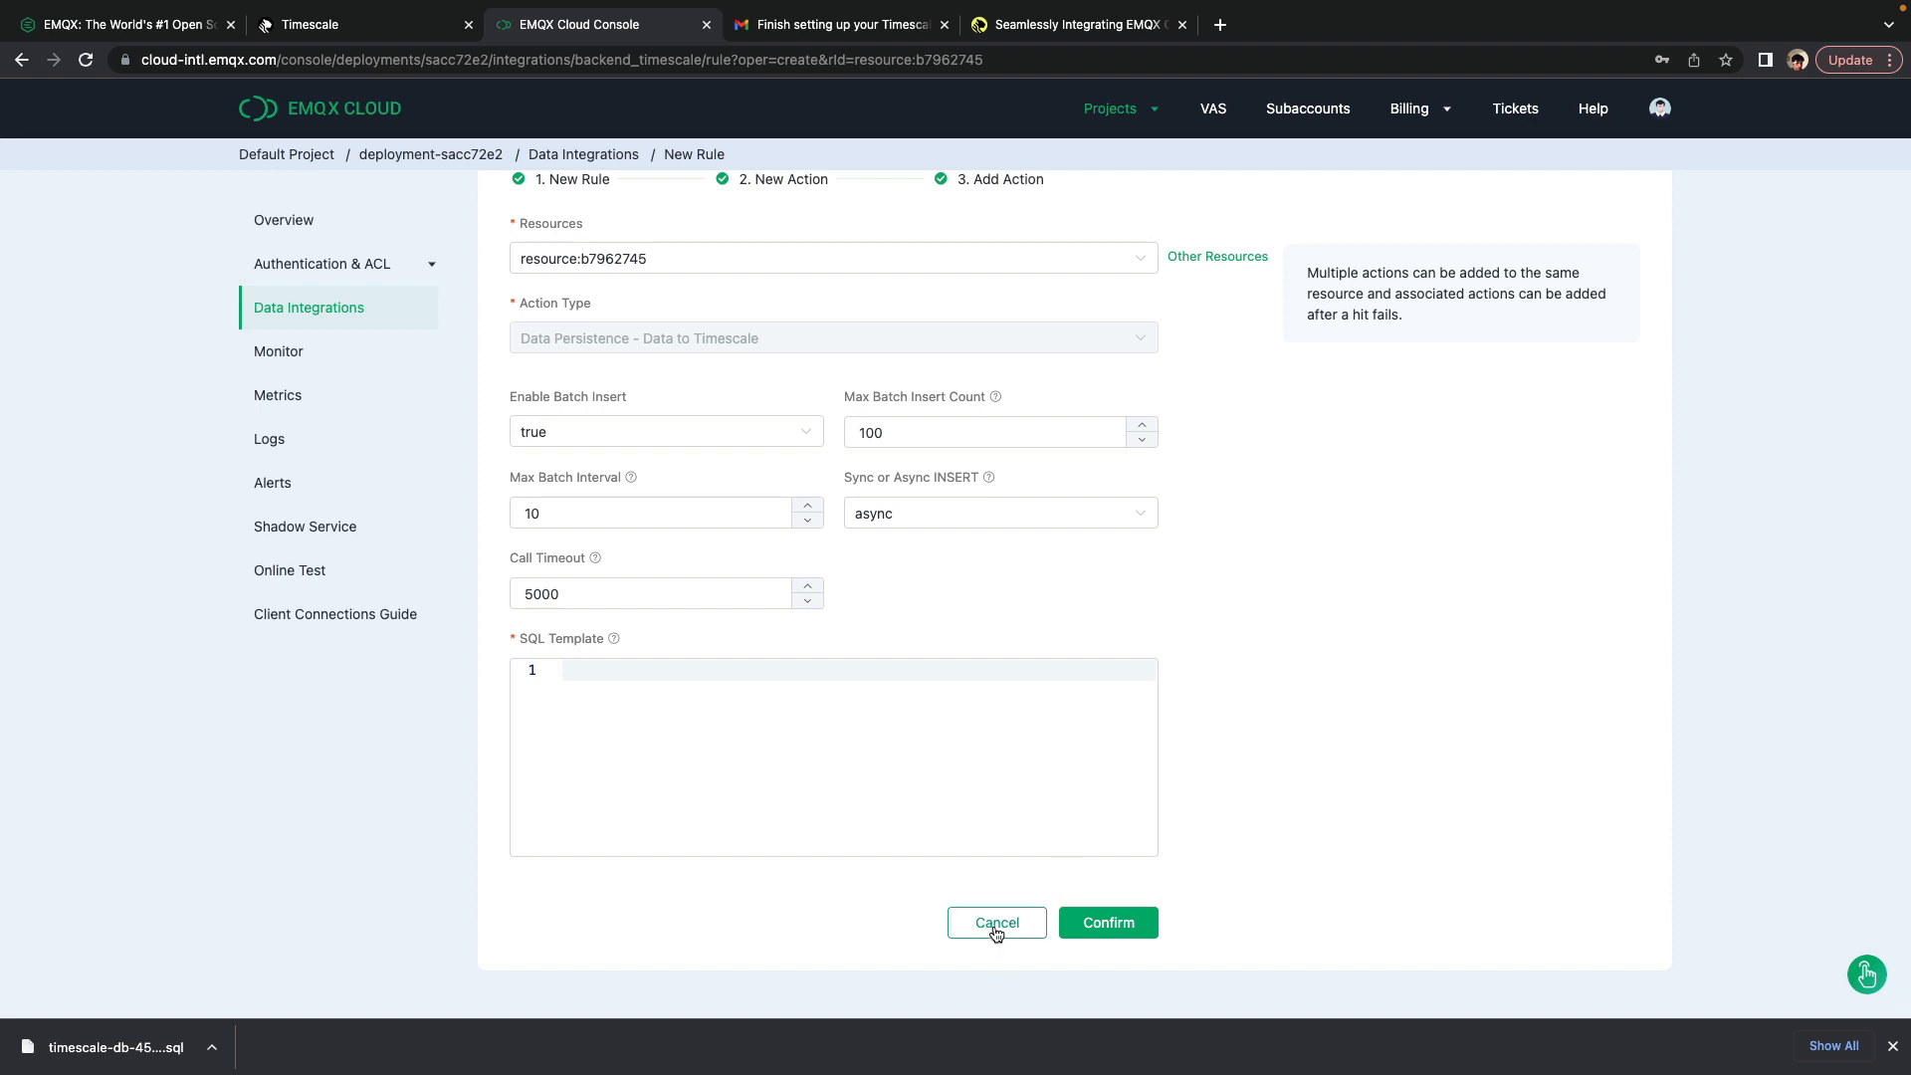
{"action": "left_click", "coordinate": [1105, 922]}
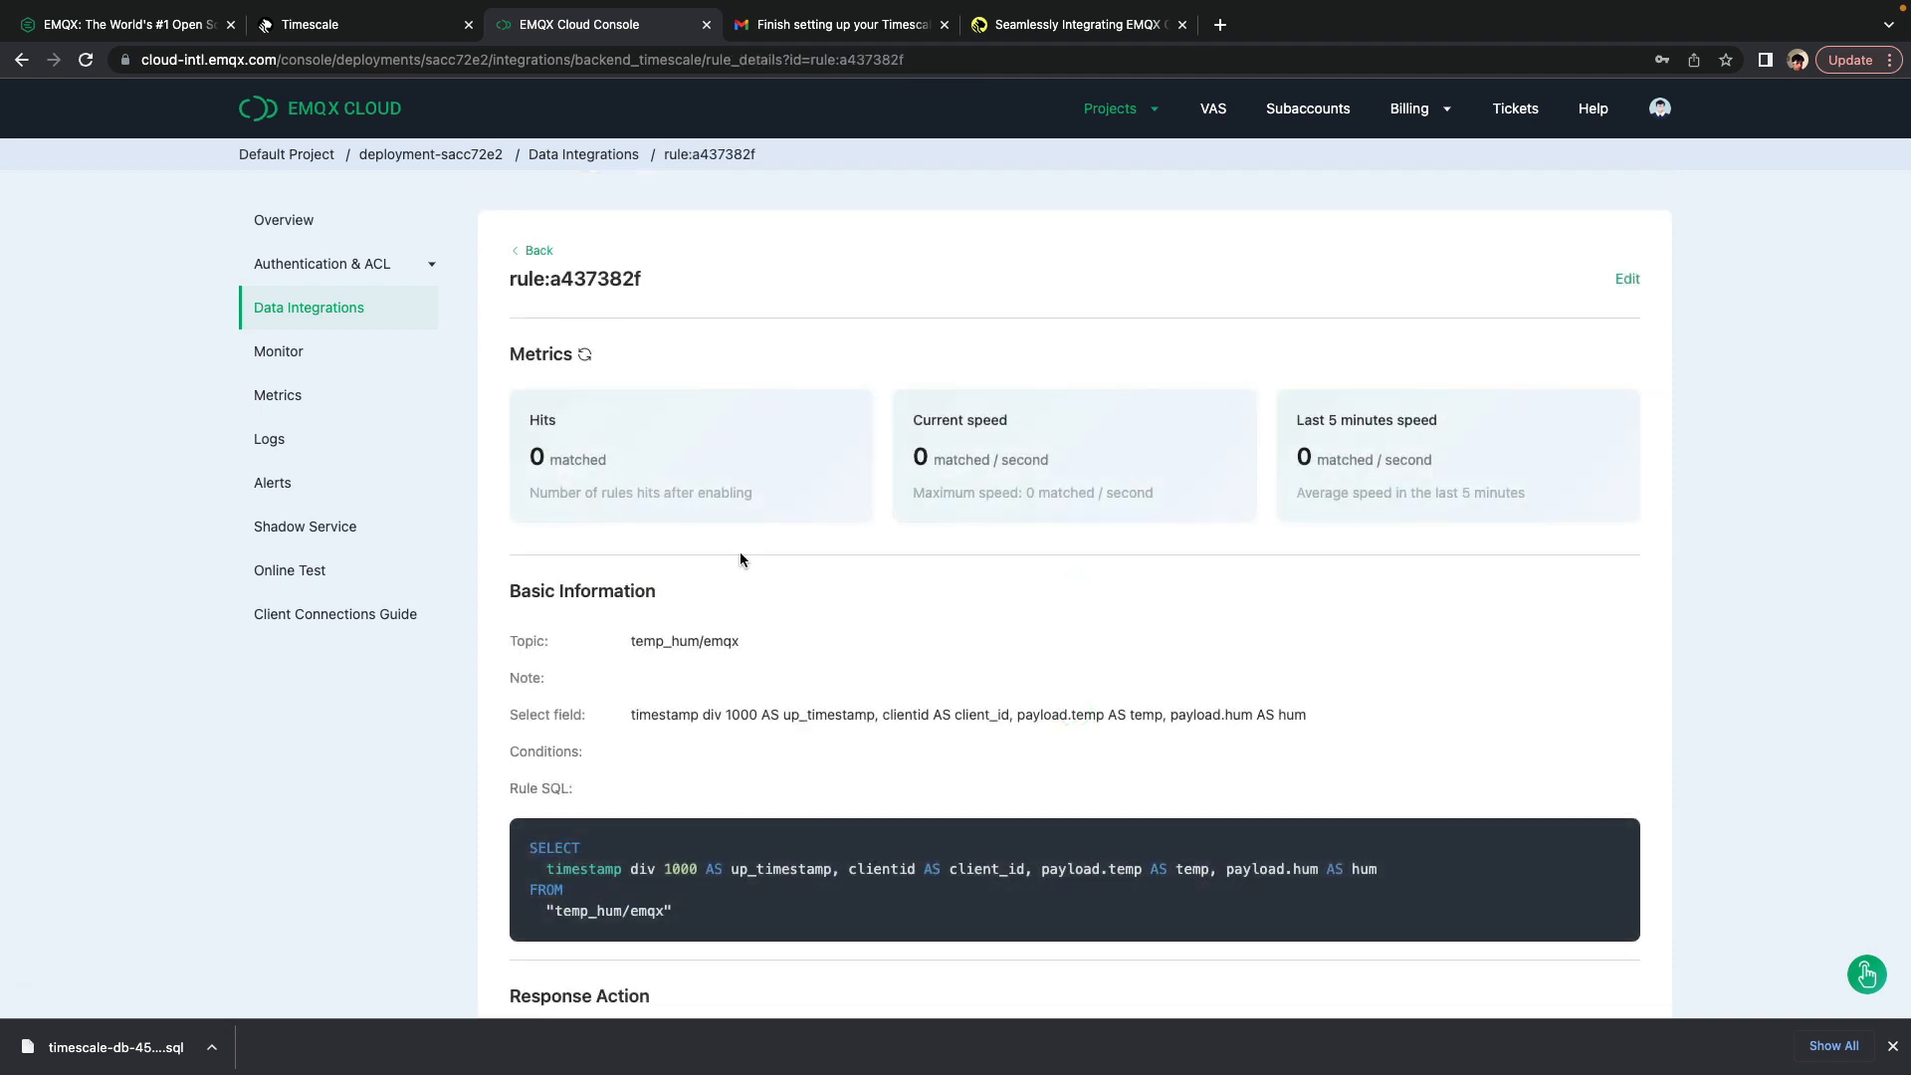
{"action": "scroll", "scroll_direction": "down", "scroll_amount": 3}
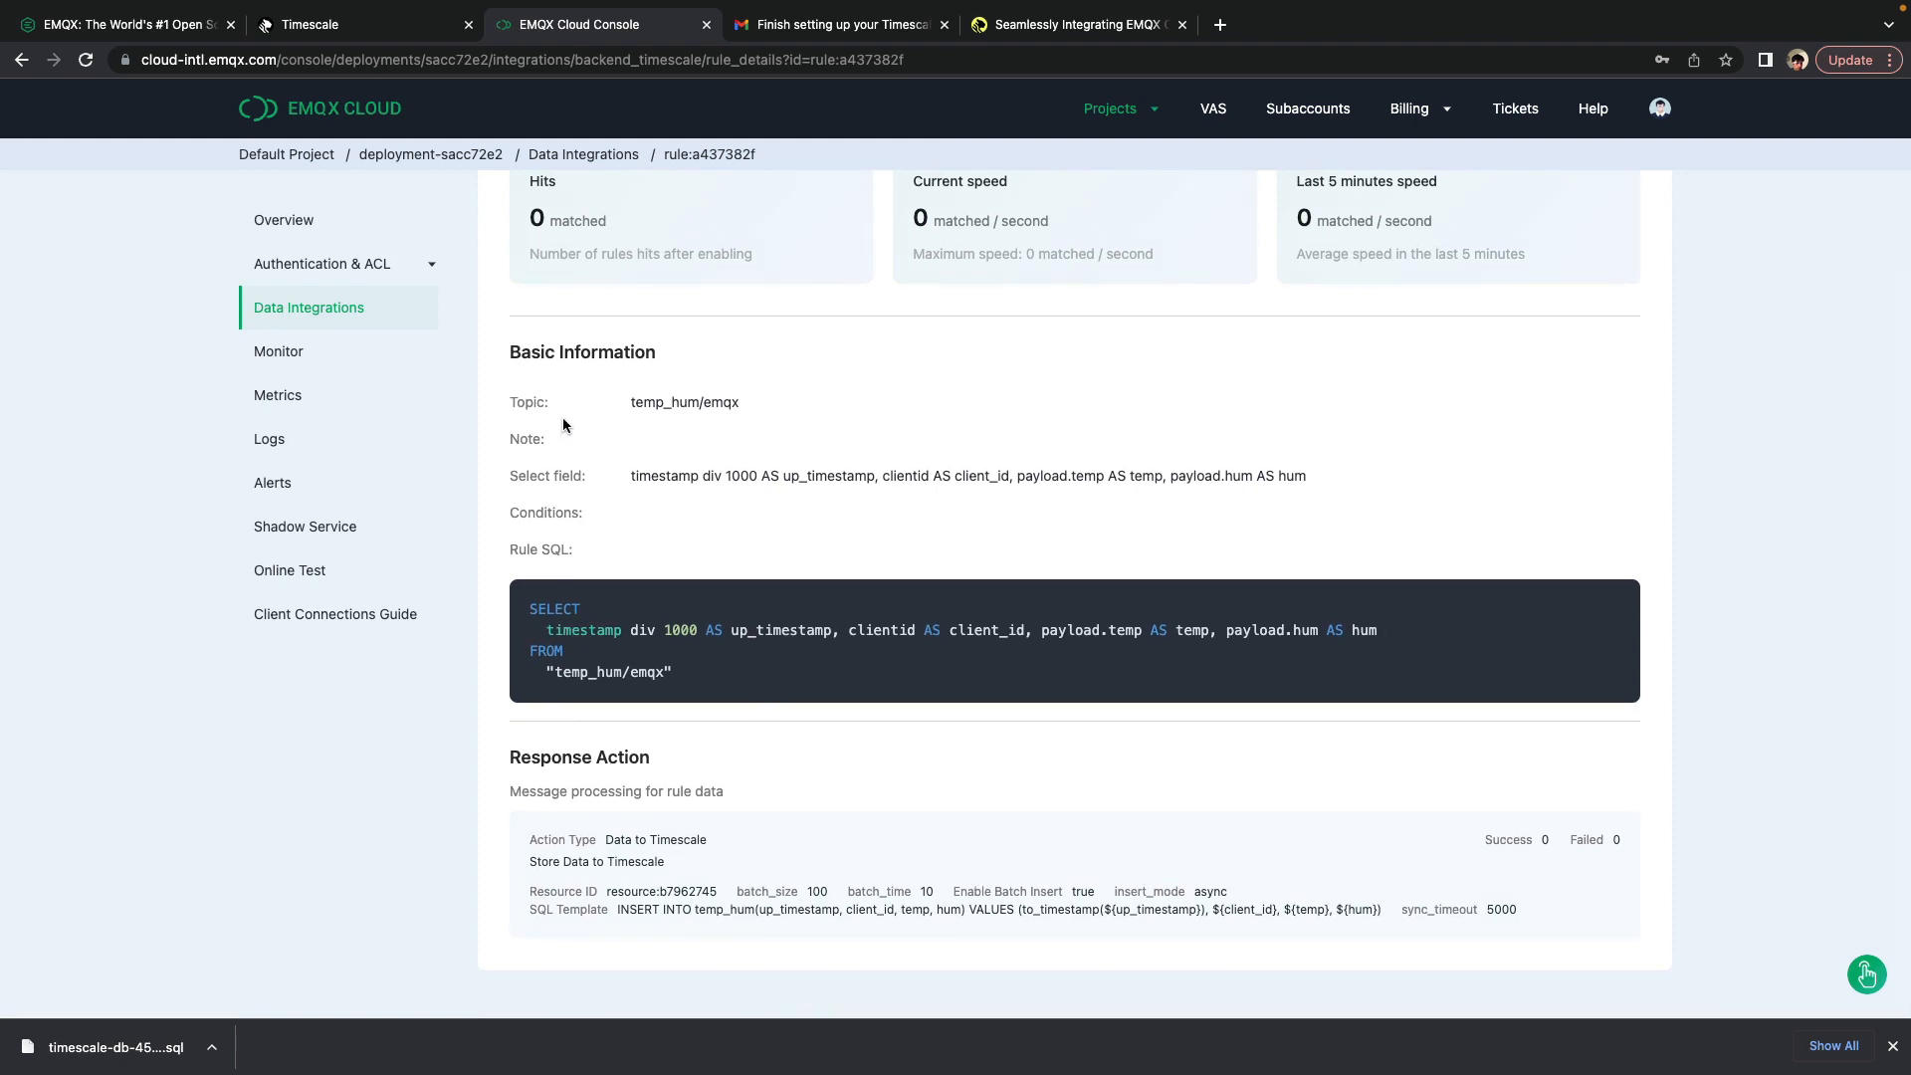
{"action": "mouse_move", "coordinate": [1094, 691]}
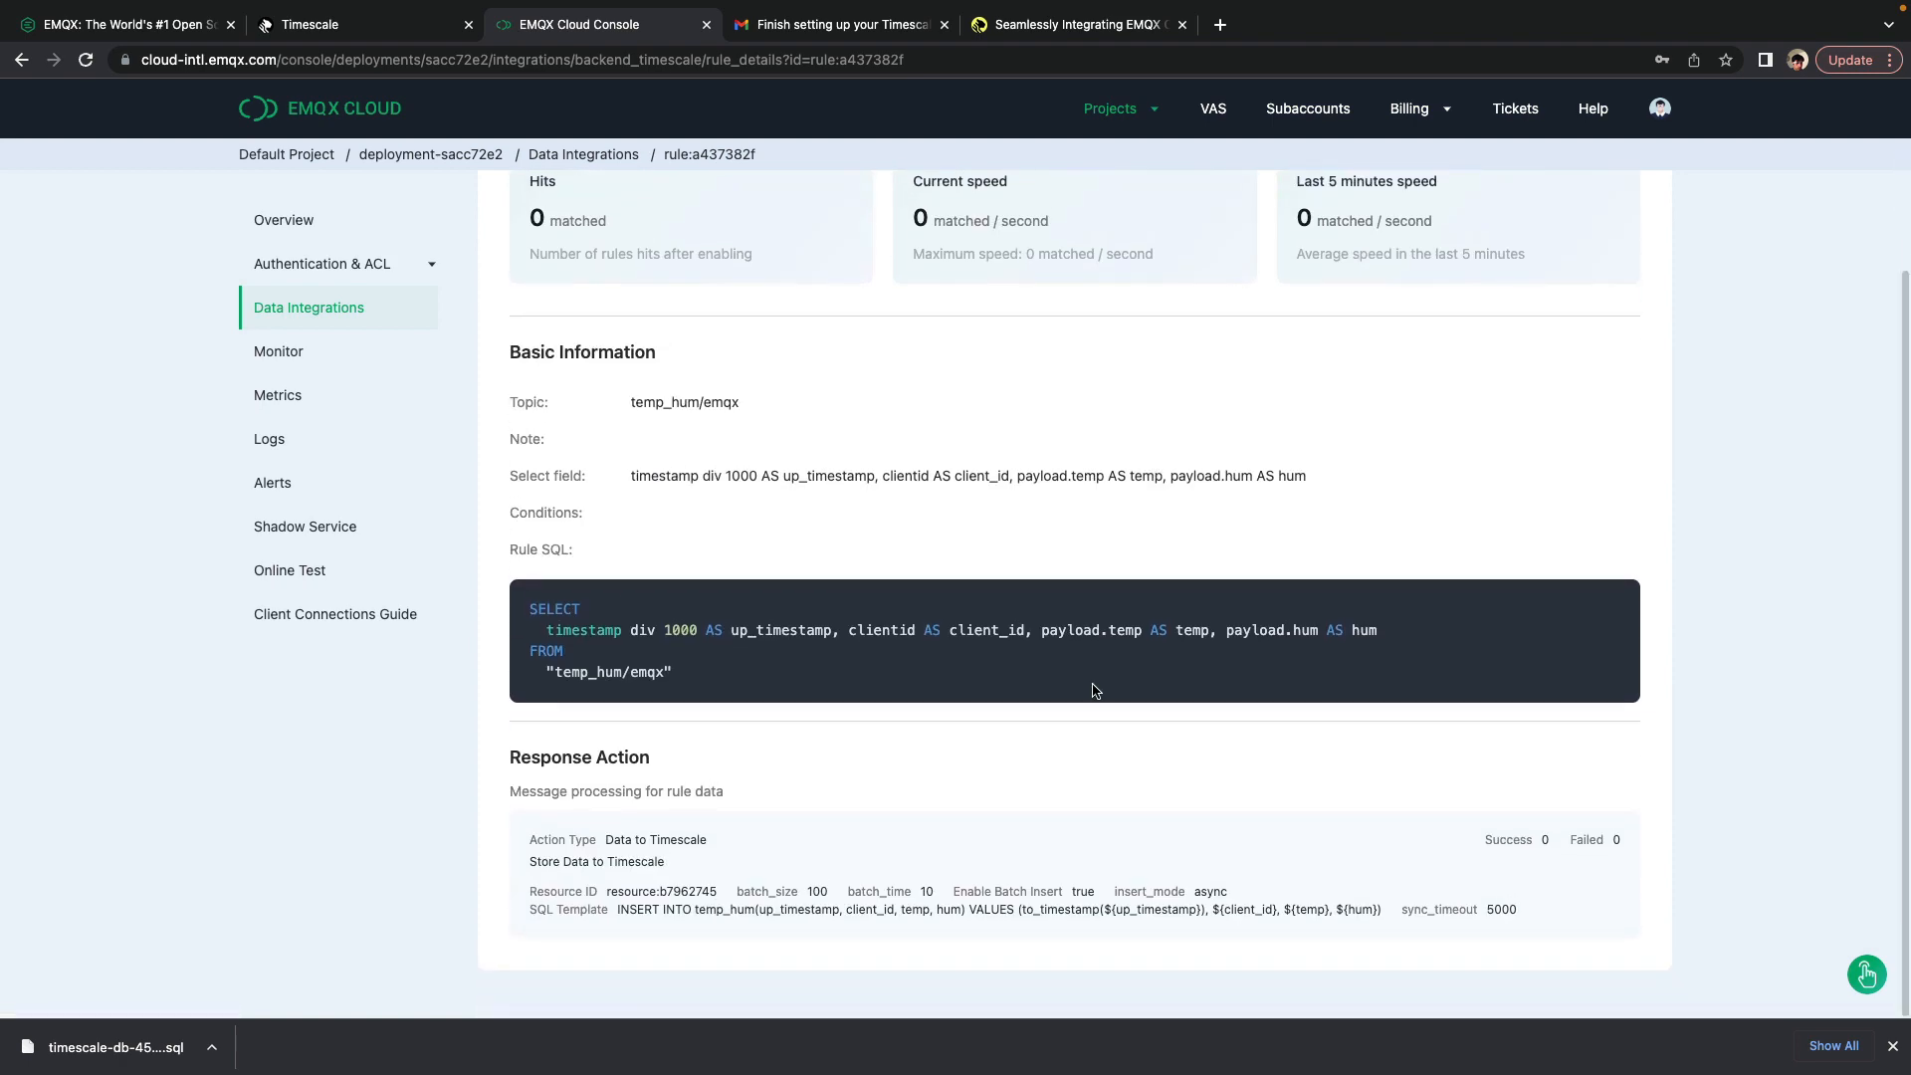
{"action": "scroll", "scroll_direction": "up", "scroll_amount": 3}
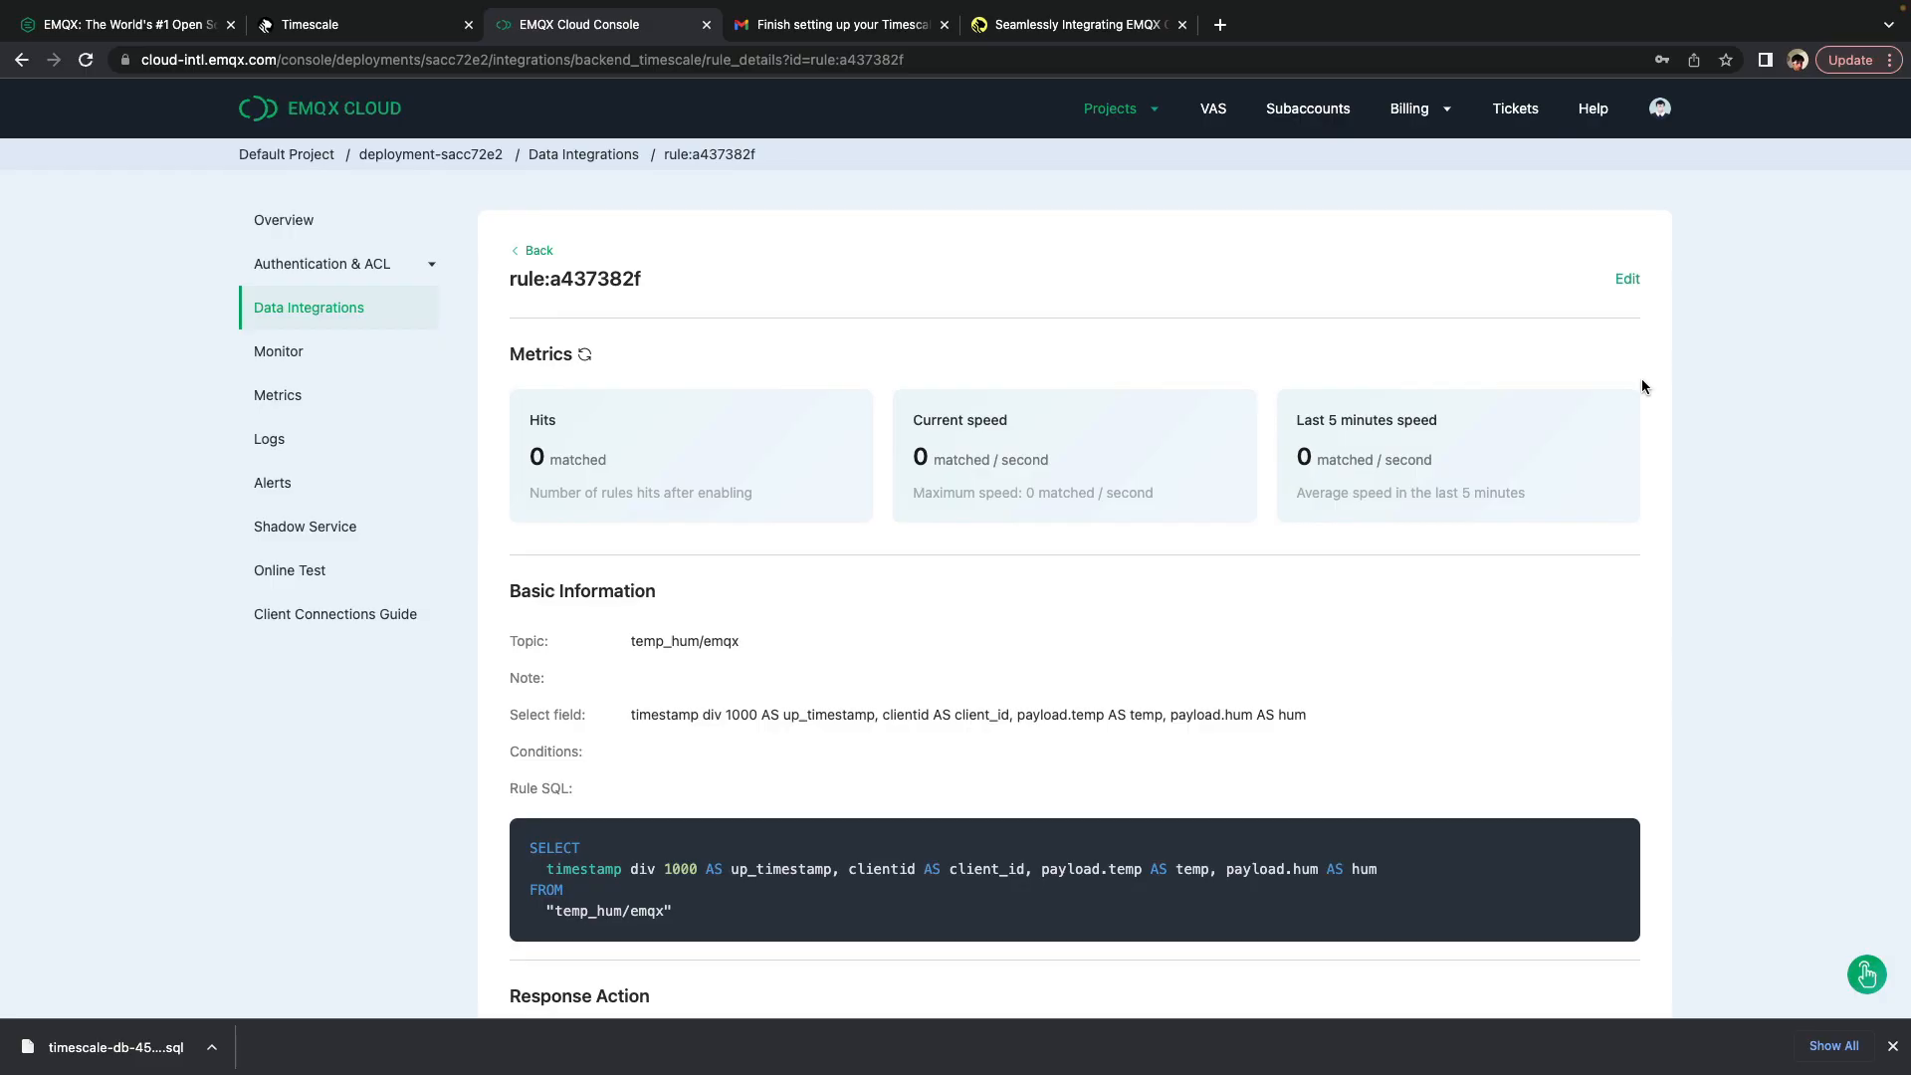
{"action": "mouse_move", "coordinate": [944, 338]}
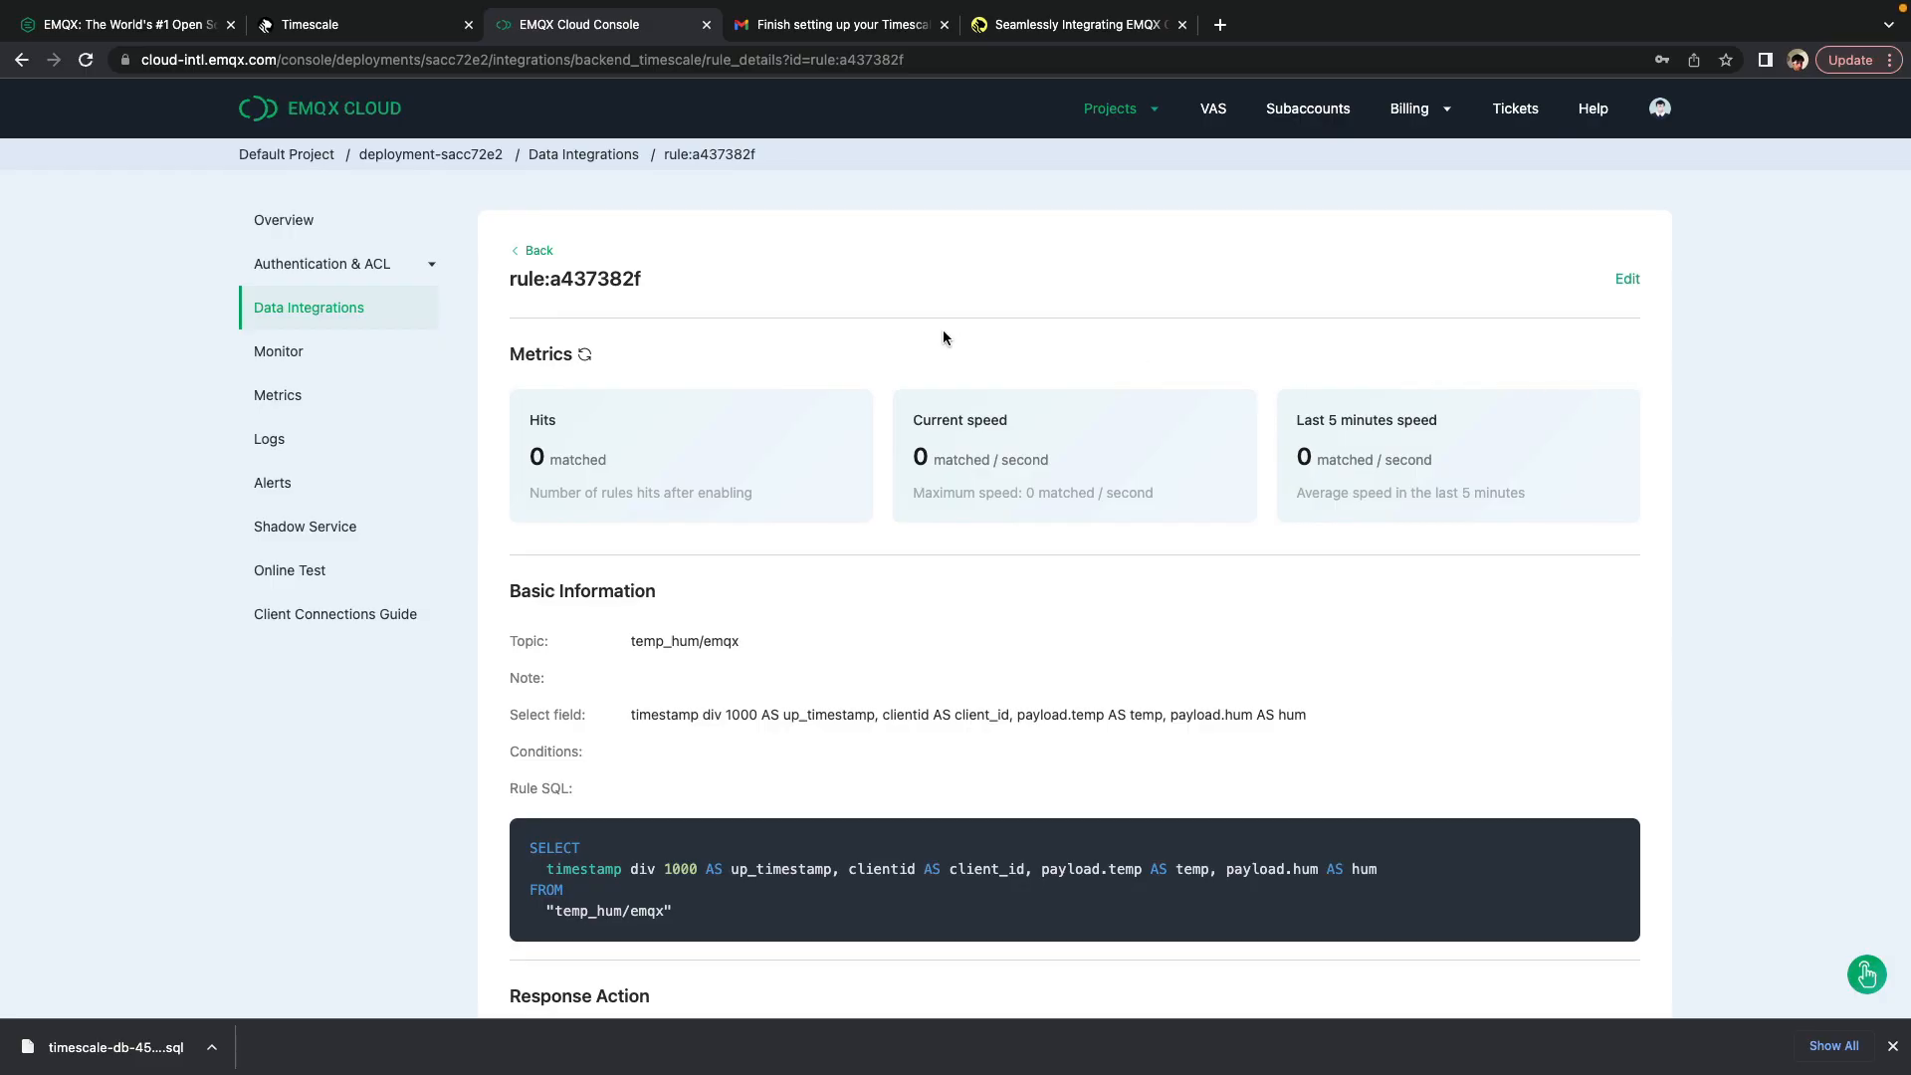
{"action": "mouse_move", "coordinate": [291, 571]}
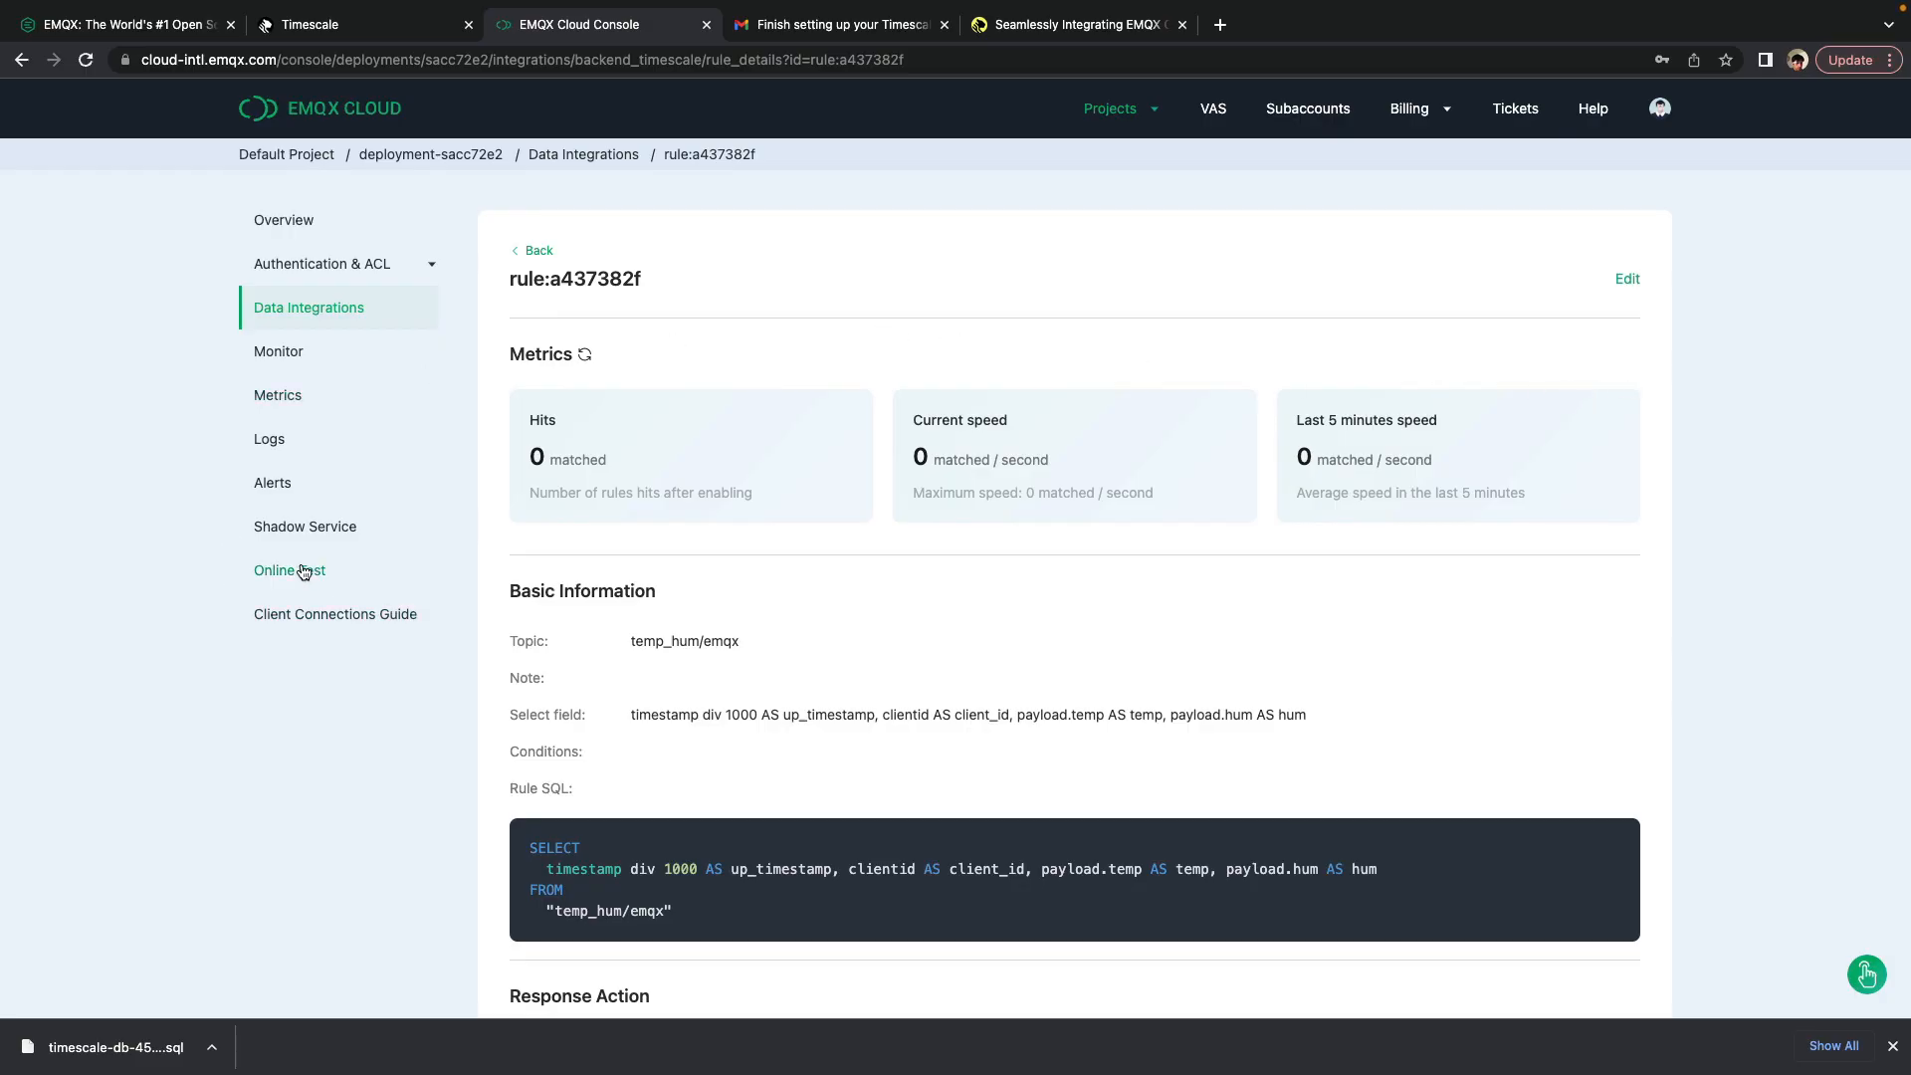
{"action": "left_click", "coordinate": [289, 571]}
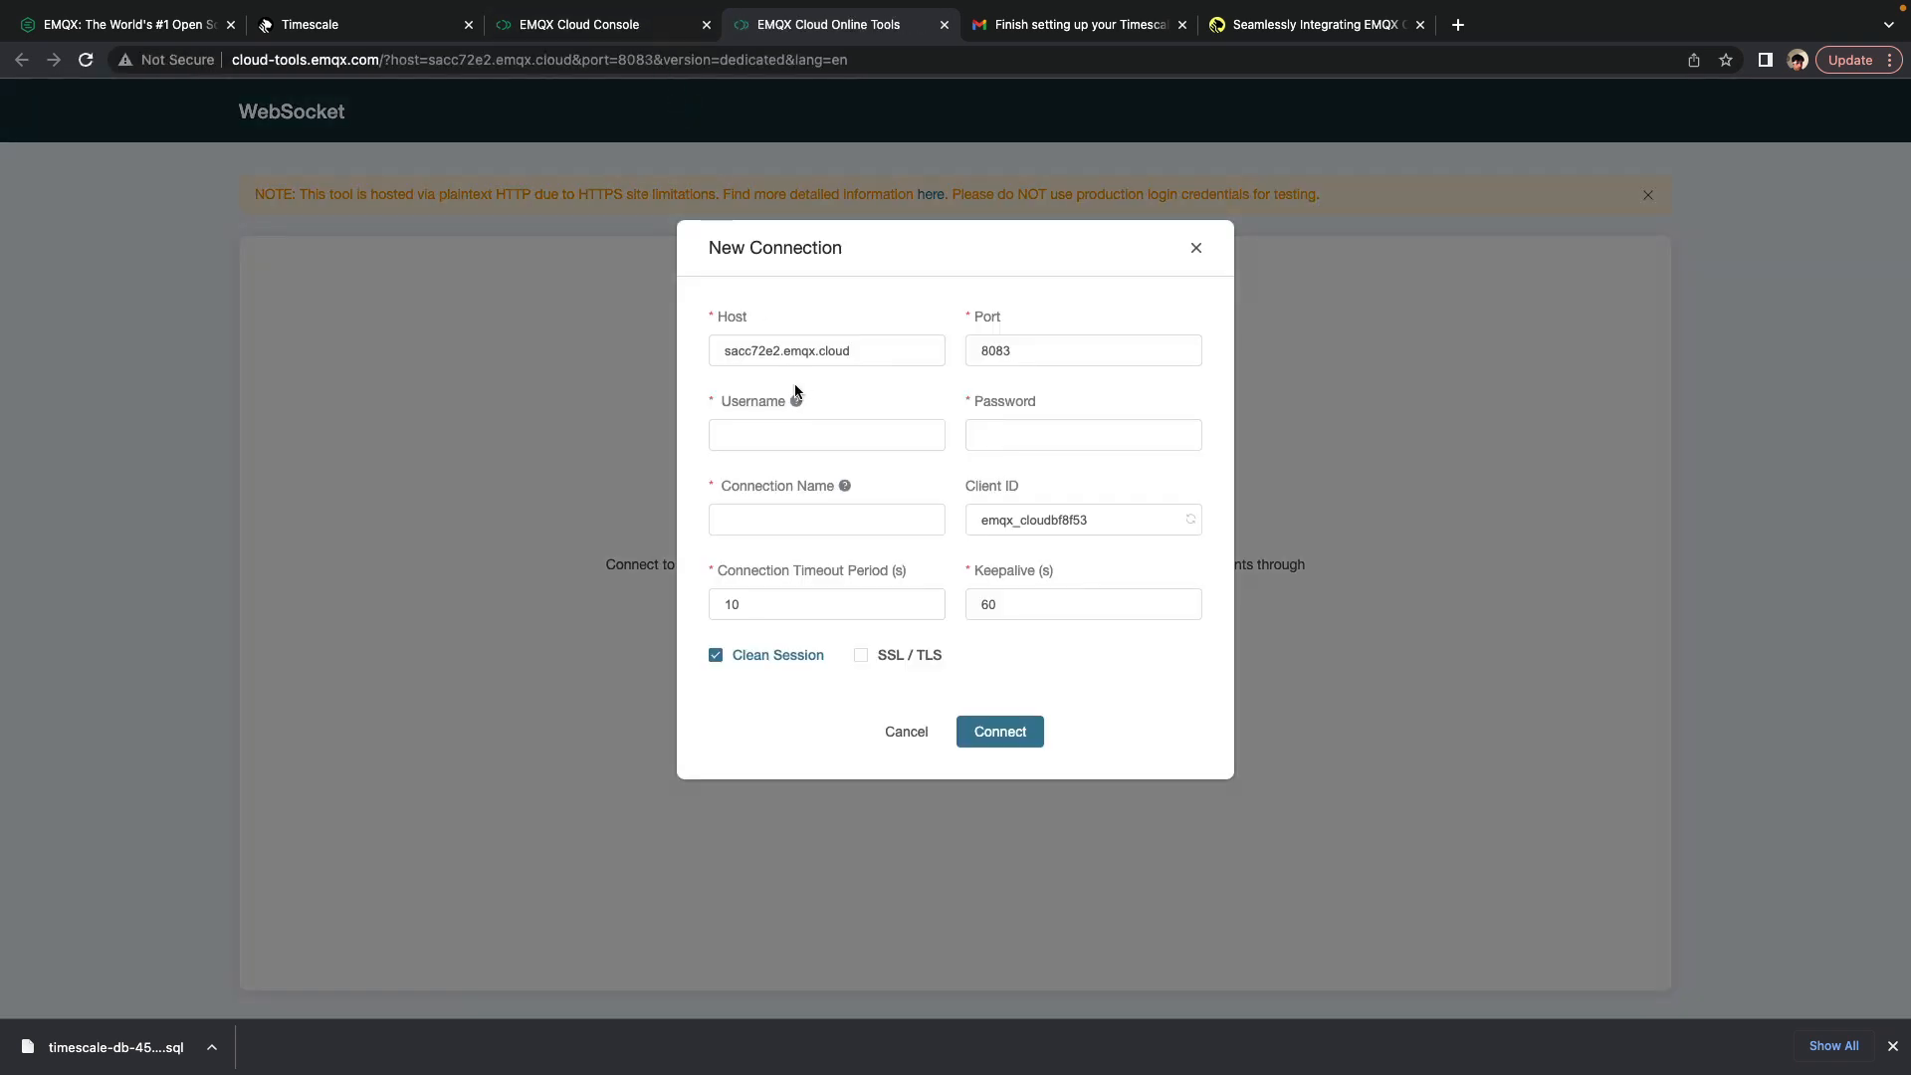
{"action": "left_click", "coordinate": [573, 24]}
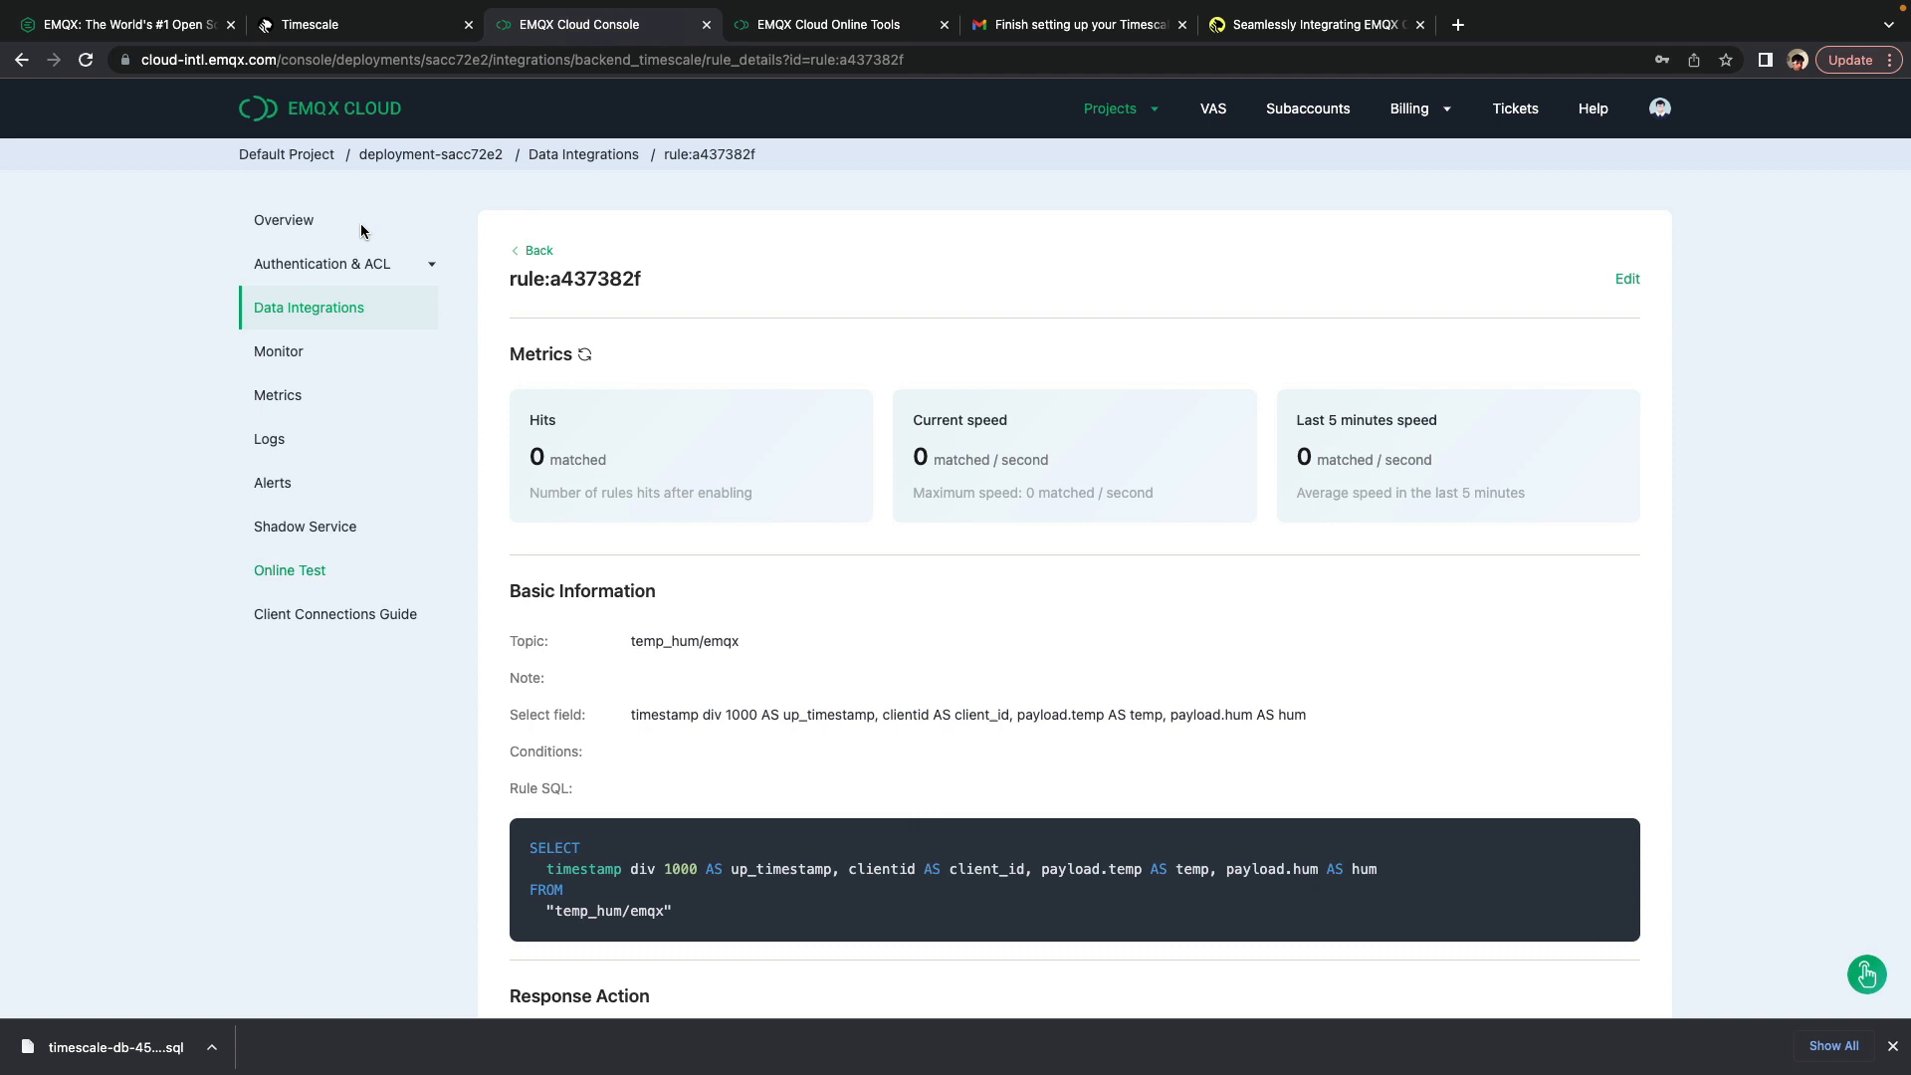
Add an authentication user named test with a password
{"action": "left_click", "coordinate": [322, 263]}
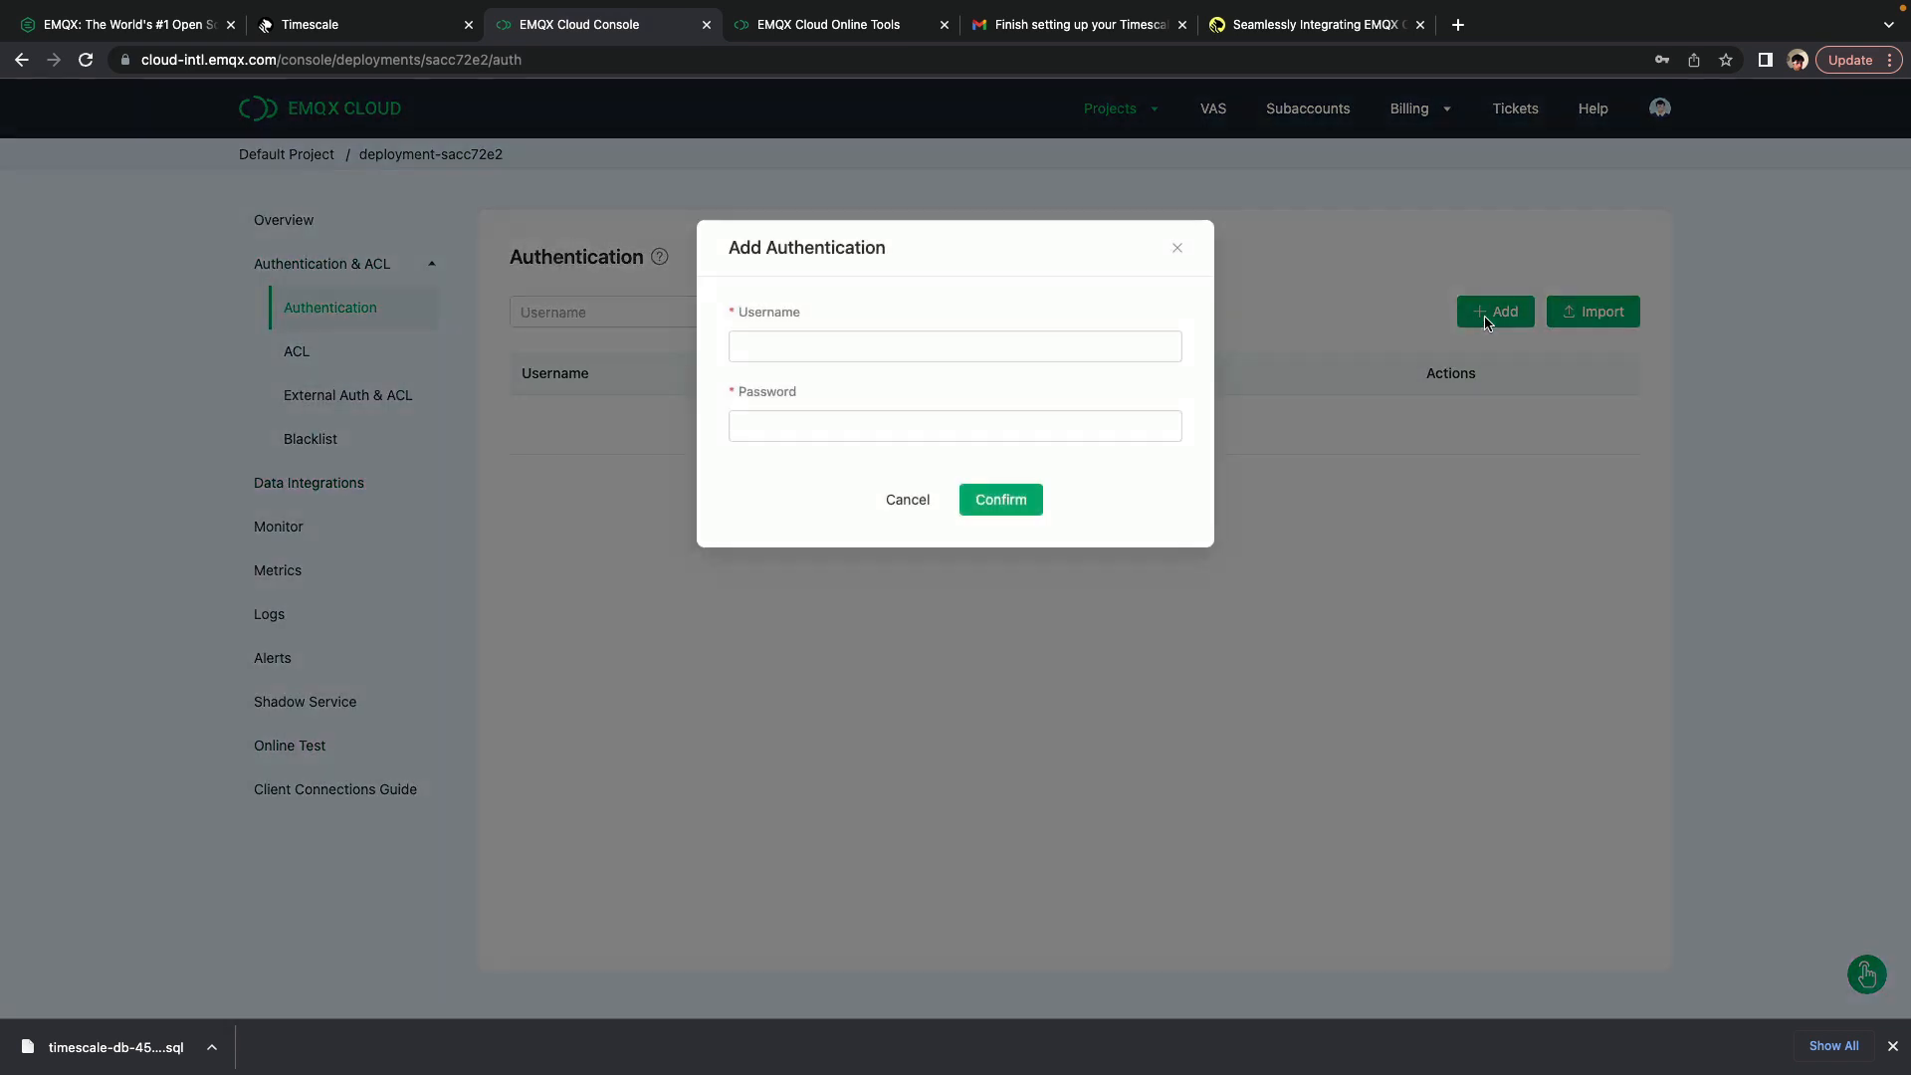
{"action": "type", "text": "test"}
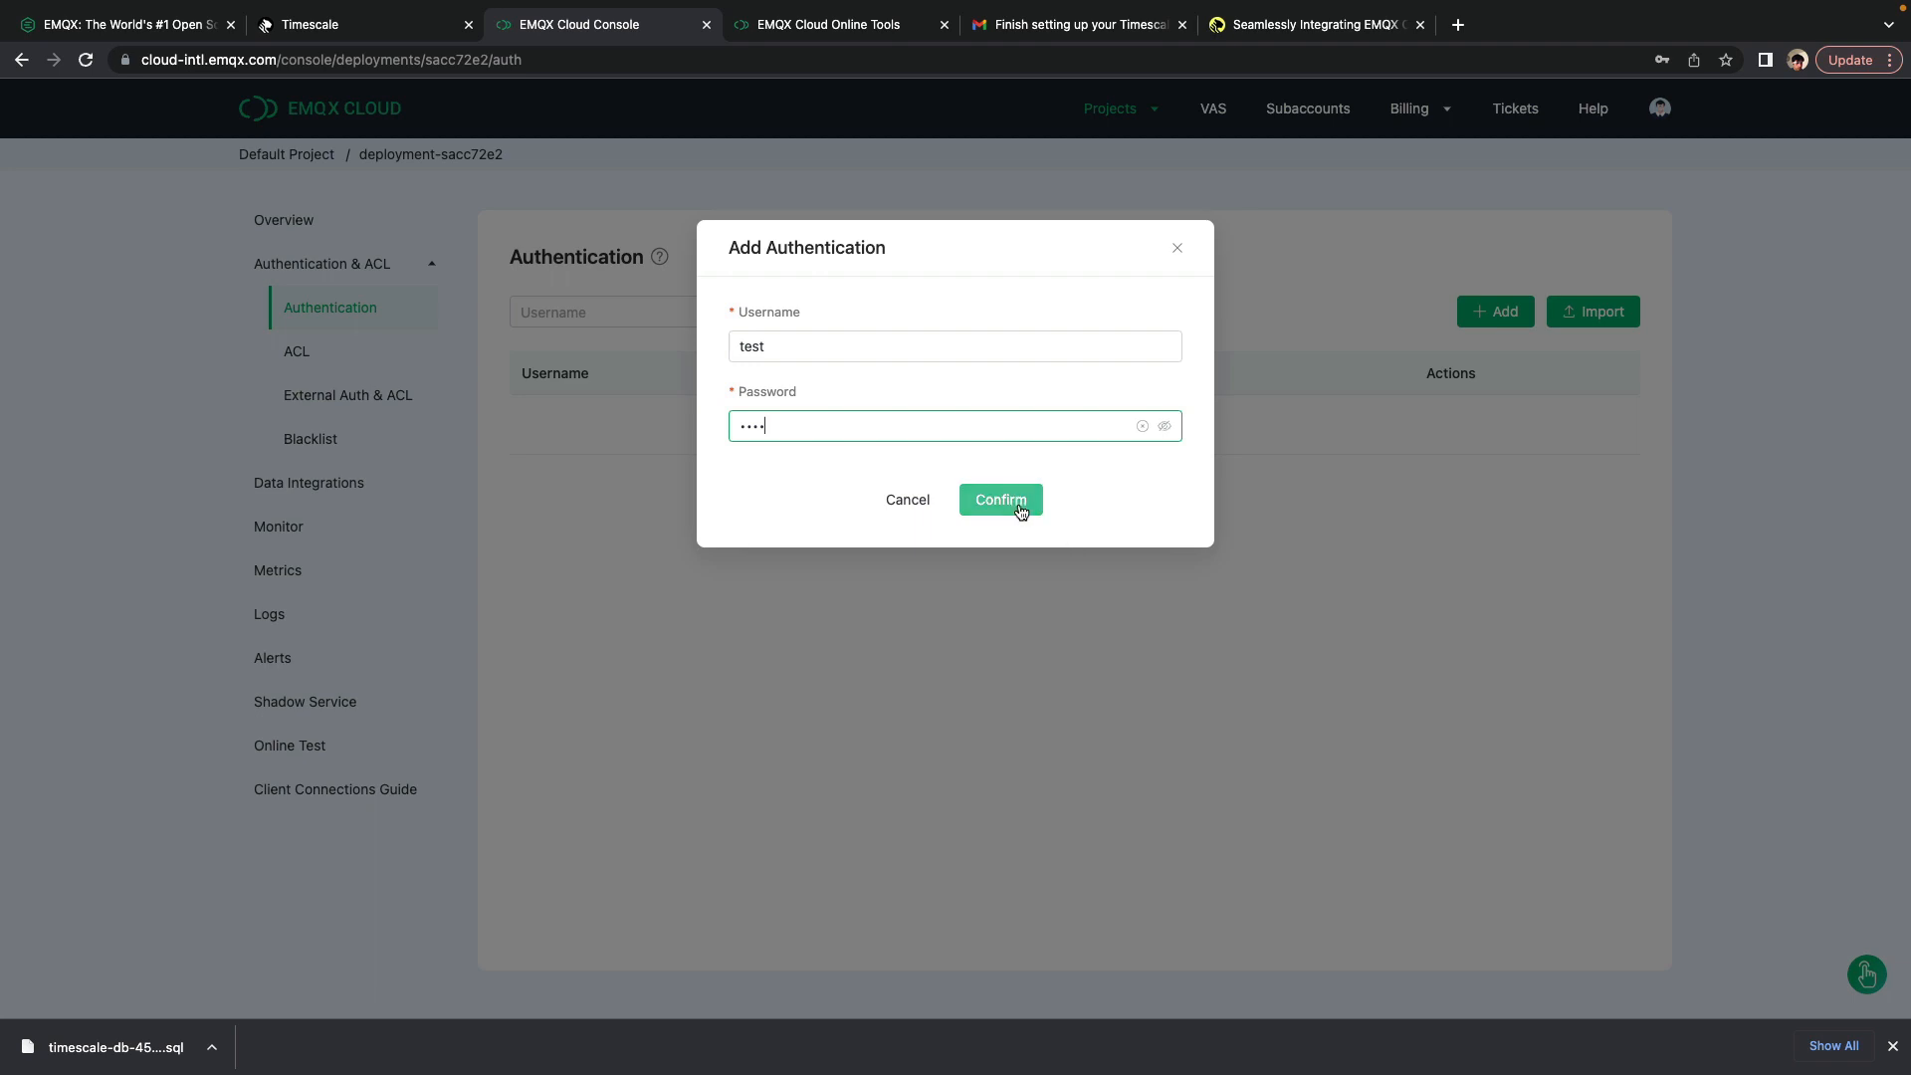
{"action": "left_click", "coordinate": [1000, 499]}
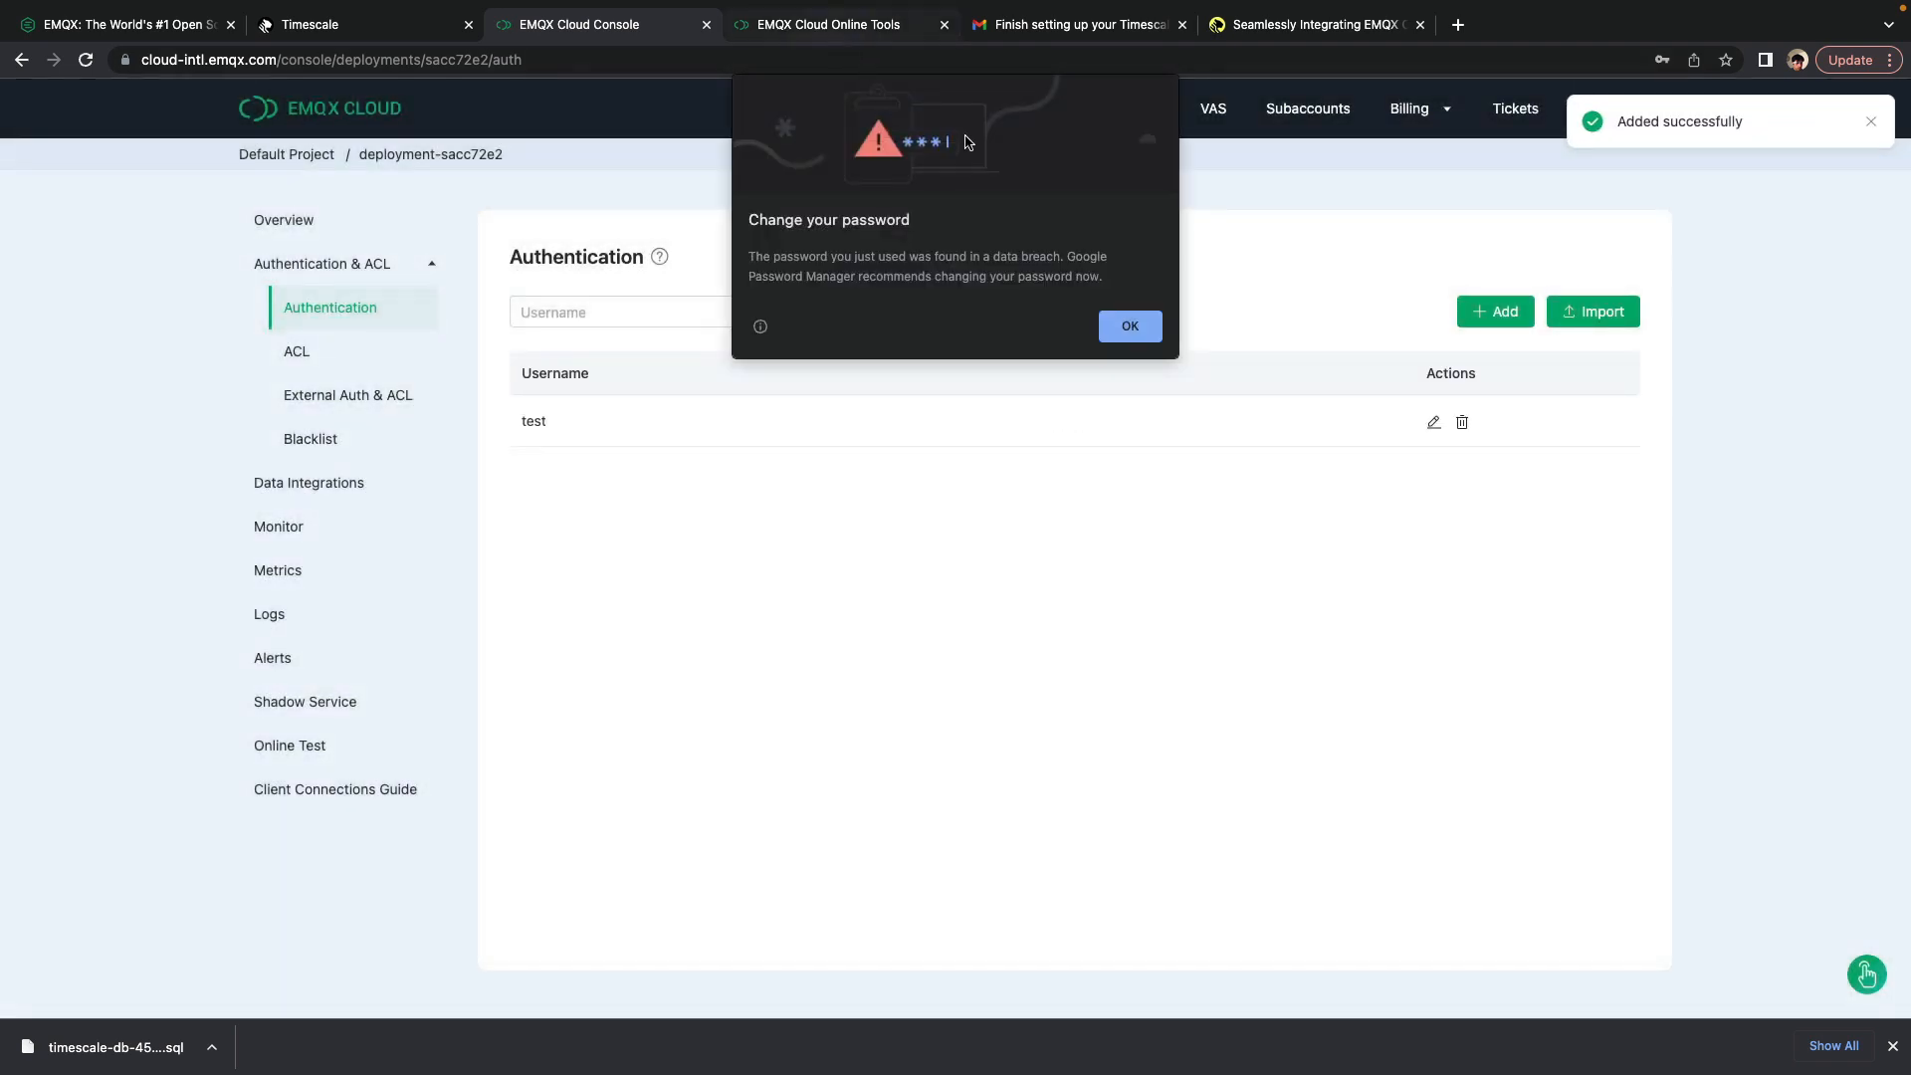
In Online Tools, connect to the broker as user test with connection name test
{"action": "left_click", "coordinate": [828, 24]}
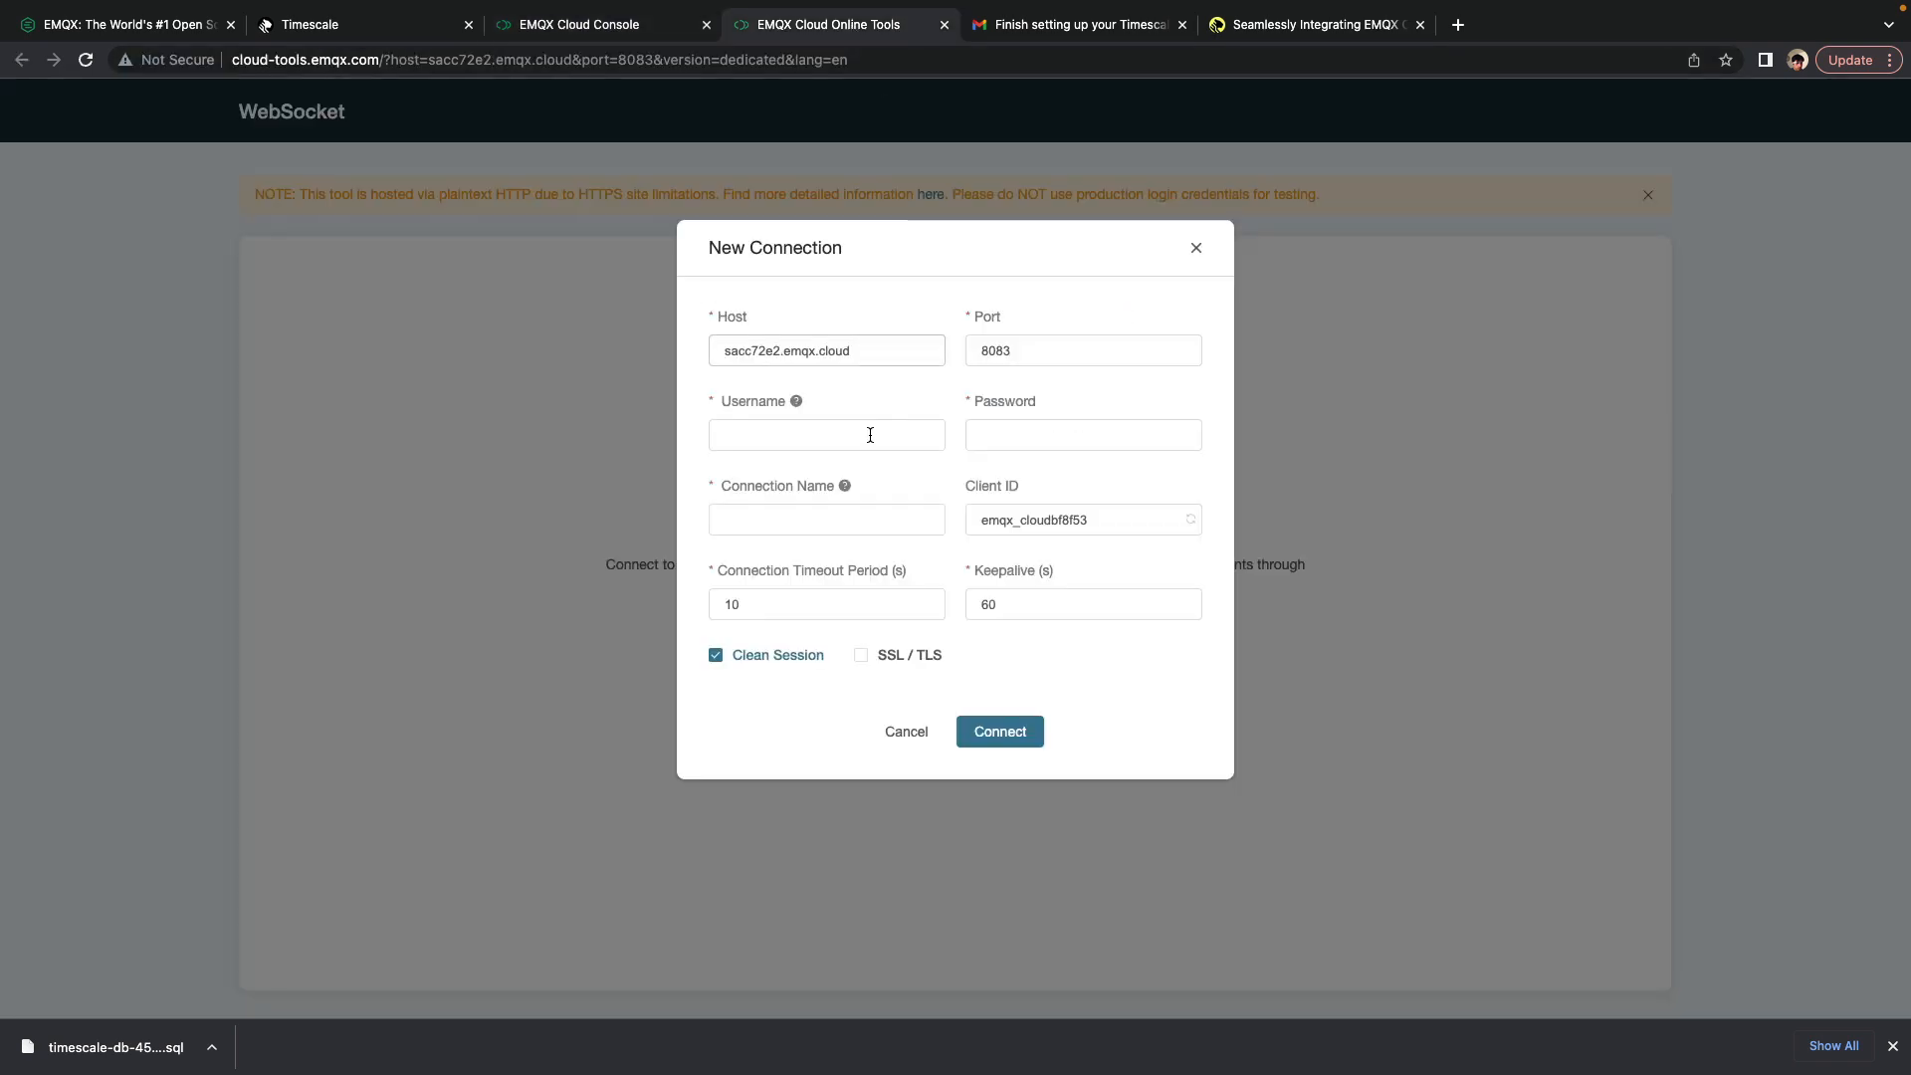
{"action": "type", "text": "test"}
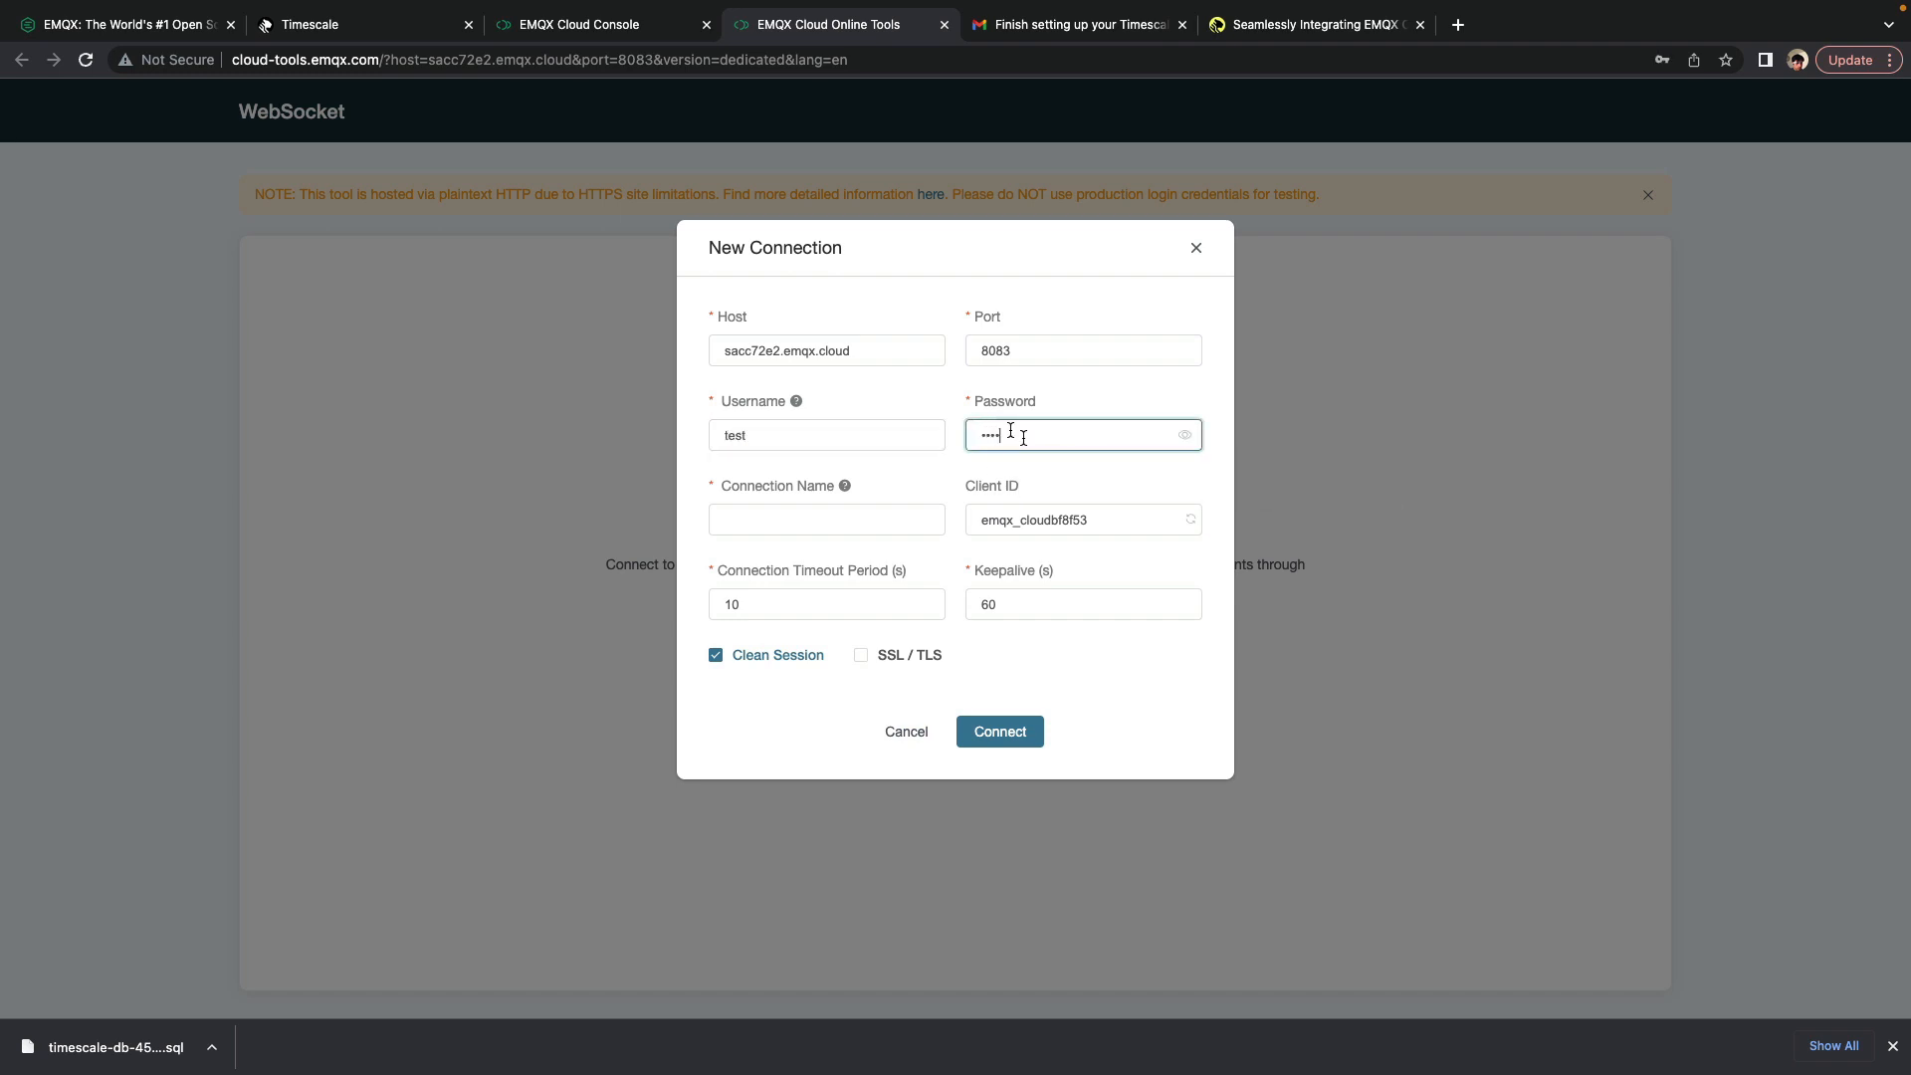
{"action": "left_click", "coordinate": [826, 519]}
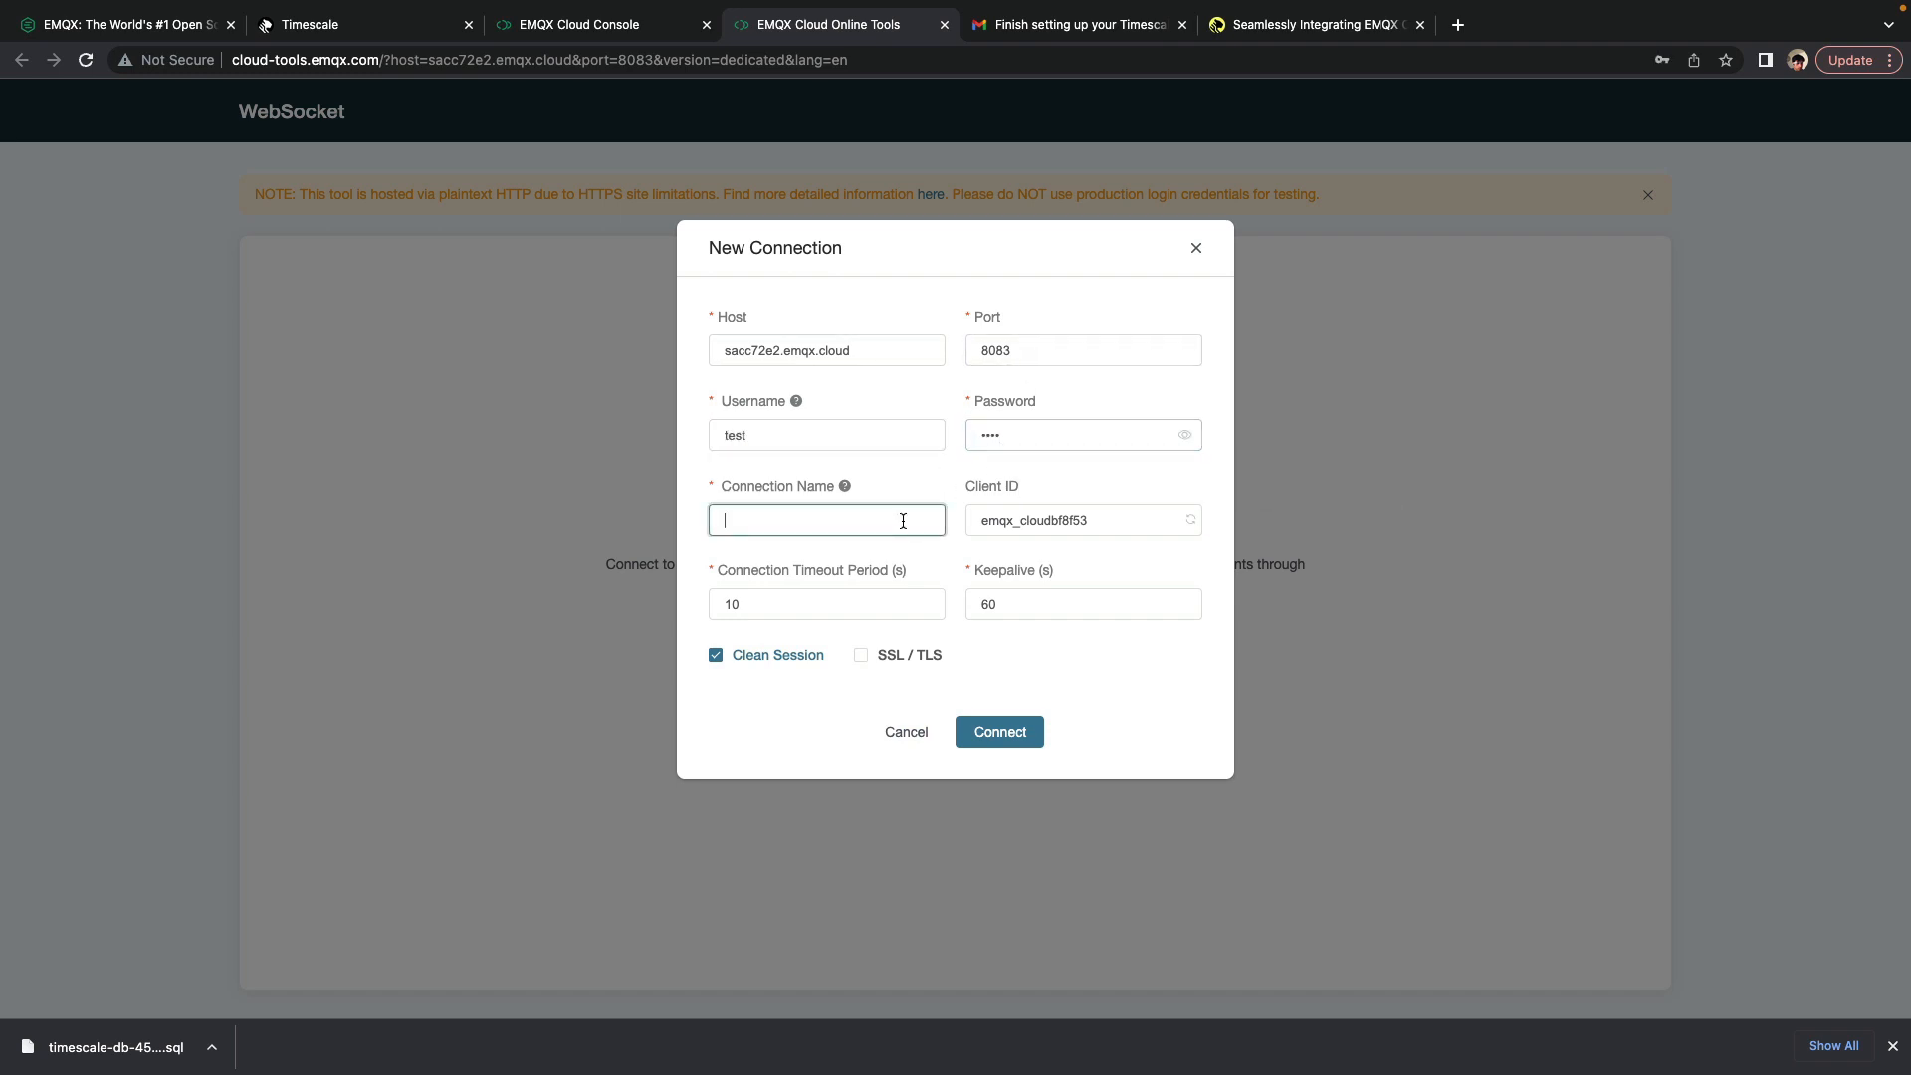
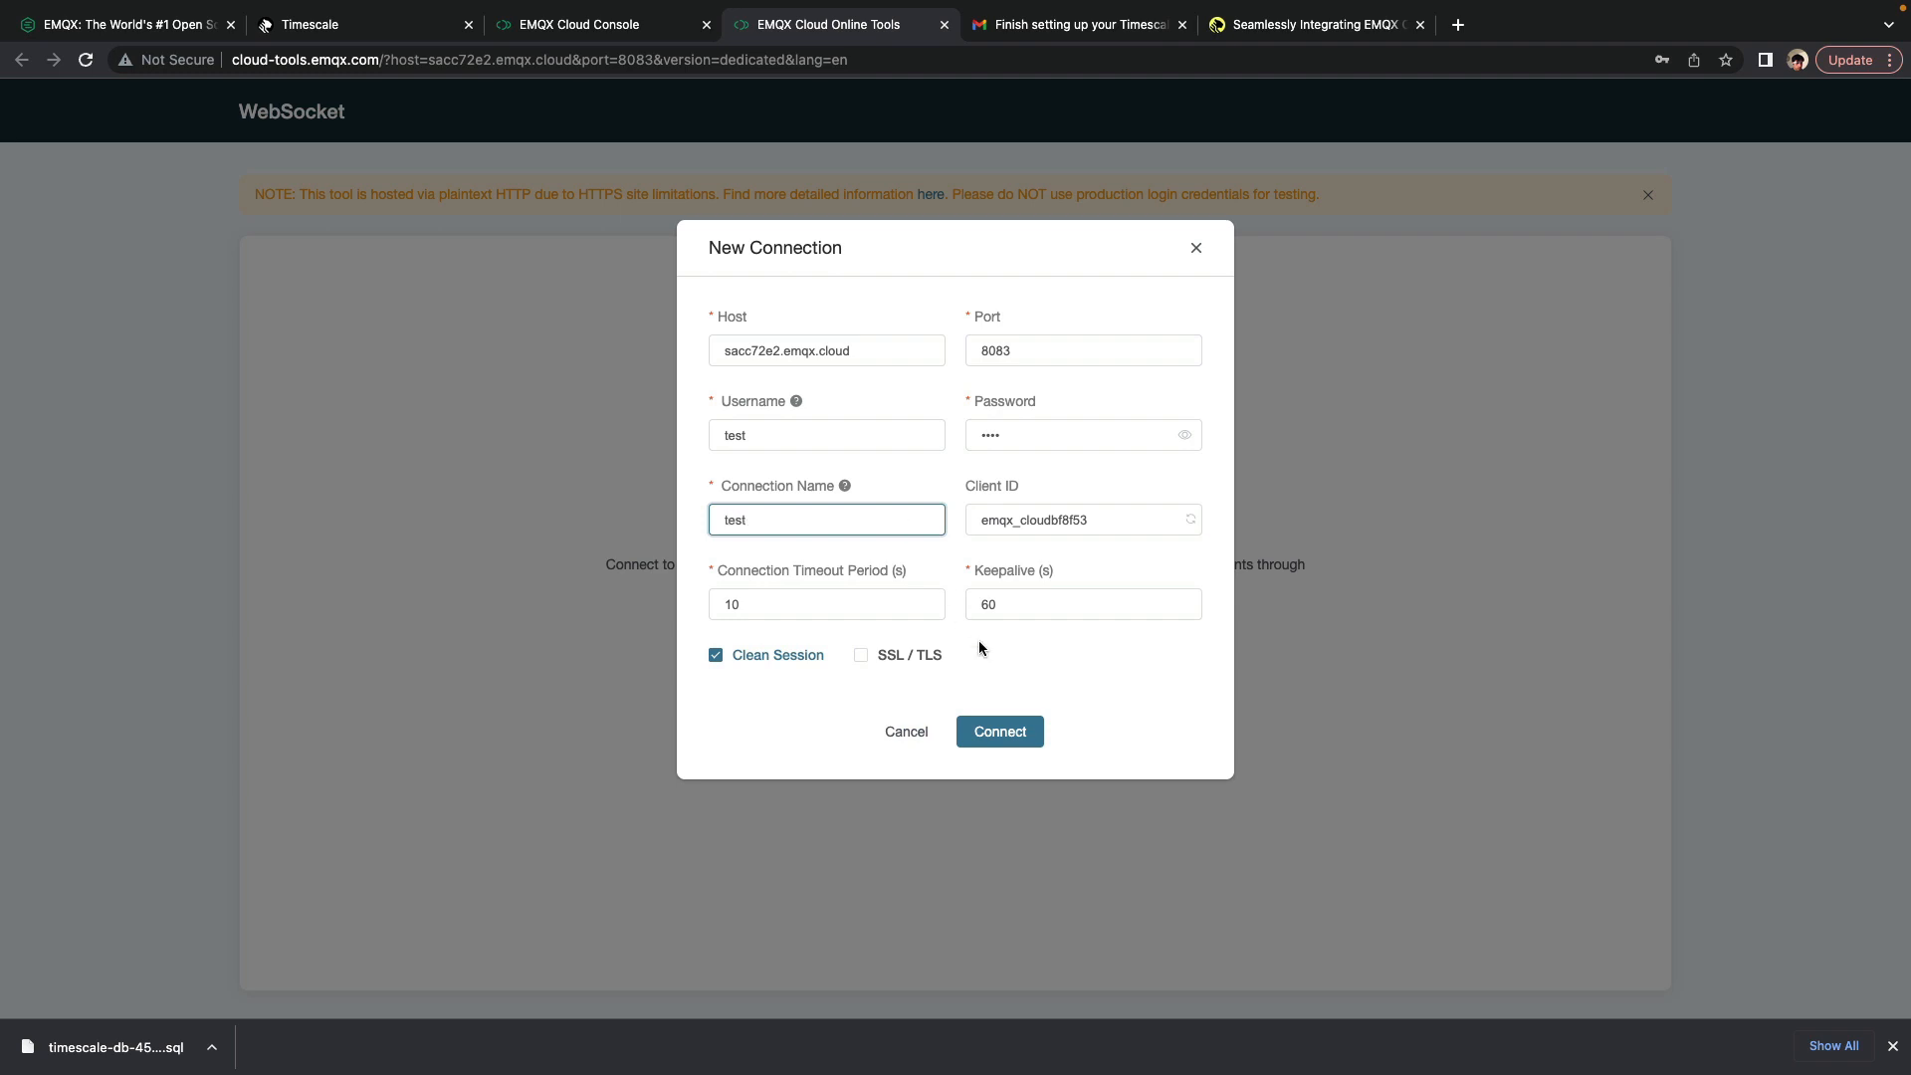
{"action": "left_click", "coordinate": [998, 730]}
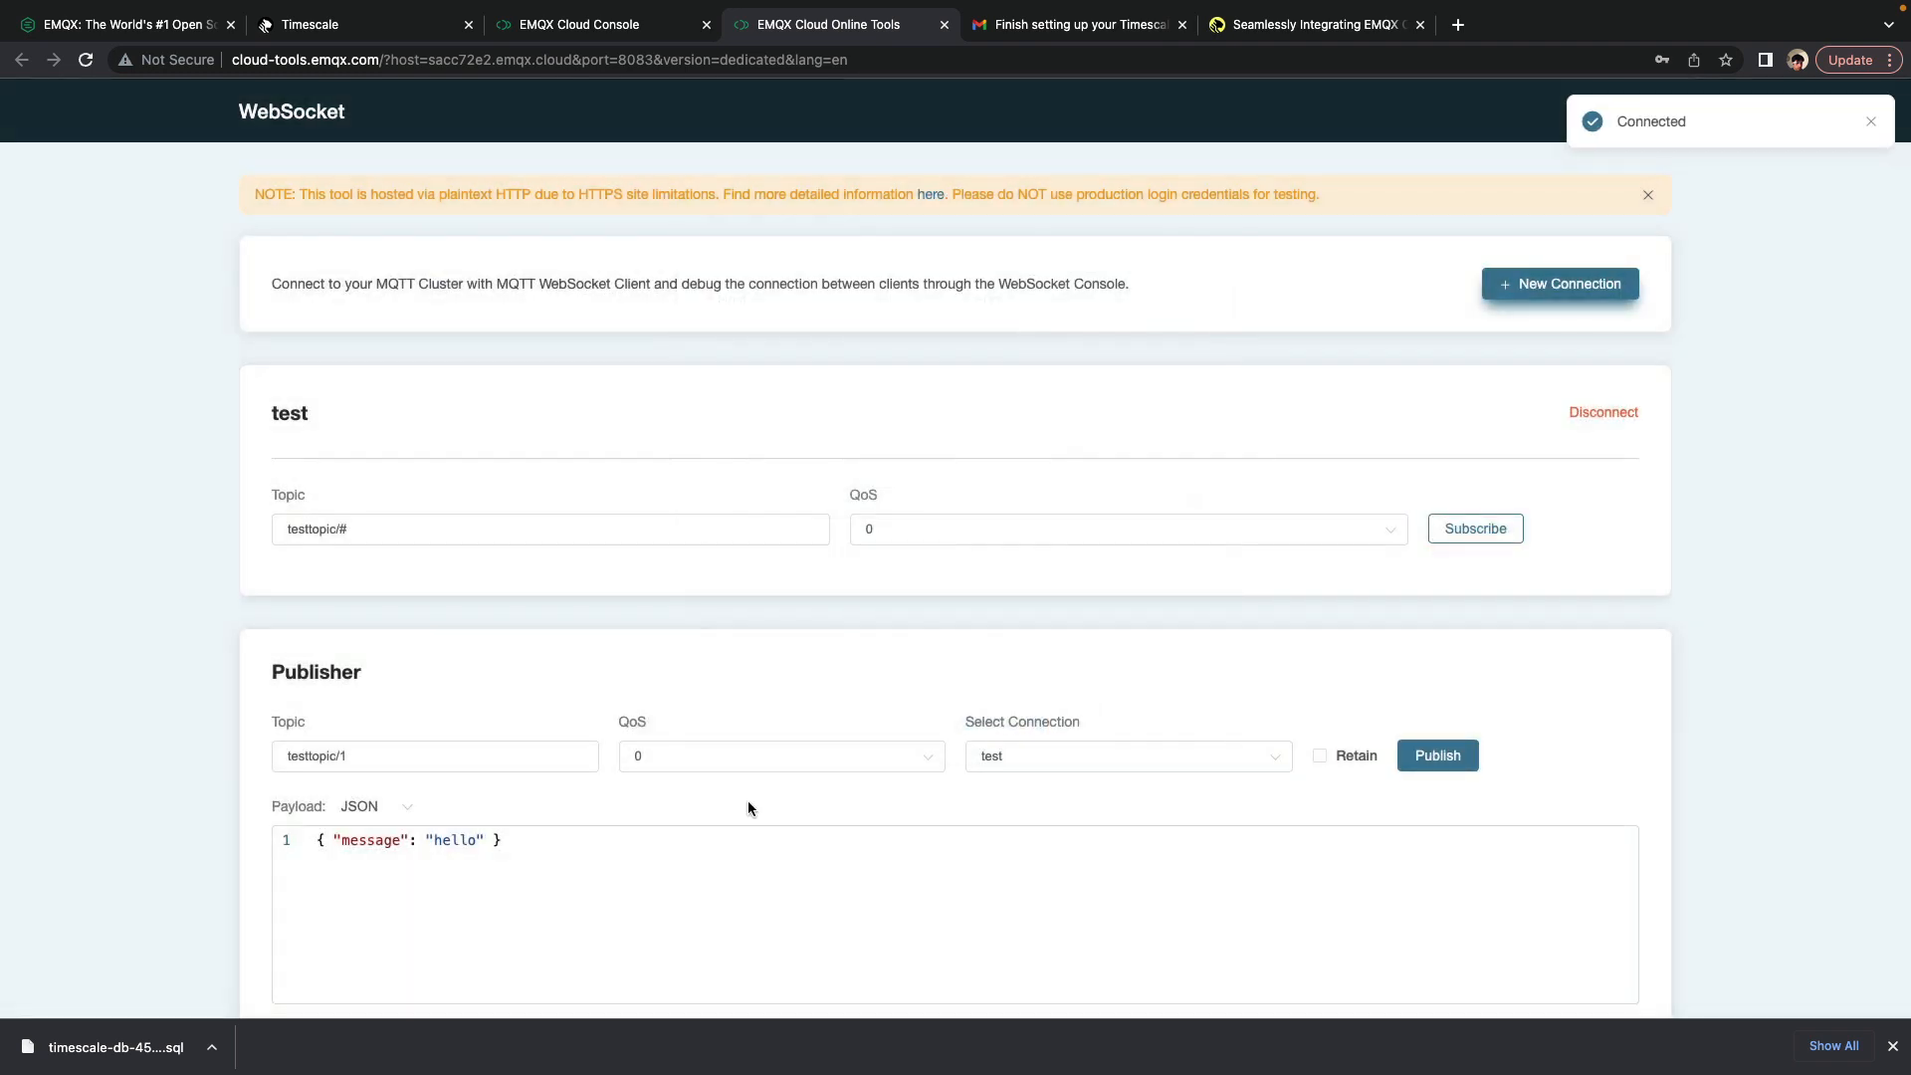
Publish {"temp": 75.00, "hum": 5.0} to topic temp_hum/emqx
{"action": "type", "text": "temp_hum/emqx"}
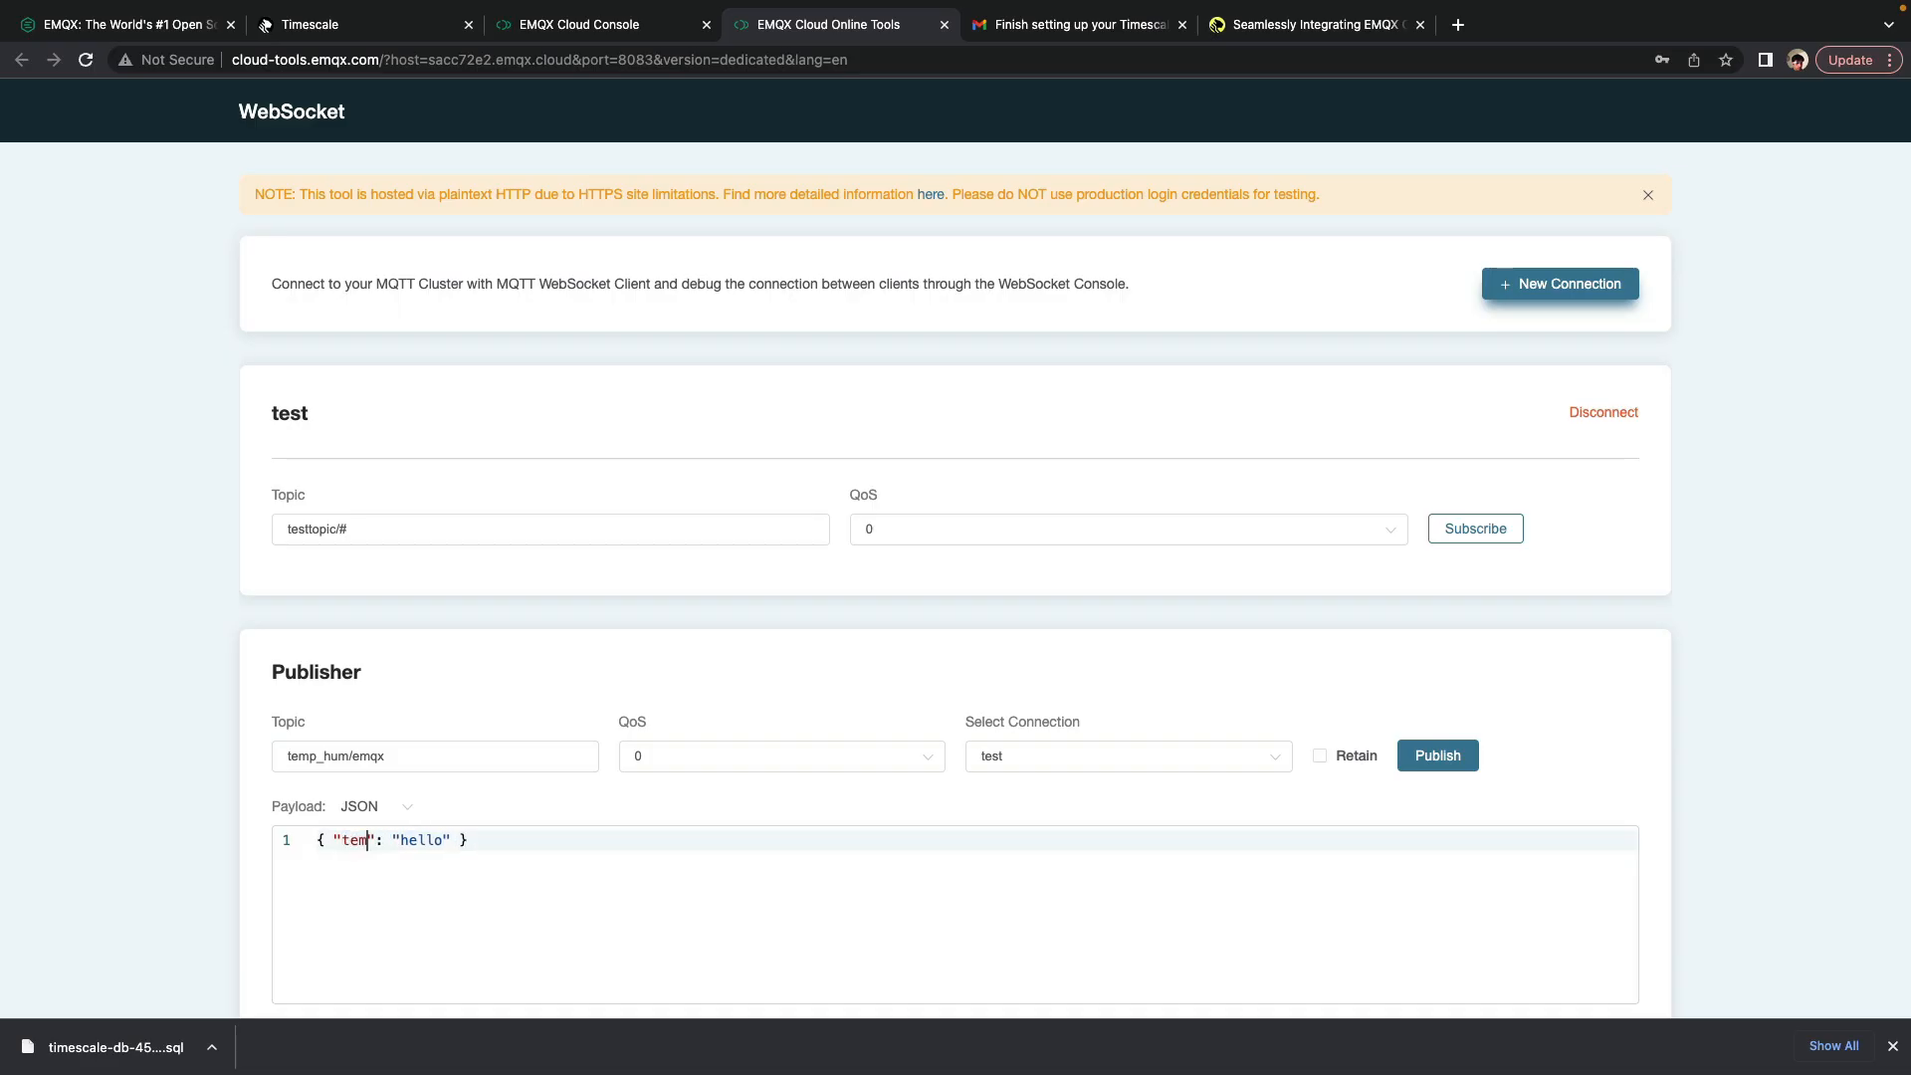
{"action": "type", "text": "p"}
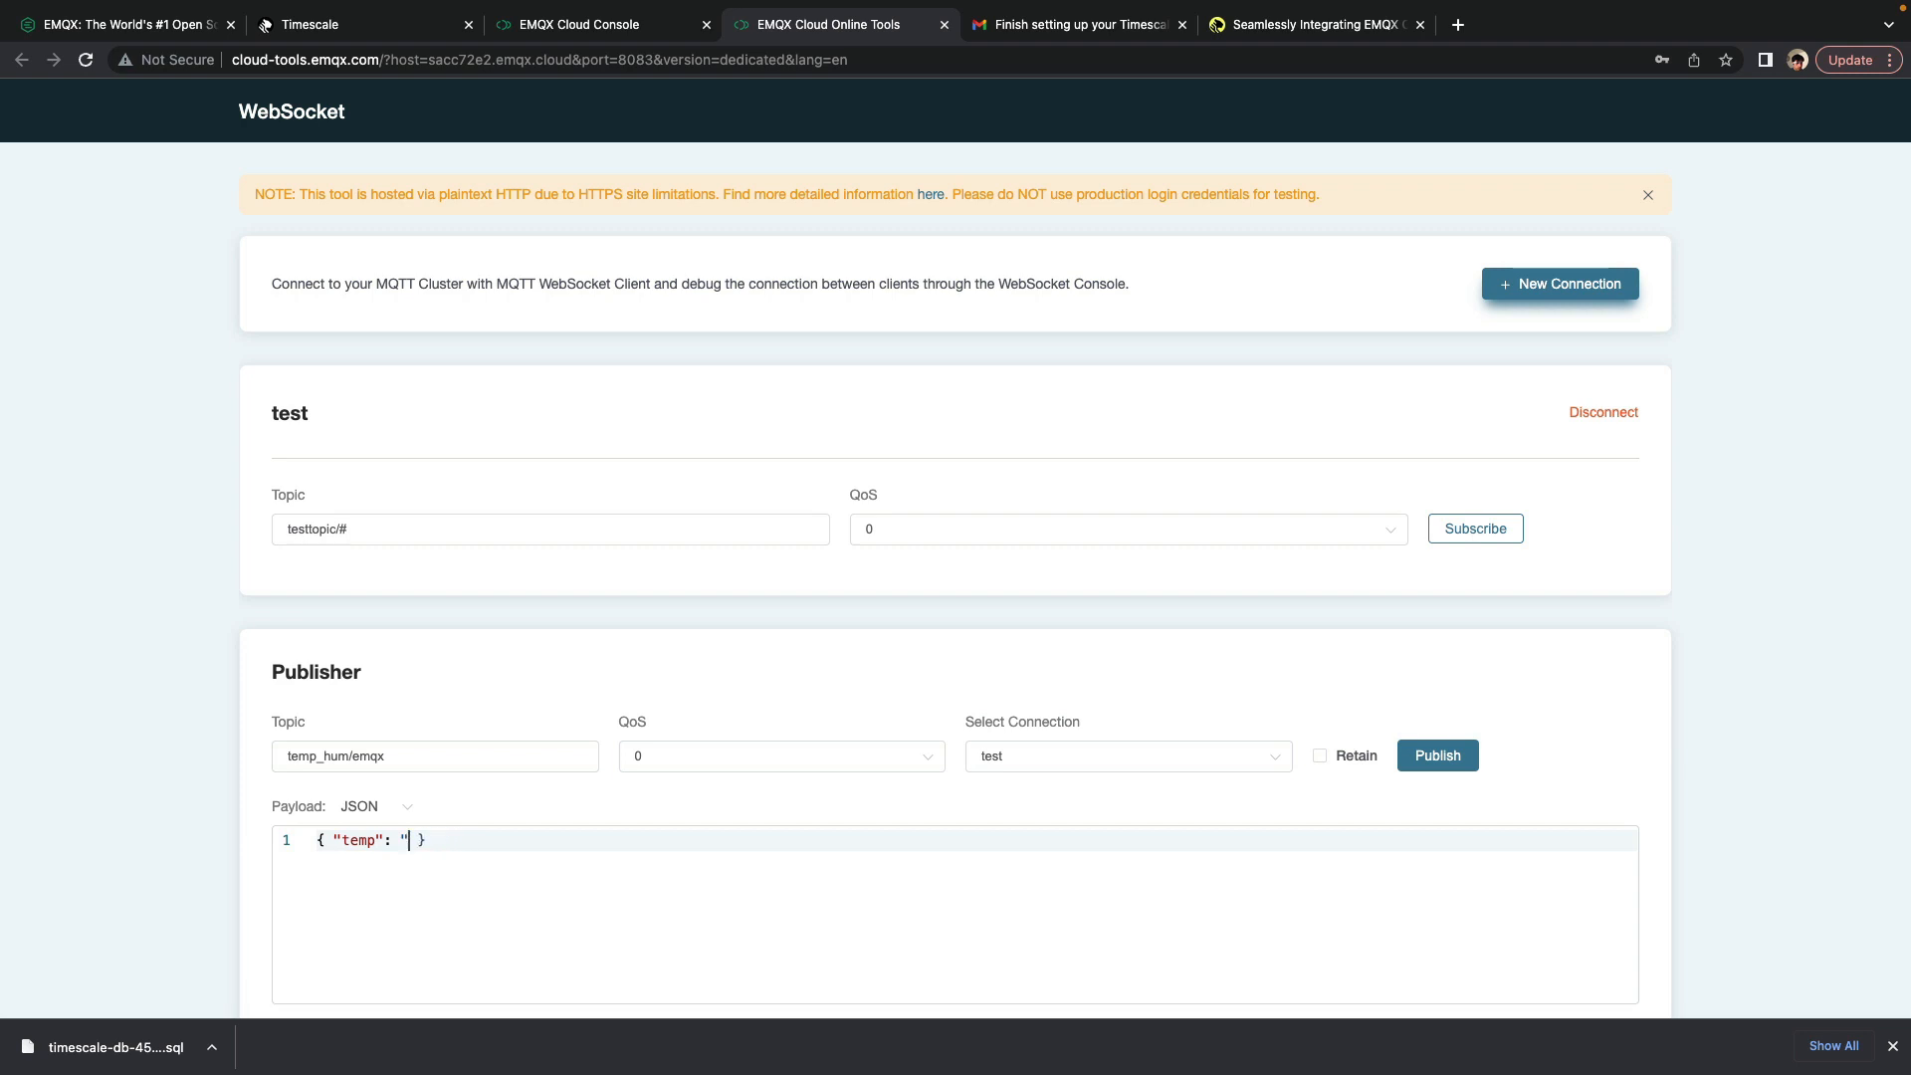
{"action": "type", "text": "75."}
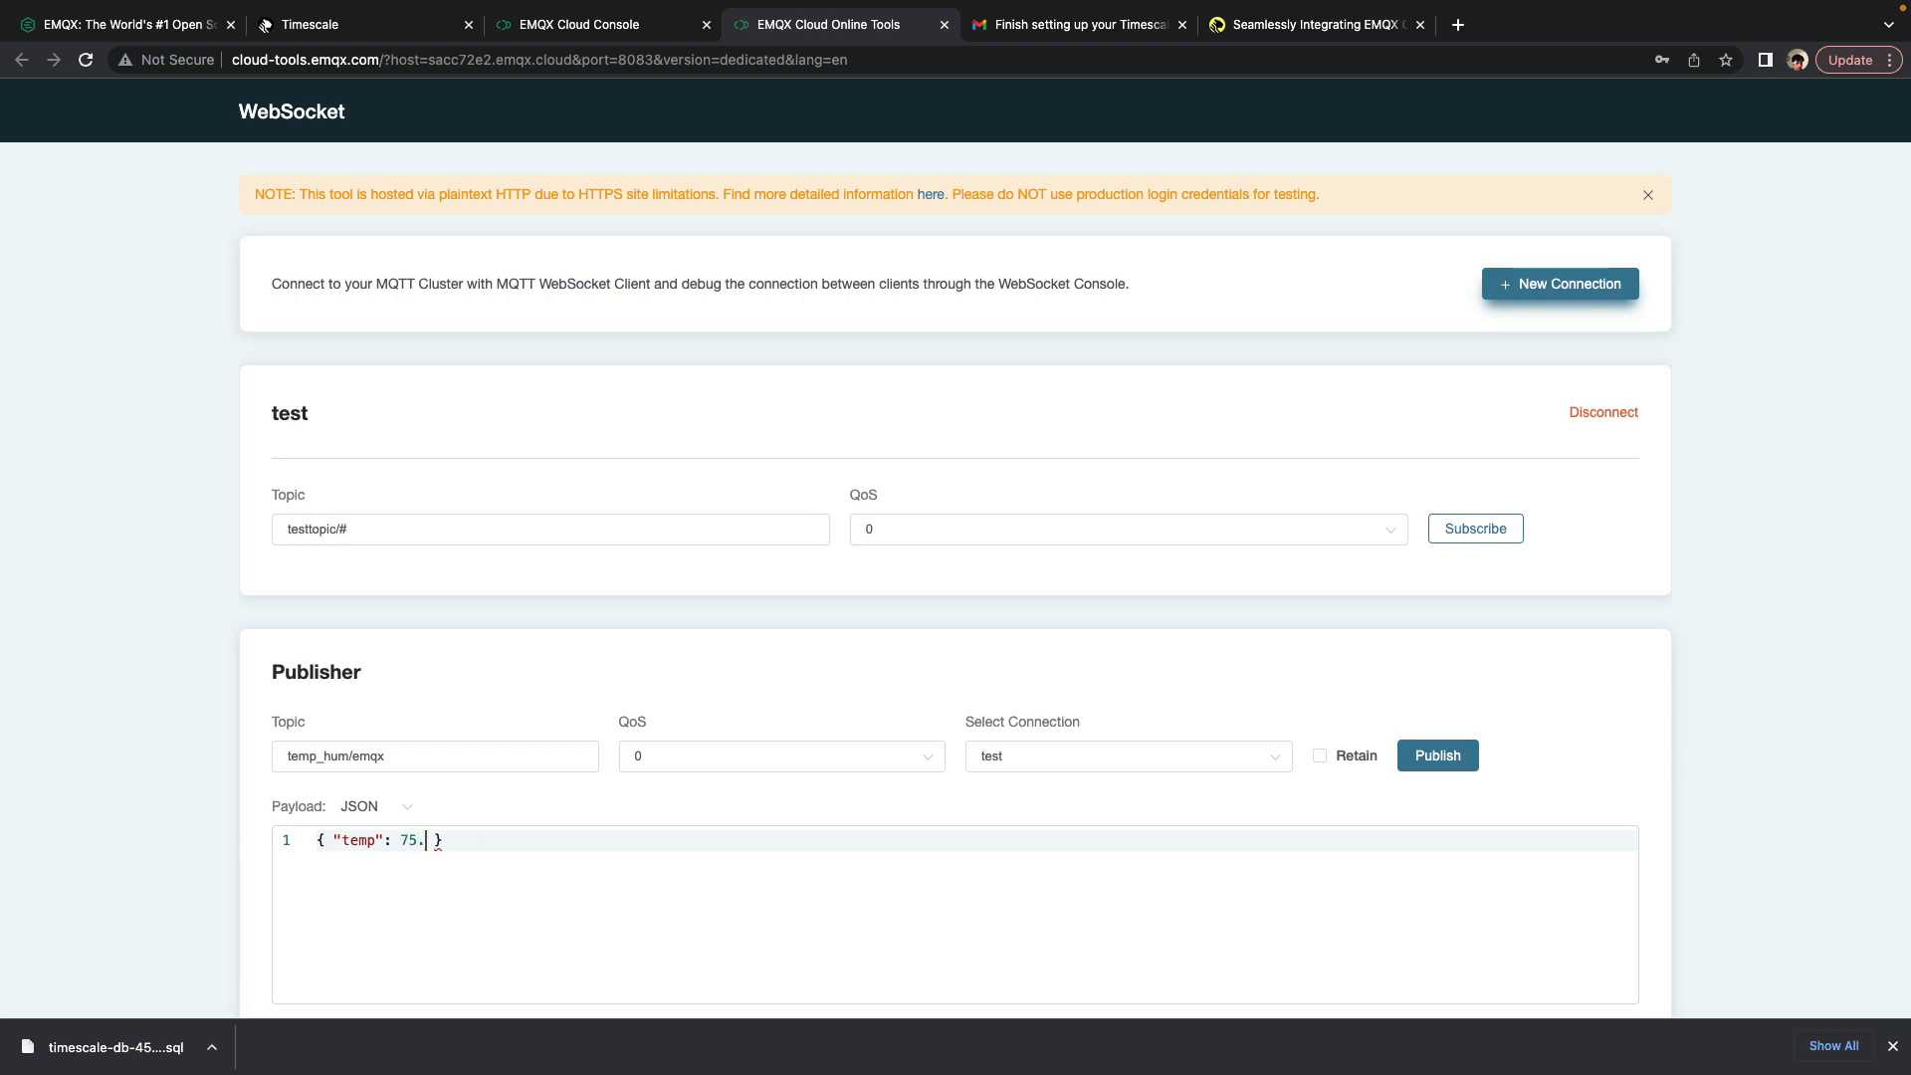
{"action": "type", "text": "00,"}
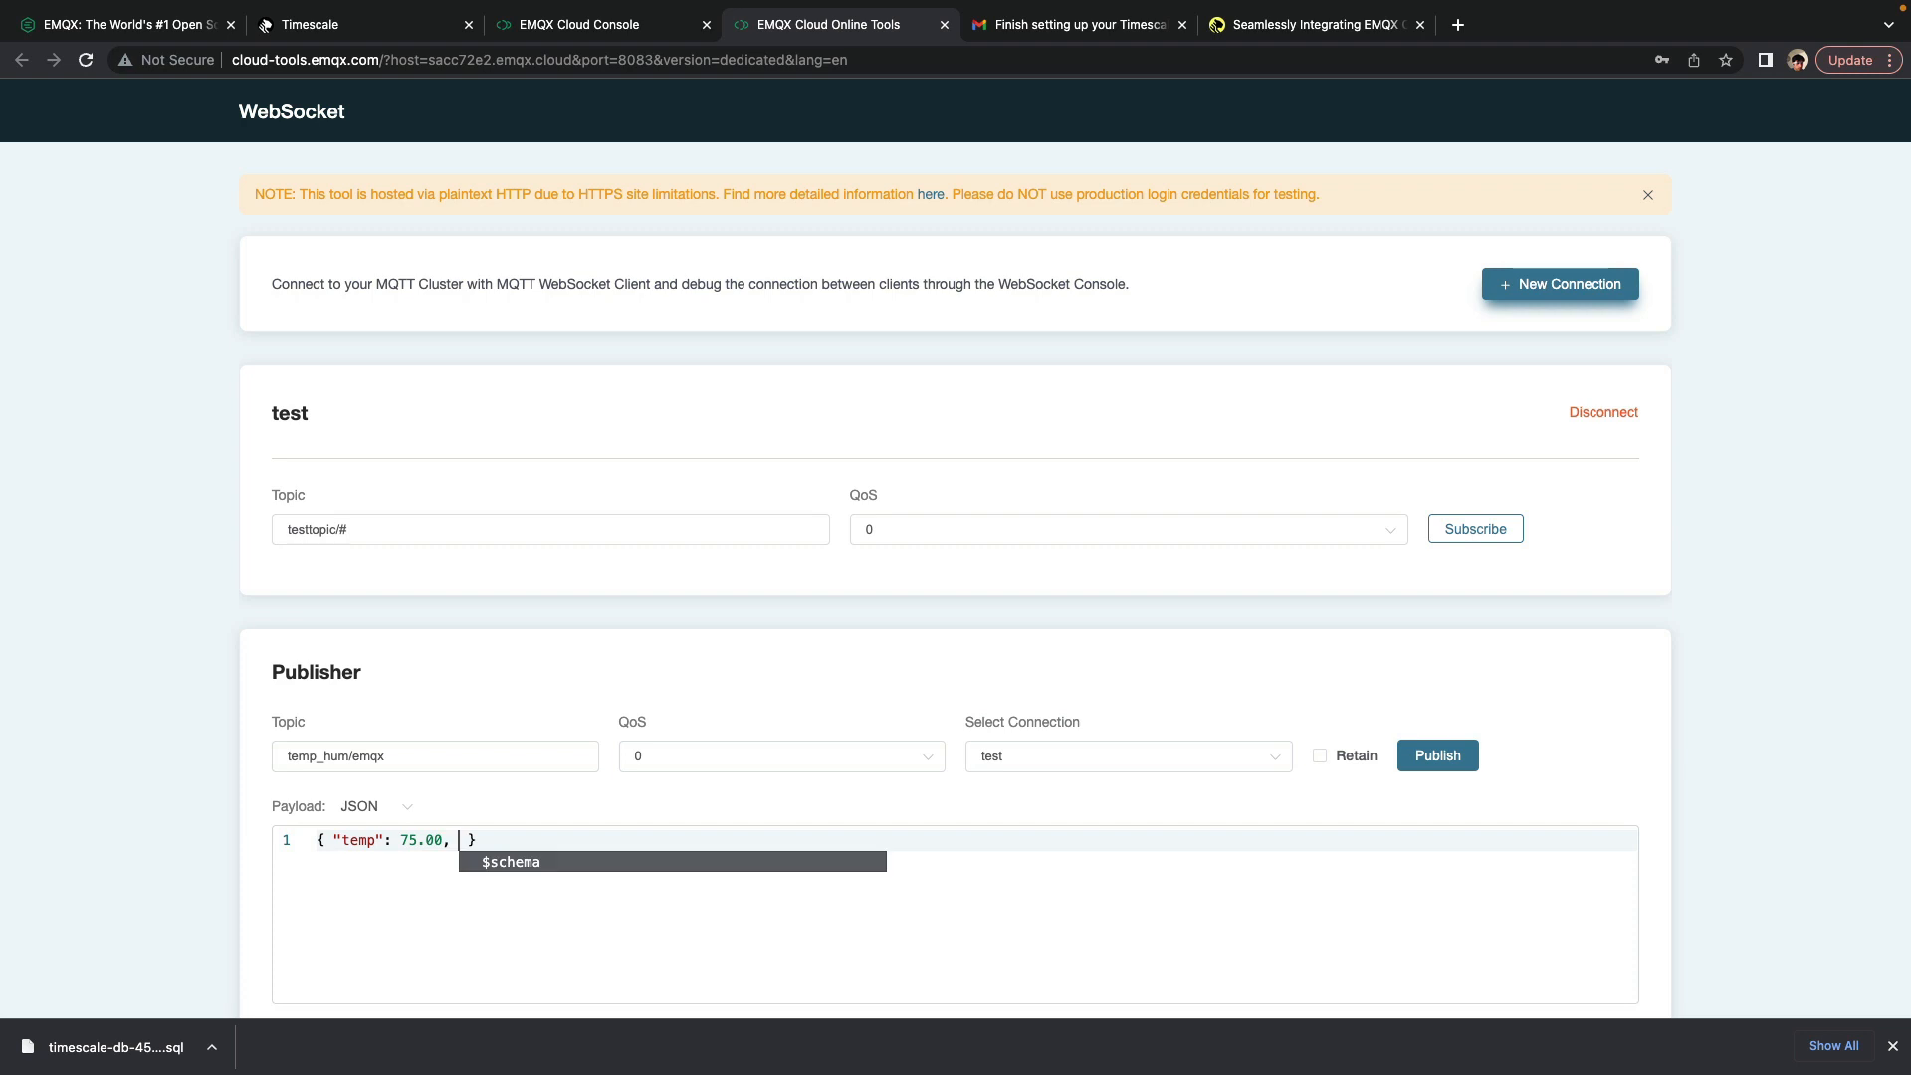
{"action": "type", "text": "\"hum,\""}
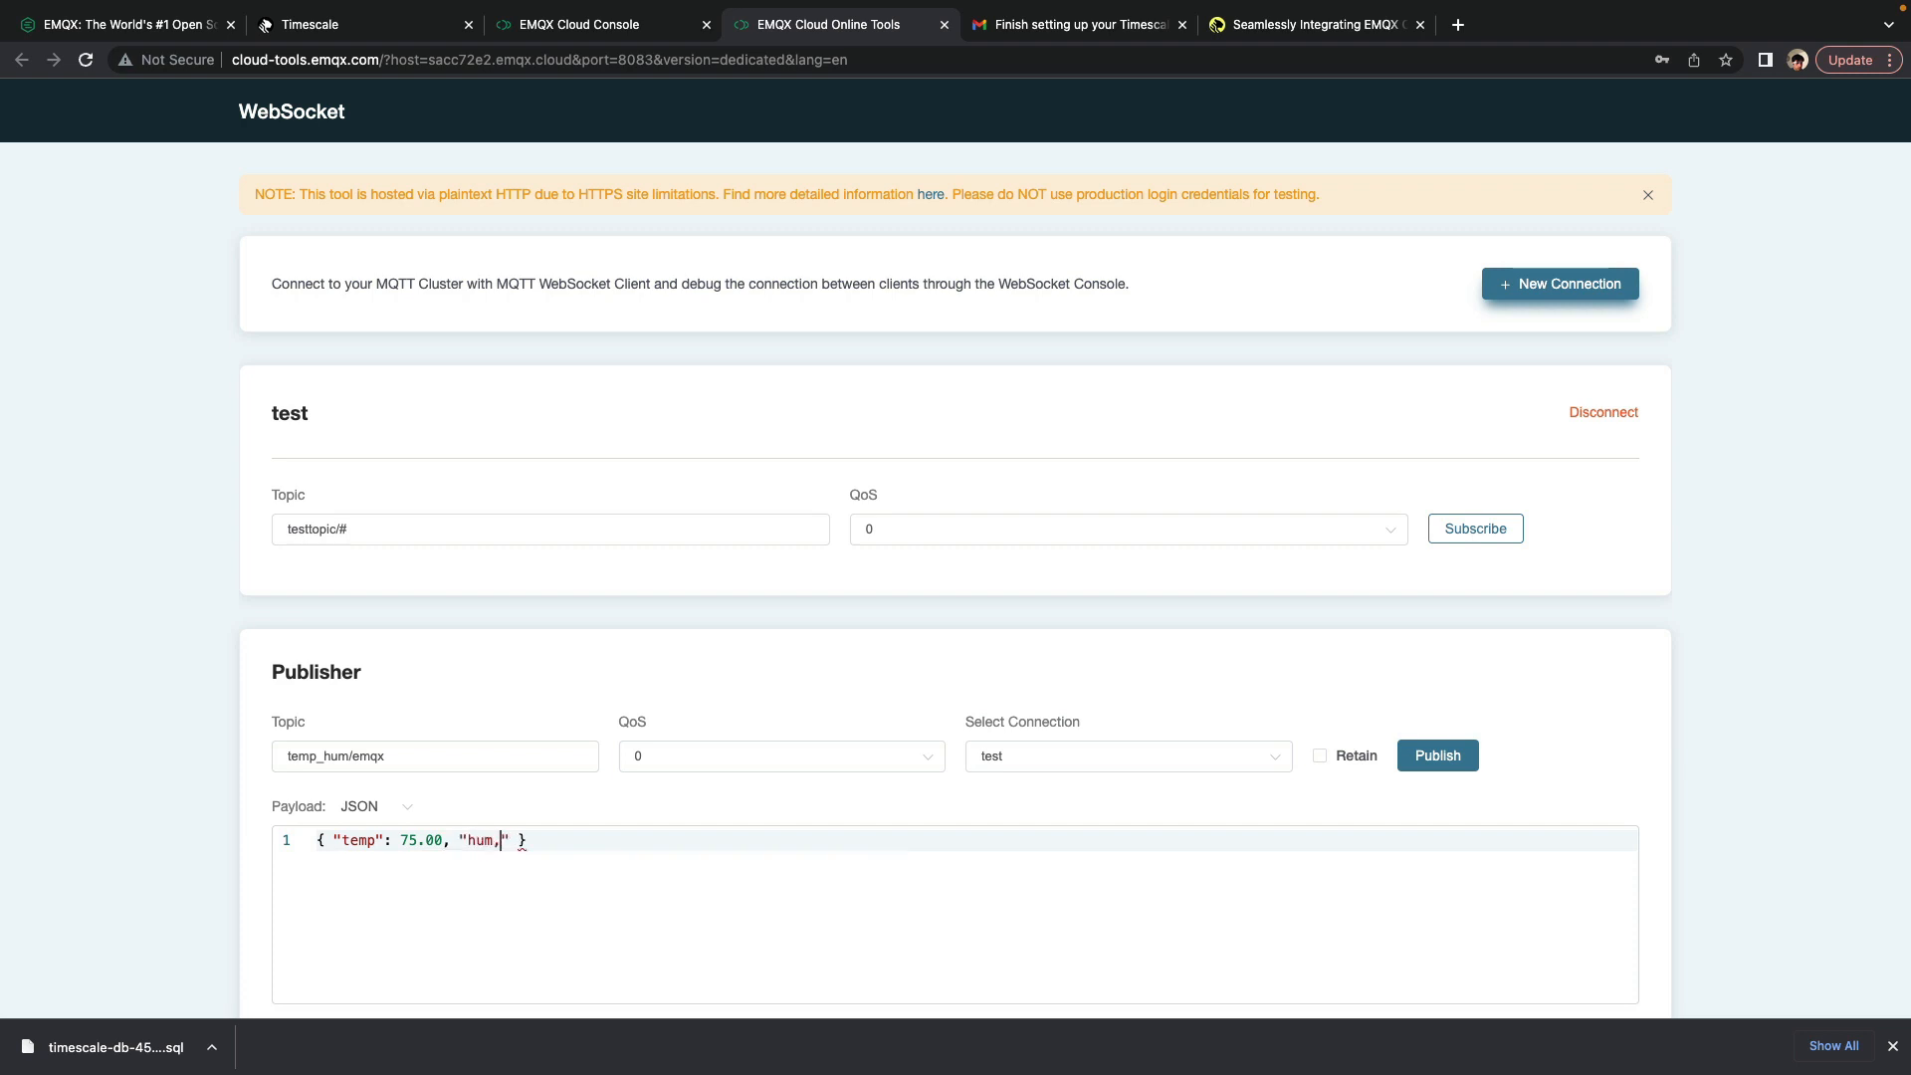
{"action": "type", "text": "\":"}
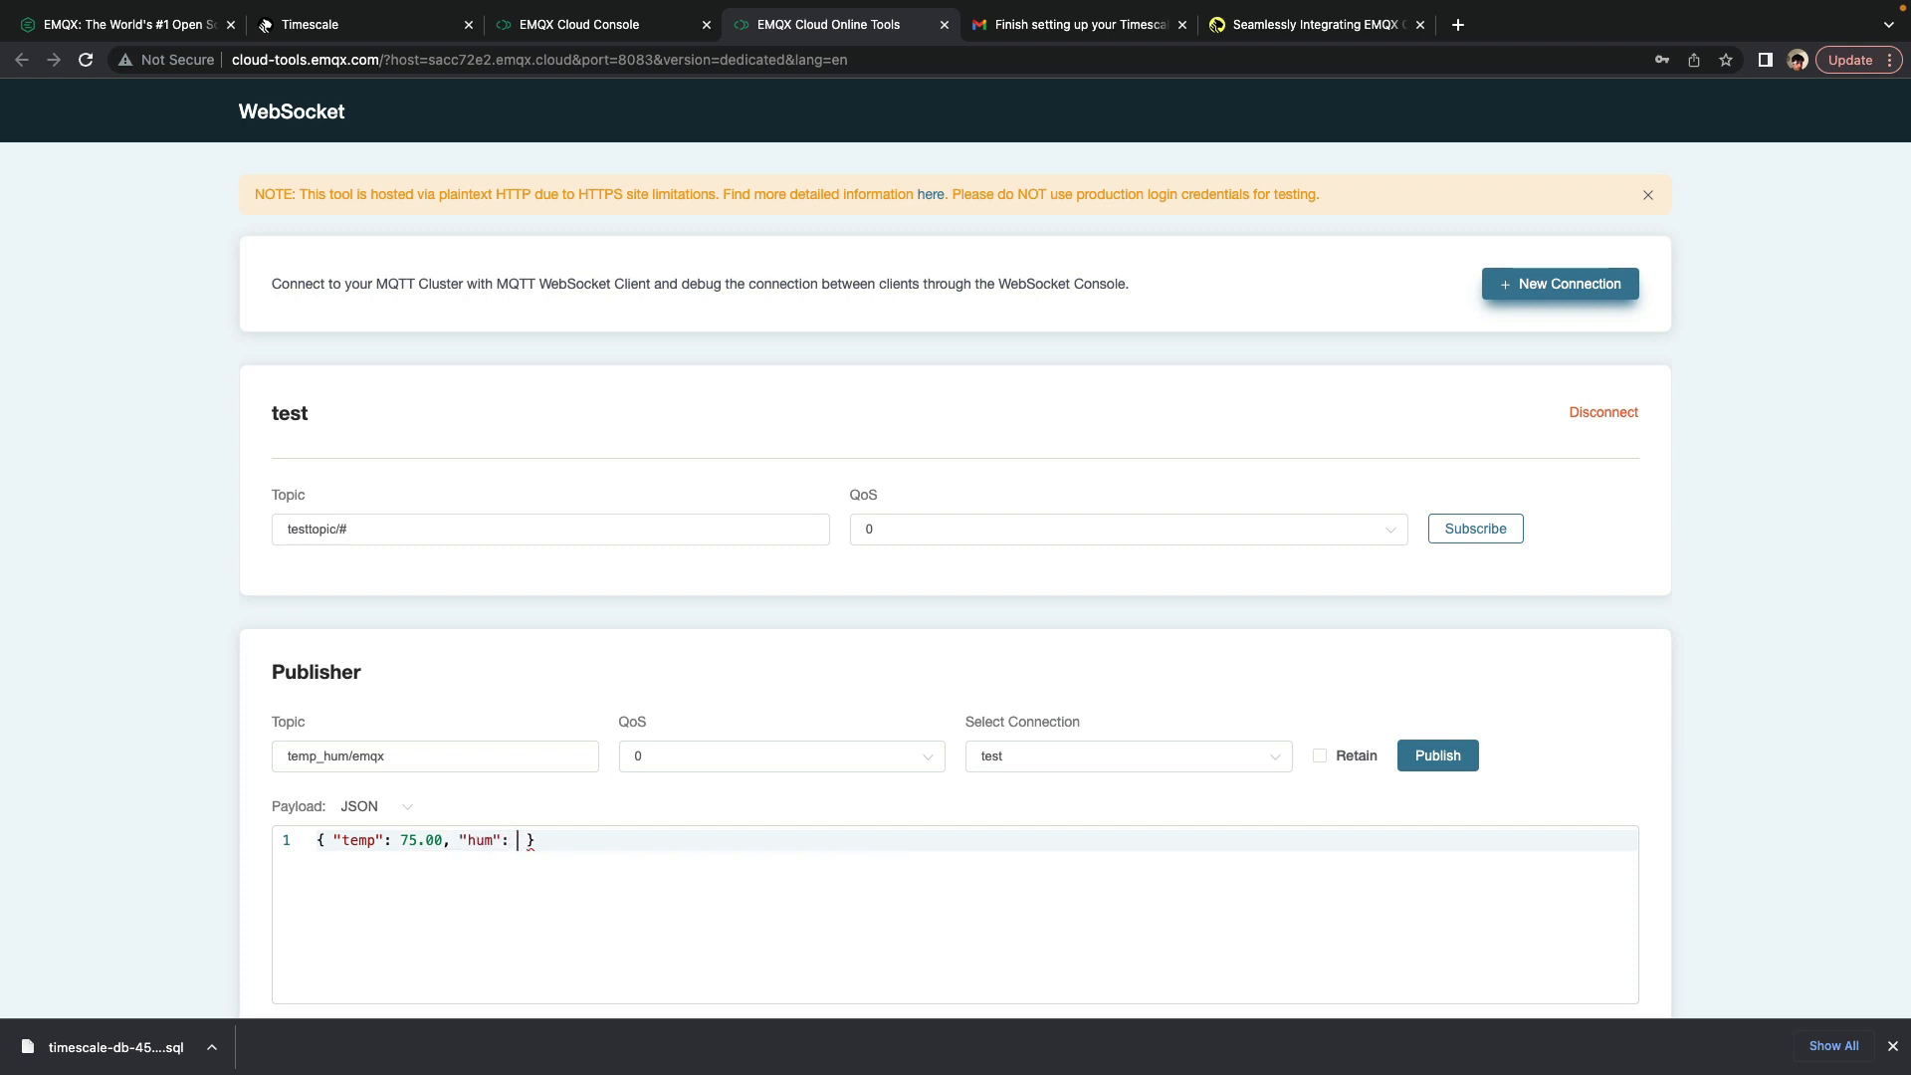
{"action": "type", "text": "5.0"}
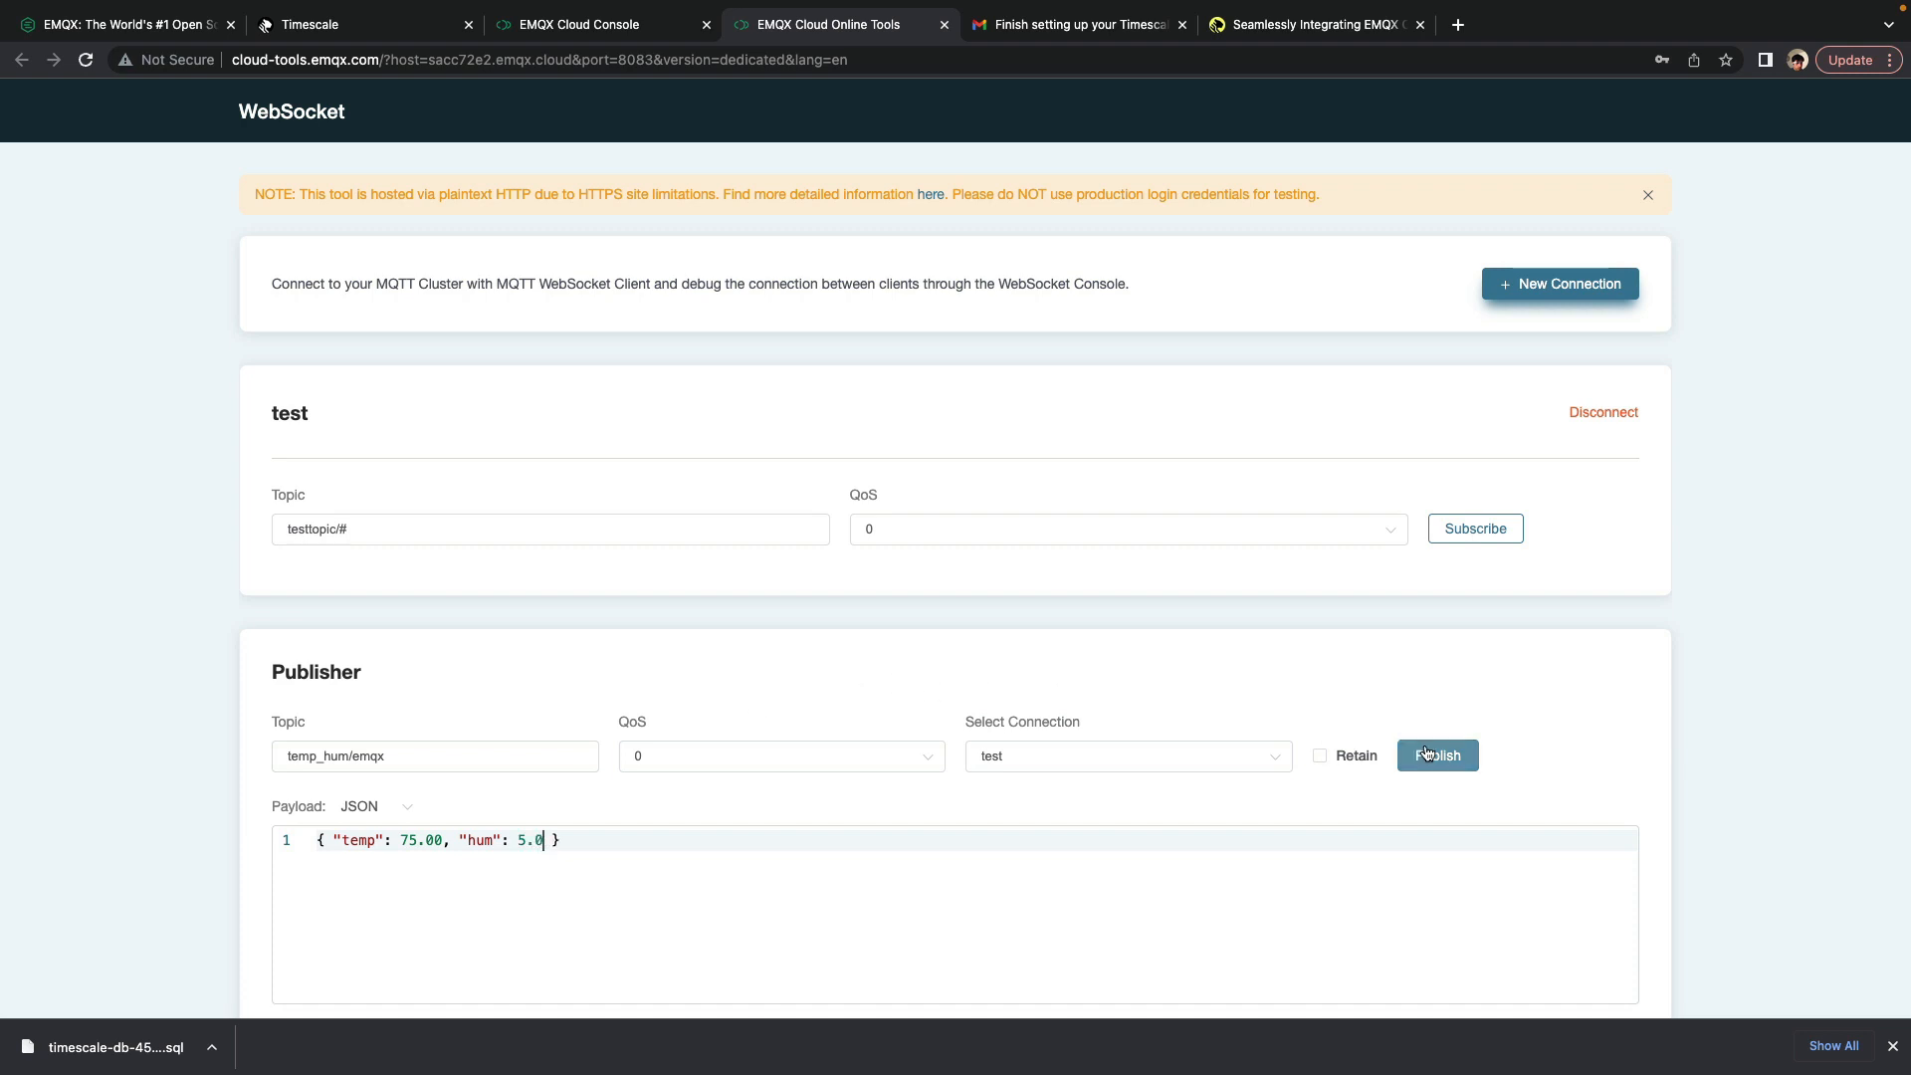
{"action": "left_click", "coordinate": [1436, 755]}
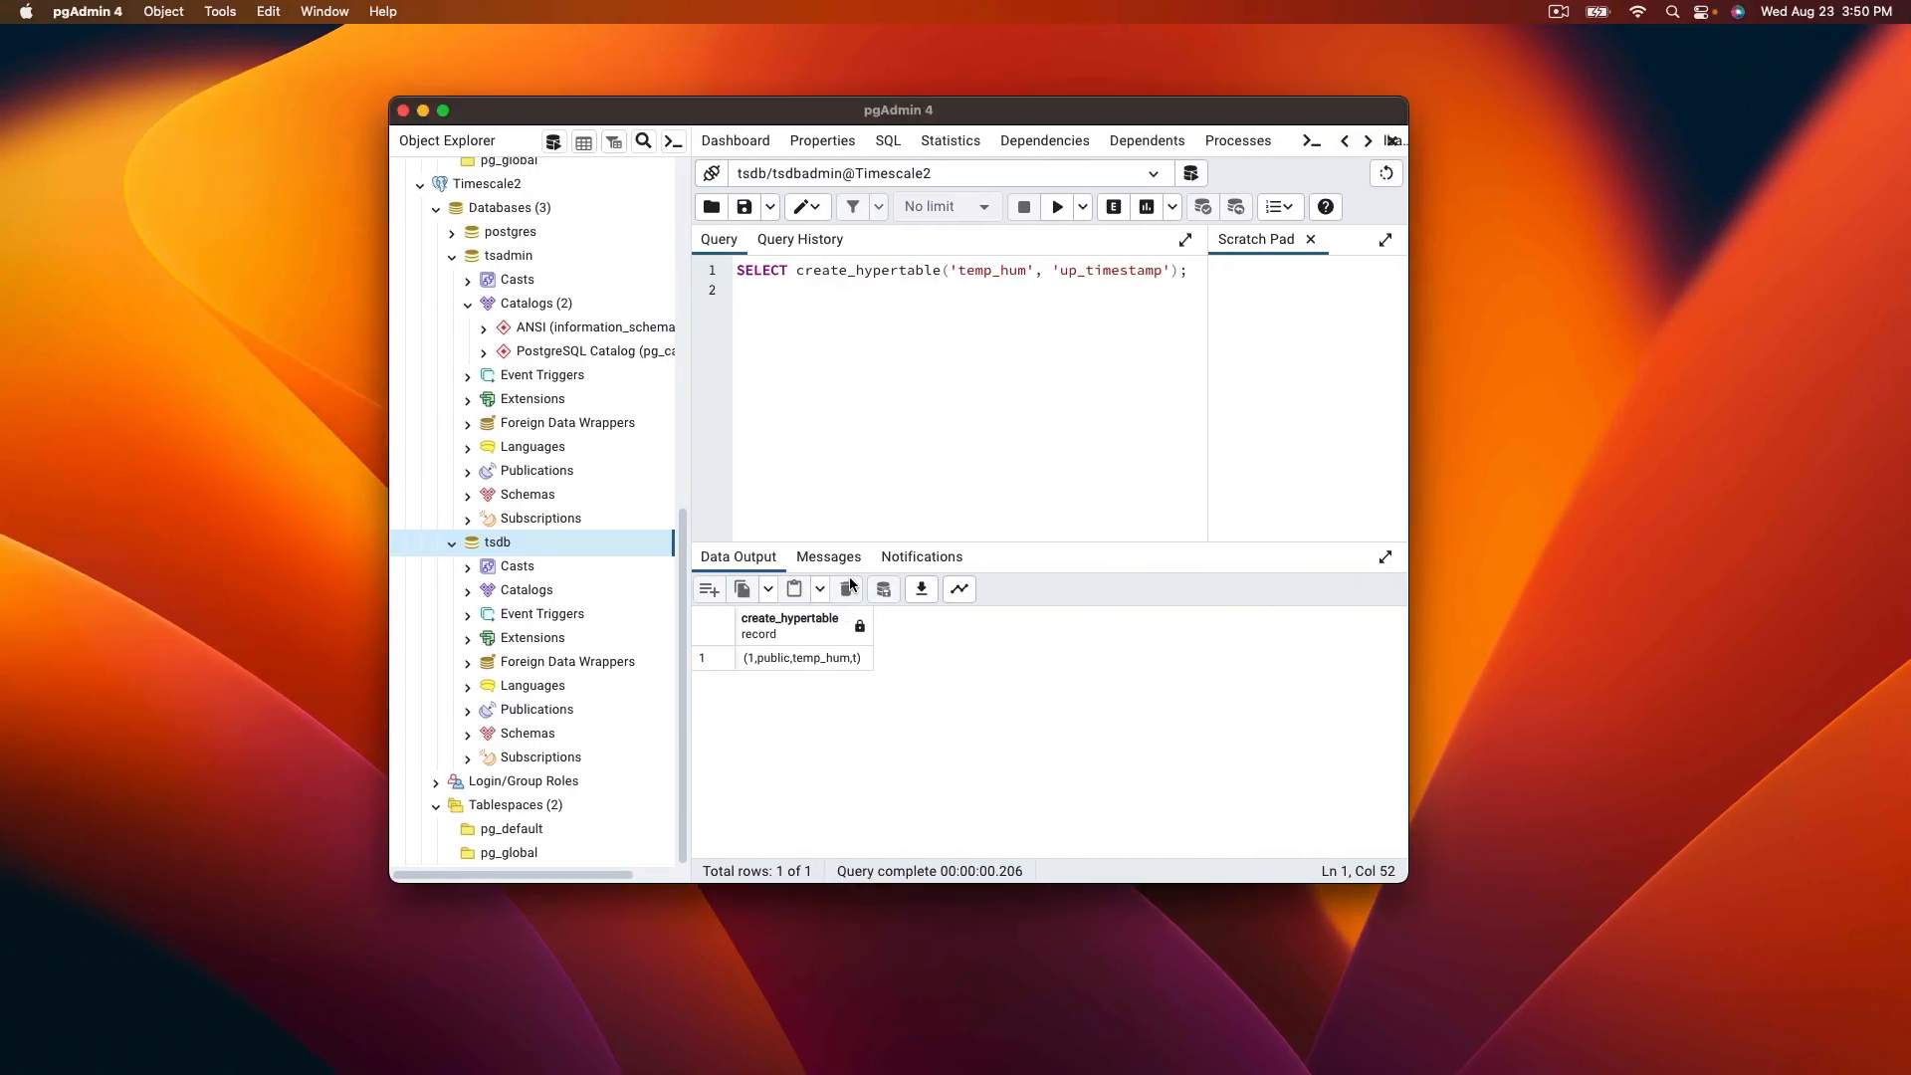
Run SELECT * FROM temp_hum and see one row with temp 75 and hum 5
{"action": "left_click", "coordinate": [751, 281]}
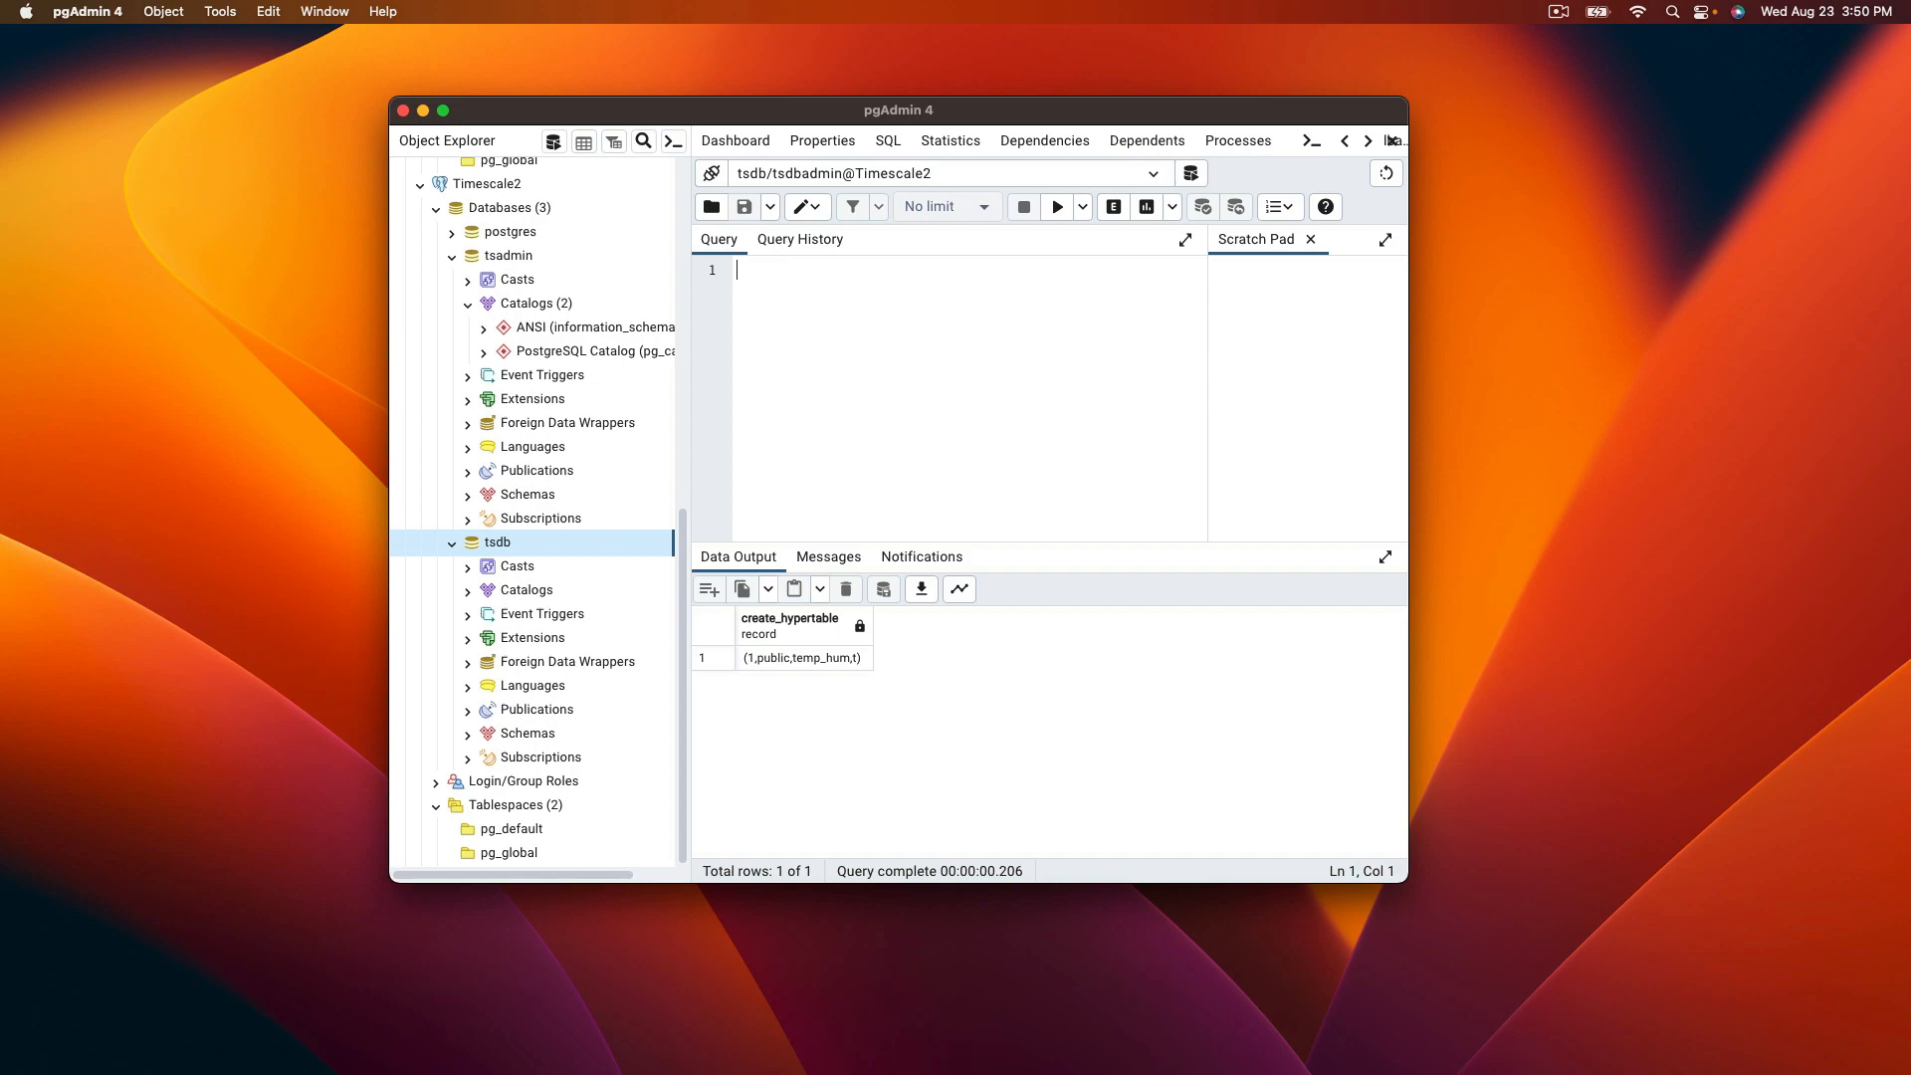
{"action": "type", "text": "SELECT * FRO"}
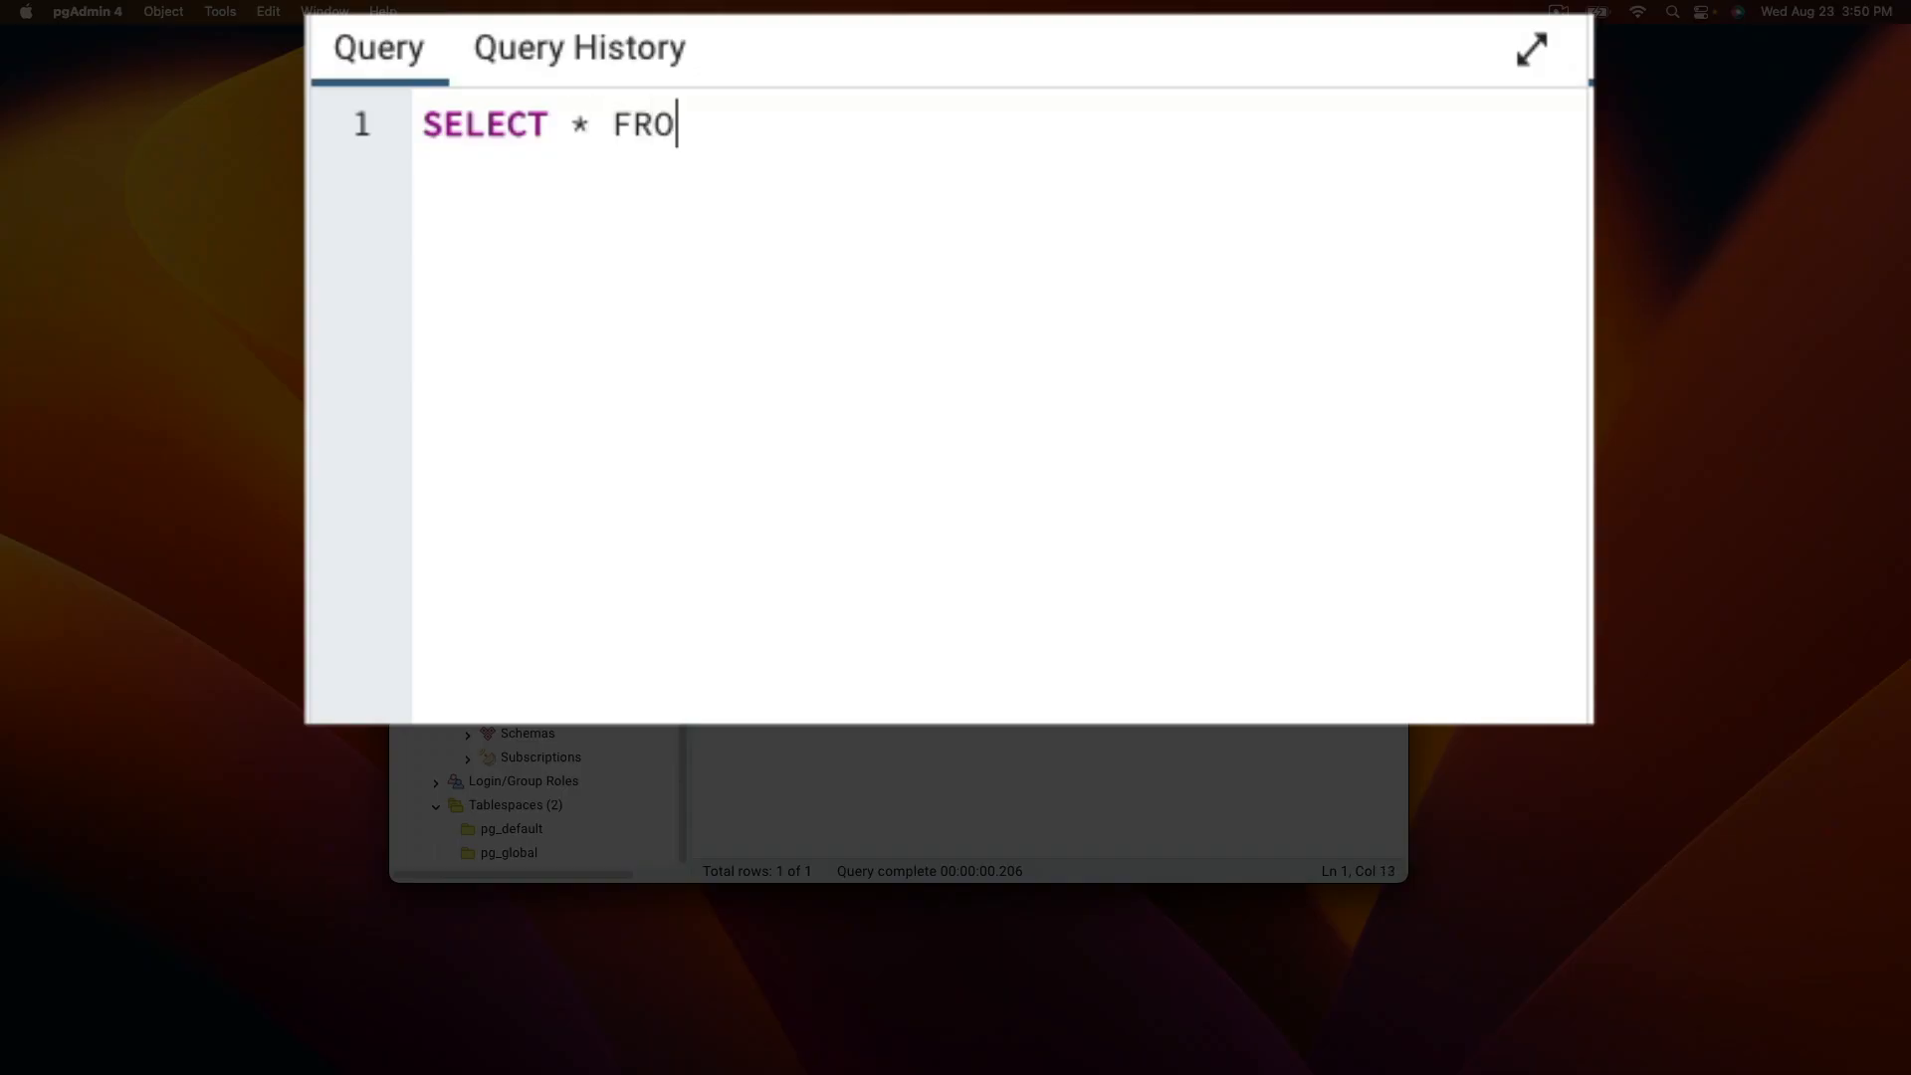
{"action": "type", "text": "M te"}
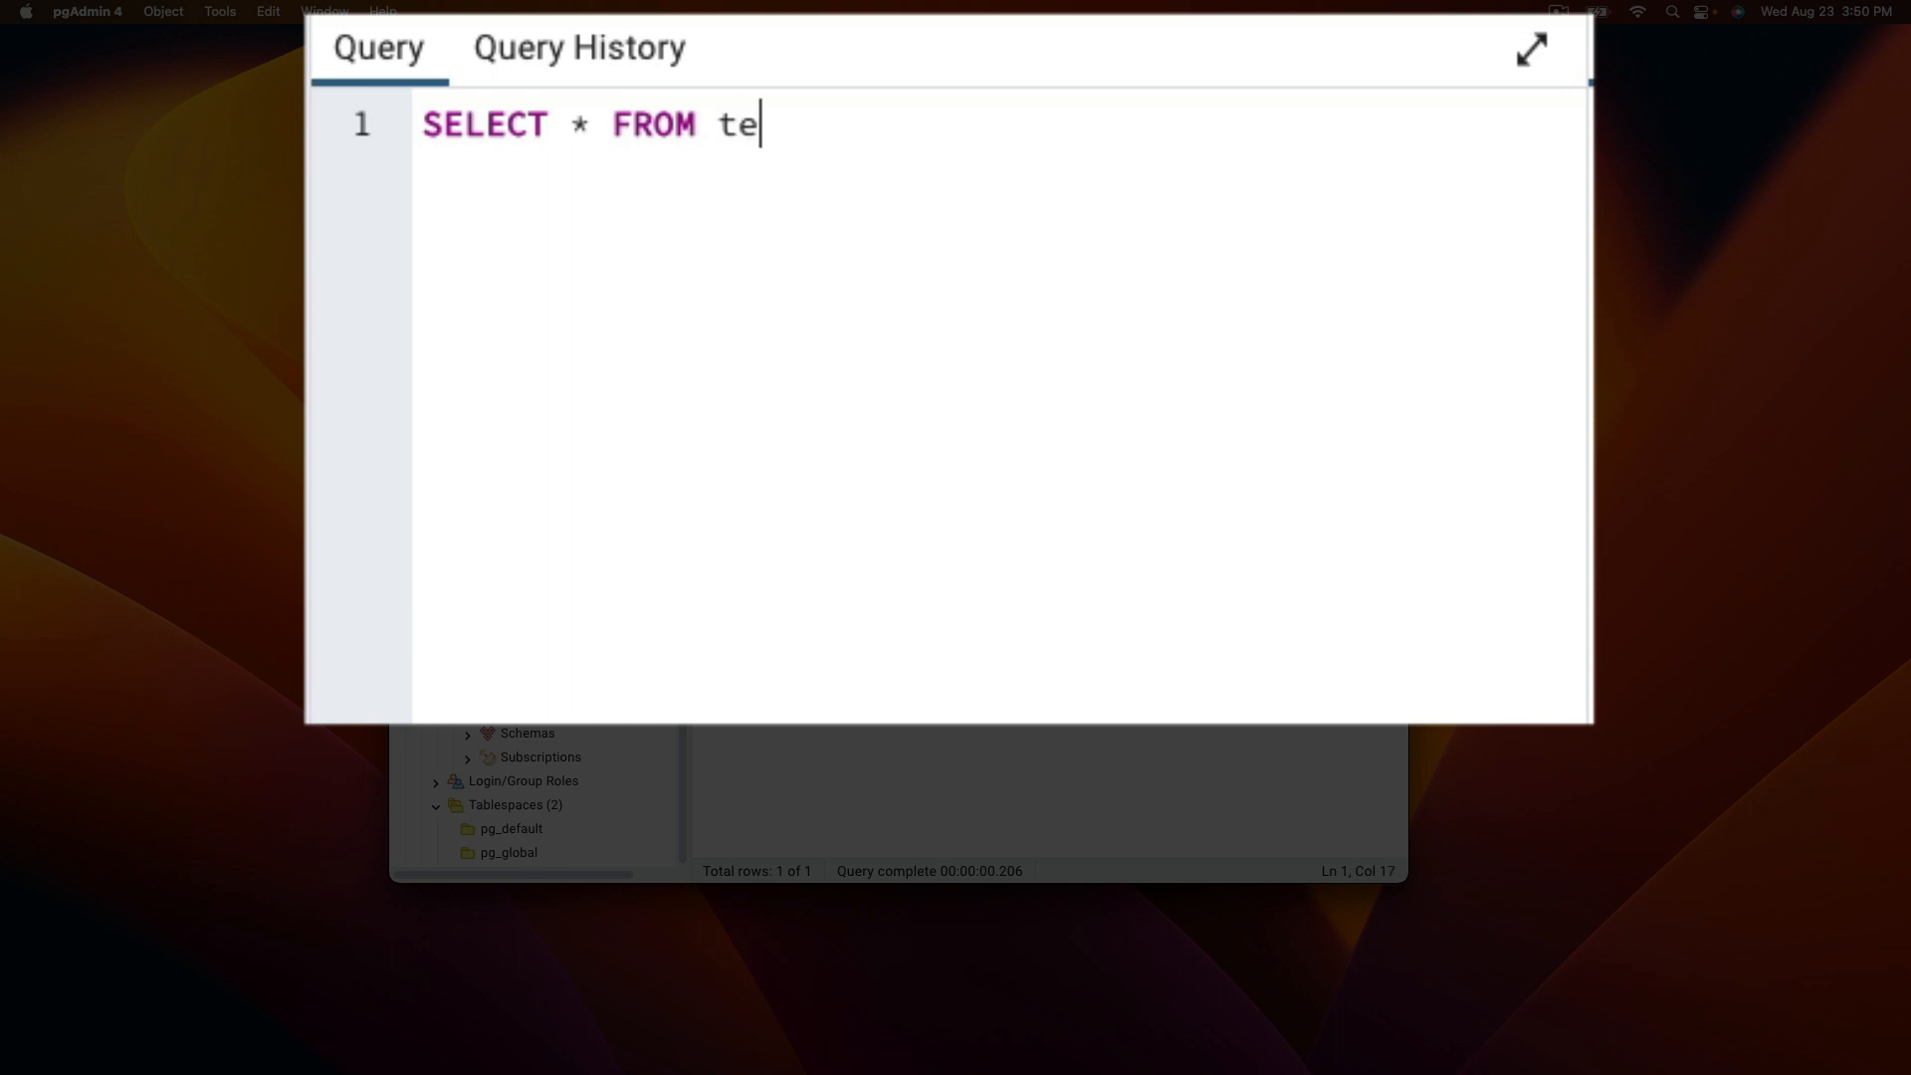
{"action": "type", "text": "mp_hum"}
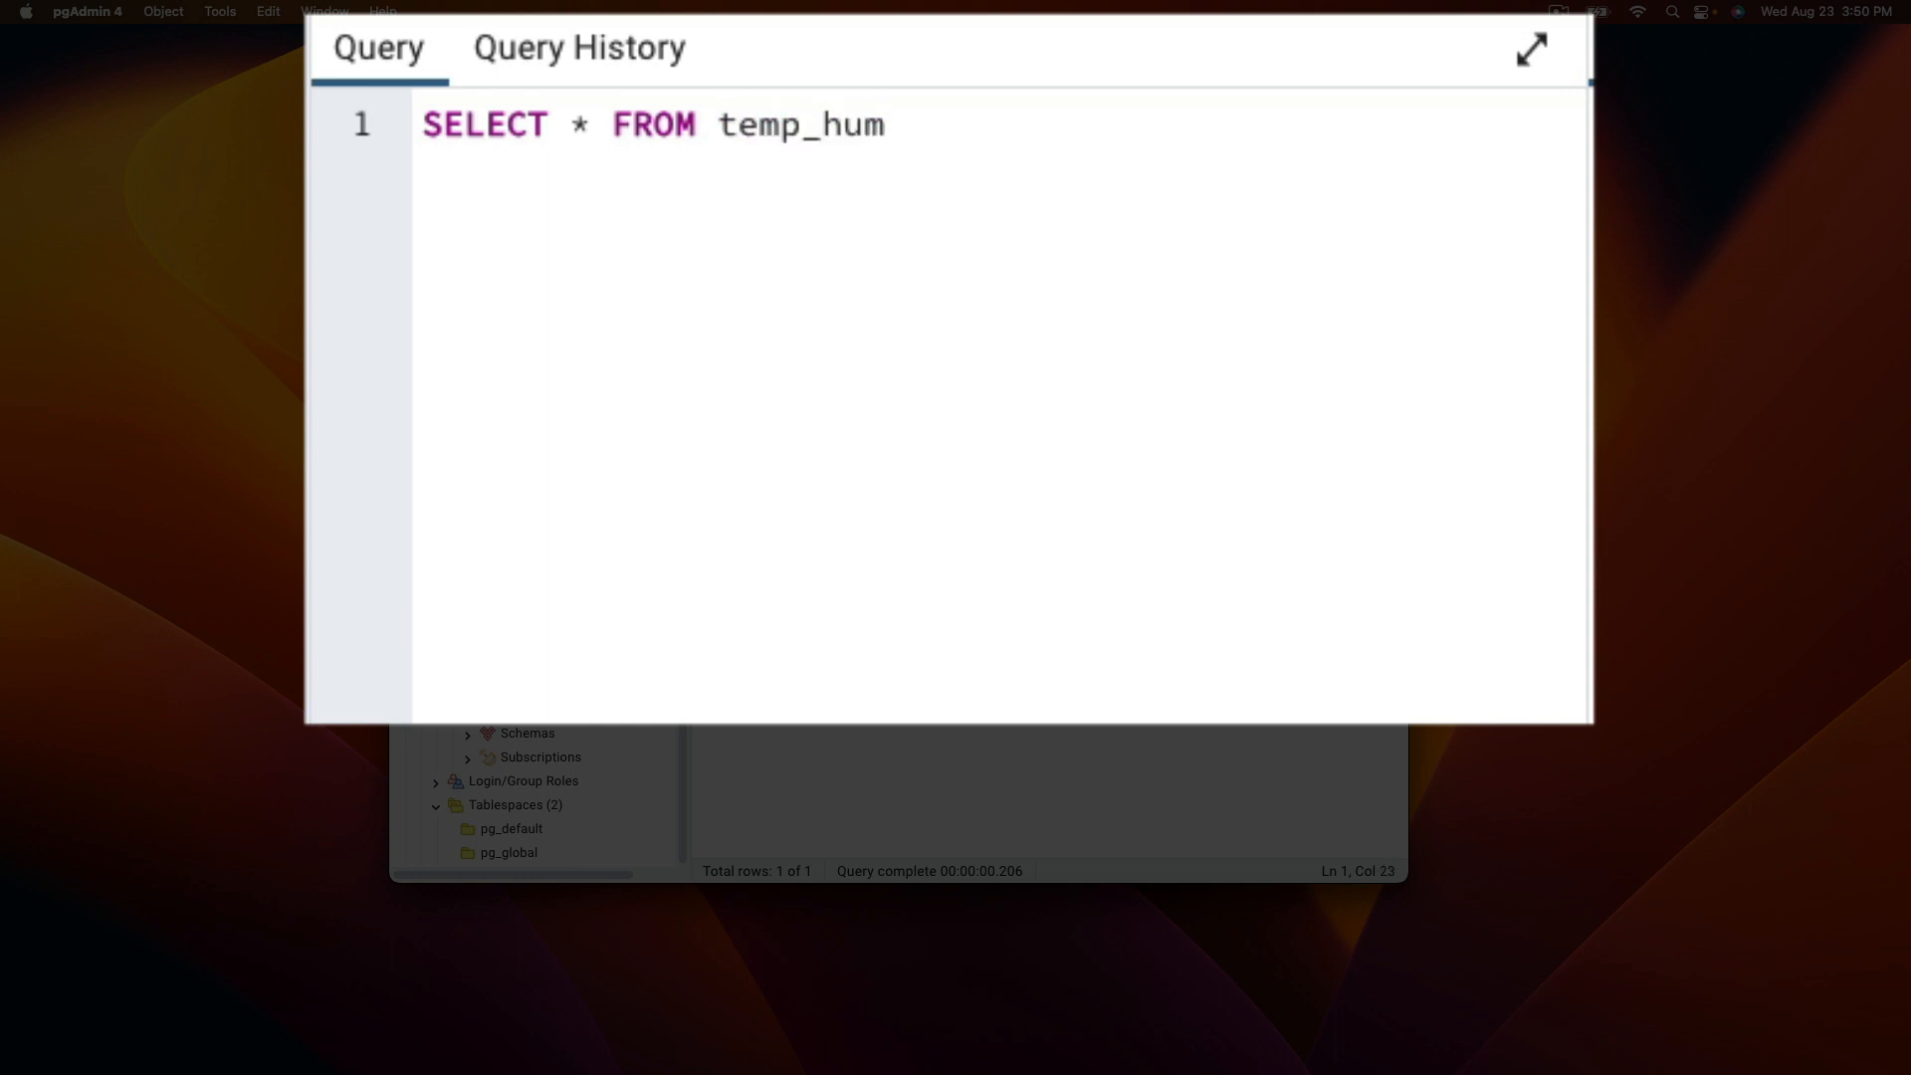
{"action": "left_click", "coordinate": [1531, 48]}
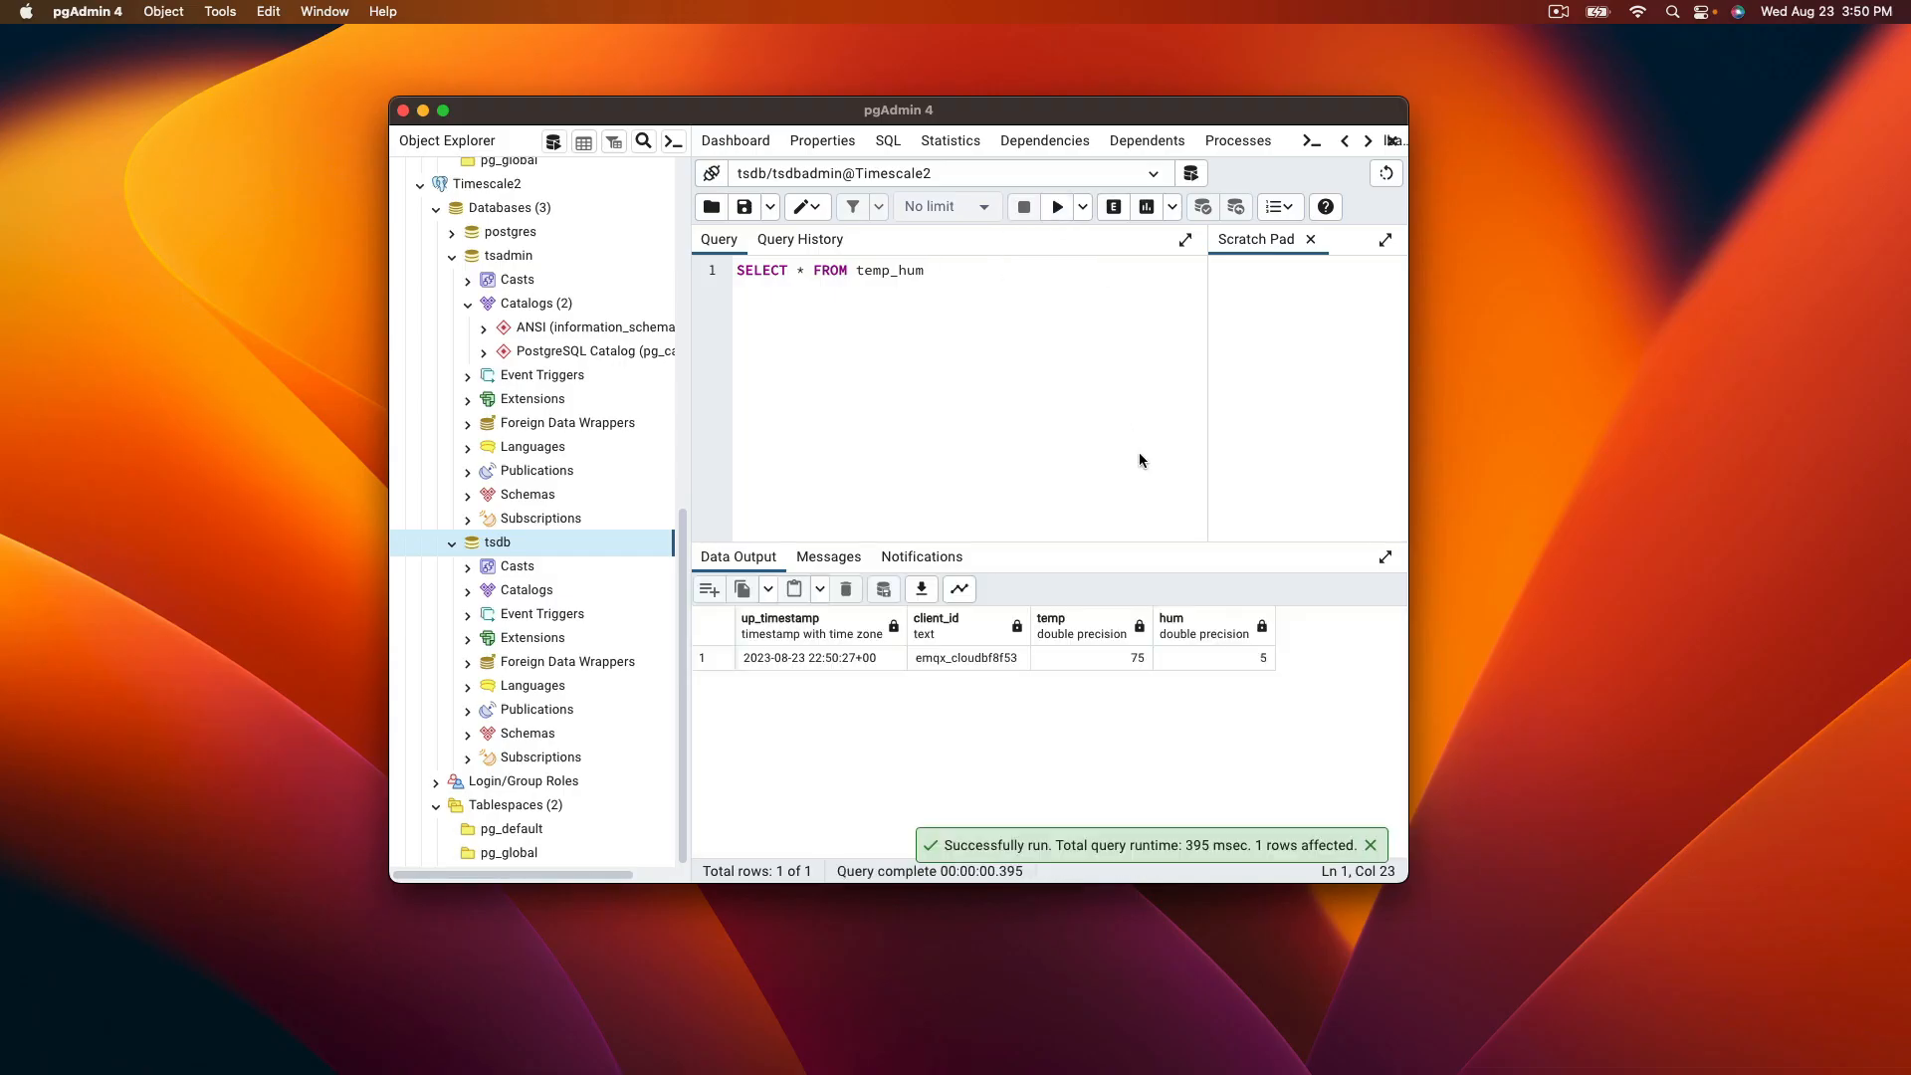
{"action": "mouse_move", "coordinate": [1063, 659]}
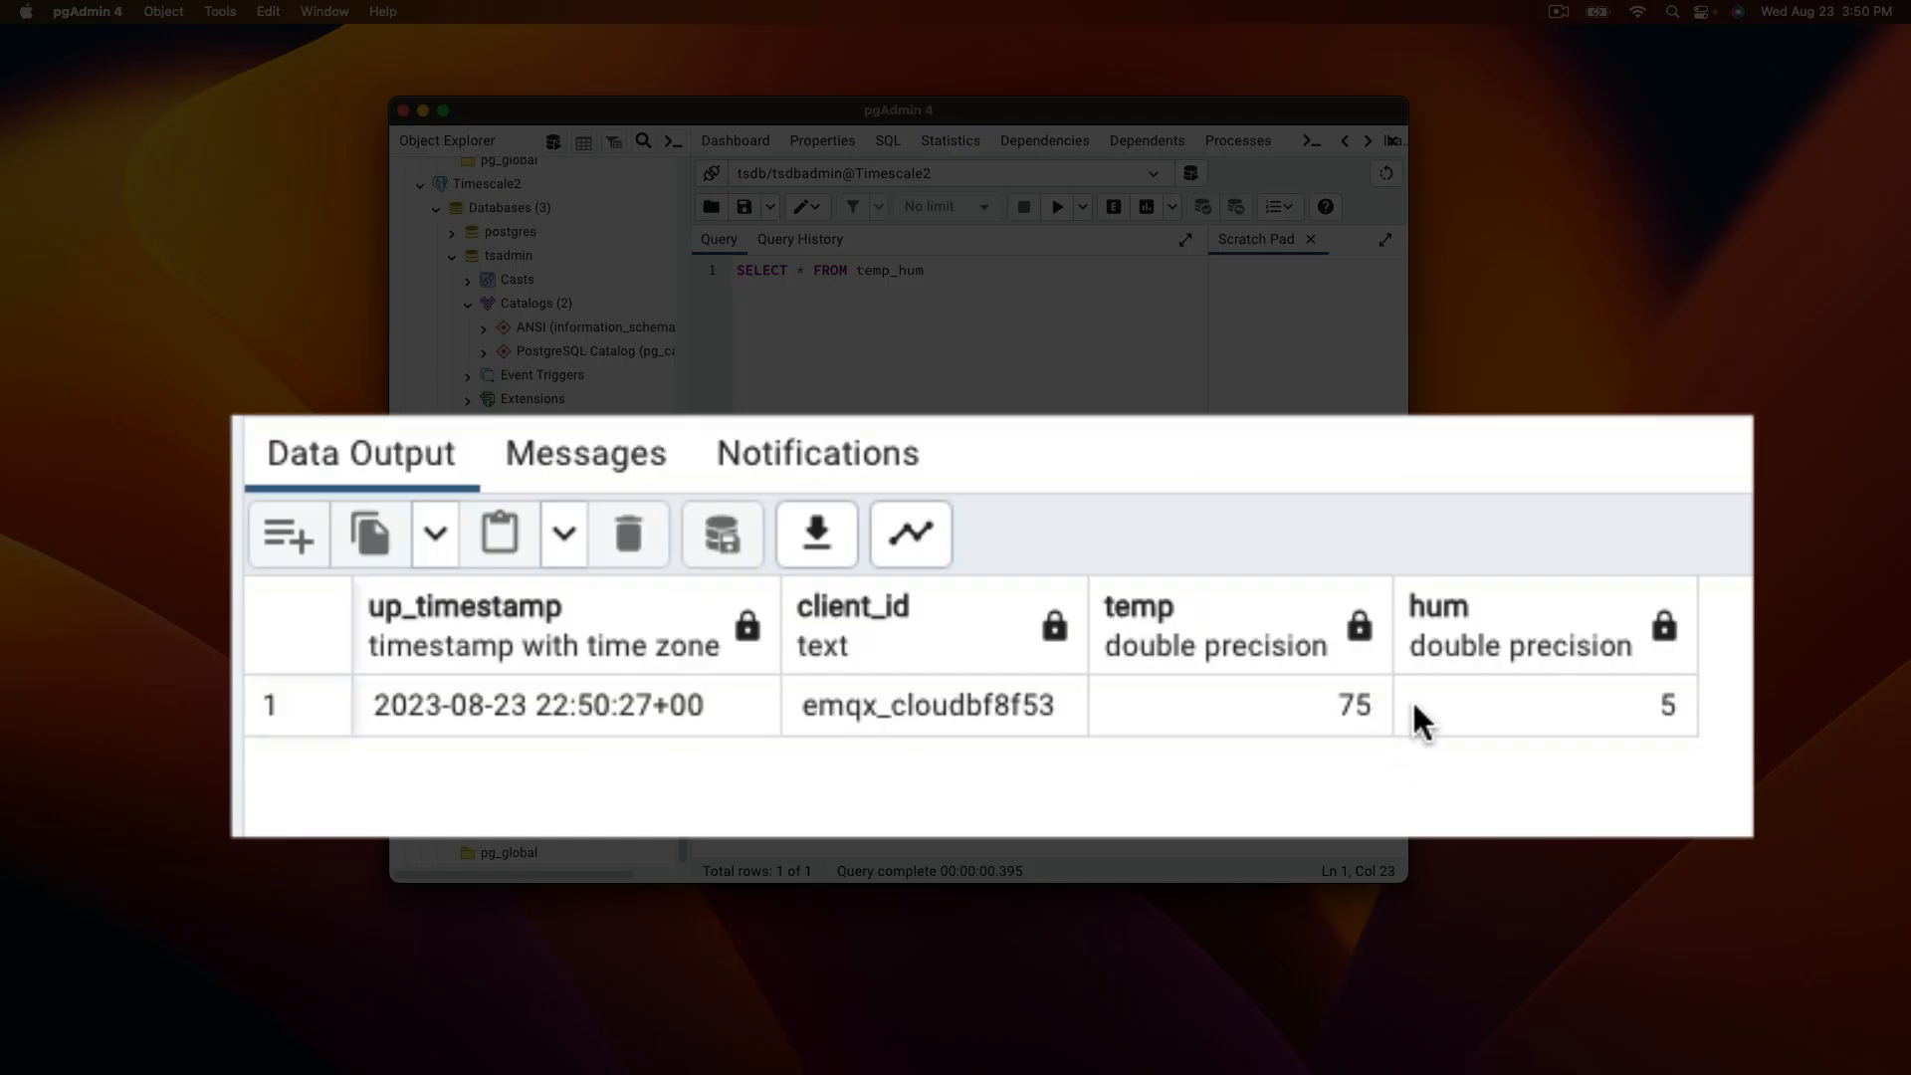
{"action": "mouse_move", "coordinate": [1015, 708]}
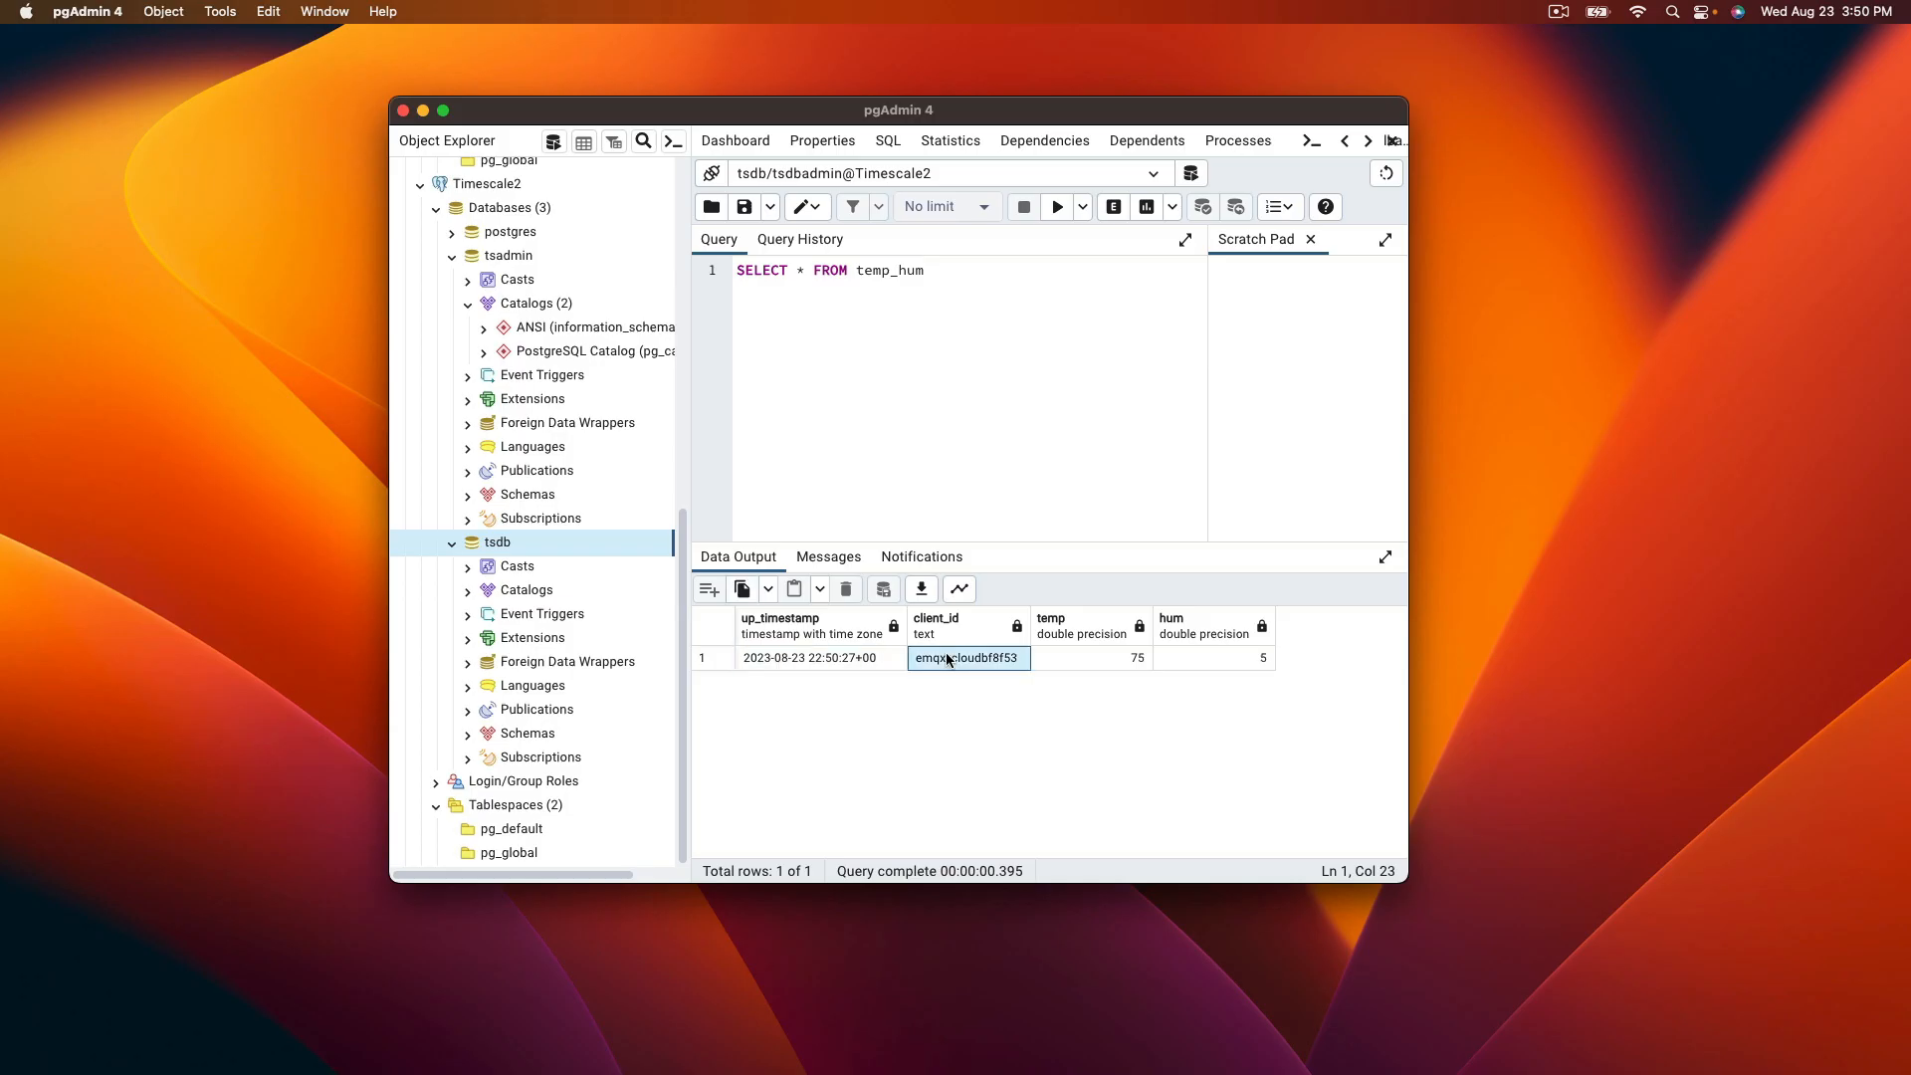
{"action": "mouse_move", "coordinate": [1119, 649]}
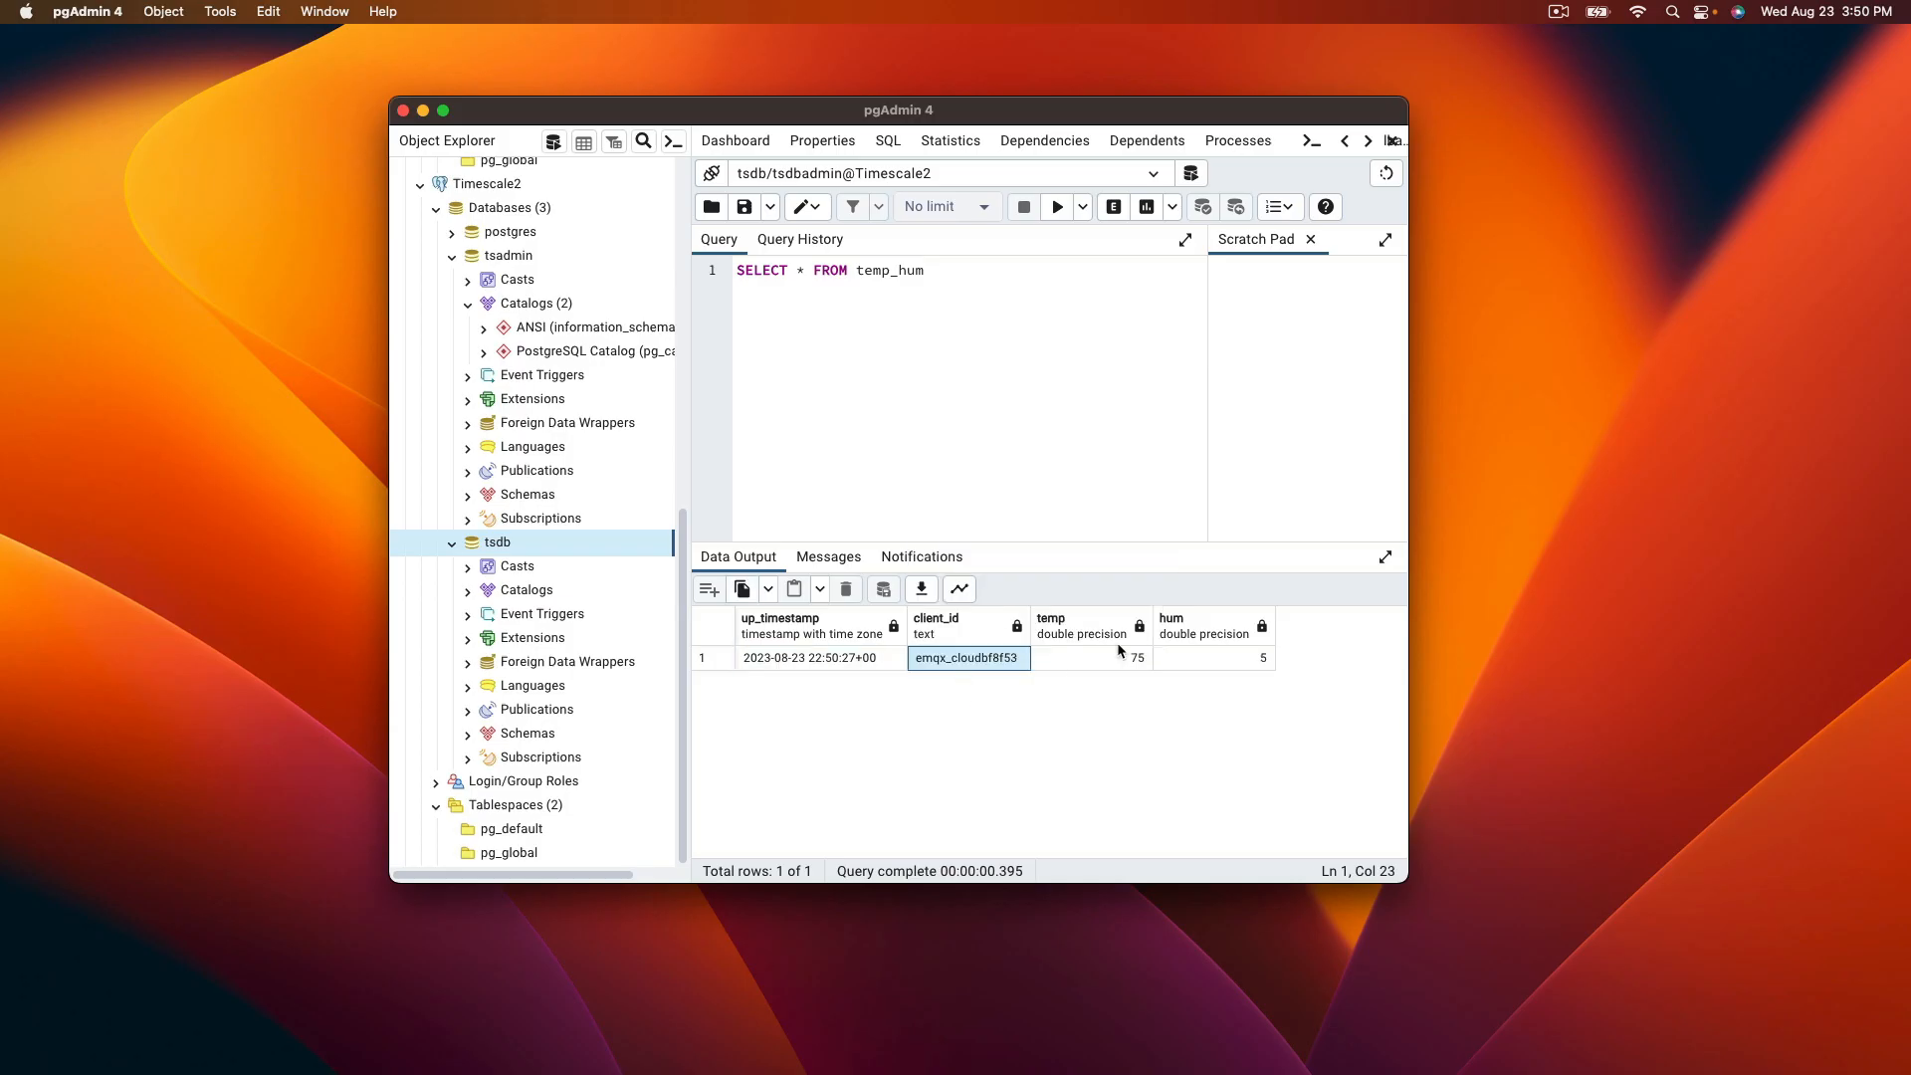
{"action": "mouse_move", "coordinate": [1288, 563]}
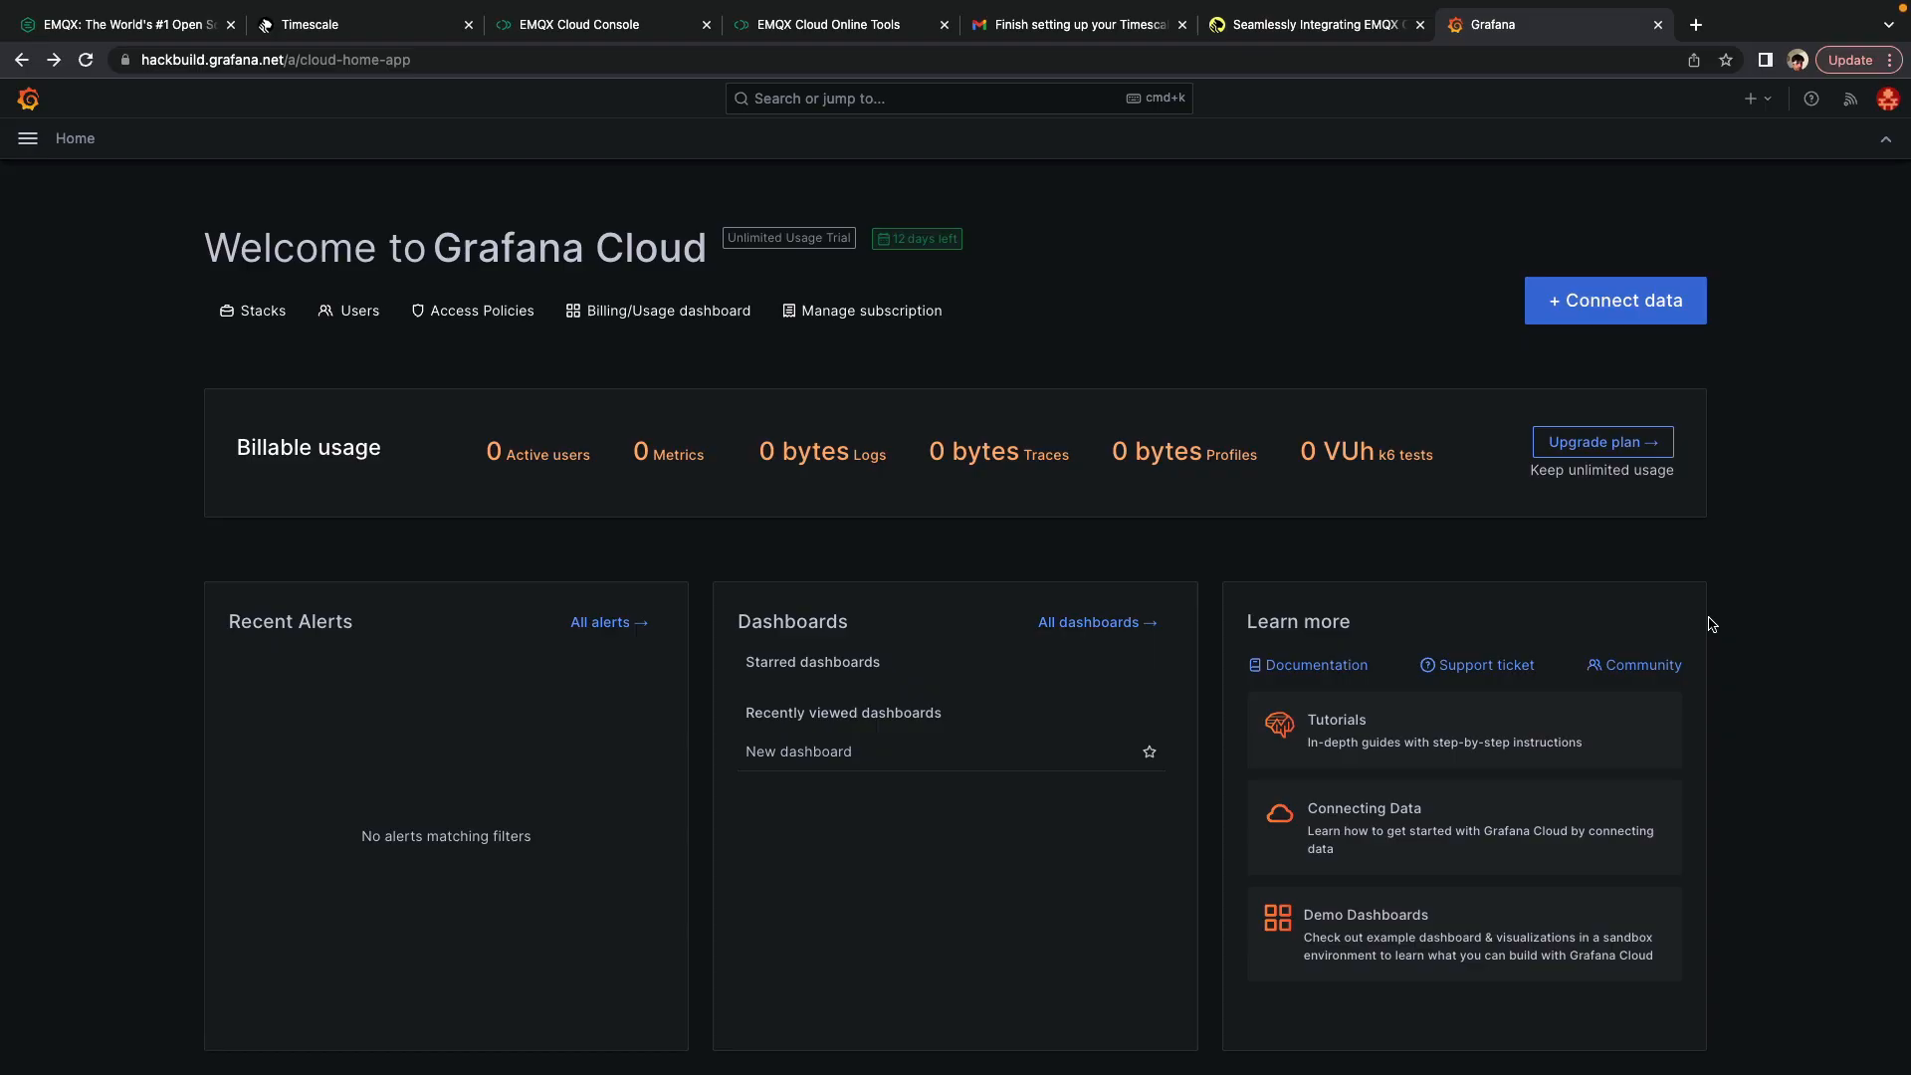
{"action": "mouse_move", "coordinate": [882, 527]}
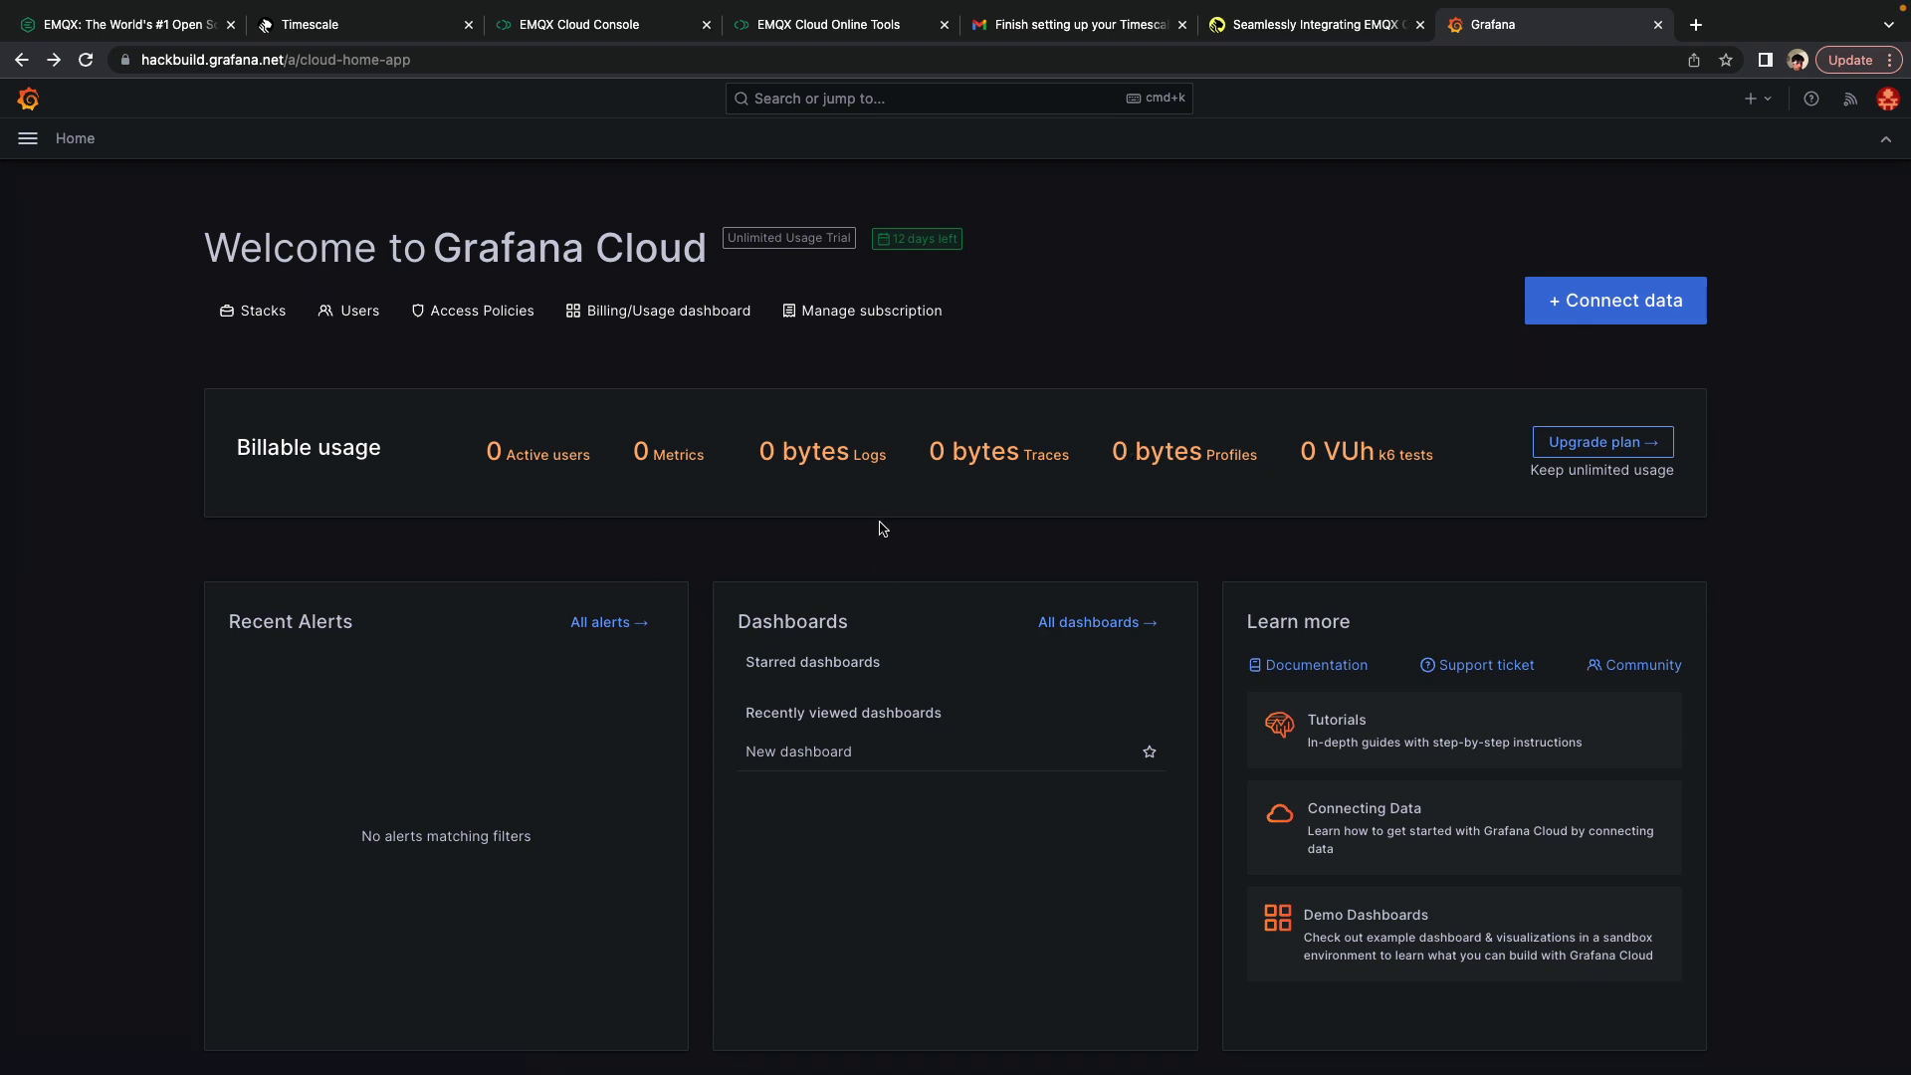
Search connections for 'post' and choose the PostgreSQL data source type
{"action": "left_click", "coordinate": [1615, 300]}
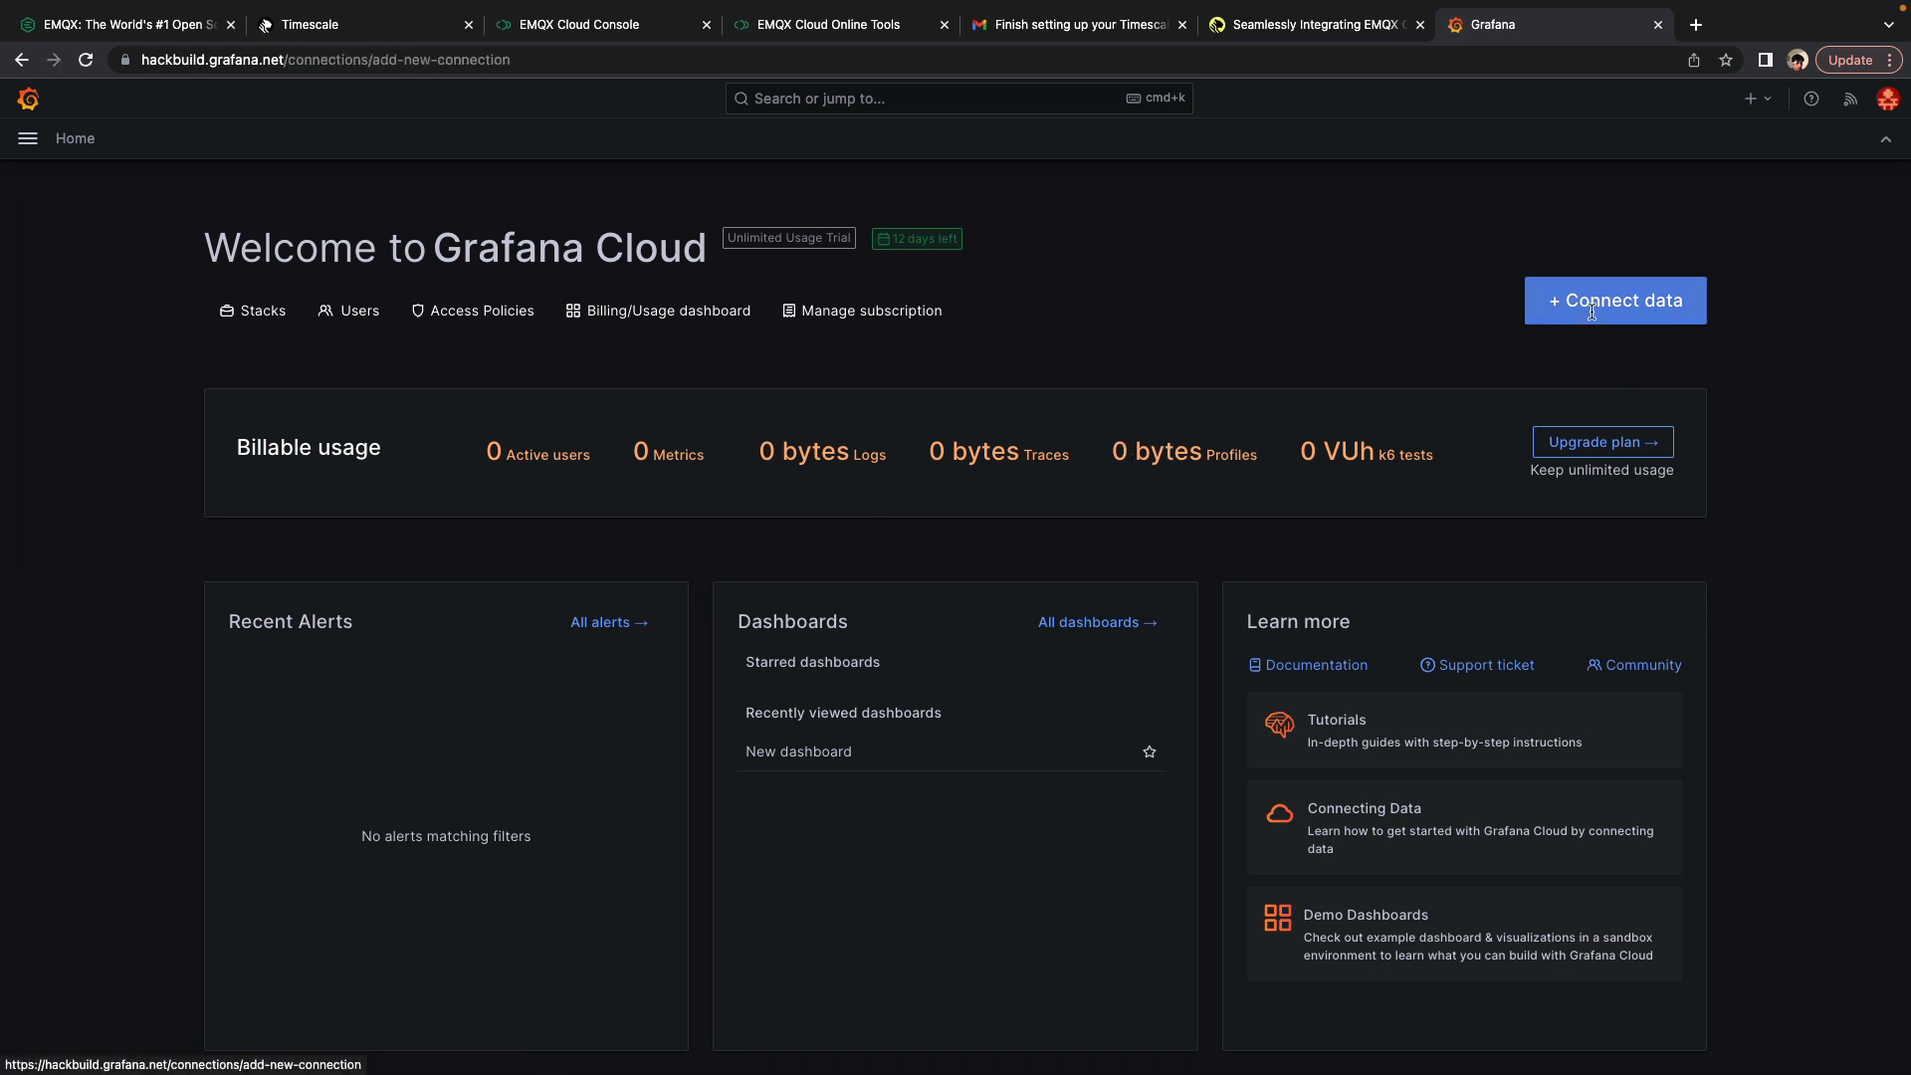
{"action": "left_click", "coordinate": [1615, 300]}
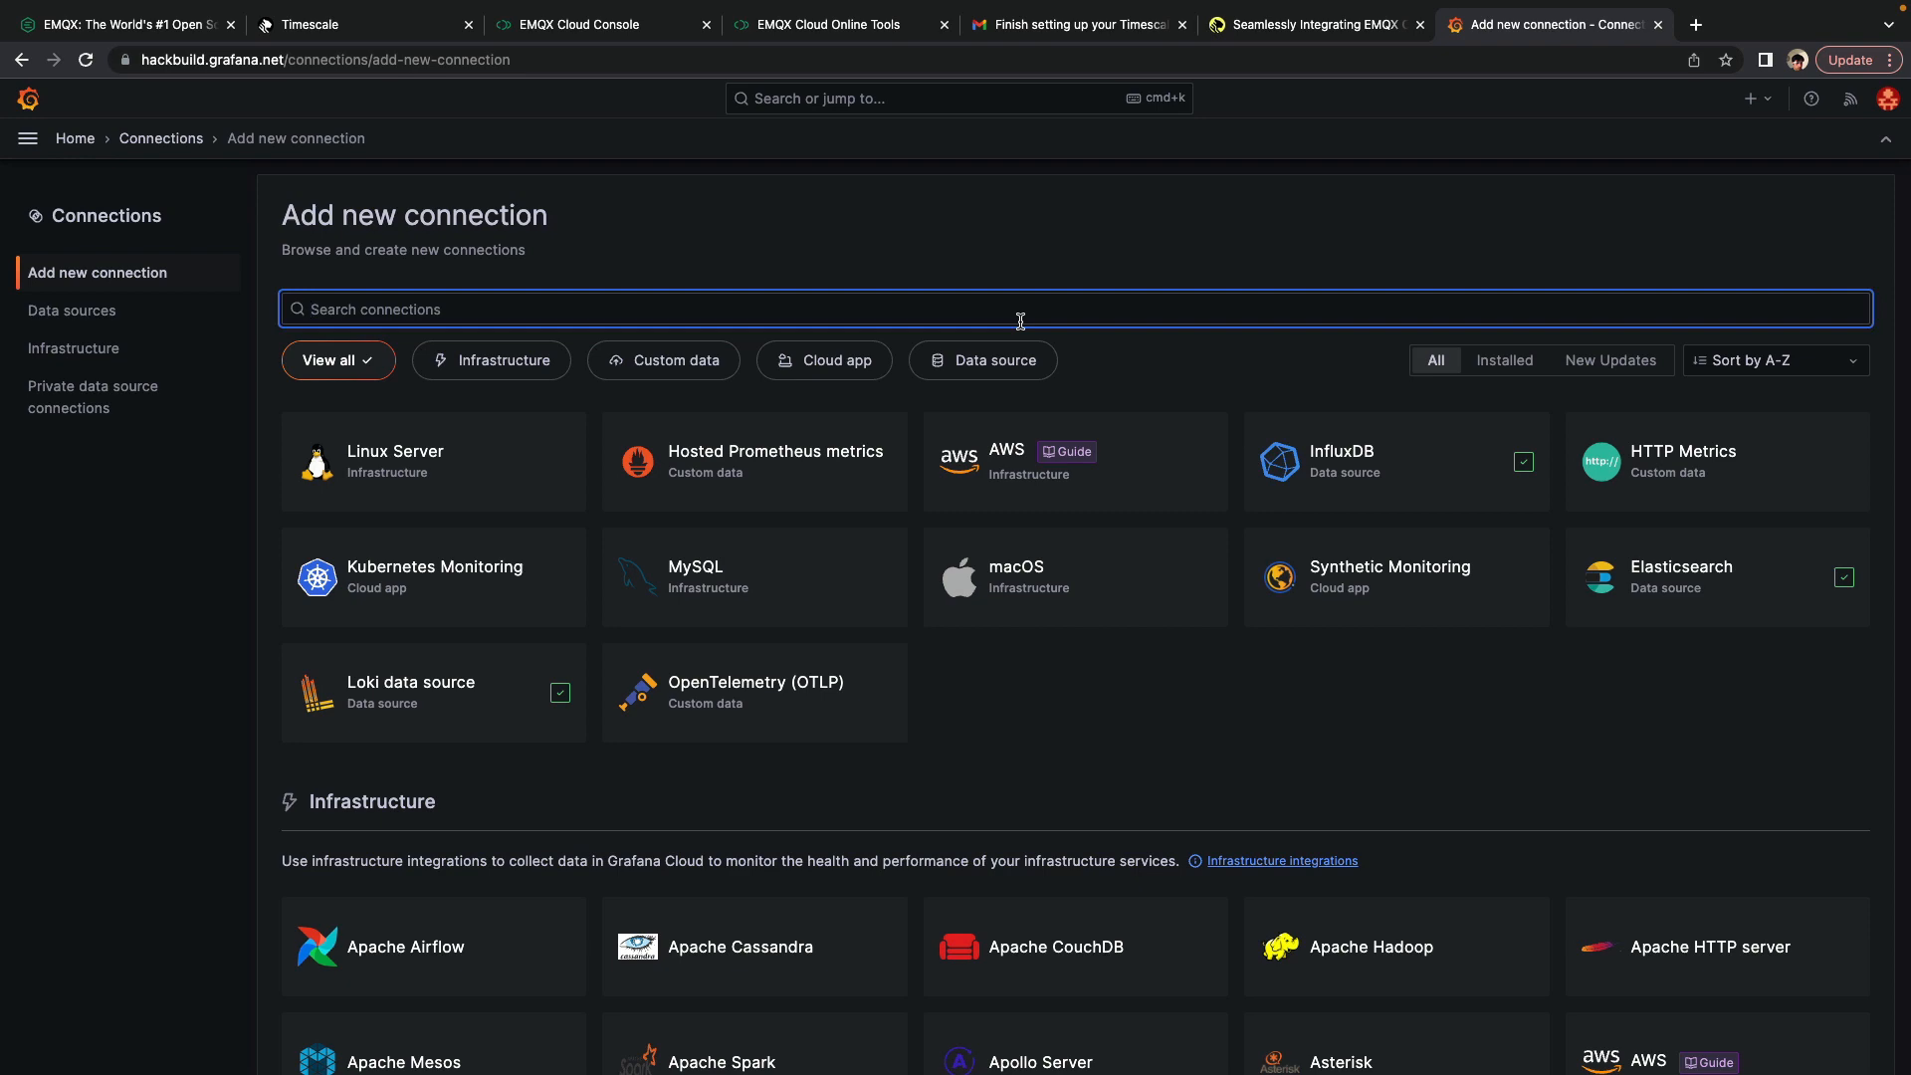
{"action": "type", "text": "post"}
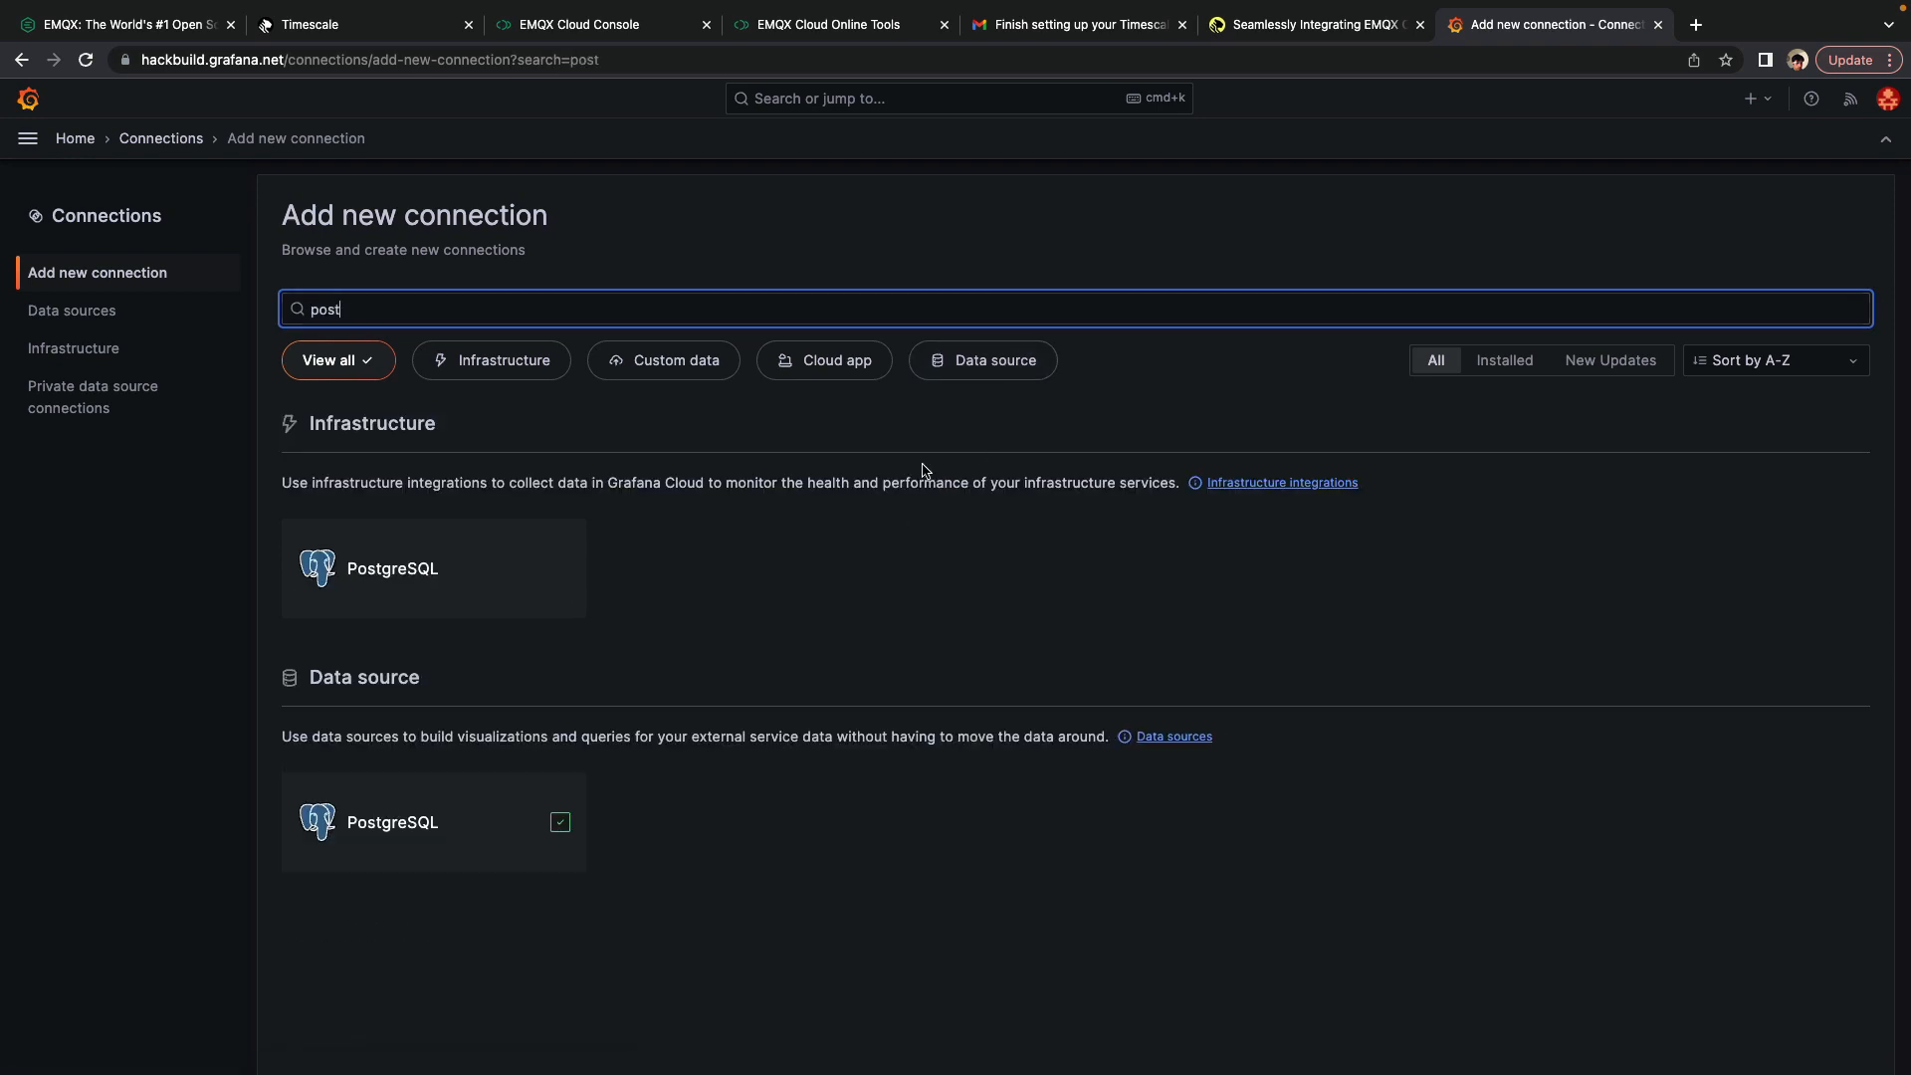
{"action": "left_click", "coordinate": [432, 822]}
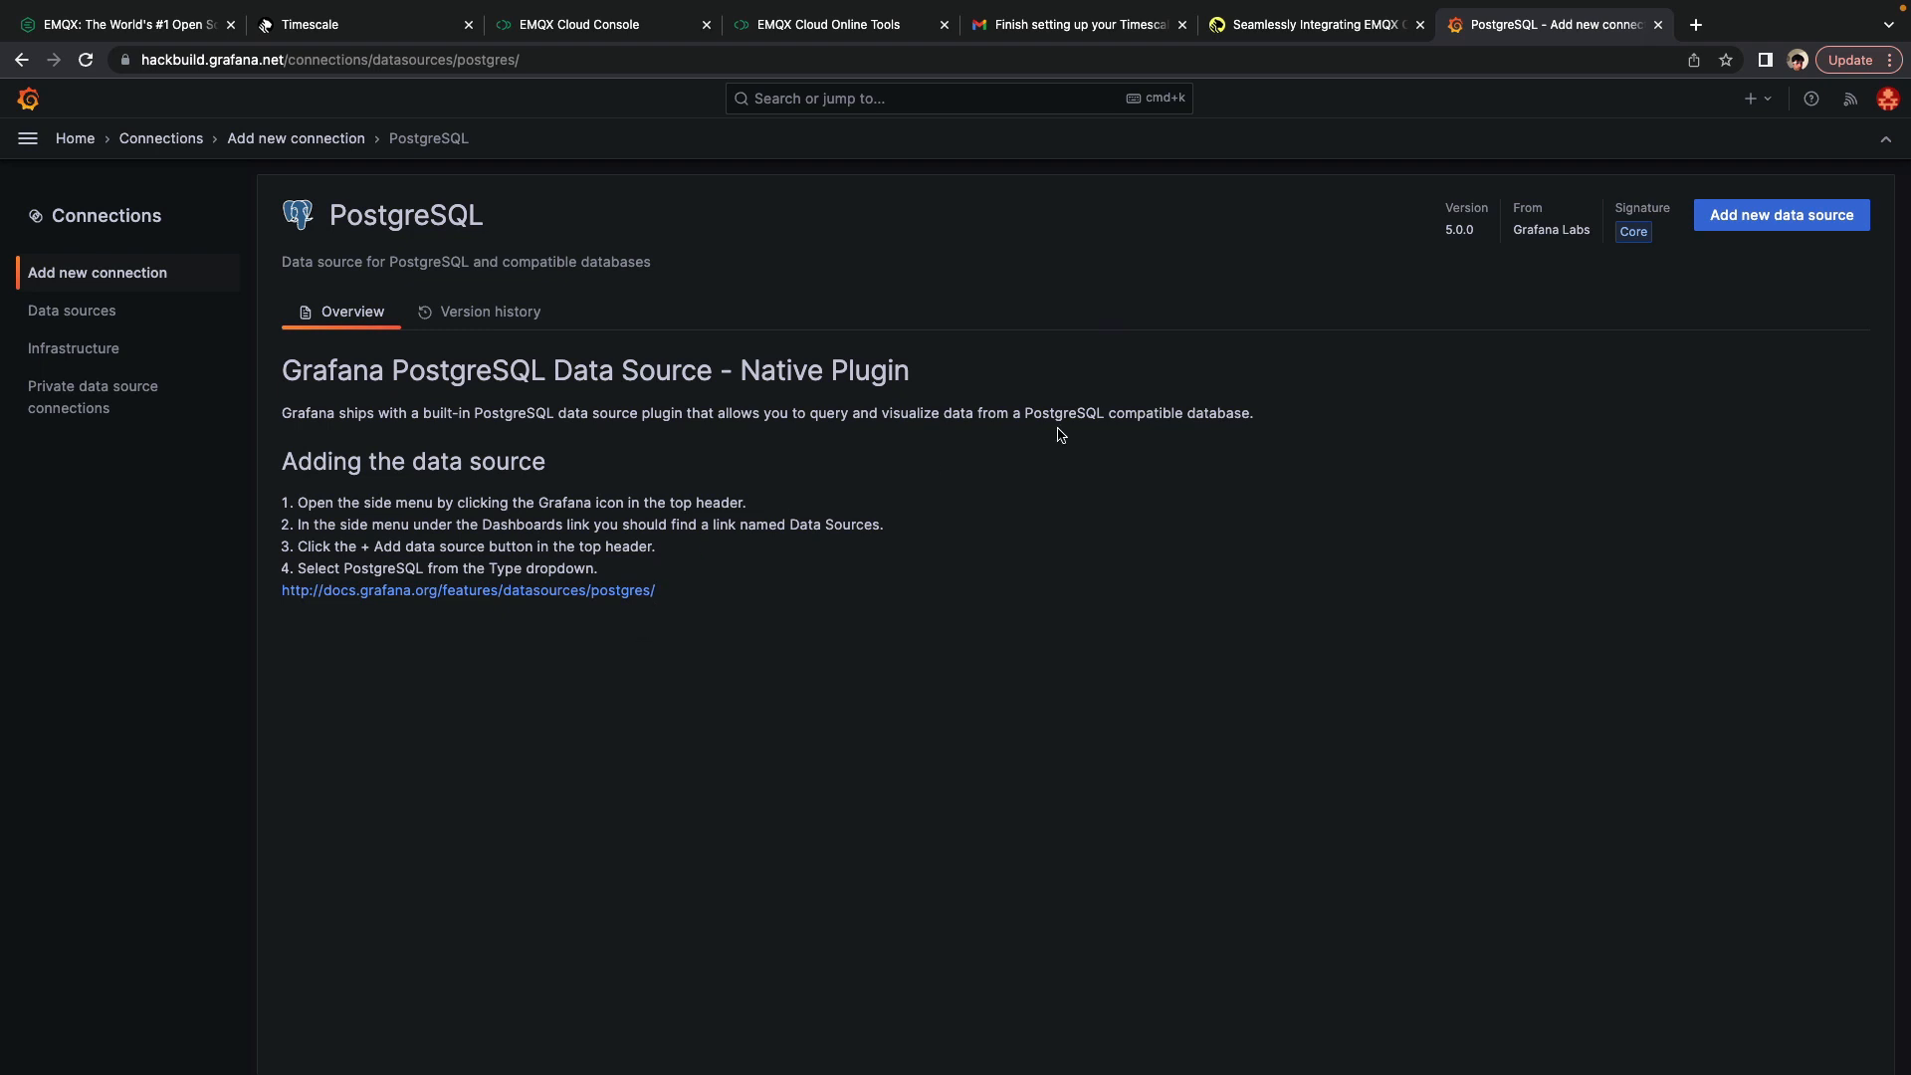
Add PostgreSQL as a new data source and save & test its connection
{"action": "left_click", "coordinate": [1778, 215]}
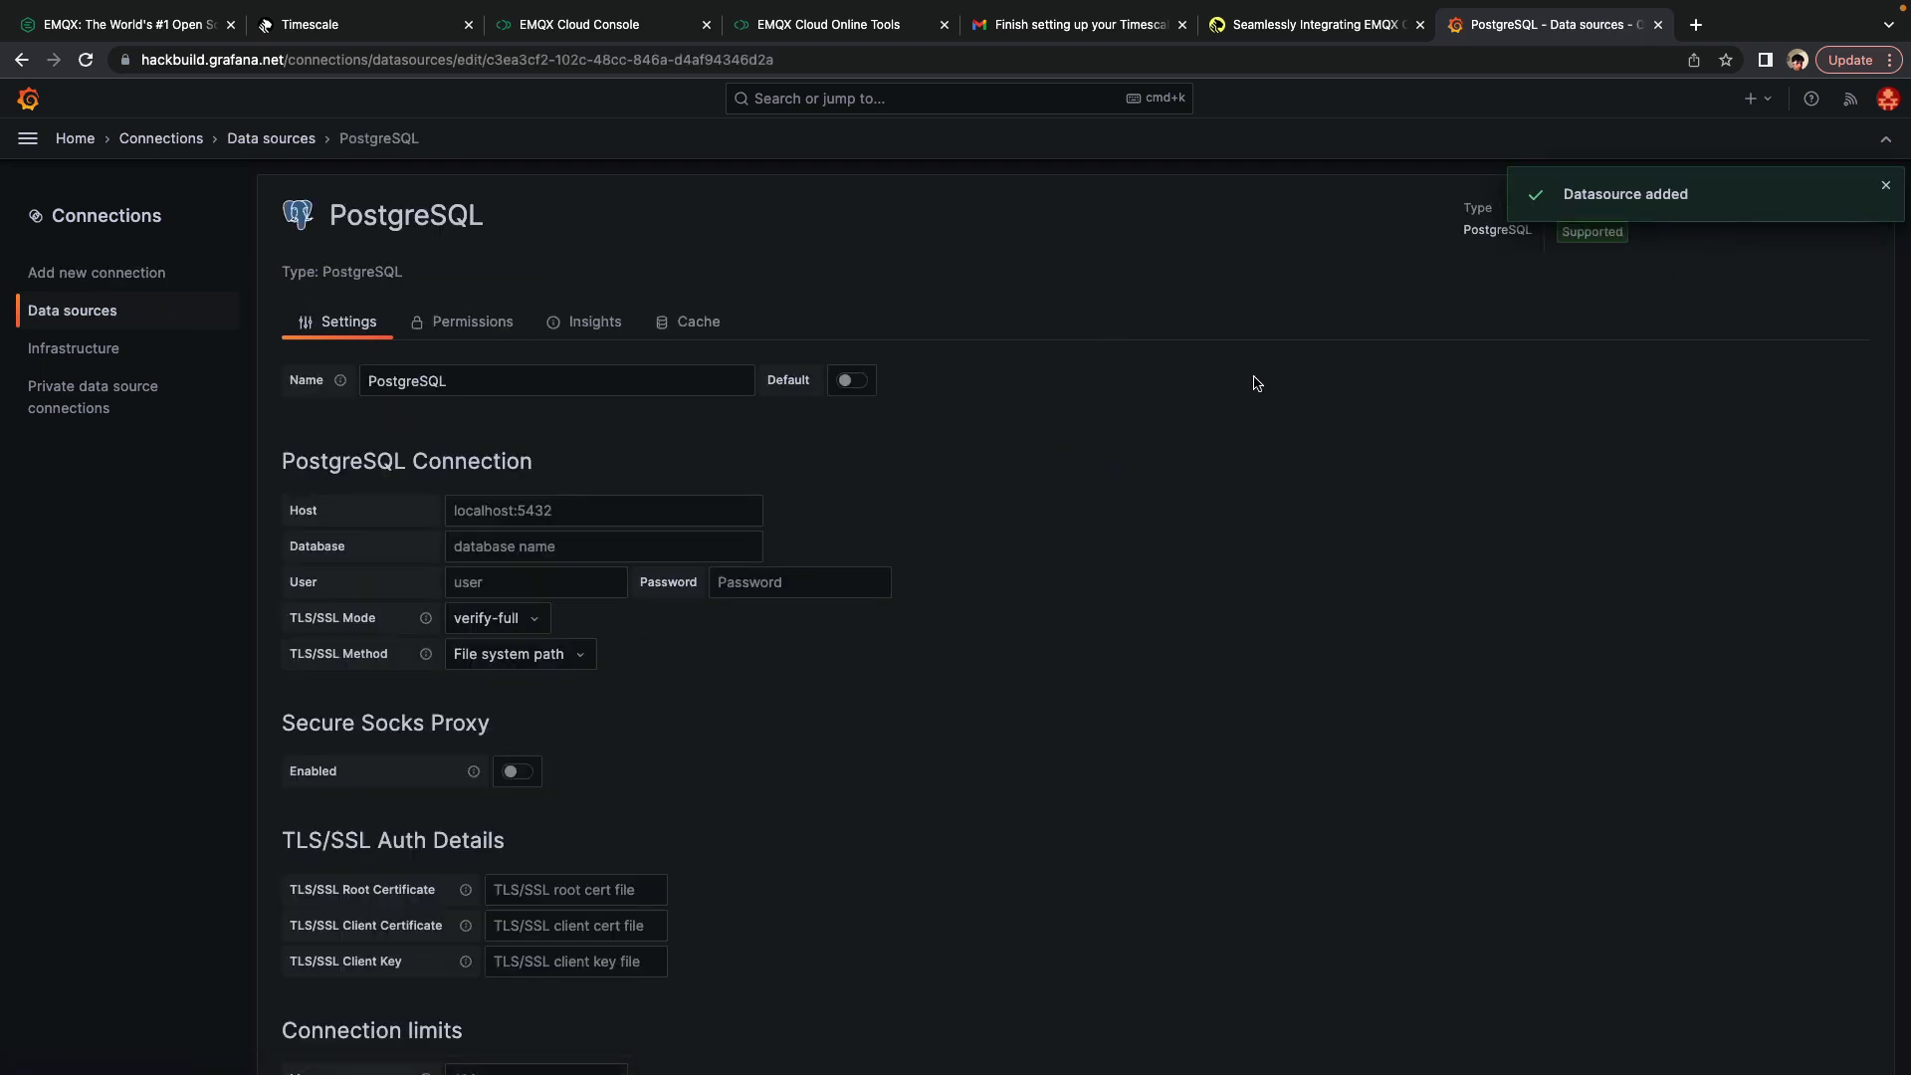
{"action": "left_click", "coordinate": [603, 510]}
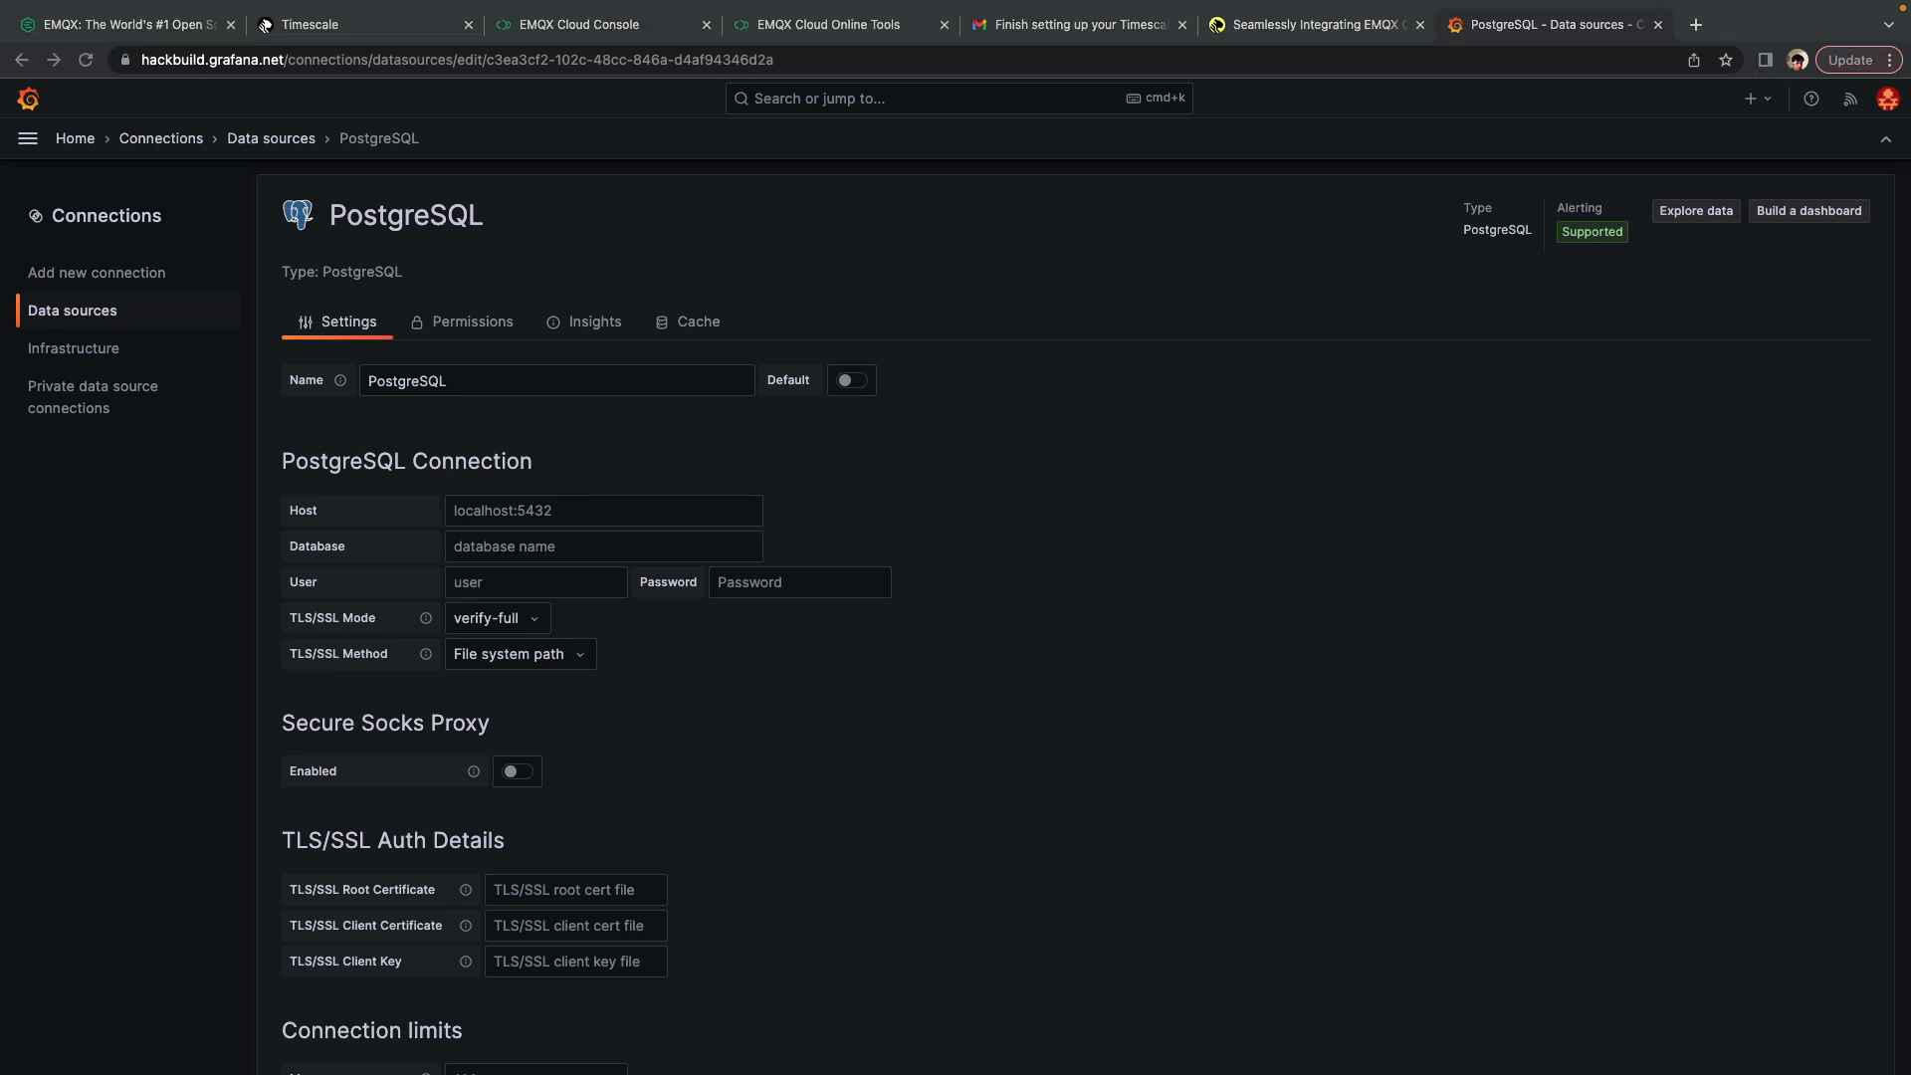
{"action": "scroll", "scroll_direction": "down", "scroll_amount": 3}
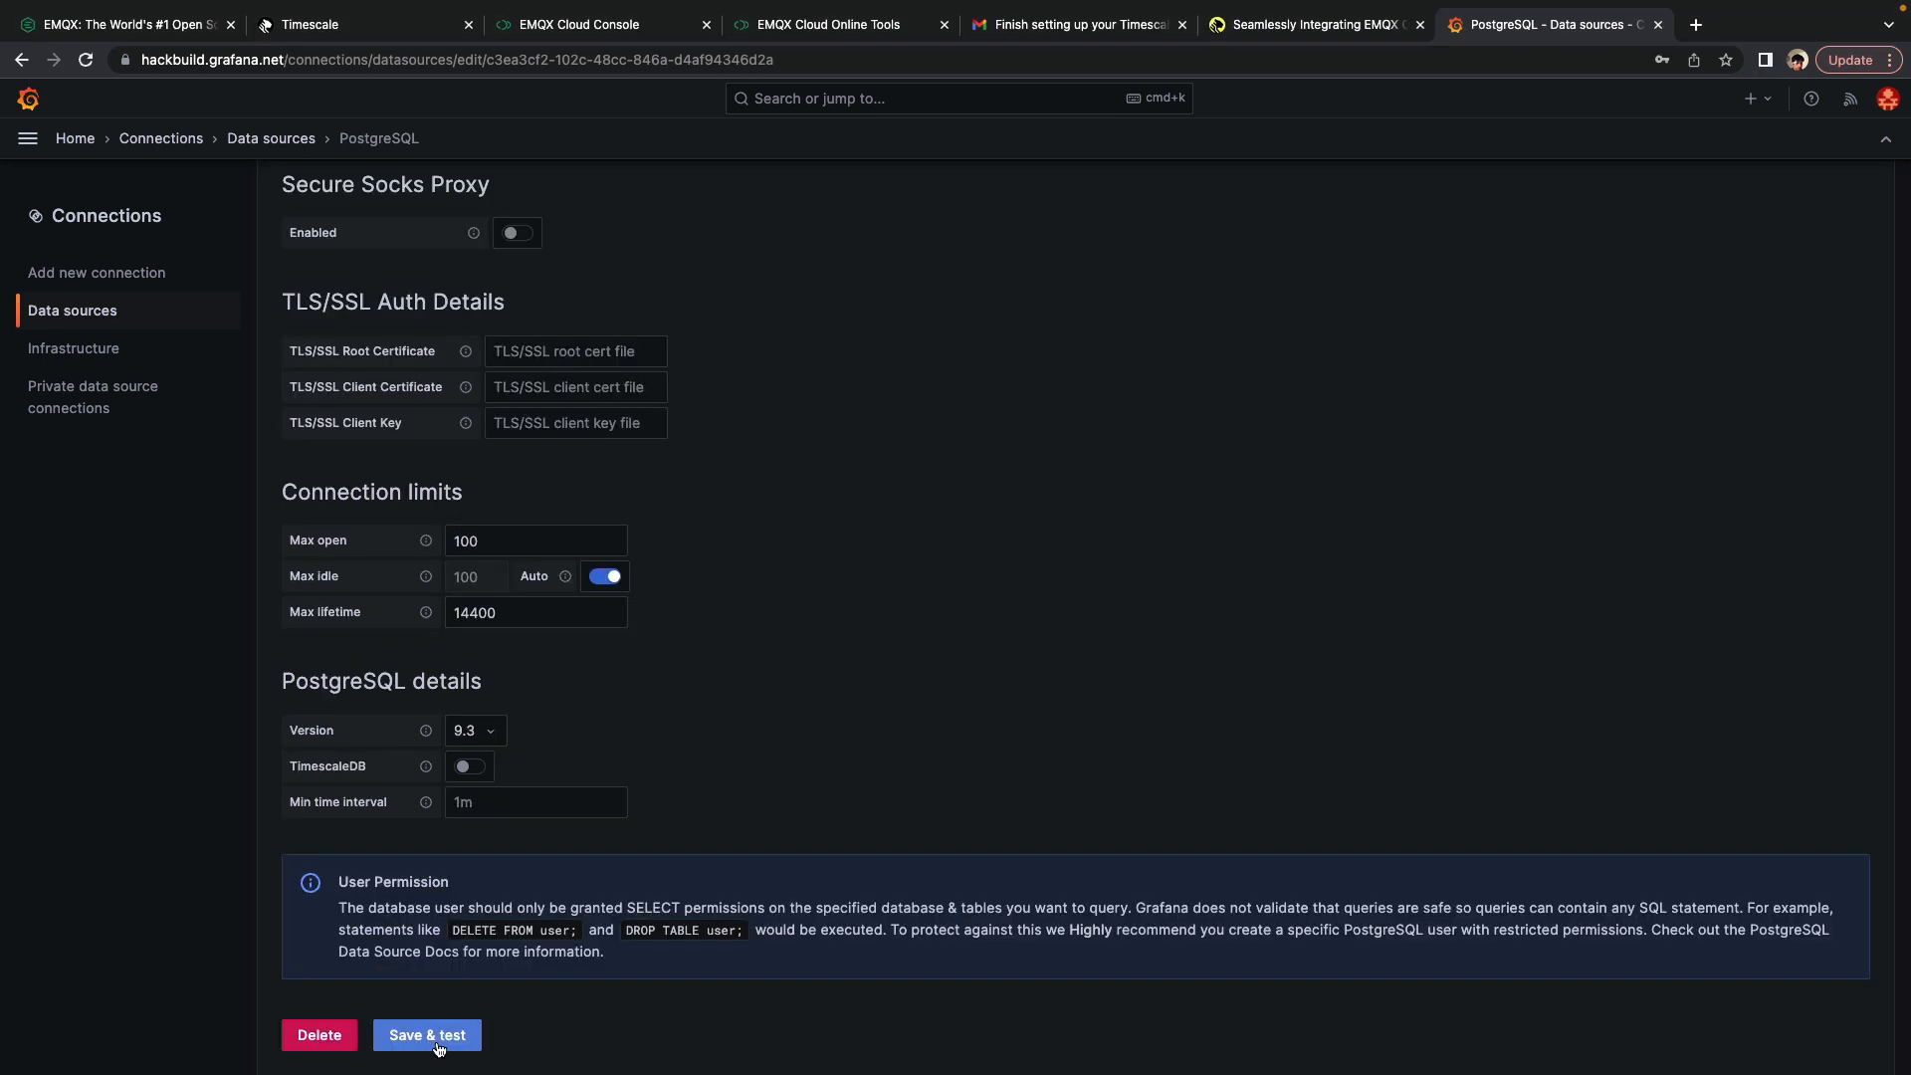
{"action": "left_click", "coordinate": [426, 1036]}
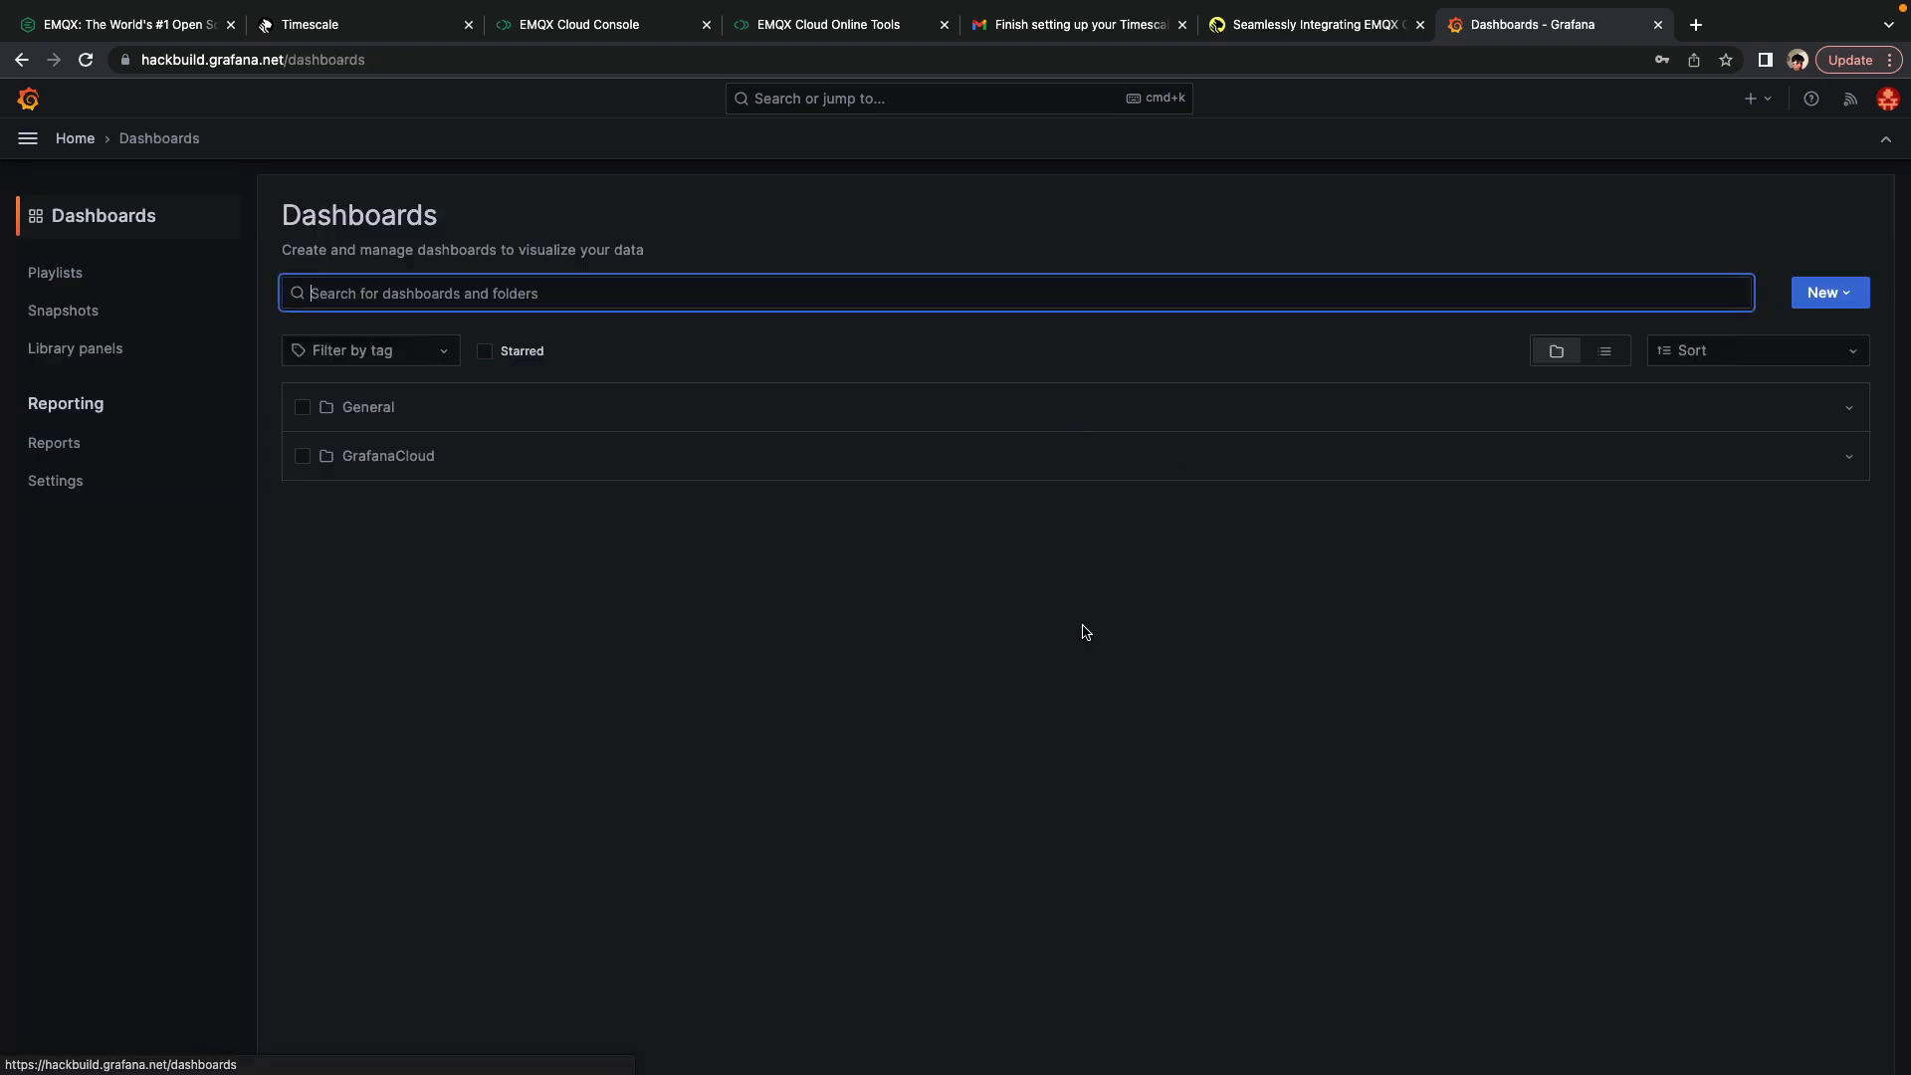
Create a new dashboard with a visualization backed by the PostgreSQL data source
{"action": "left_click", "coordinate": [1828, 293]}
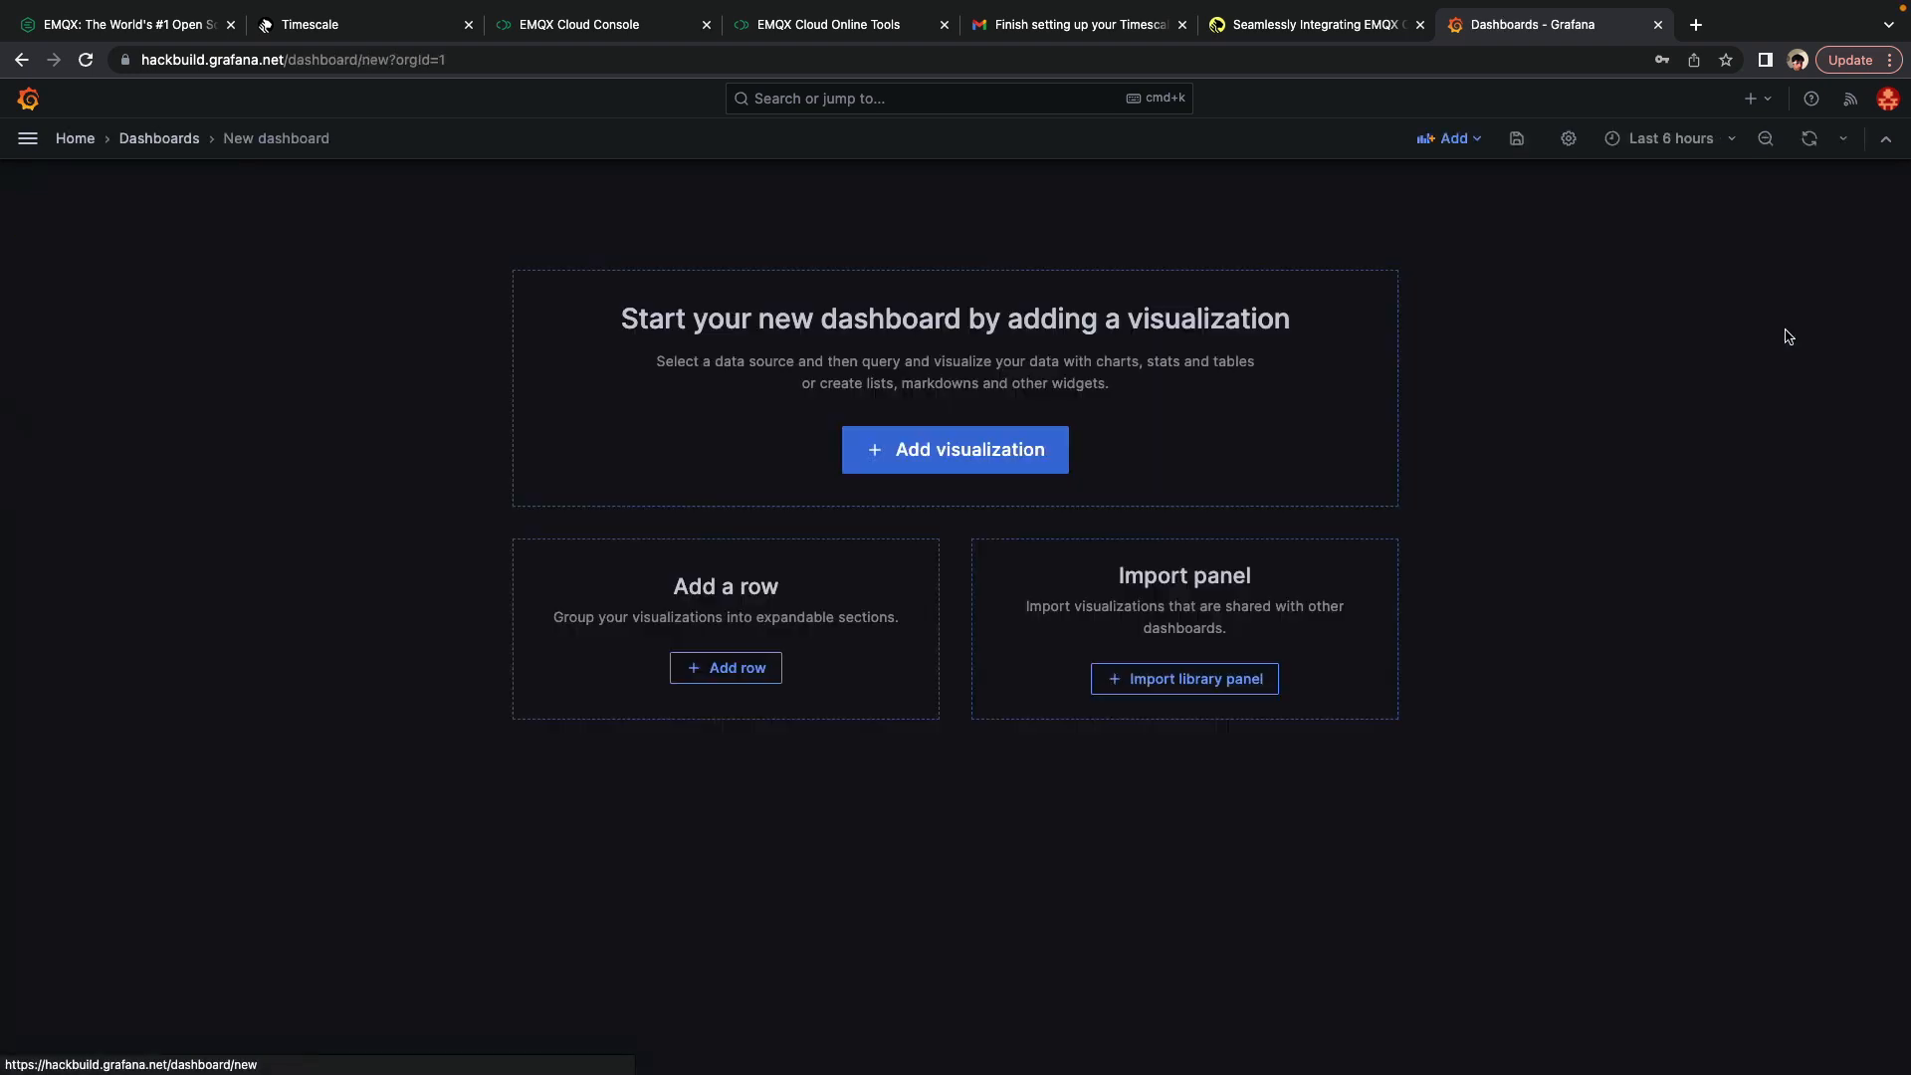
{"action": "left_click", "coordinate": [954, 448]}
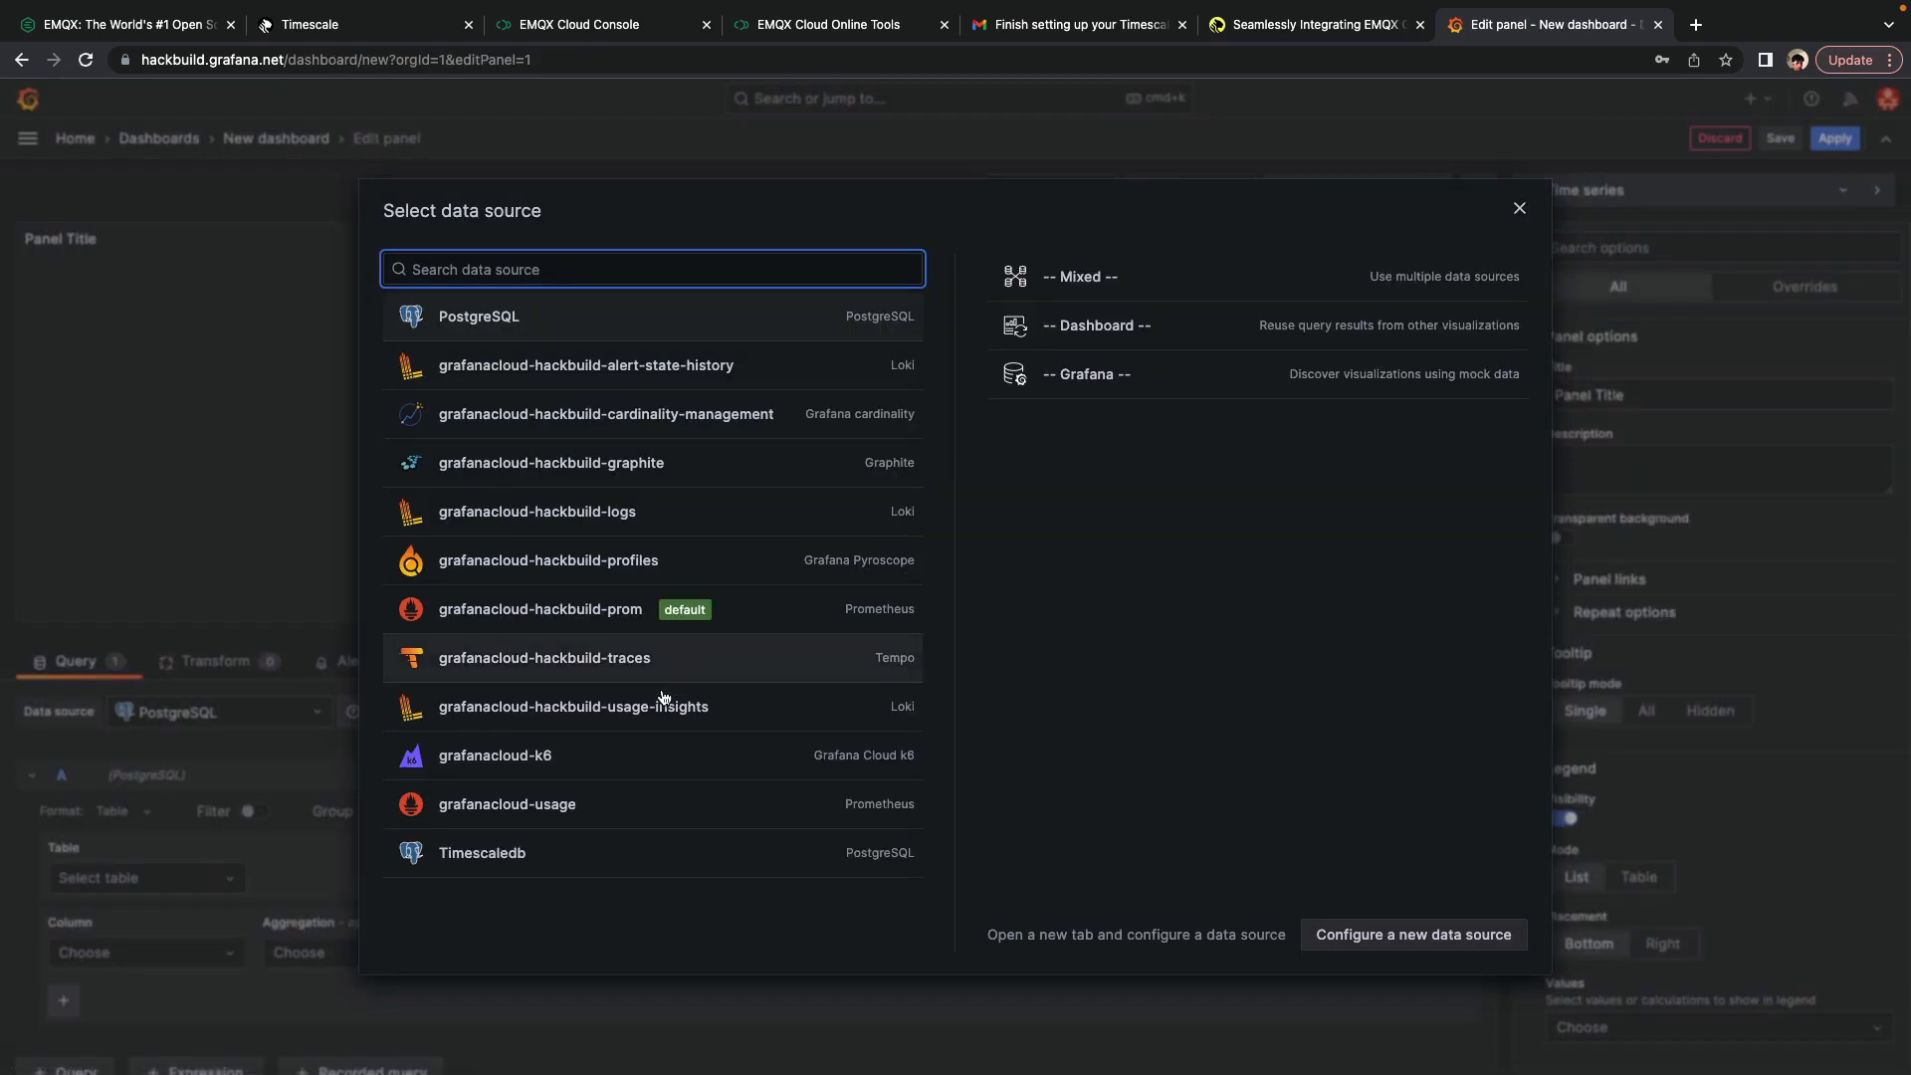
{"action": "left_click", "coordinate": [480, 317]}
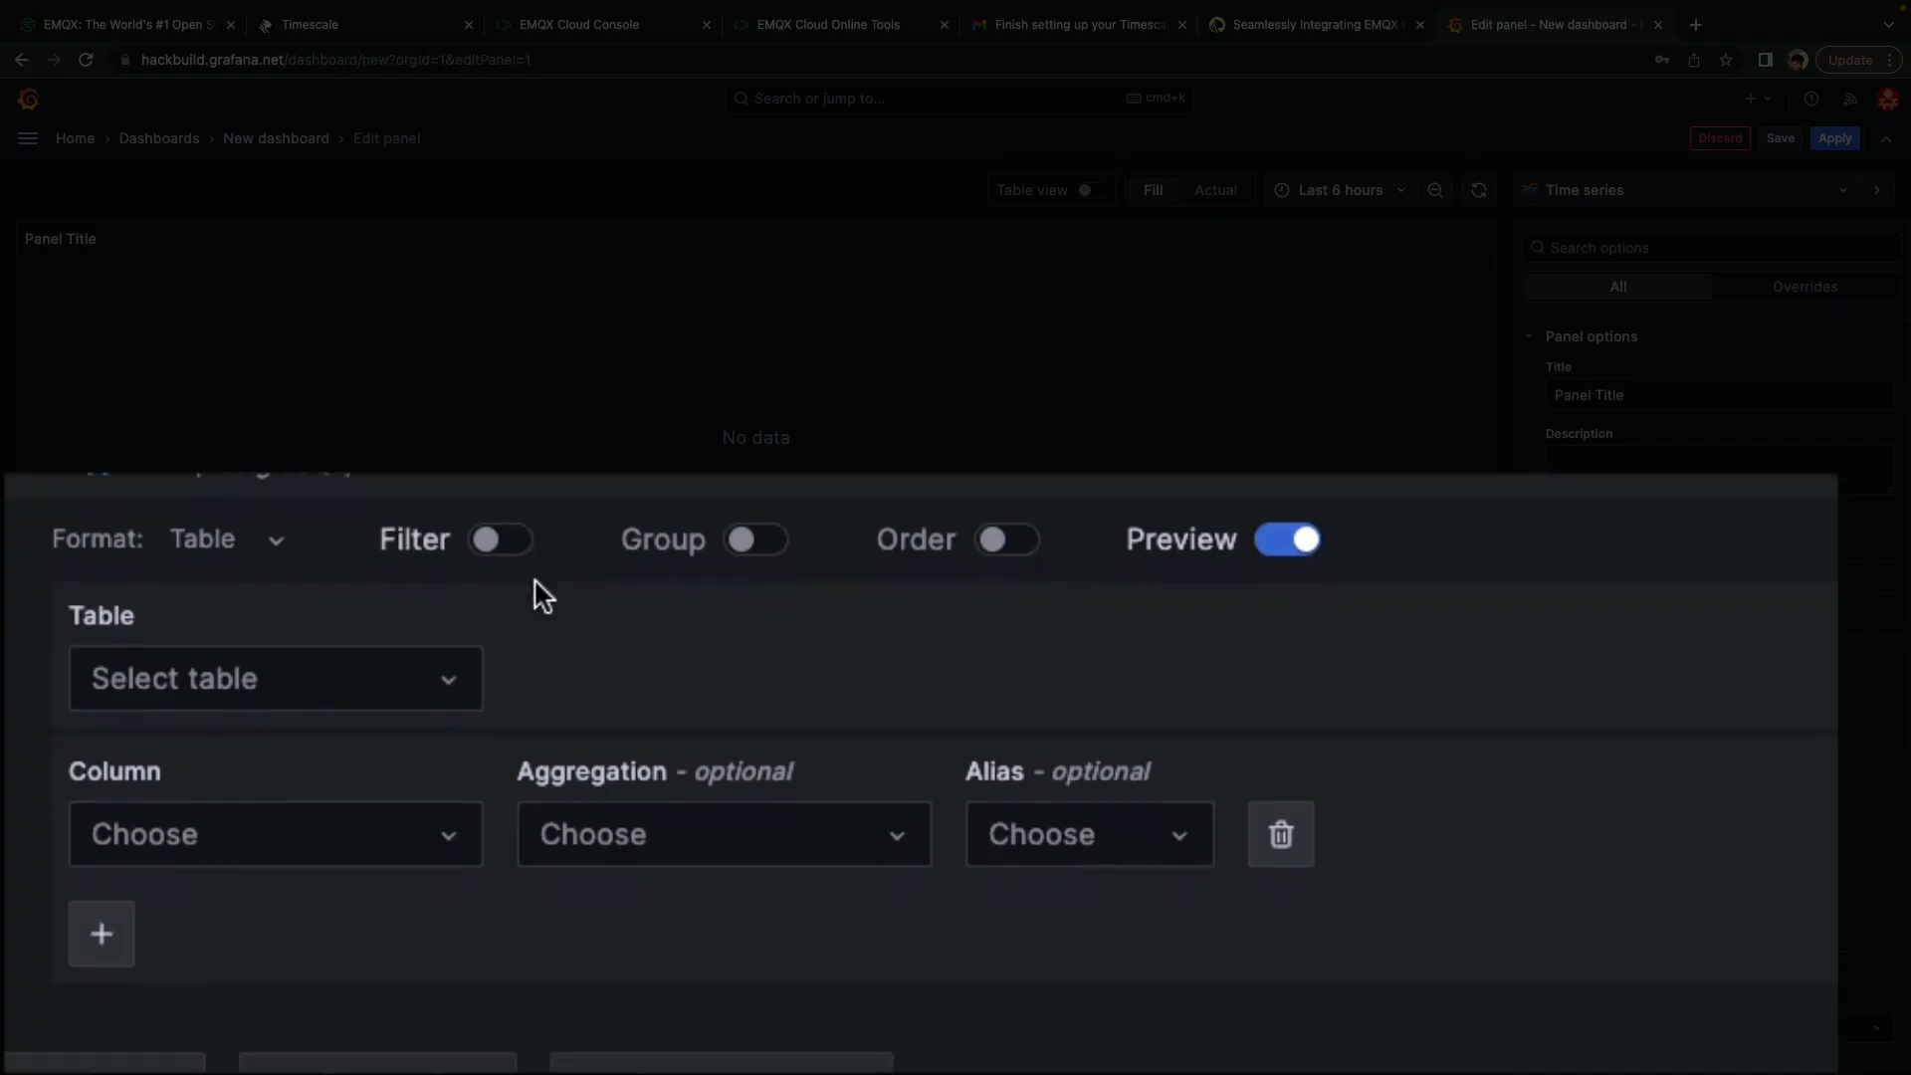
Query table temp_hum with columns up_timestamp, temp and hum, and plot it
{"action": "left_click", "coordinate": [275, 677]}
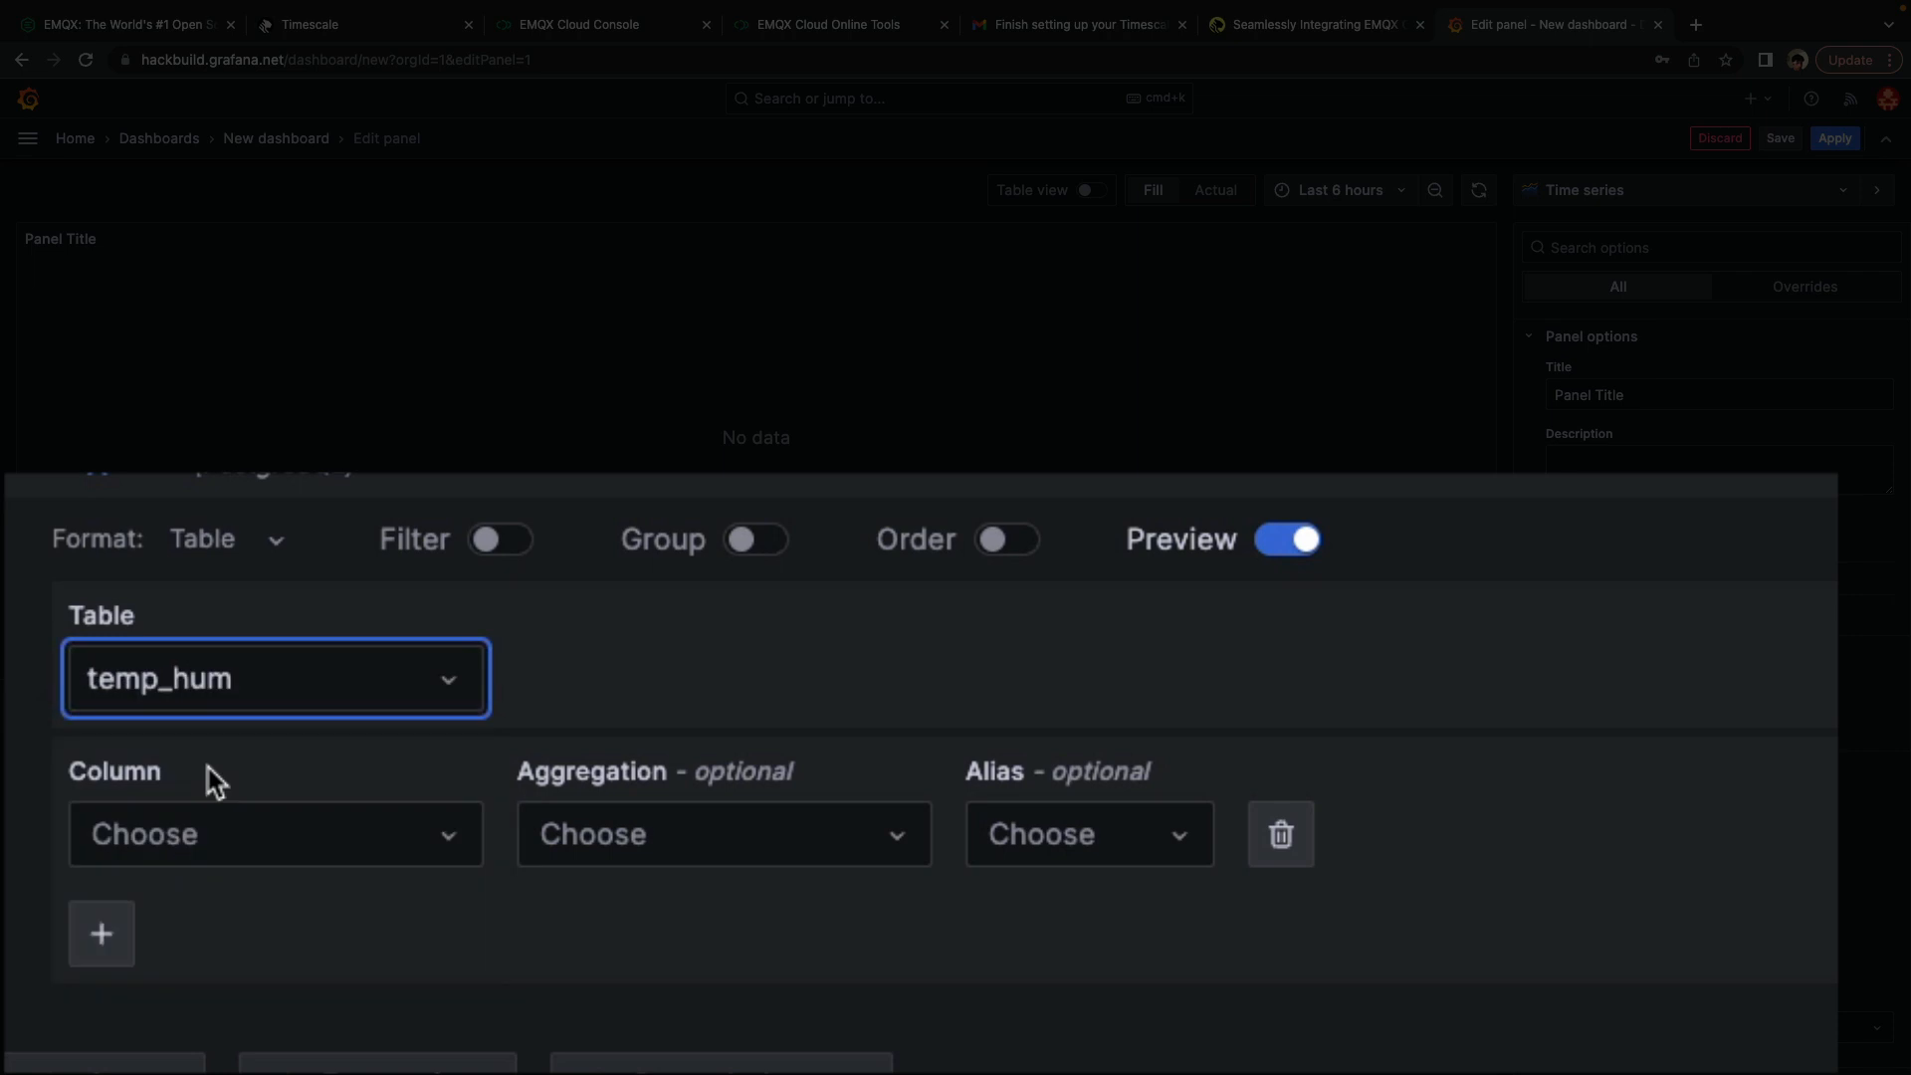
{"action": "left_click", "coordinate": [274, 834]}
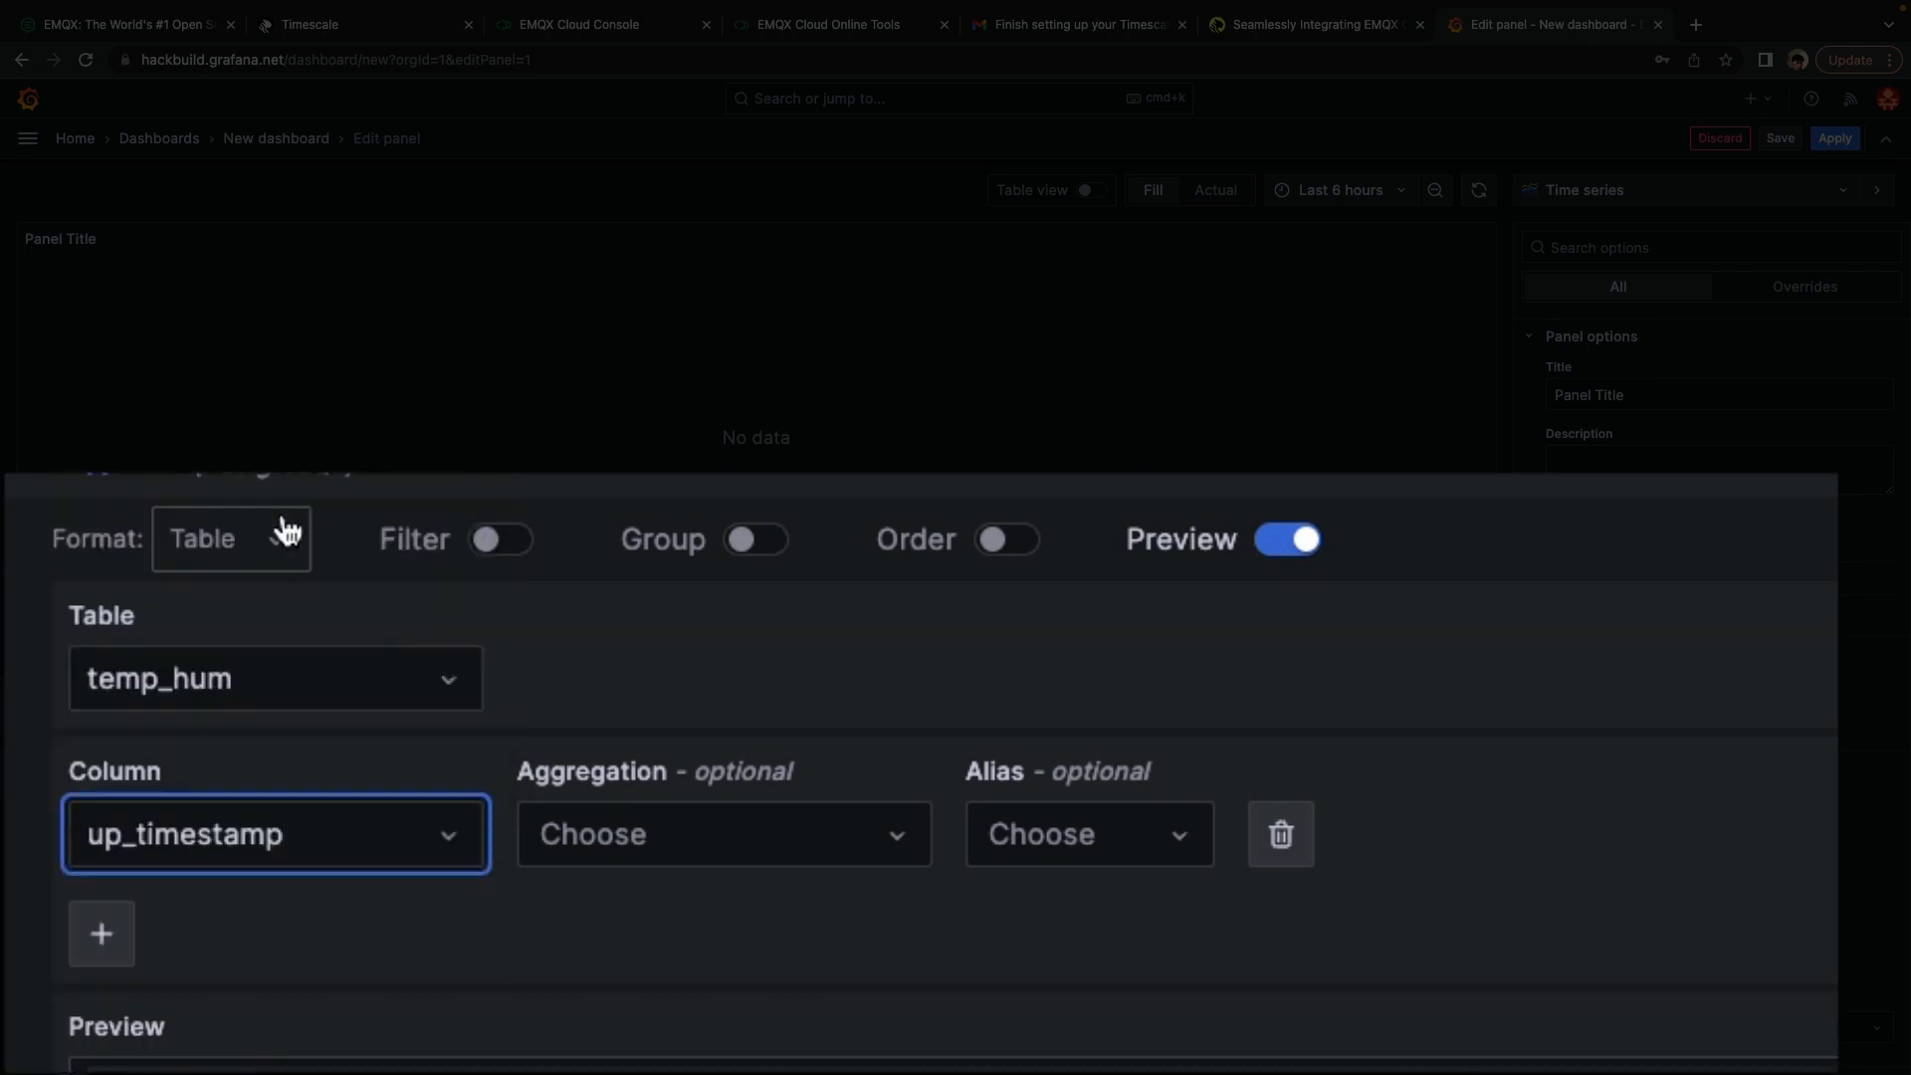
{"action": "left_click", "coordinate": [101, 932]}
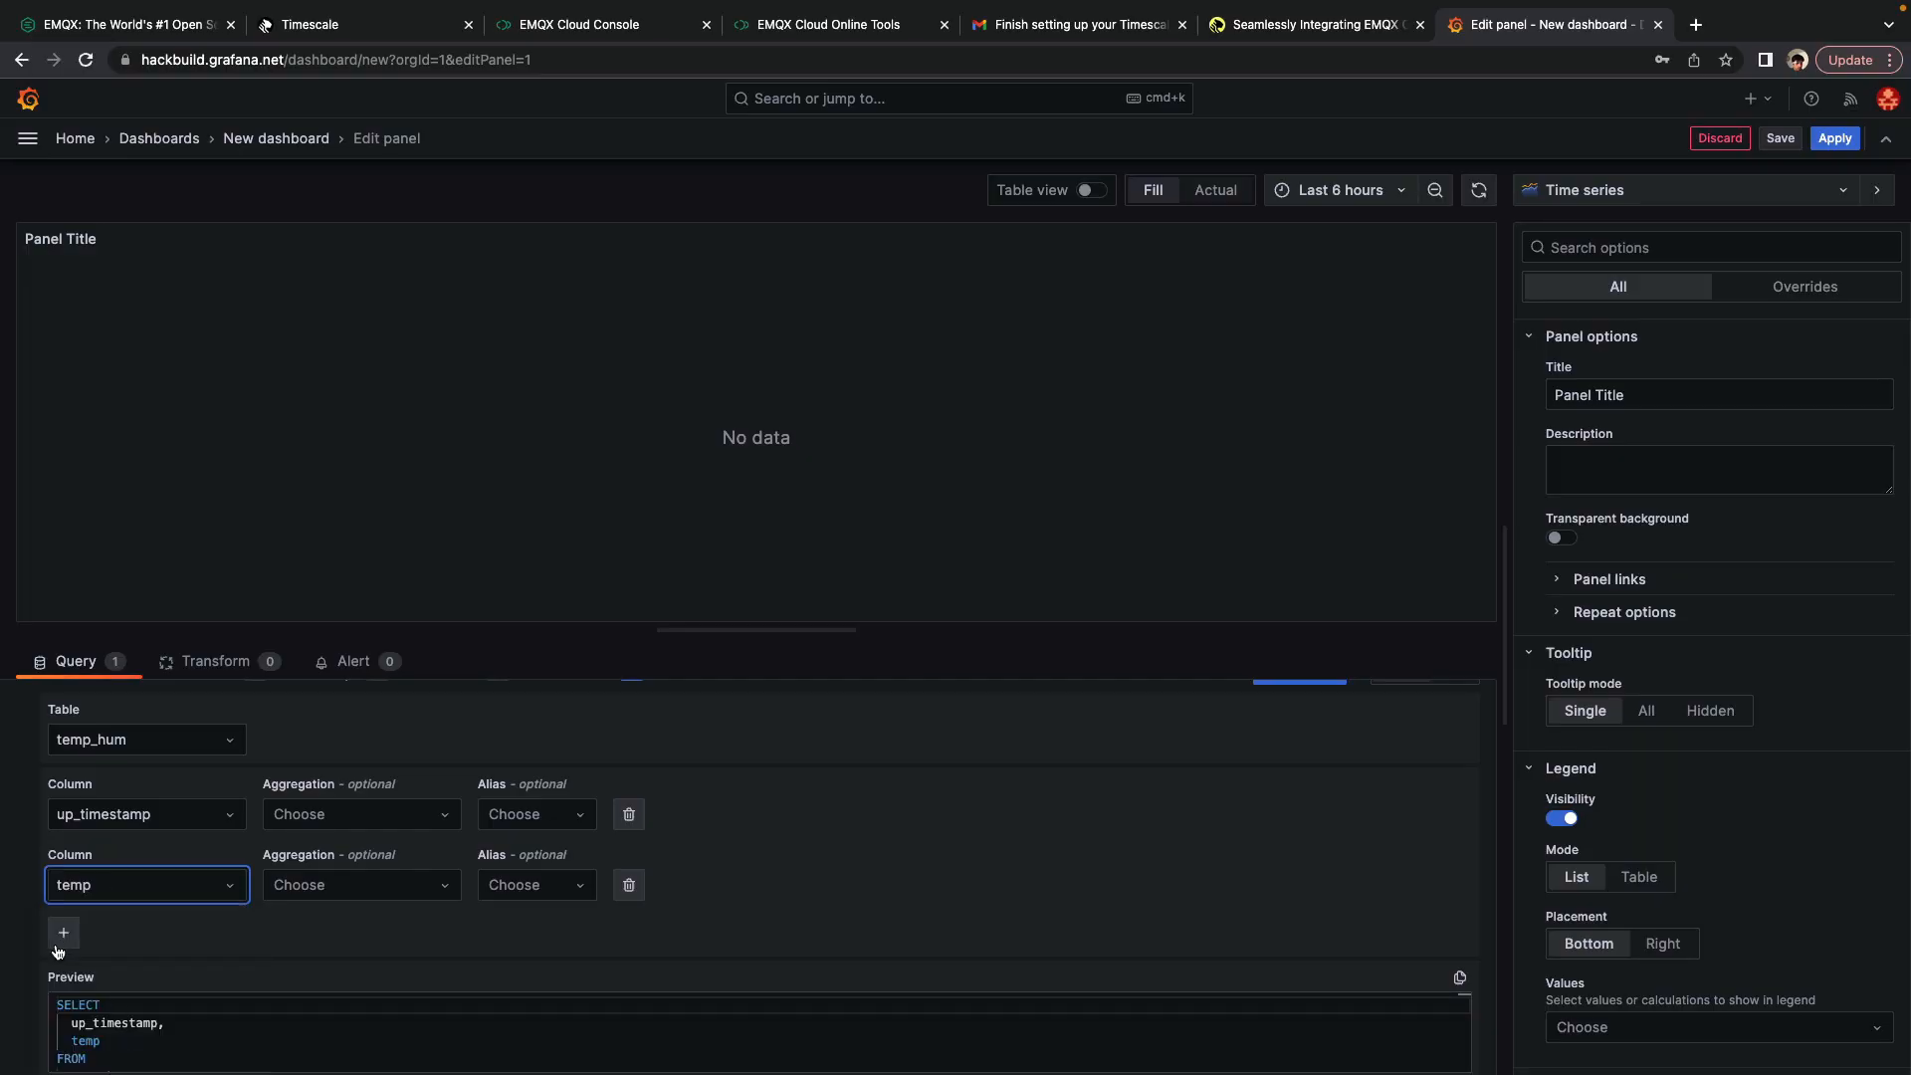
{"action": "left_click", "coordinate": [62, 932]}
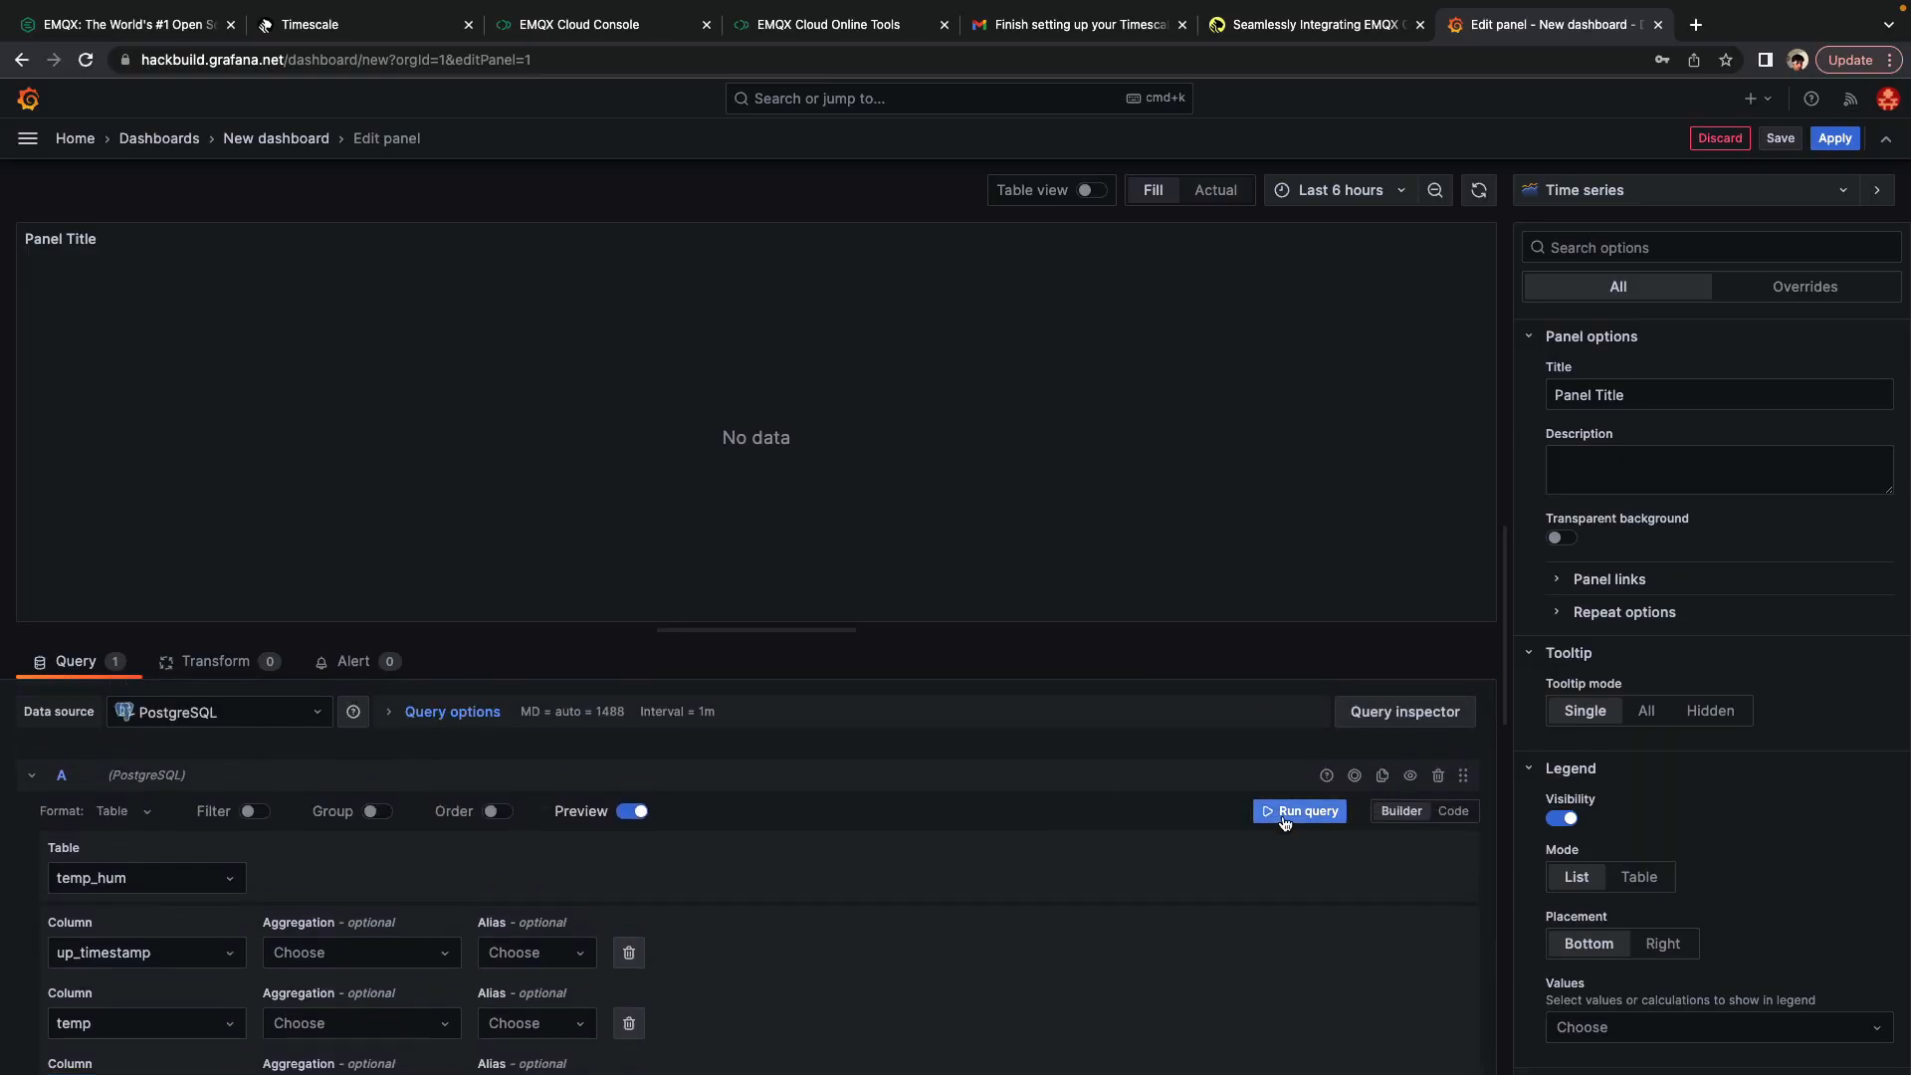
{"action": "left_click", "coordinate": [1300, 811]}
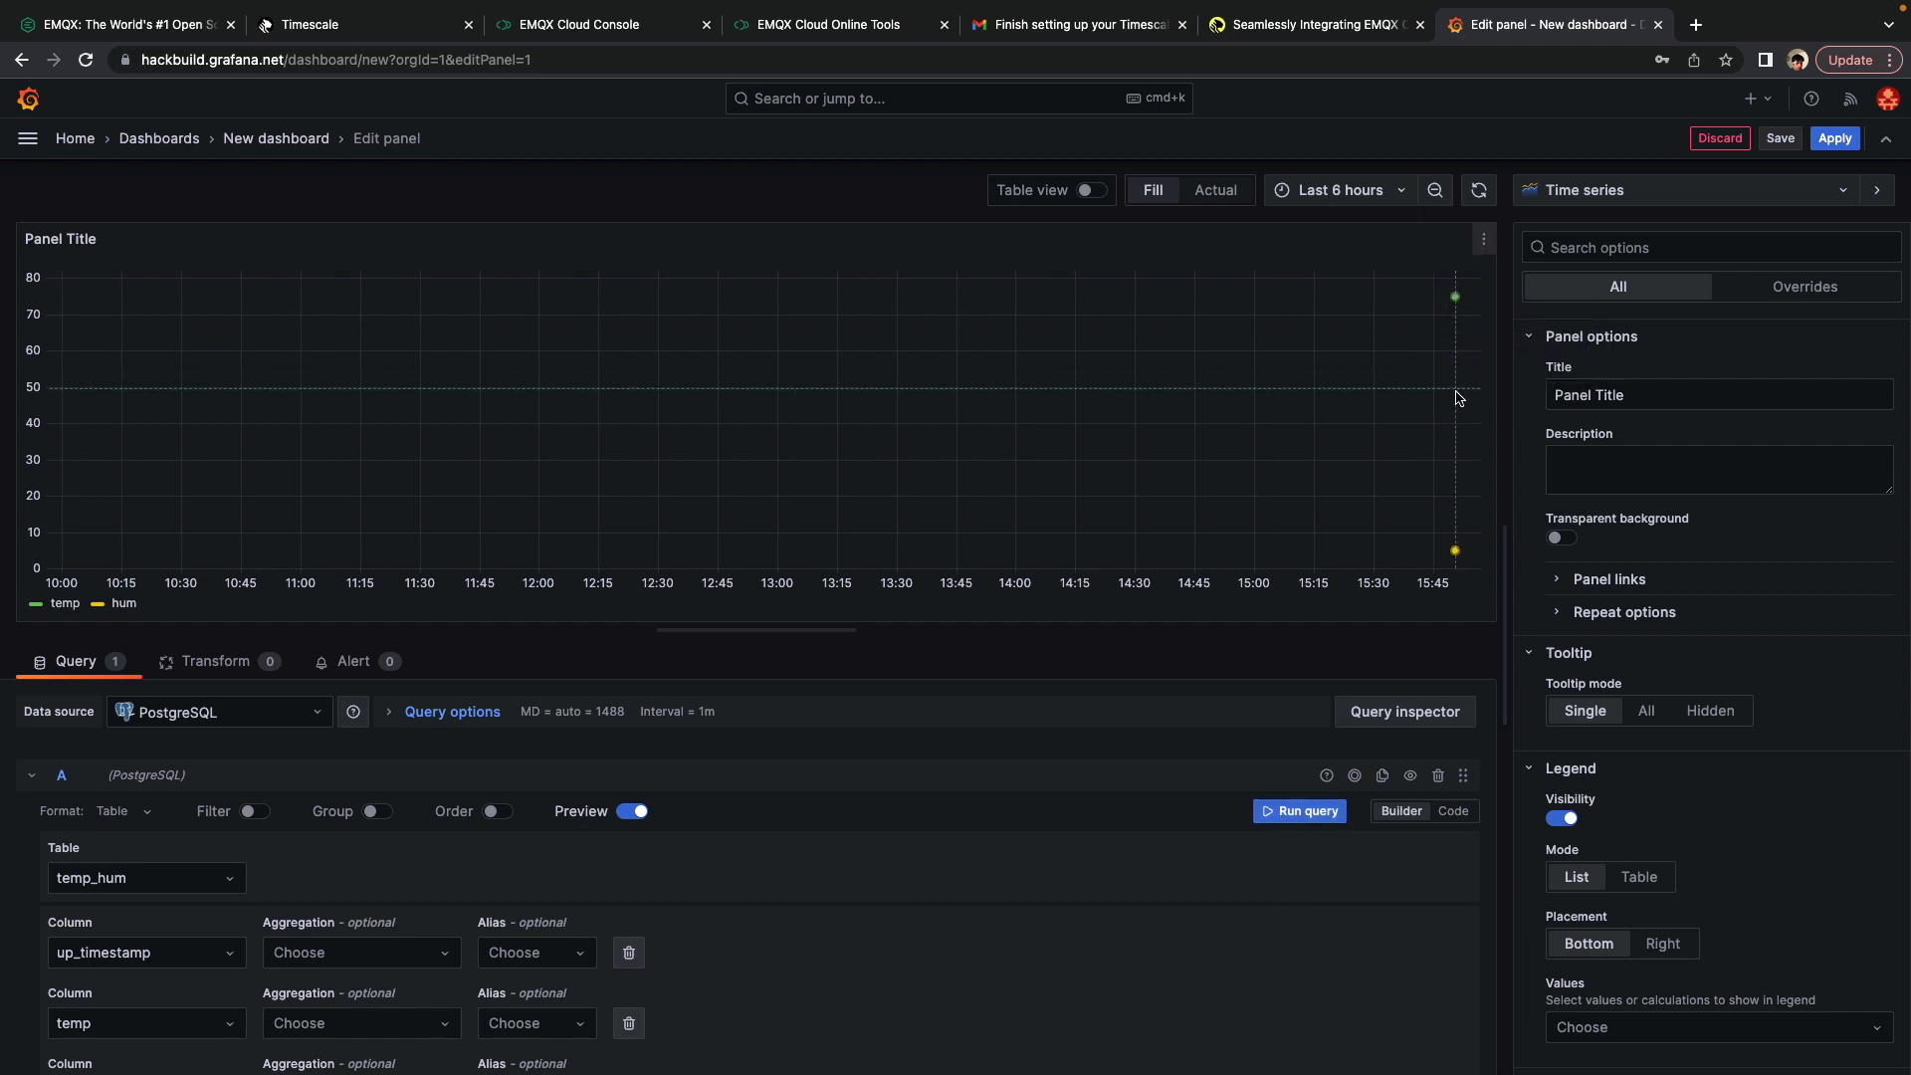
{"action": "mouse_move", "coordinate": [1453, 549]}
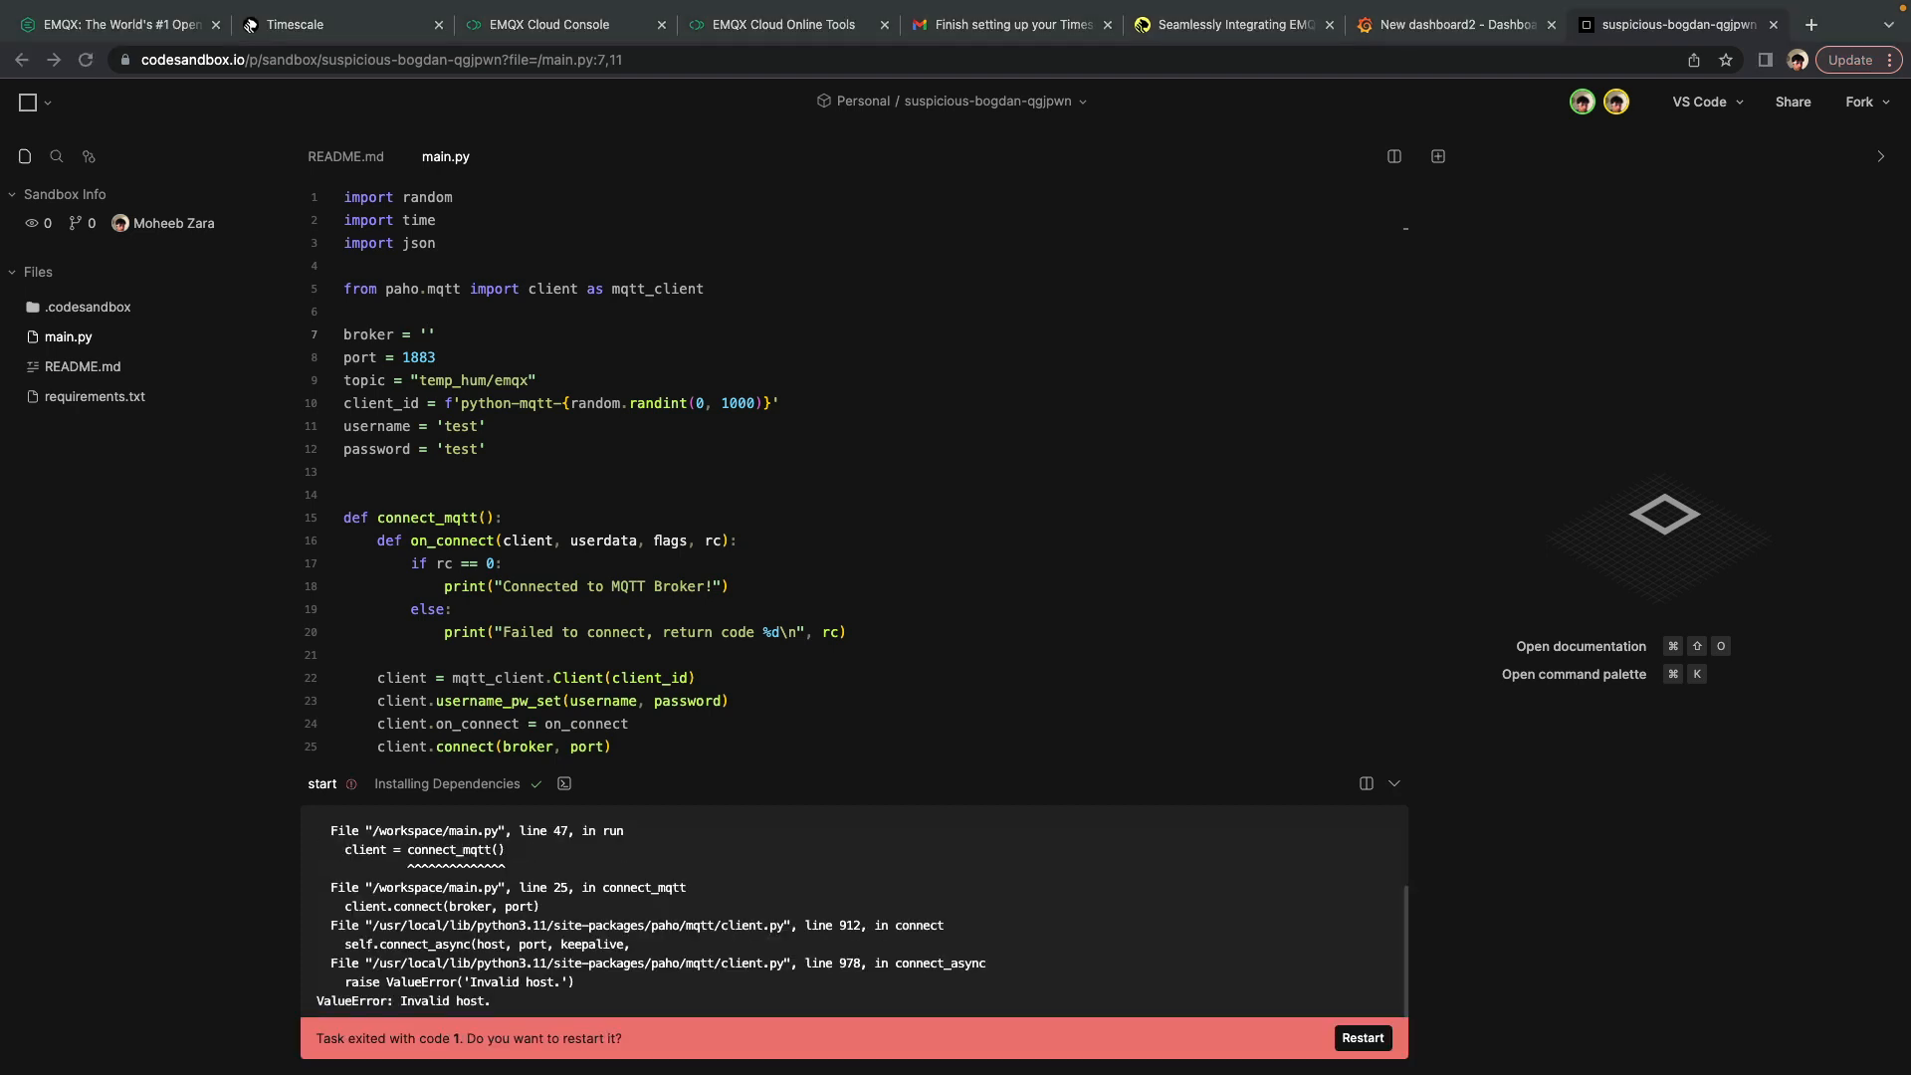
Copy the deployment connection address from the EMQX Cloud overview
{"action": "left_click", "coordinate": [555, 24]}
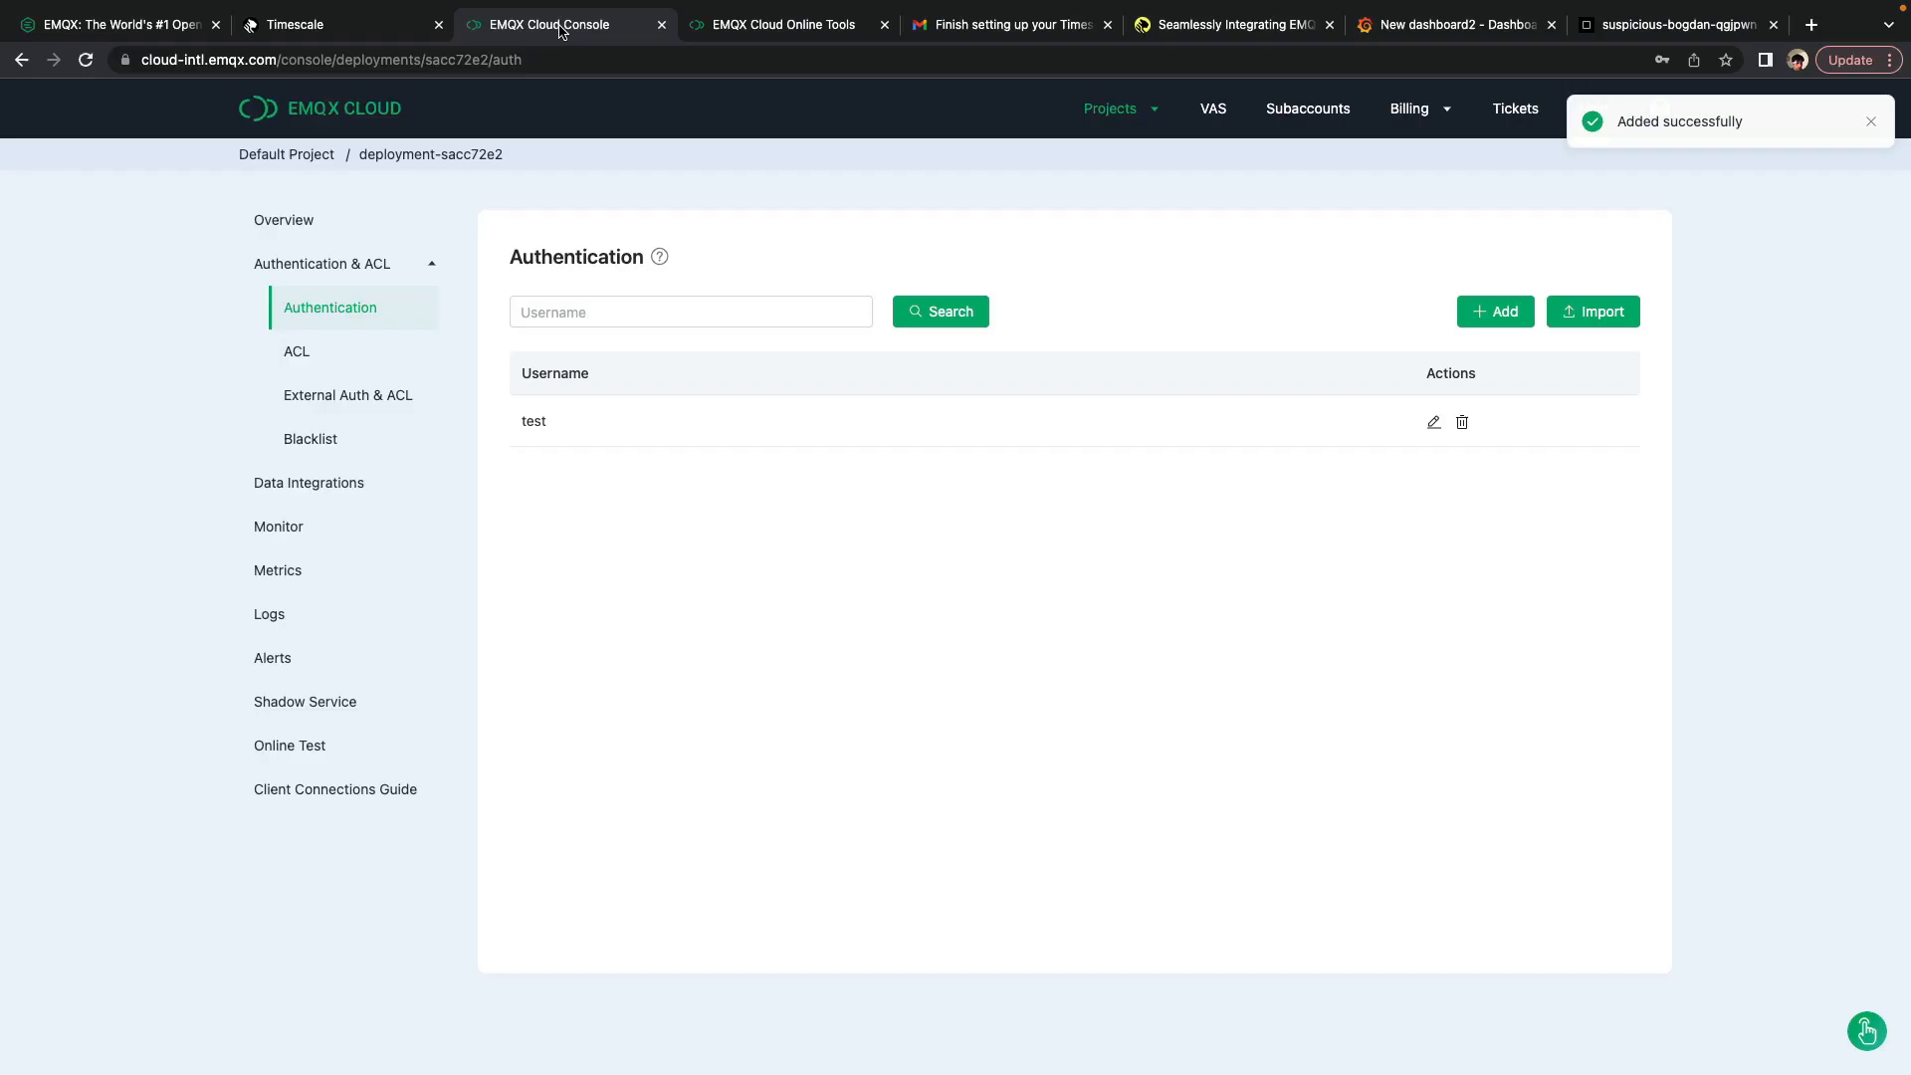
{"action": "left_click", "coordinate": [284, 221]}
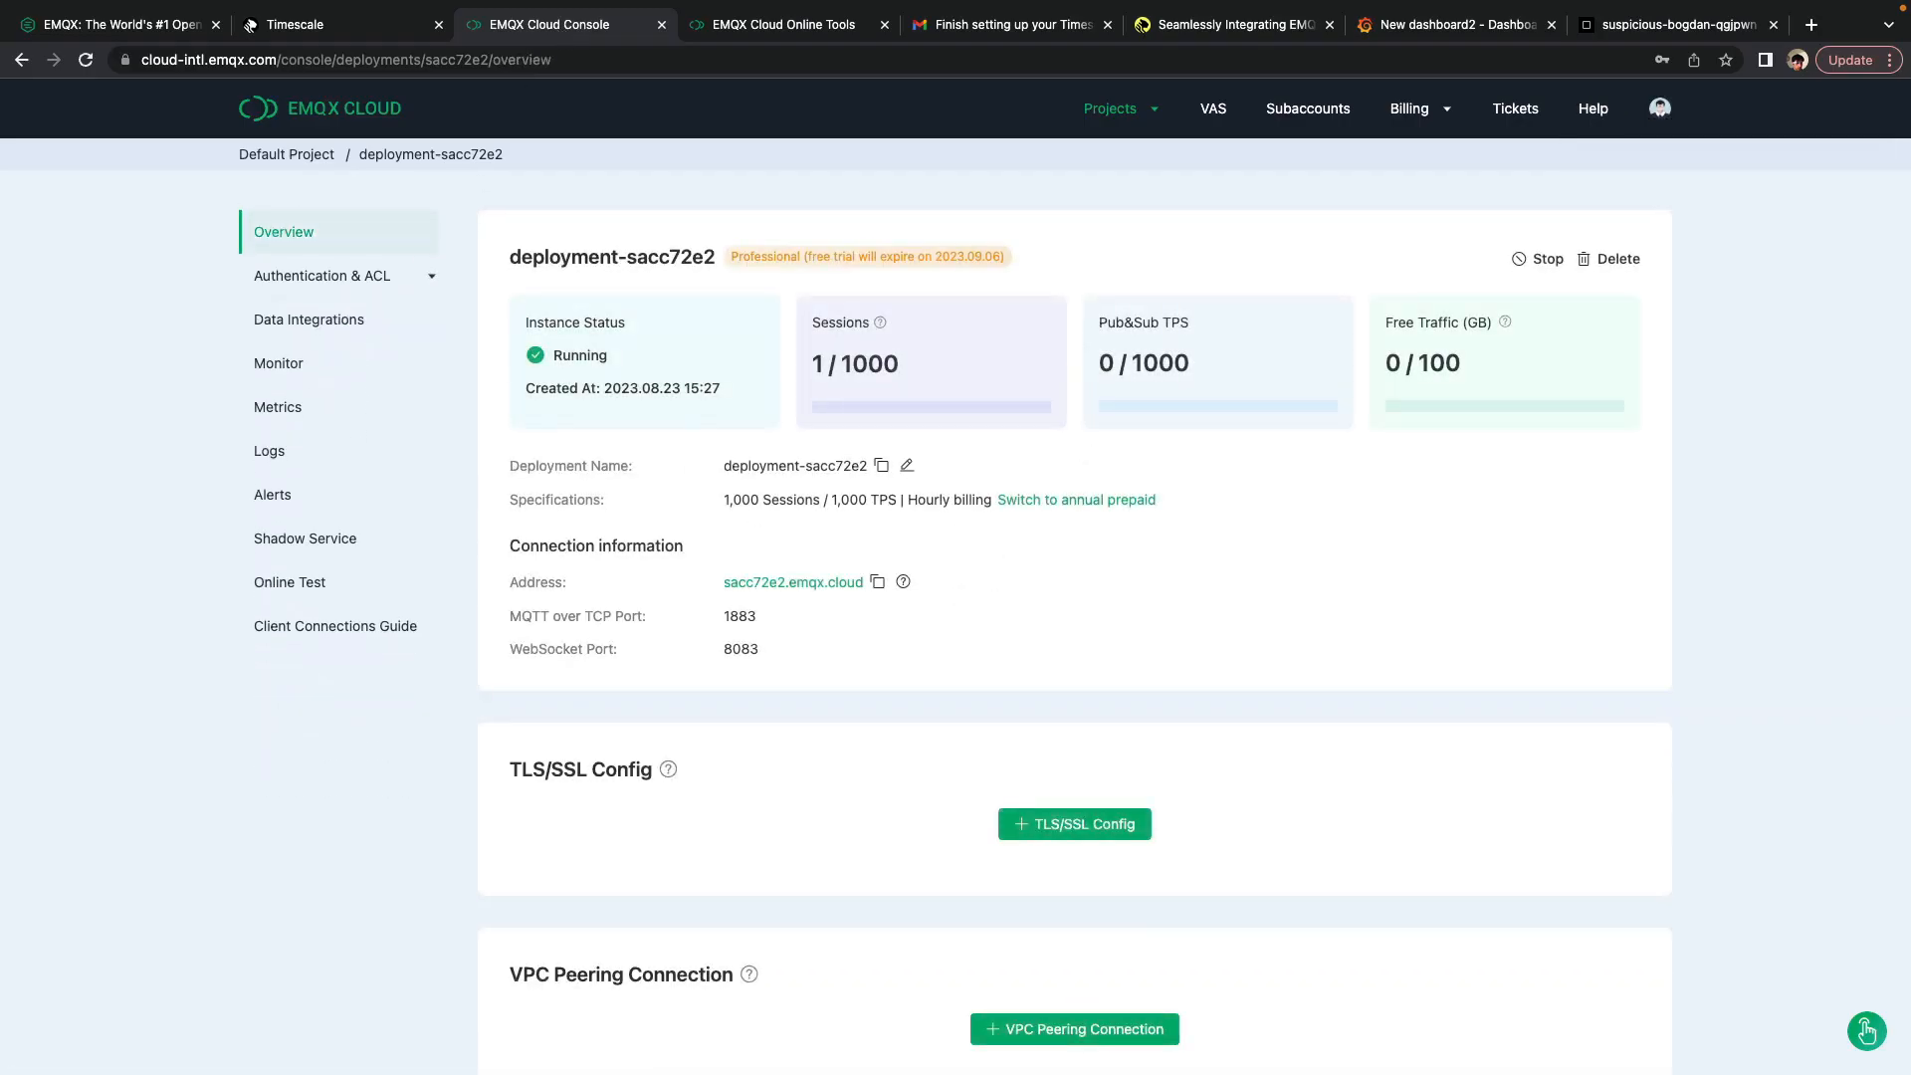
{"action": "left_click", "coordinate": [878, 581]}
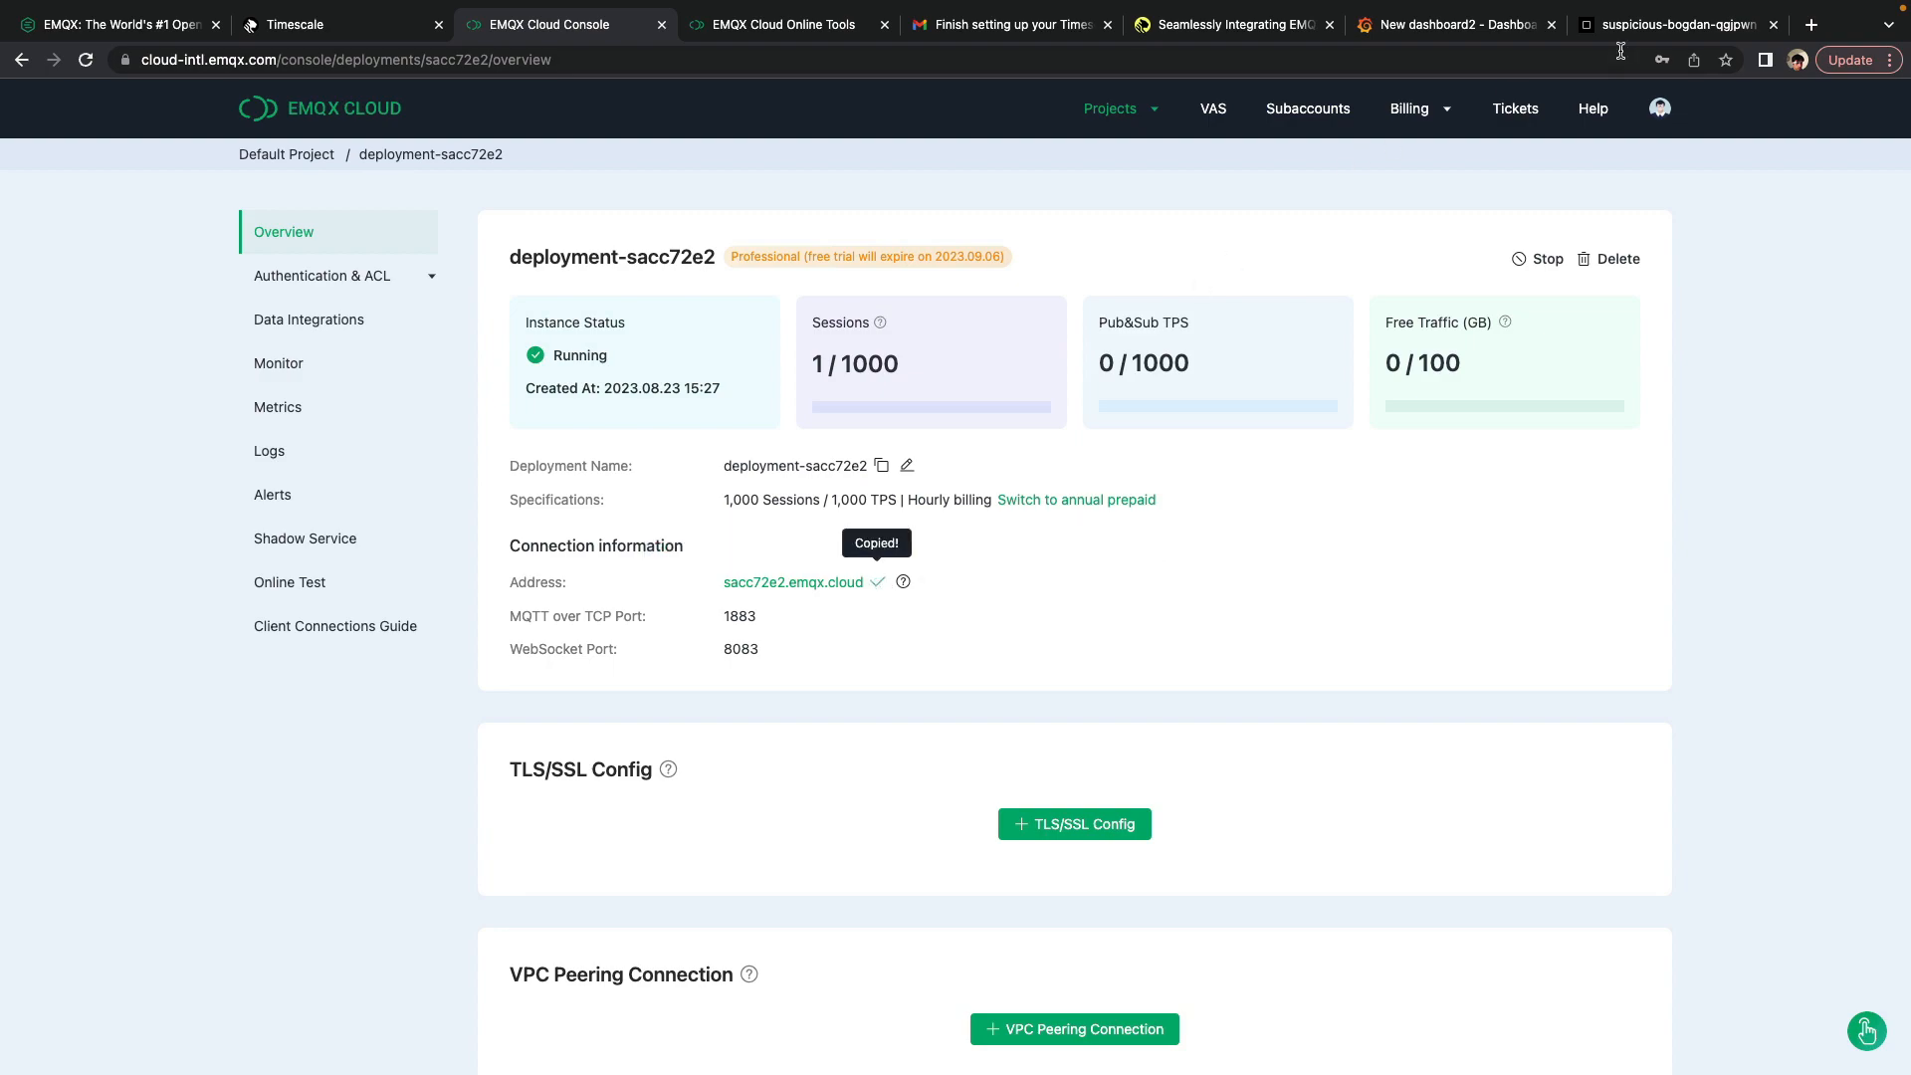
Set the broker in main.py to the deployment address and restart the script
{"action": "left_click", "coordinate": [1678, 24]}
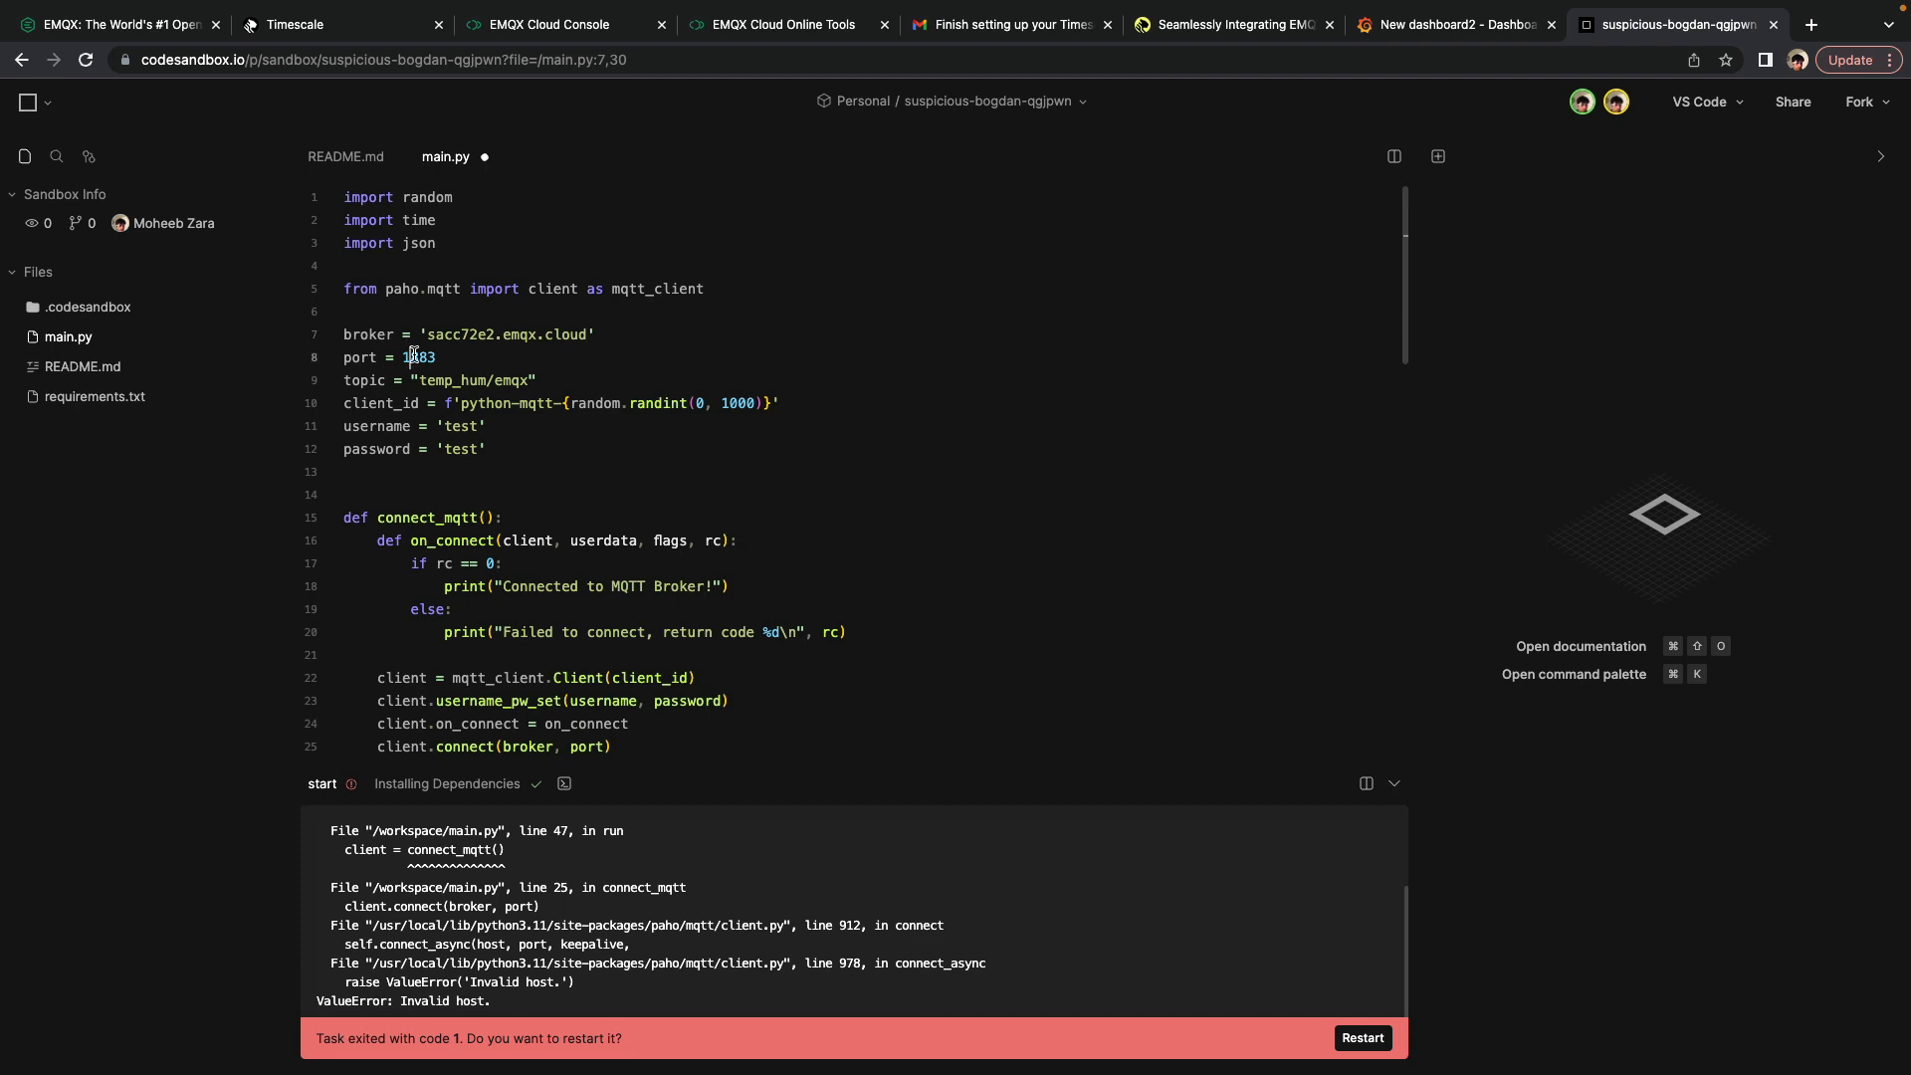
{"action": "double_click", "coordinate": [420, 357]}
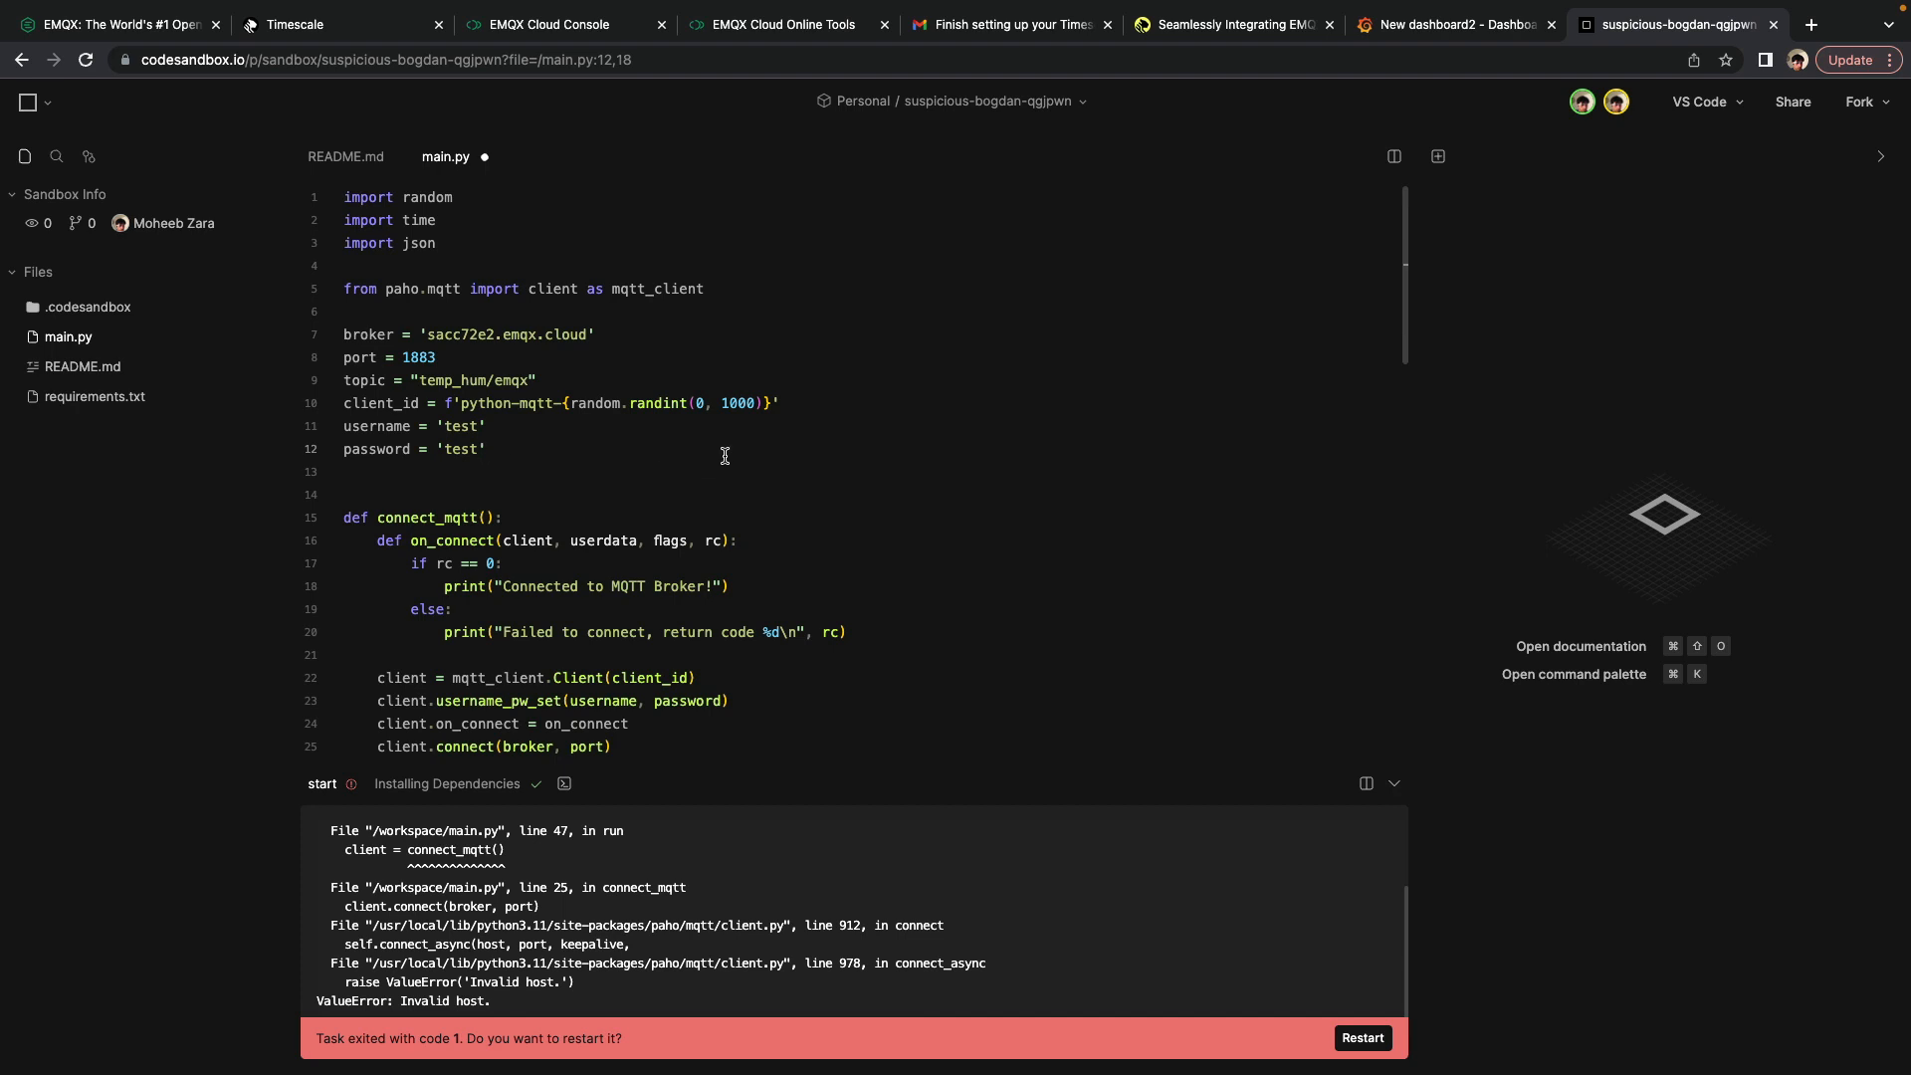
{"action": "mouse_move", "coordinate": [1292, 1001]}
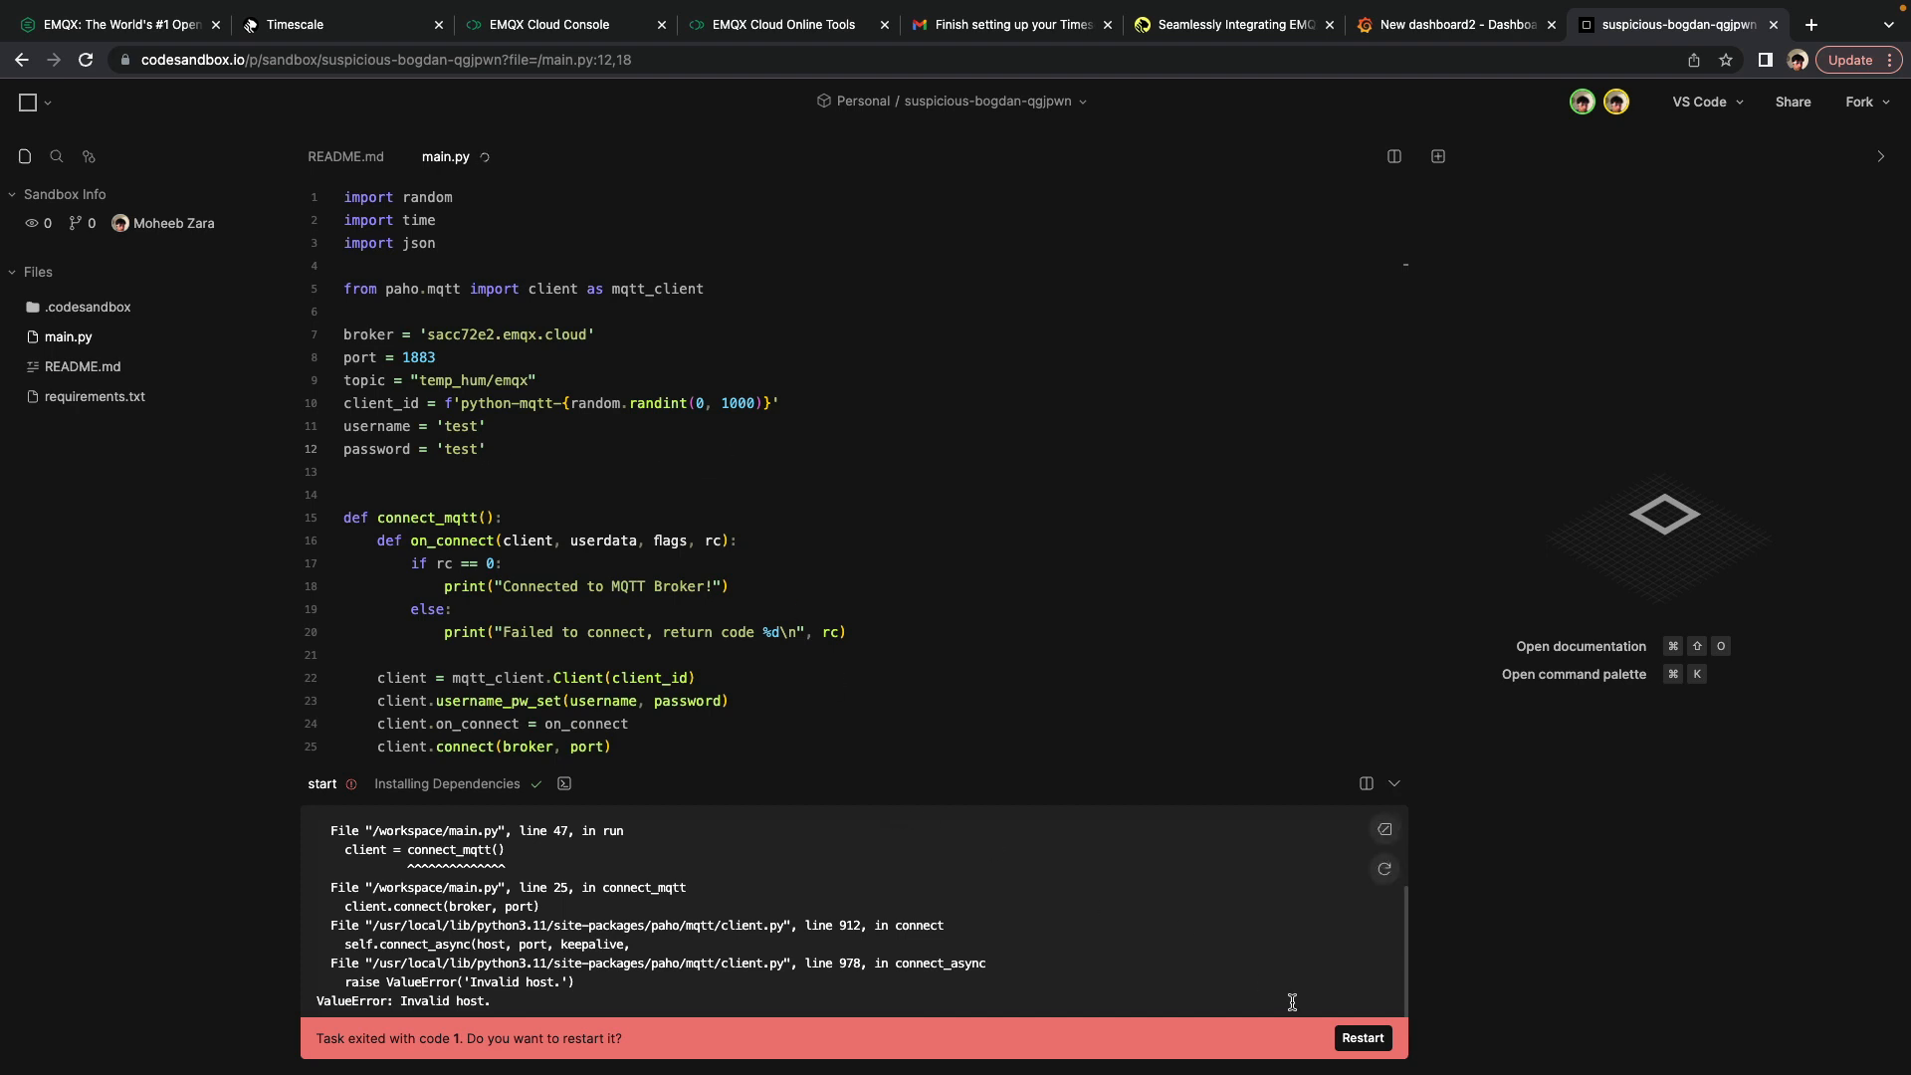
{"action": "left_click", "coordinate": [1360, 1037]}
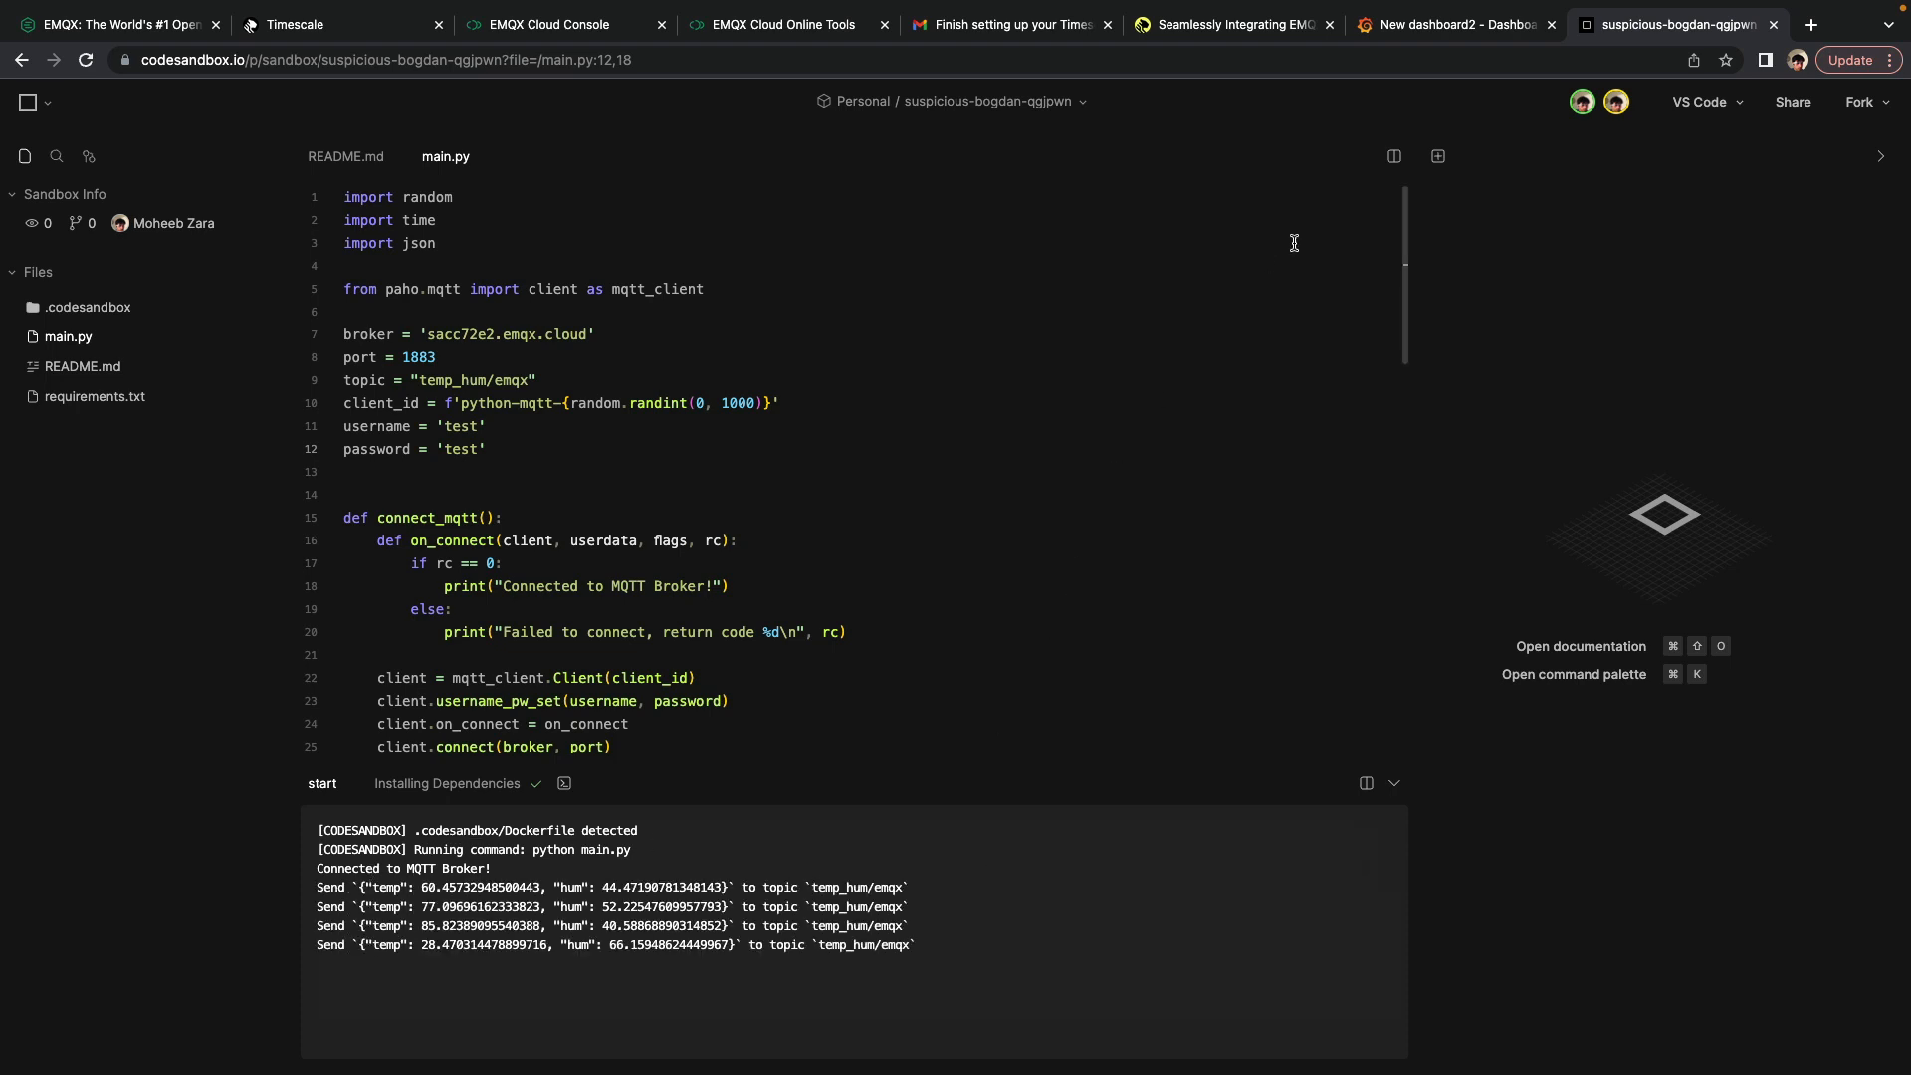
{"action": "left_click", "coordinate": [1451, 24]}
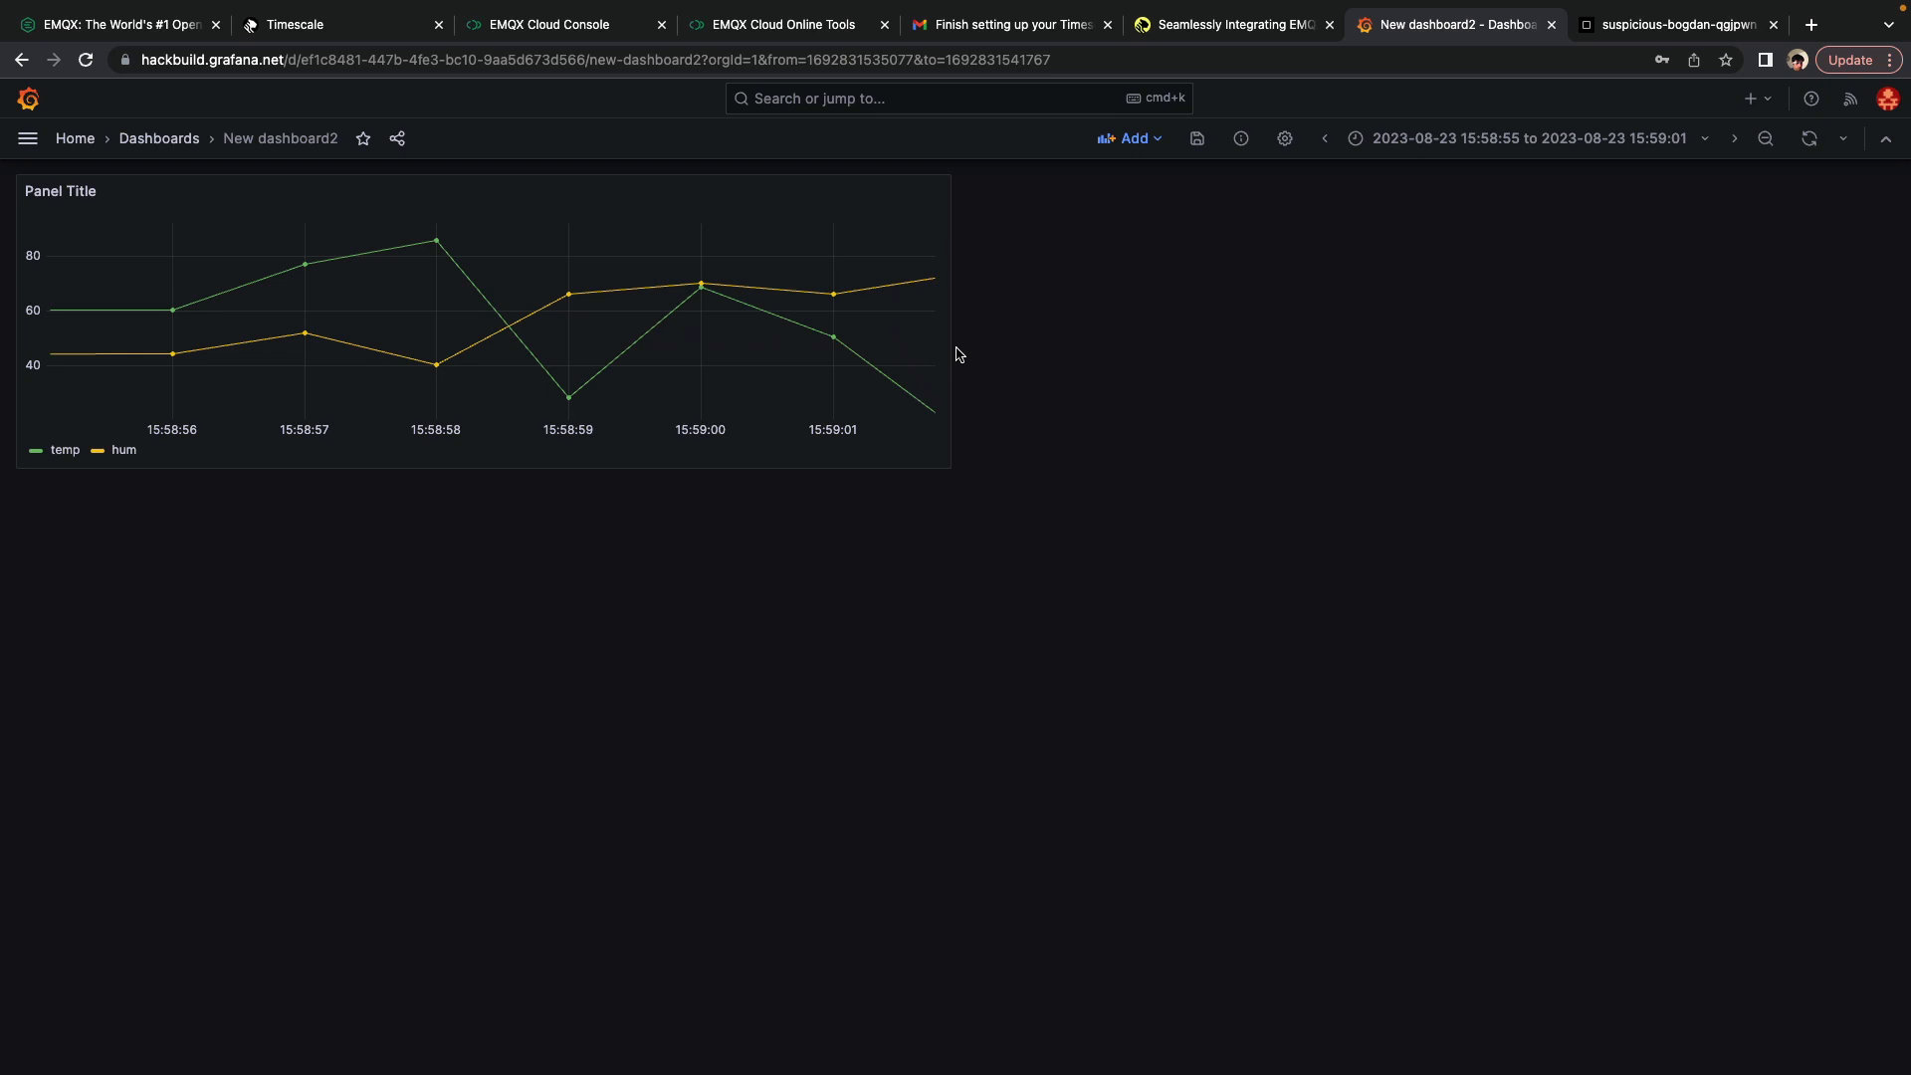
{"action": "mouse_move", "coordinate": [1810, 137]}
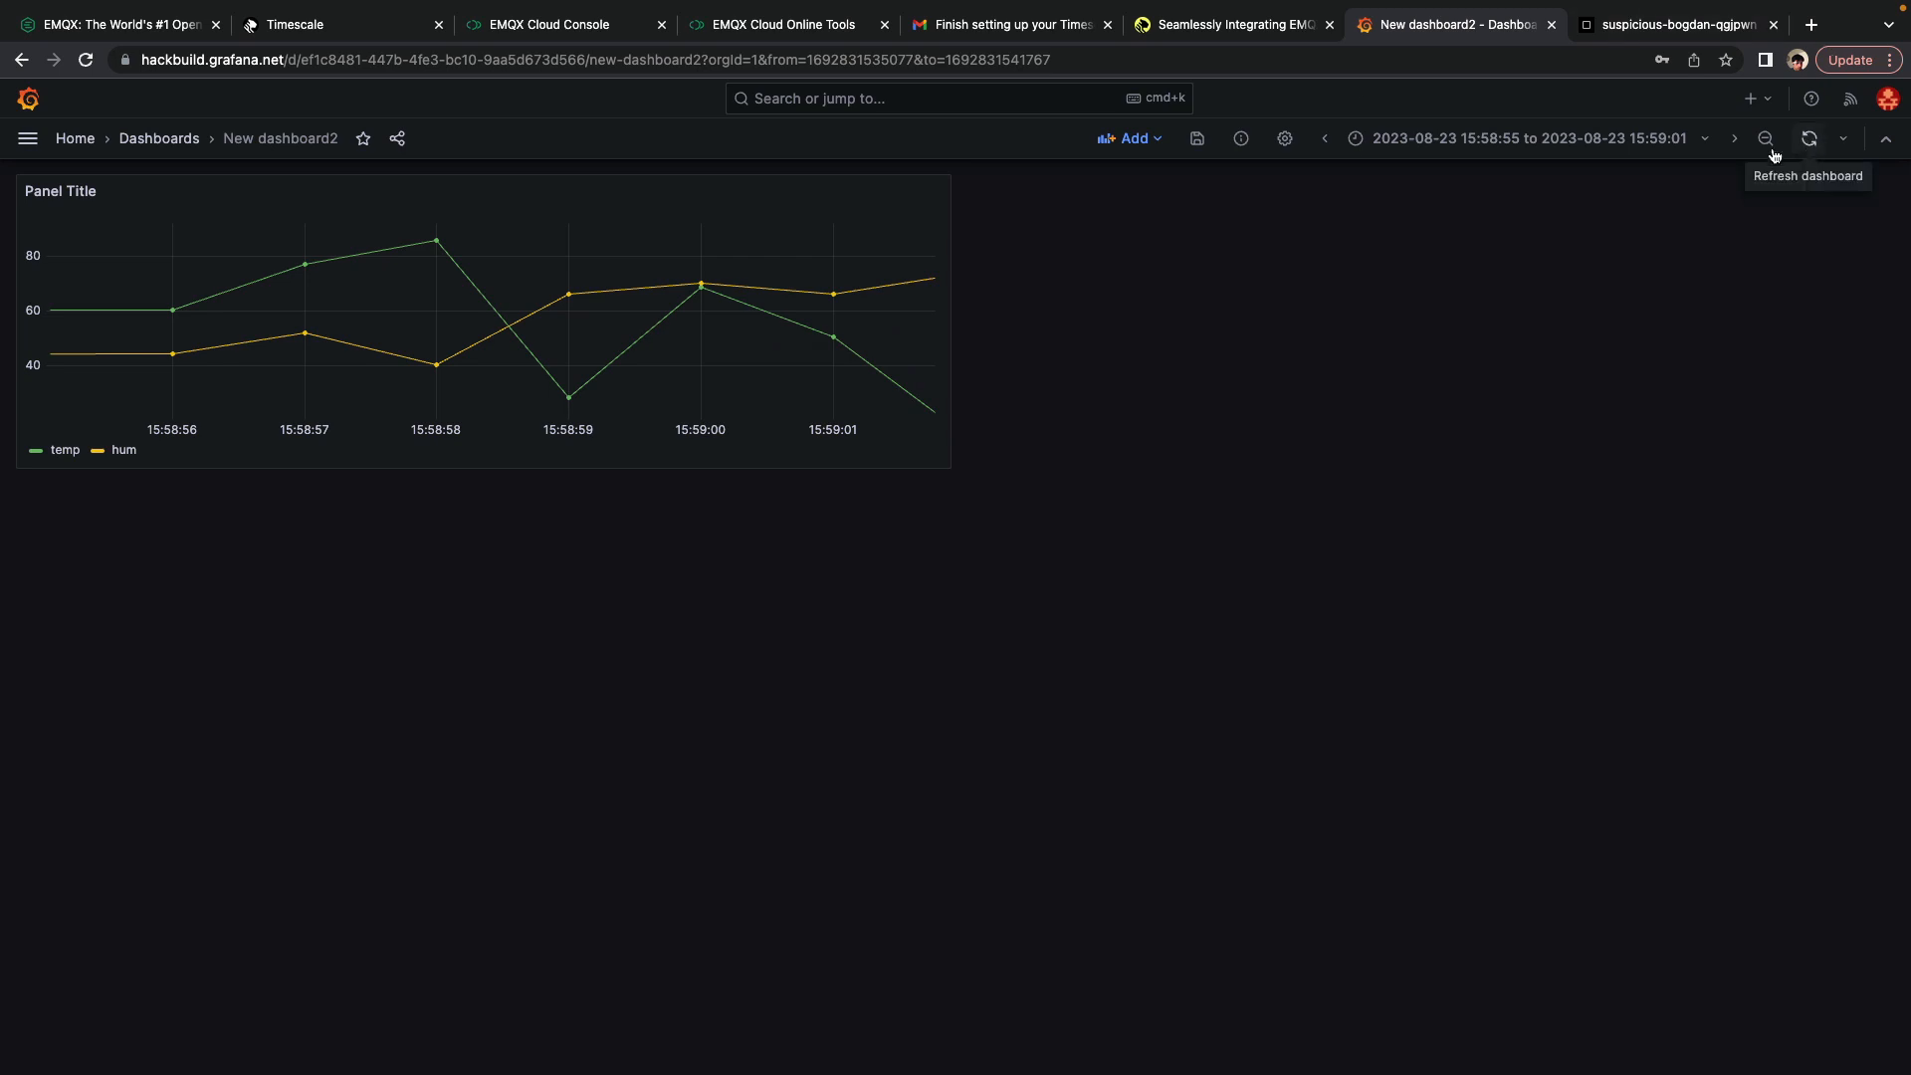
{"action": "mouse_move", "coordinate": [780, 327]}
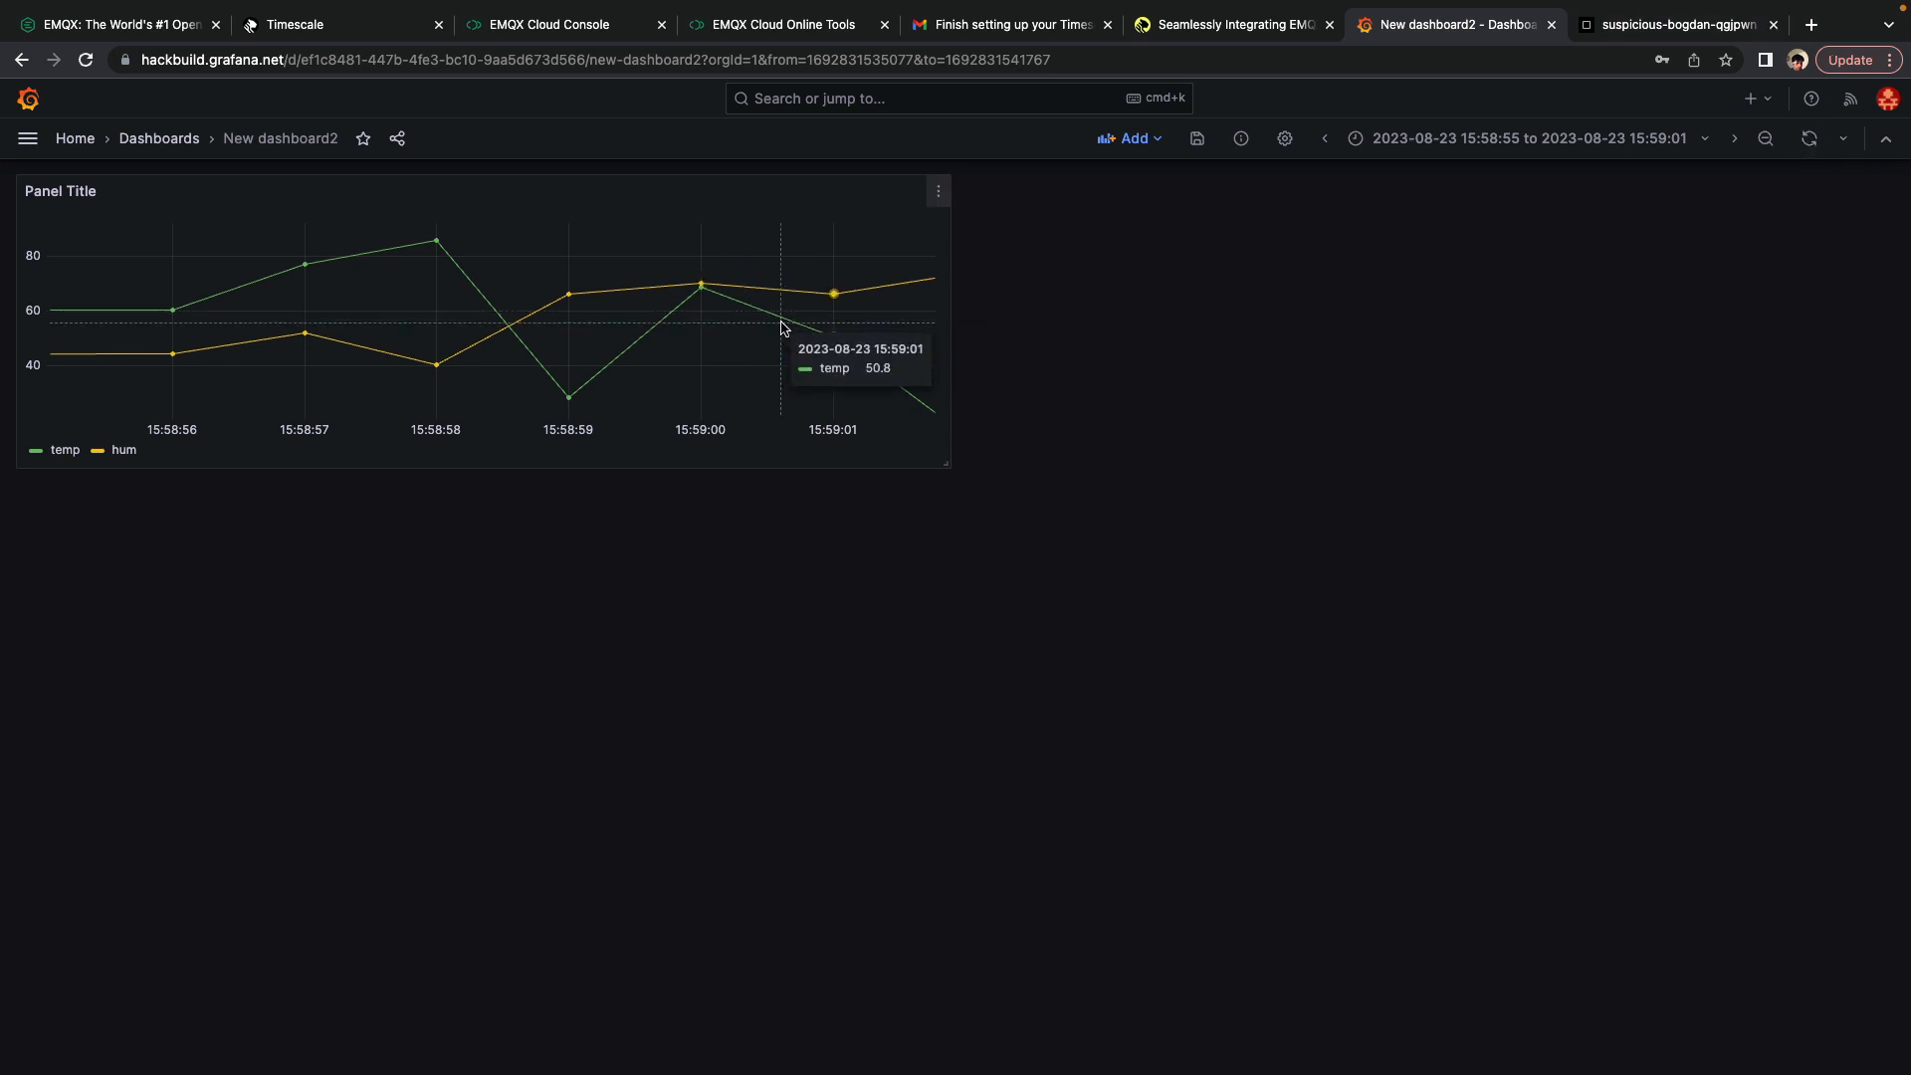